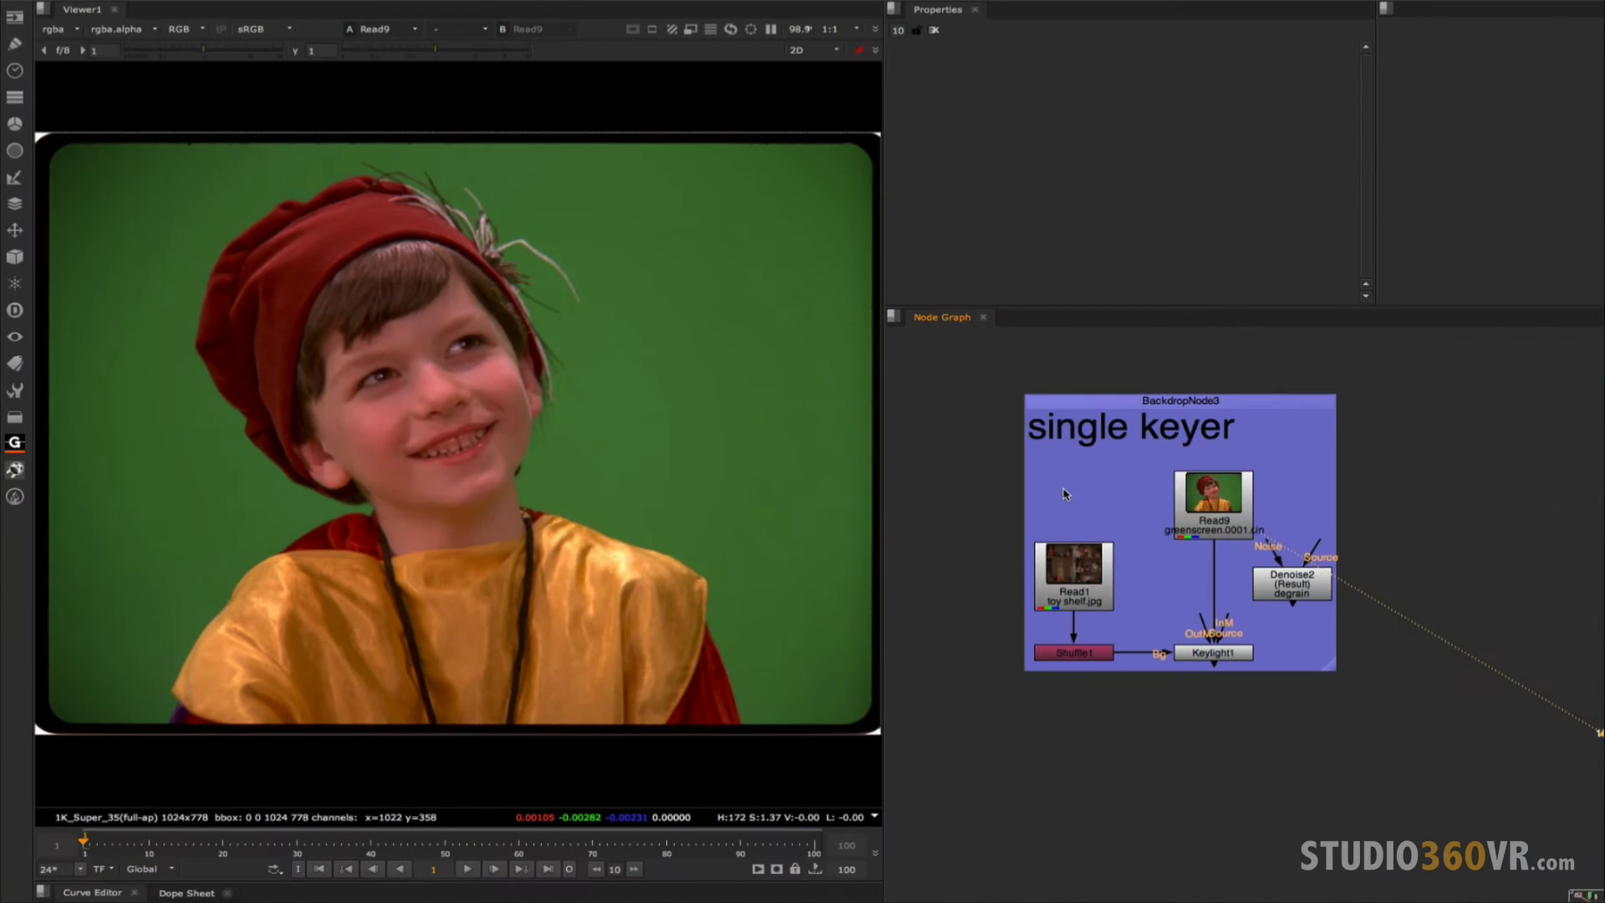
{"action": "mouse_move", "coordinate": [1086, 481]}
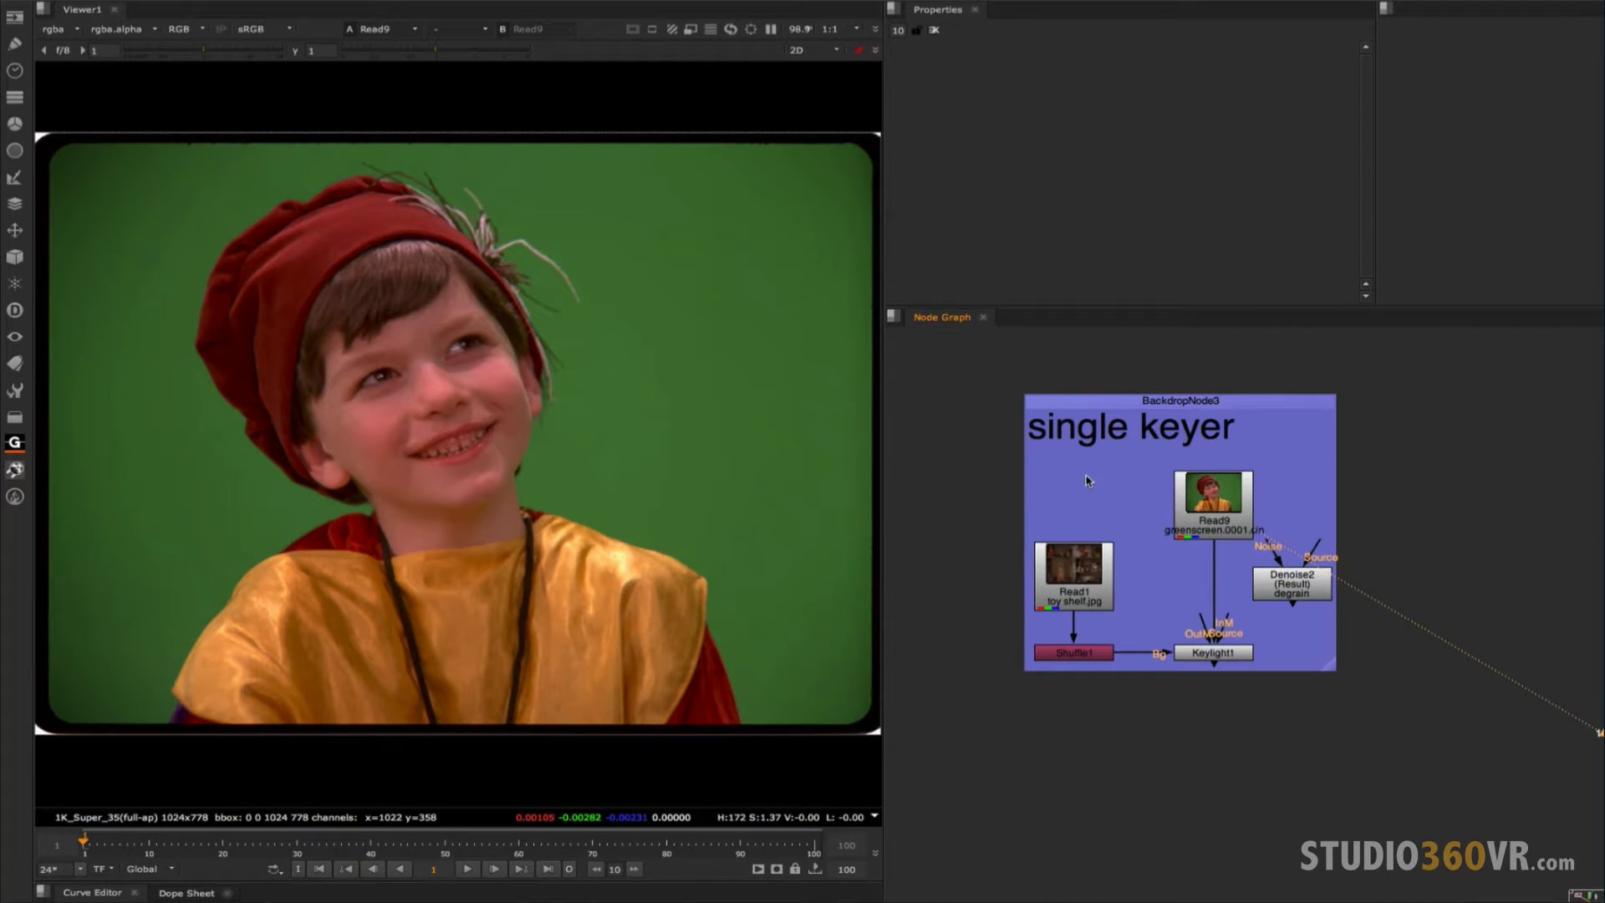
Display the Read9 greenscreen plate brightened to gain 2.2, gamma 0.6 to inspect the boy's edges.
{"action": "left_click", "coordinate": [1214, 652]}
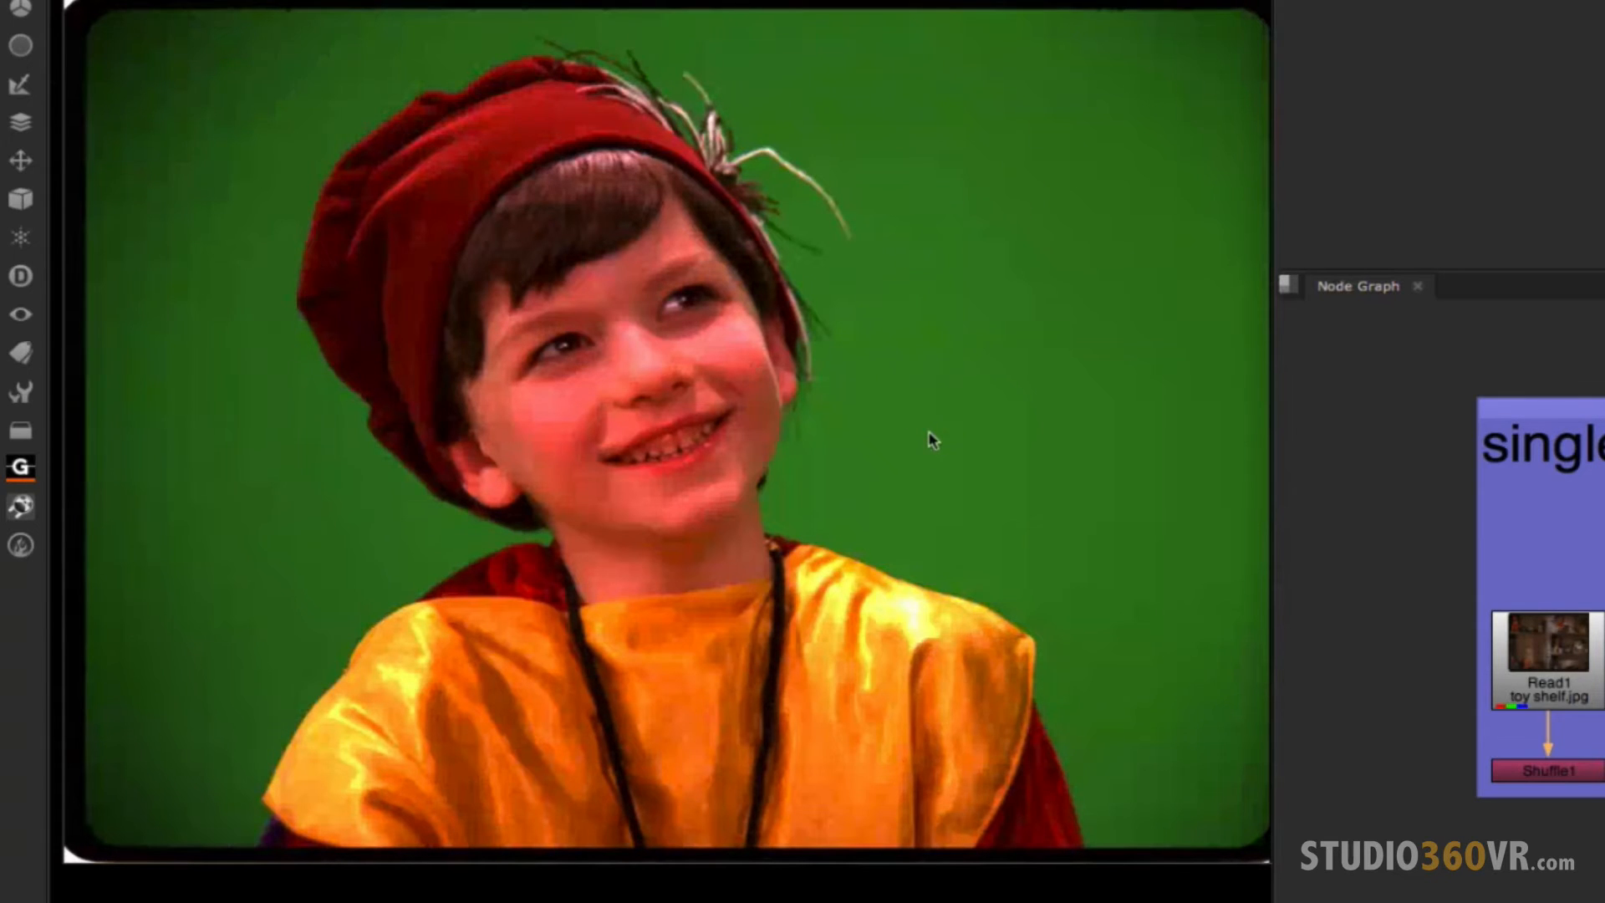
{"action": "mouse_move", "coordinate": [950, 428]}
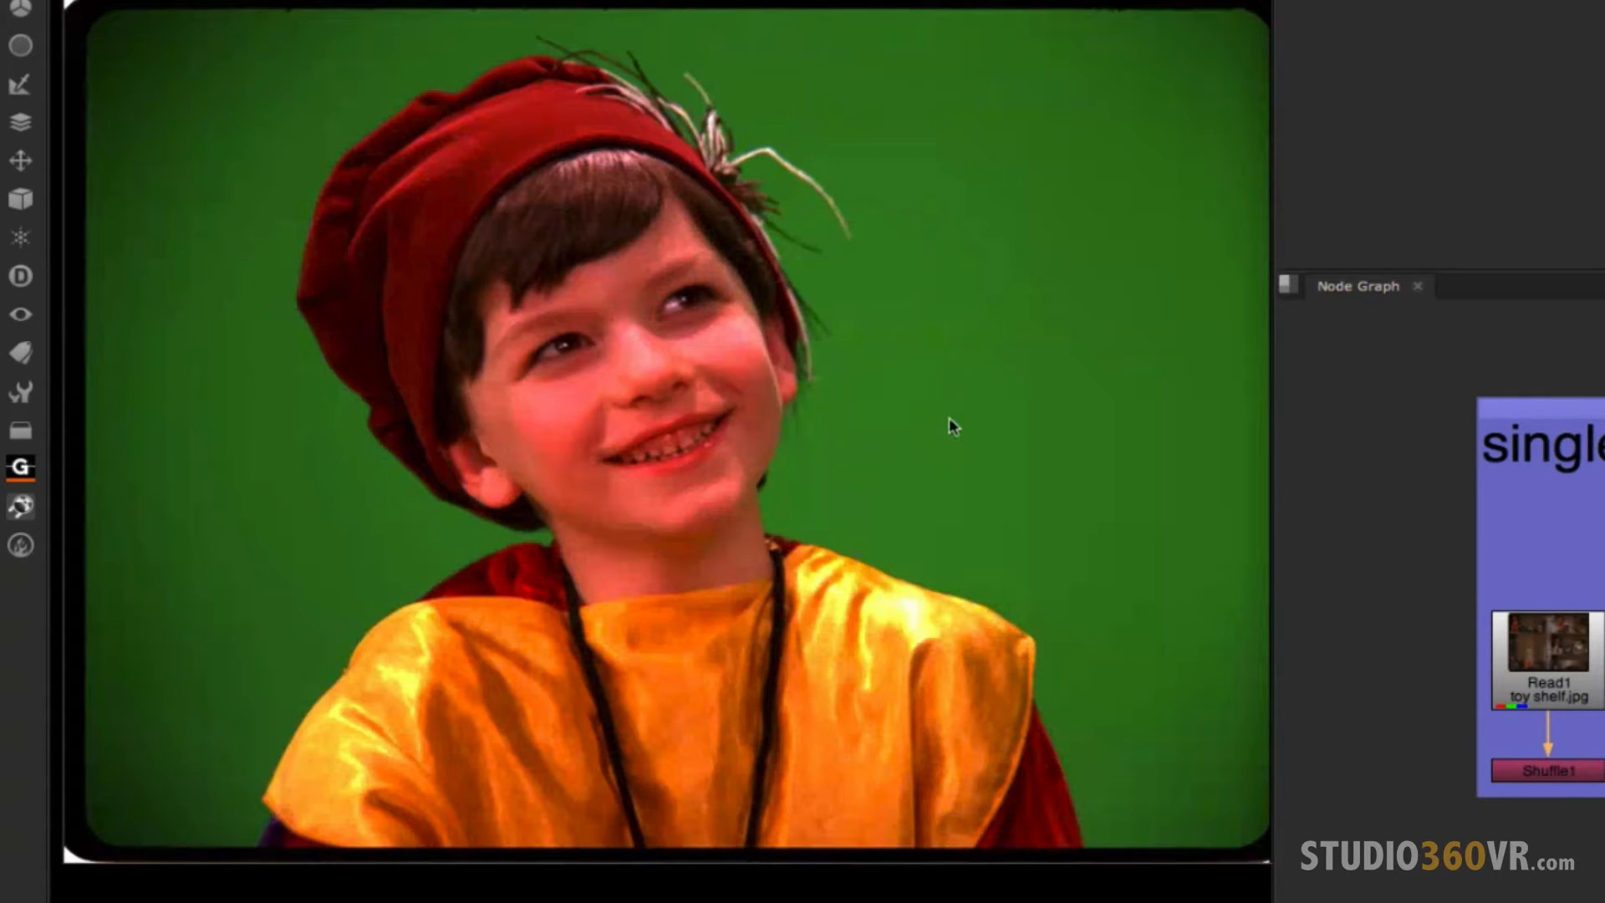
{"action": "mouse_move", "coordinate": [857, 418]}
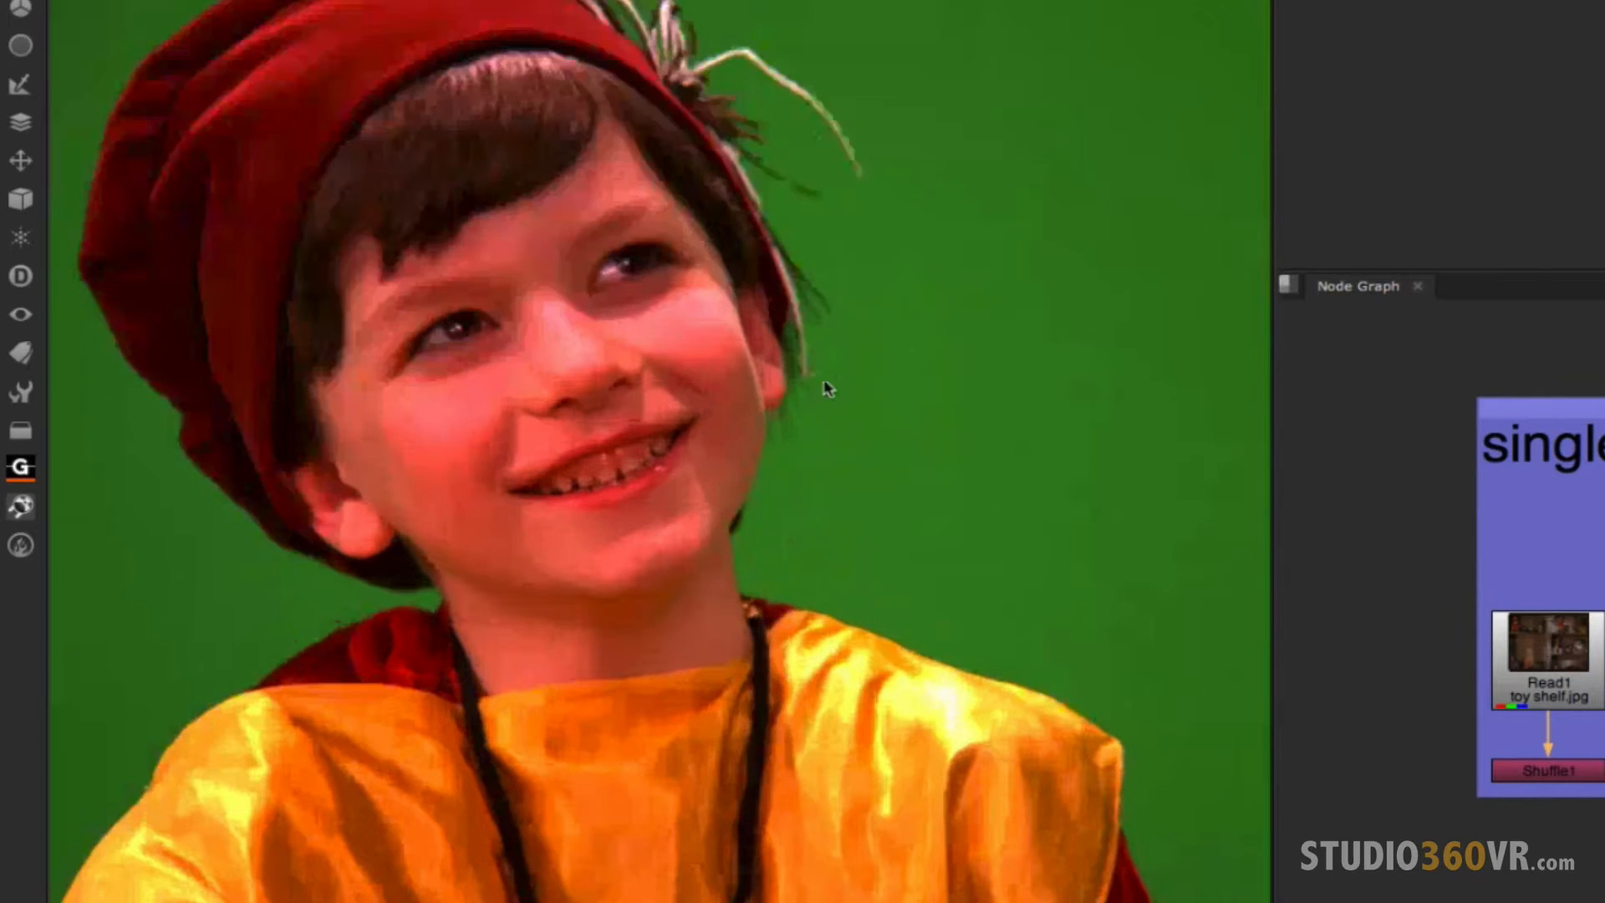
{"action": "mouse_move", "coordinate": [768, 163]}
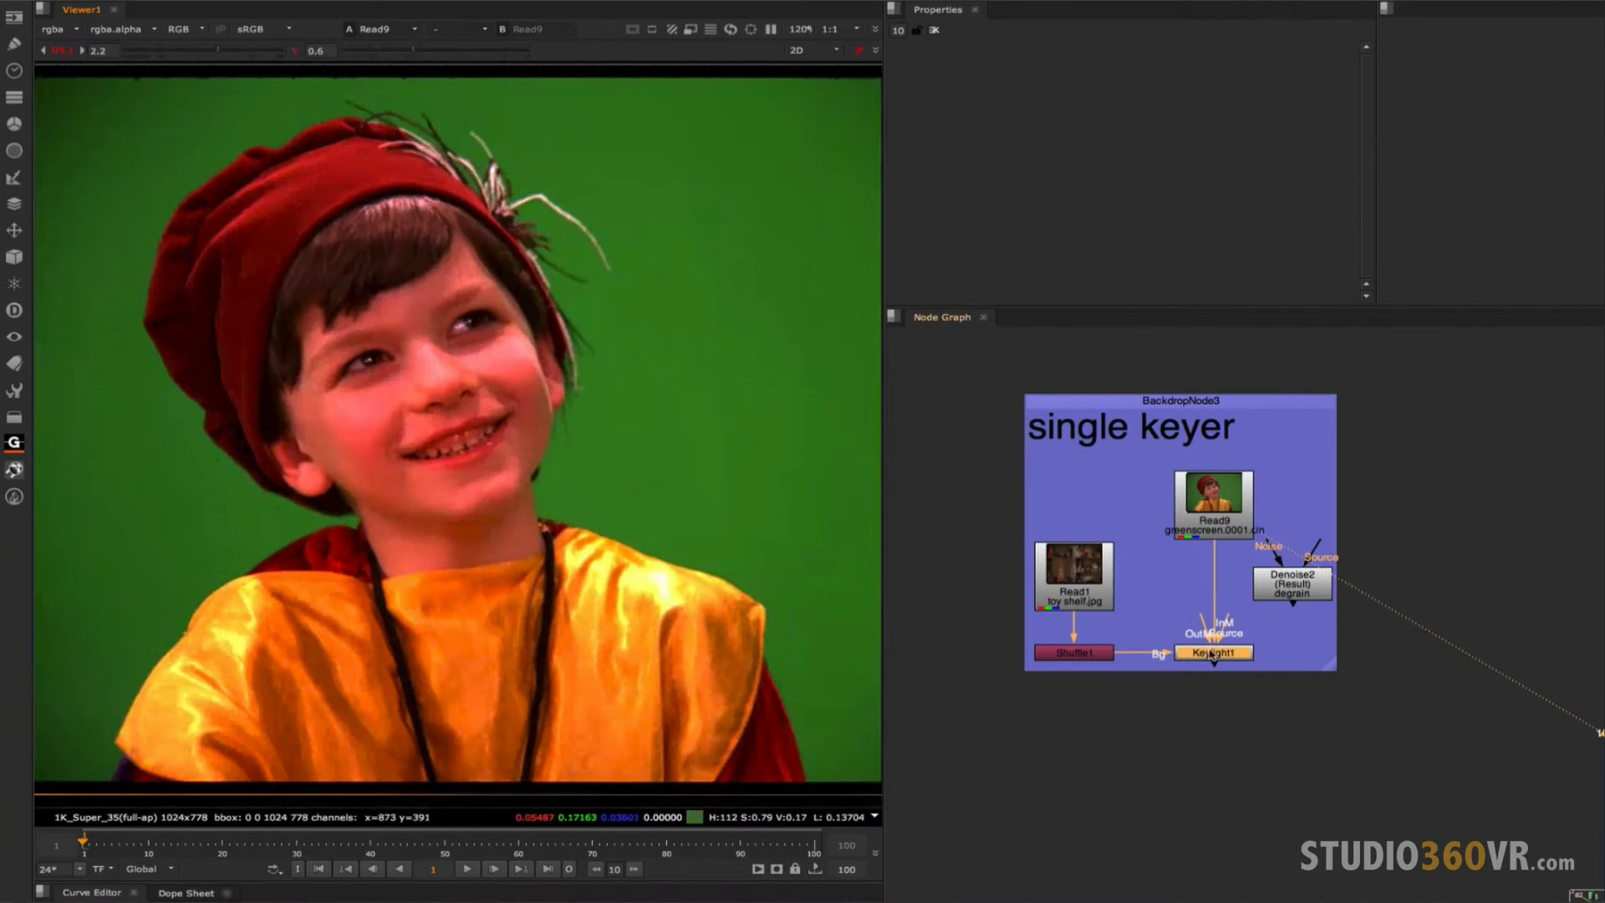
View Keylight1's alpha and raise its screen gain from 1.17 to 1.48 for a clean black background.
{"action": "left_click", "coordinate": [1213, 653]}
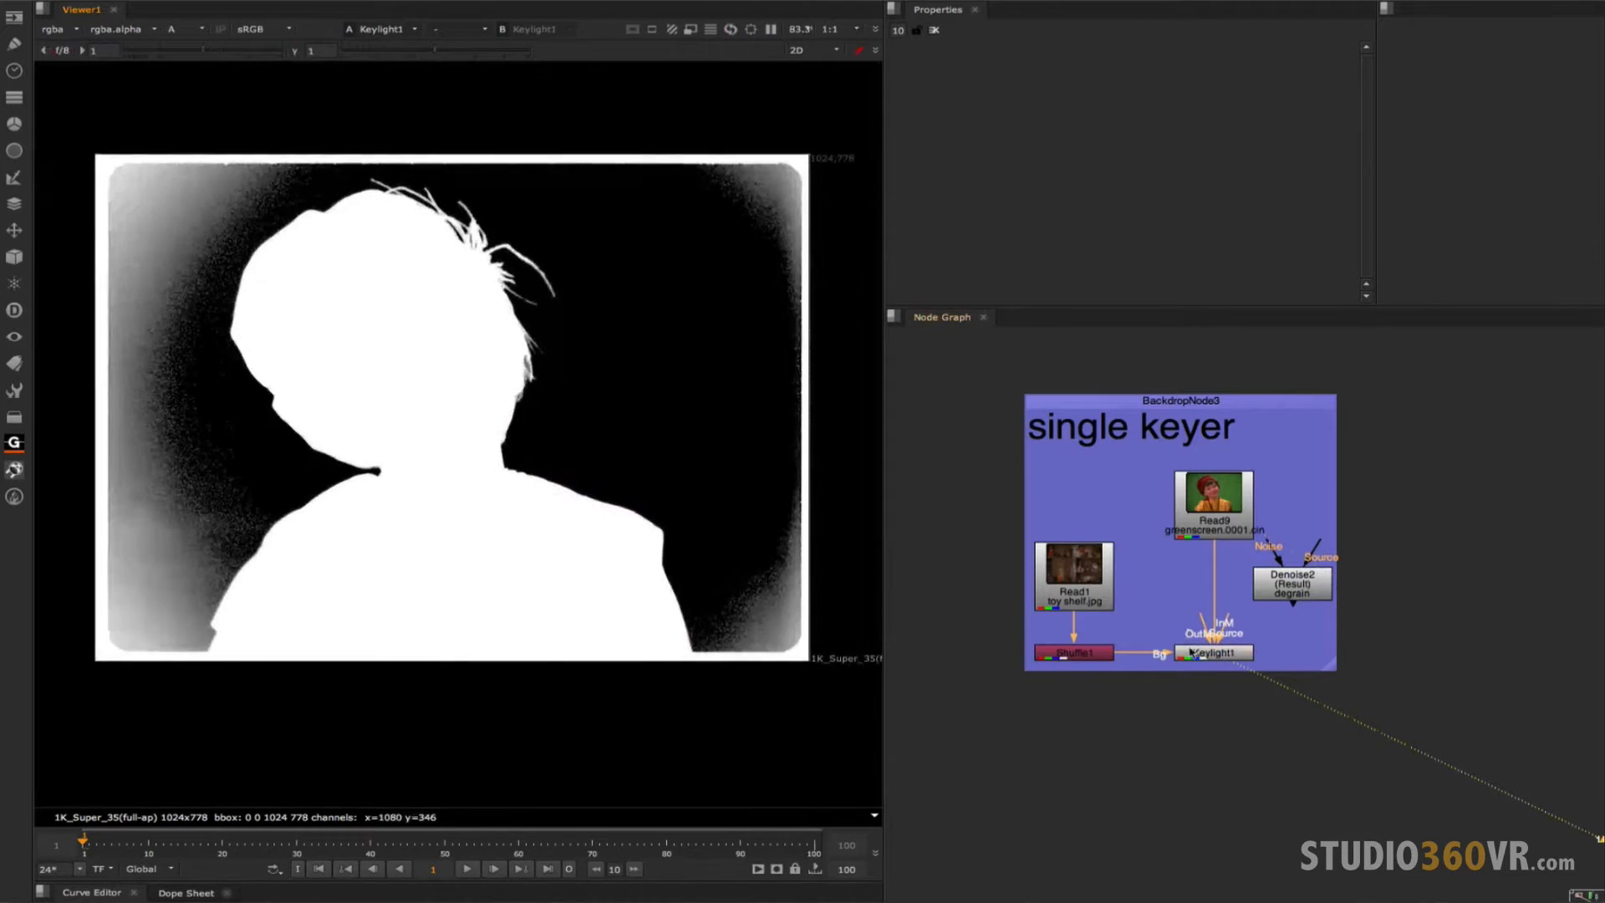
{"action": "left_click", "coordinate": [1214, 652]}
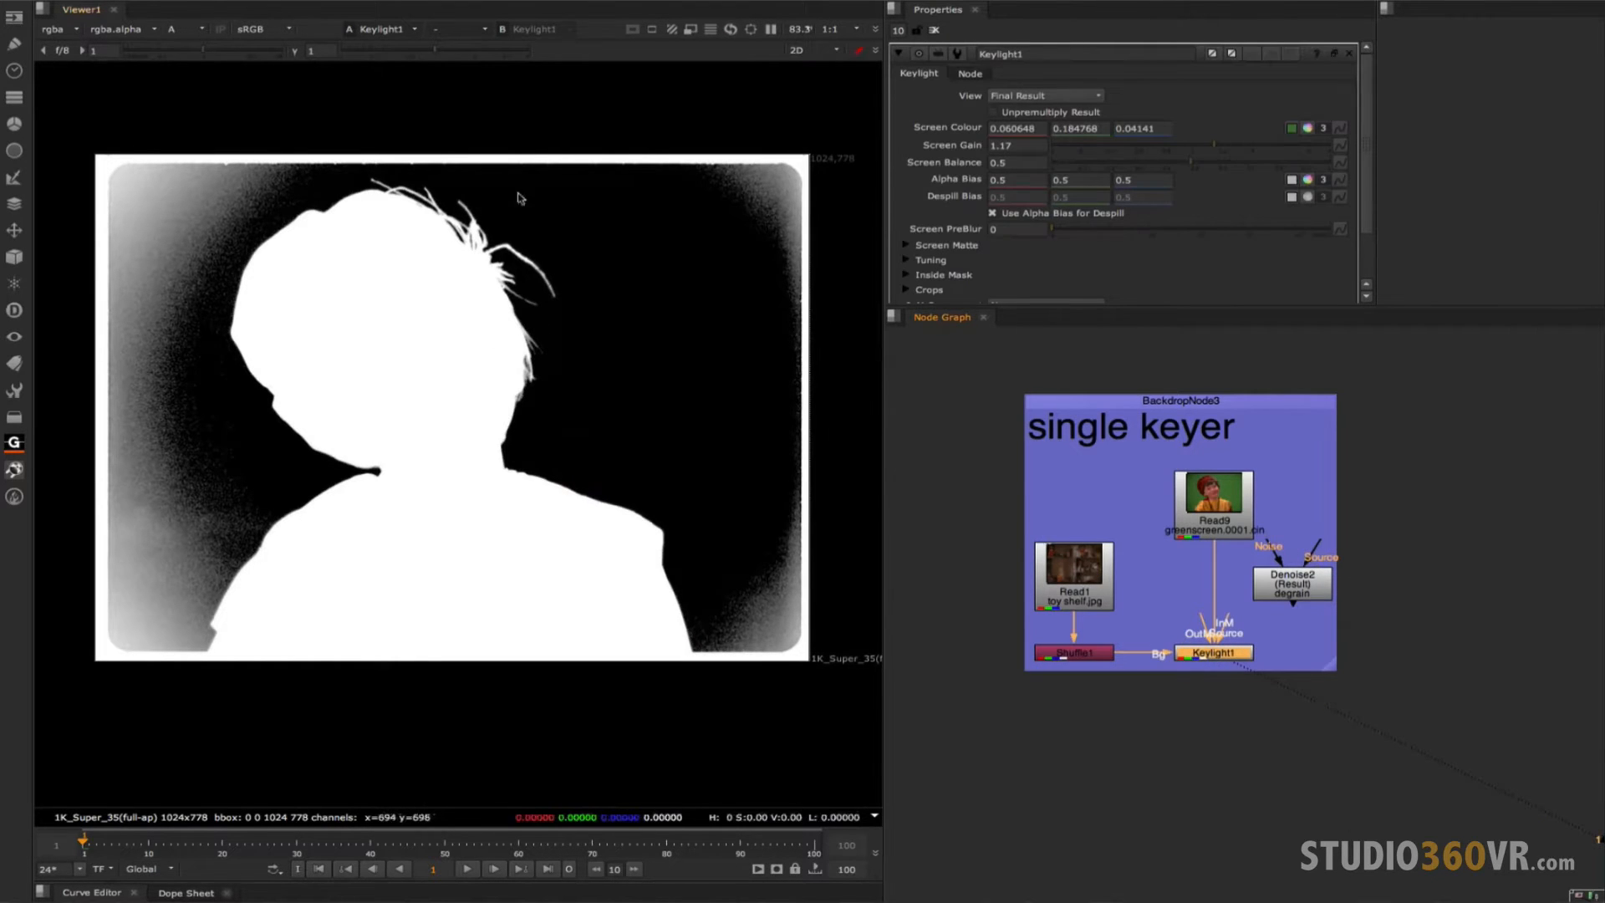
{"action": "mouse_move", "coordinate": [503, 239]}
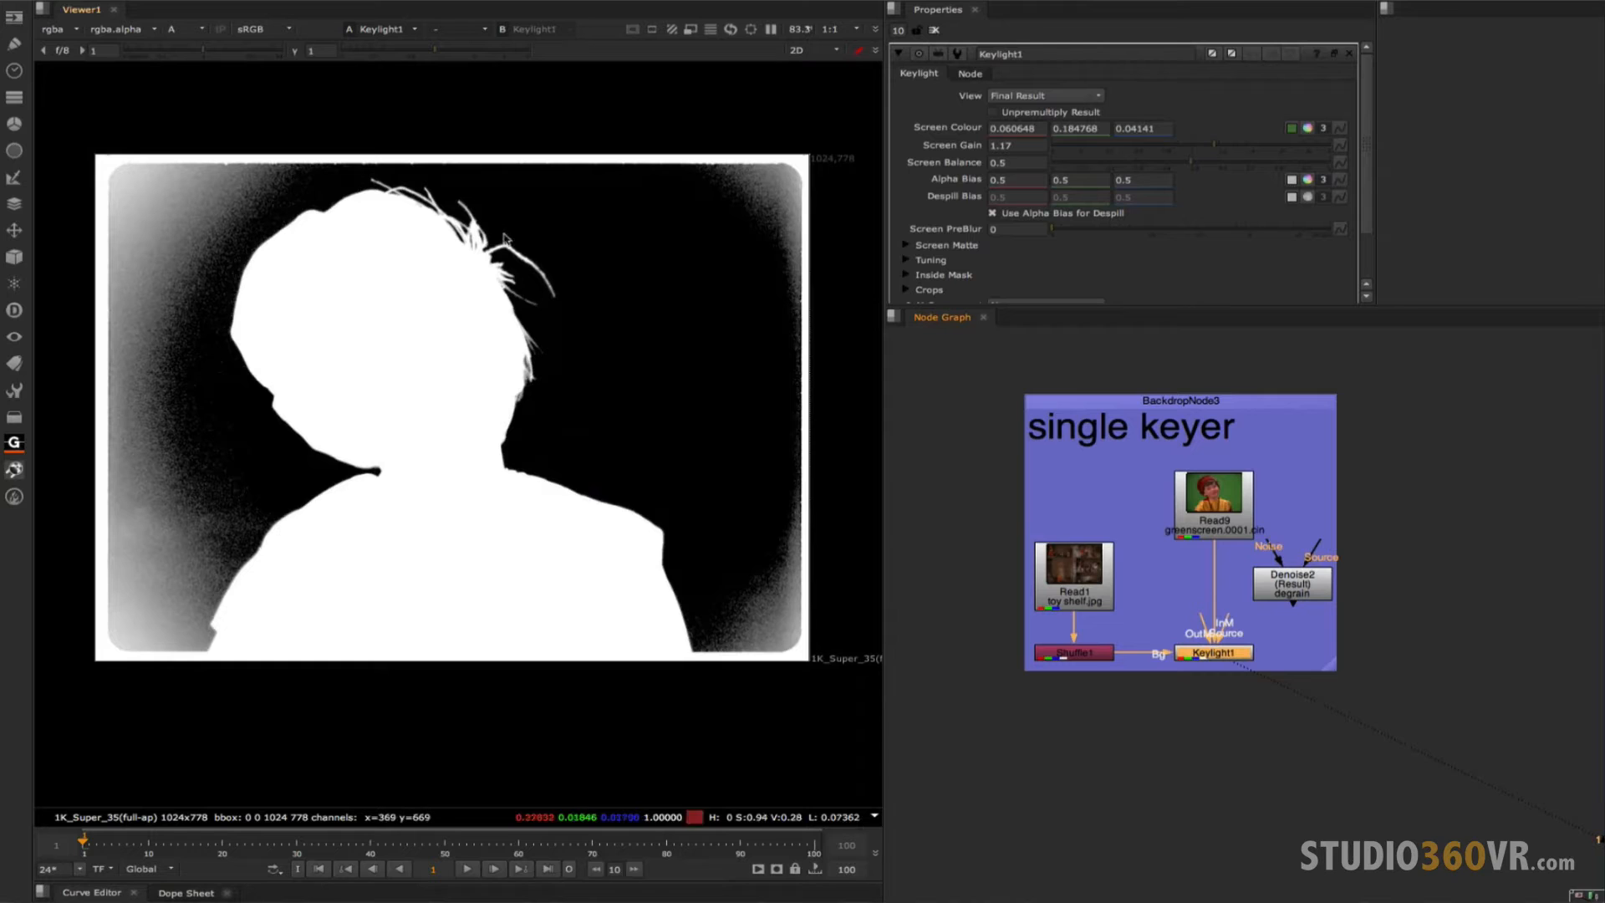
{"action": "left_click_drag", "start_coordinate": [1228, 152], "coordinate": [1202, 153]}
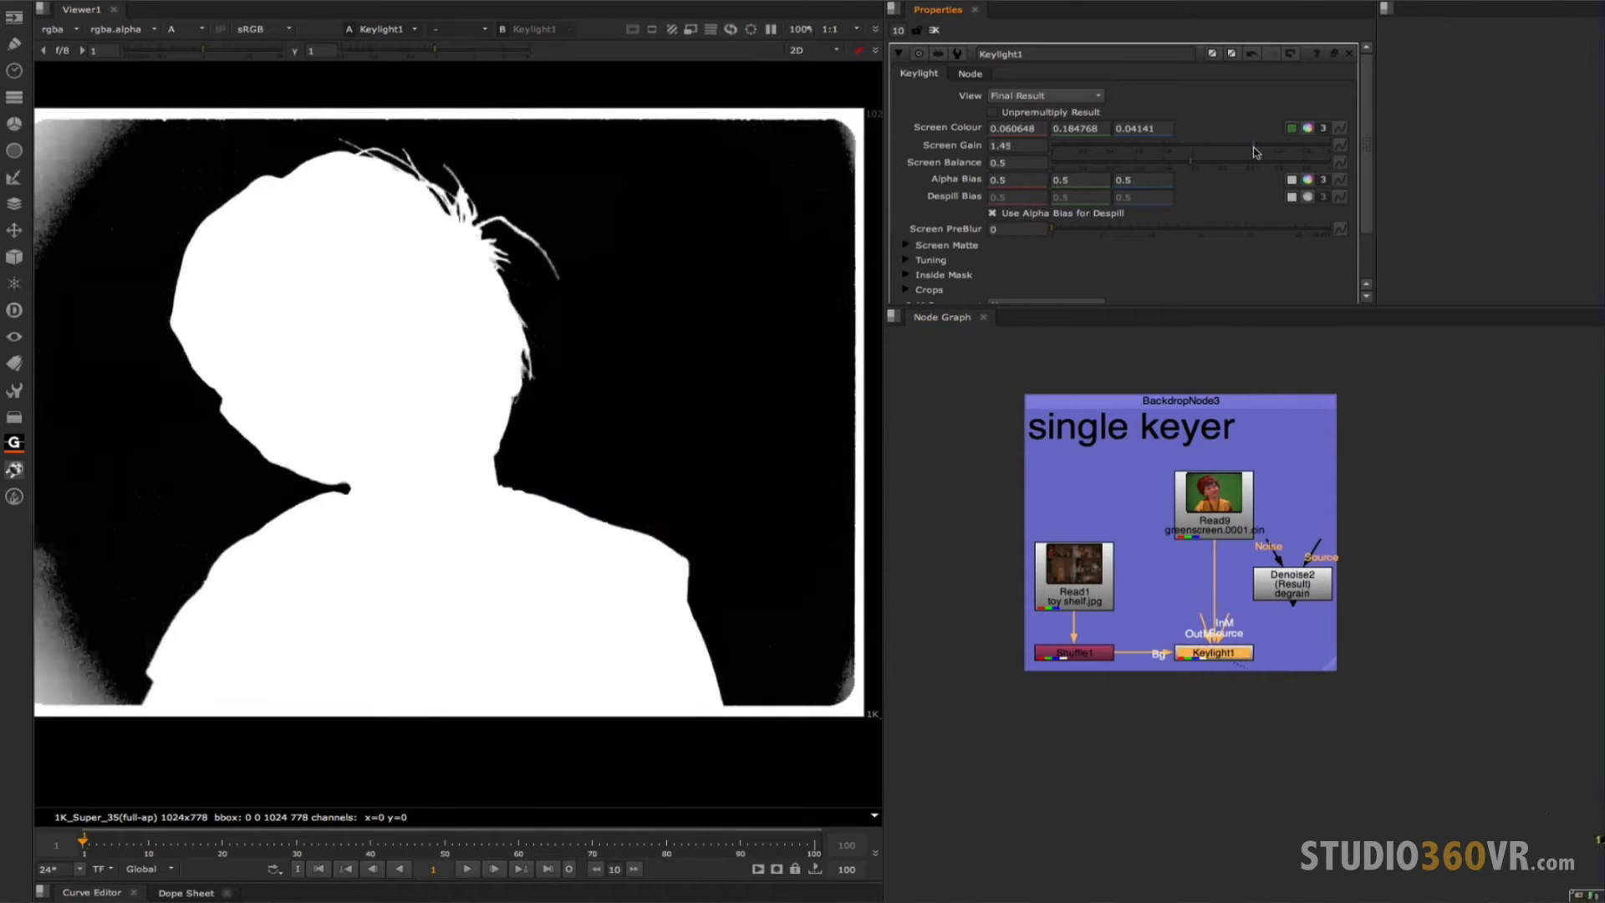
{"action": "left_click_drag", "start_coordinate": [1255, 152], "coordinate": [1224, 164]}
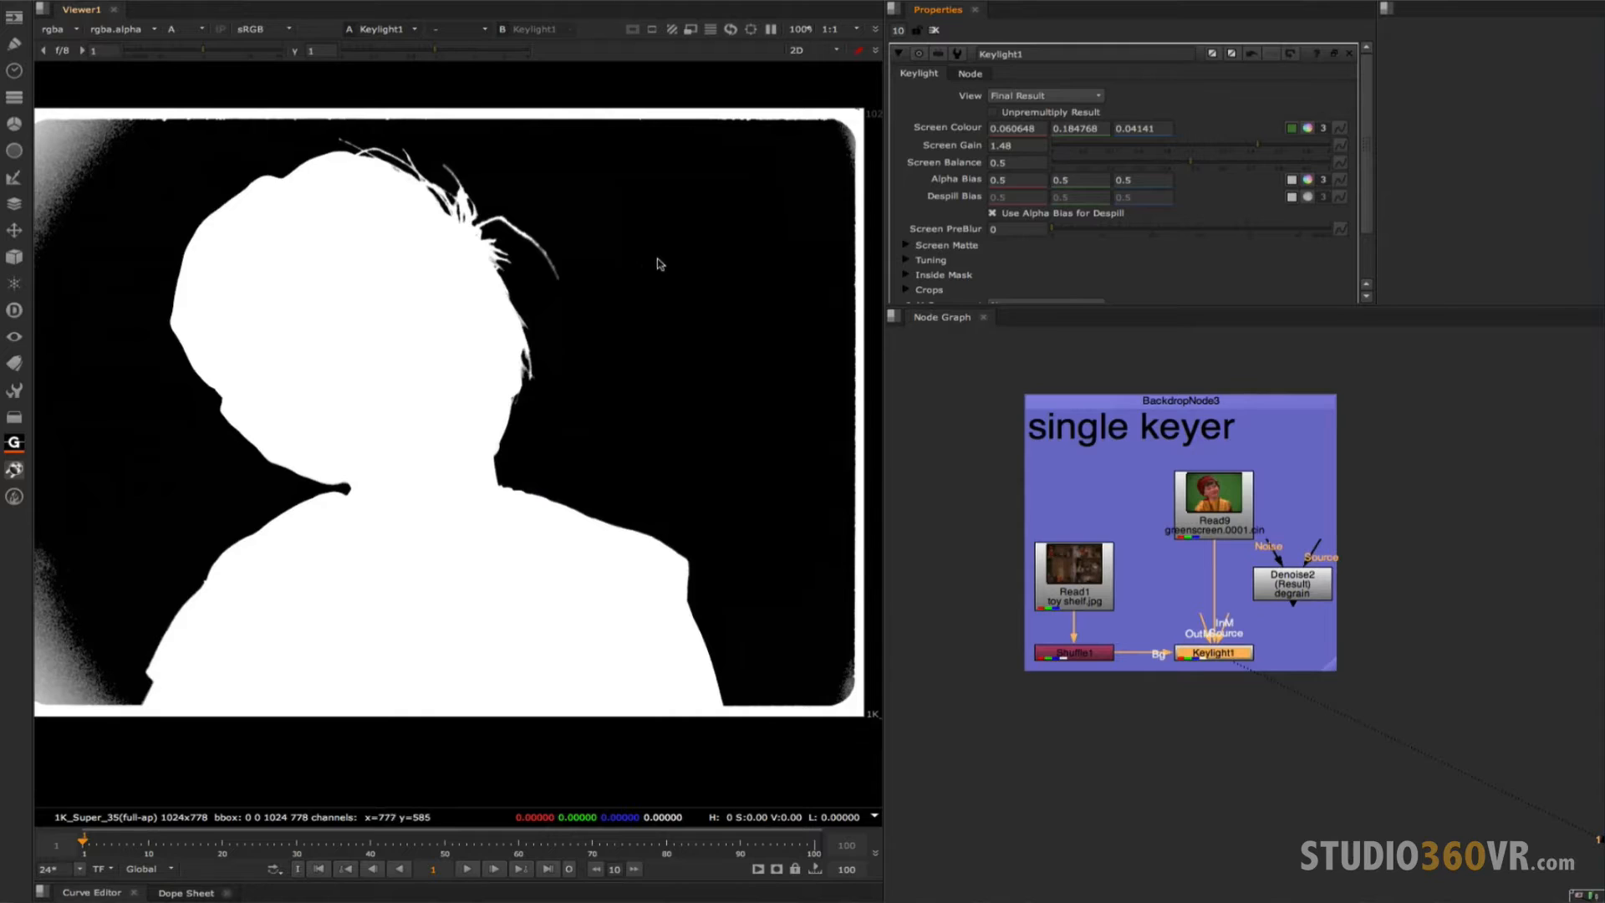
{"action": "mouse_move", "coordinate": [635, 281]}
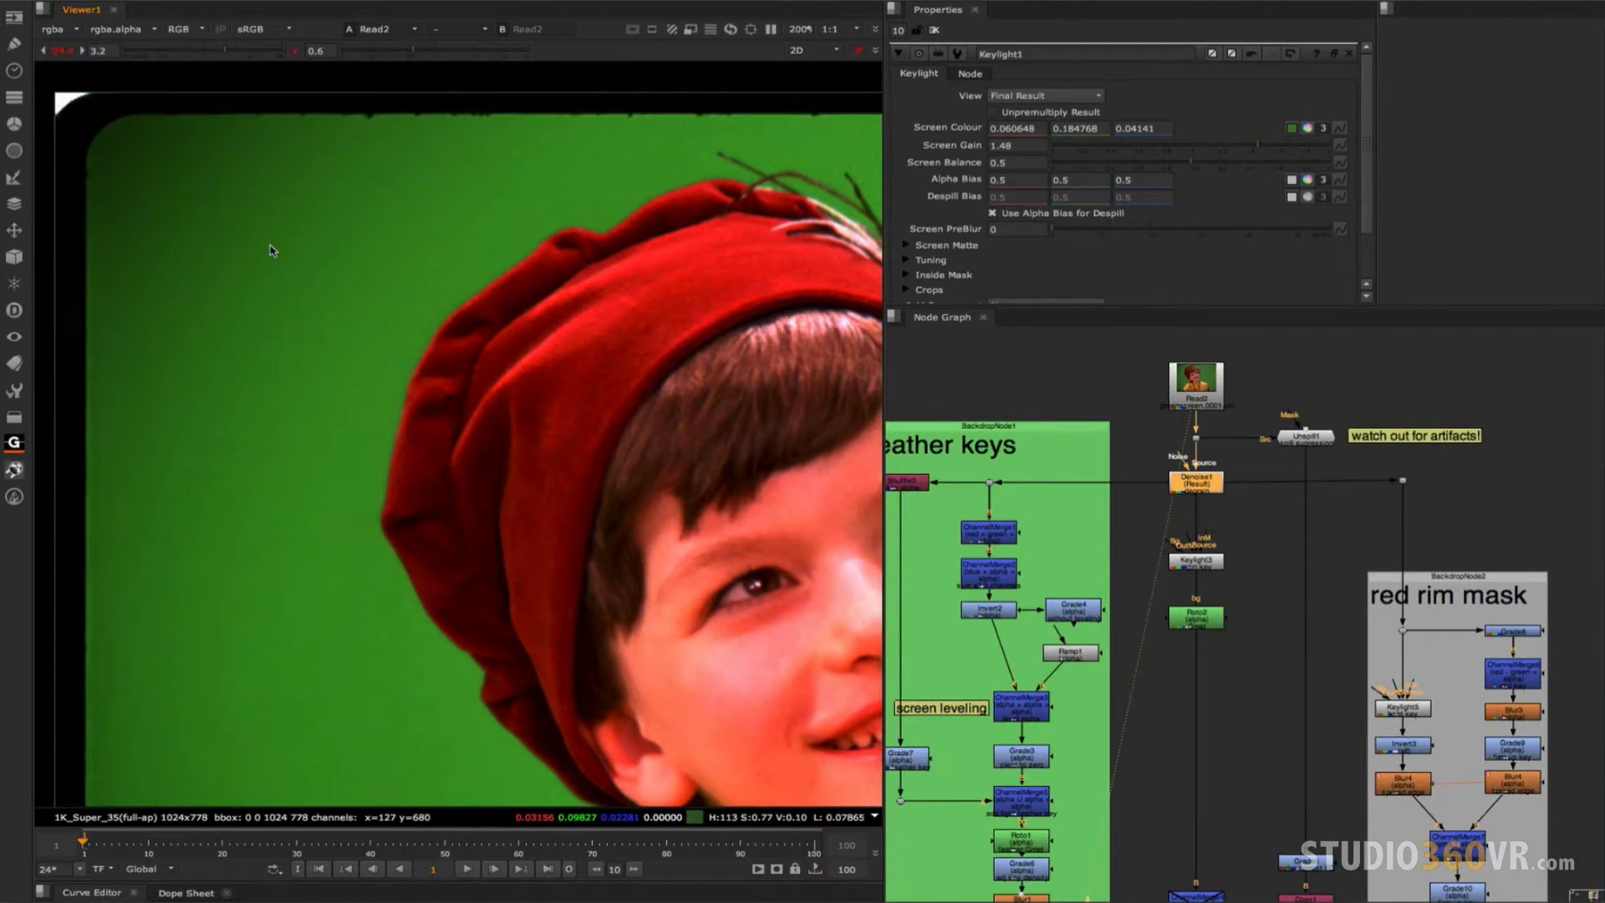
{"action": "mouse_move", "coordinate": [308, 246]}
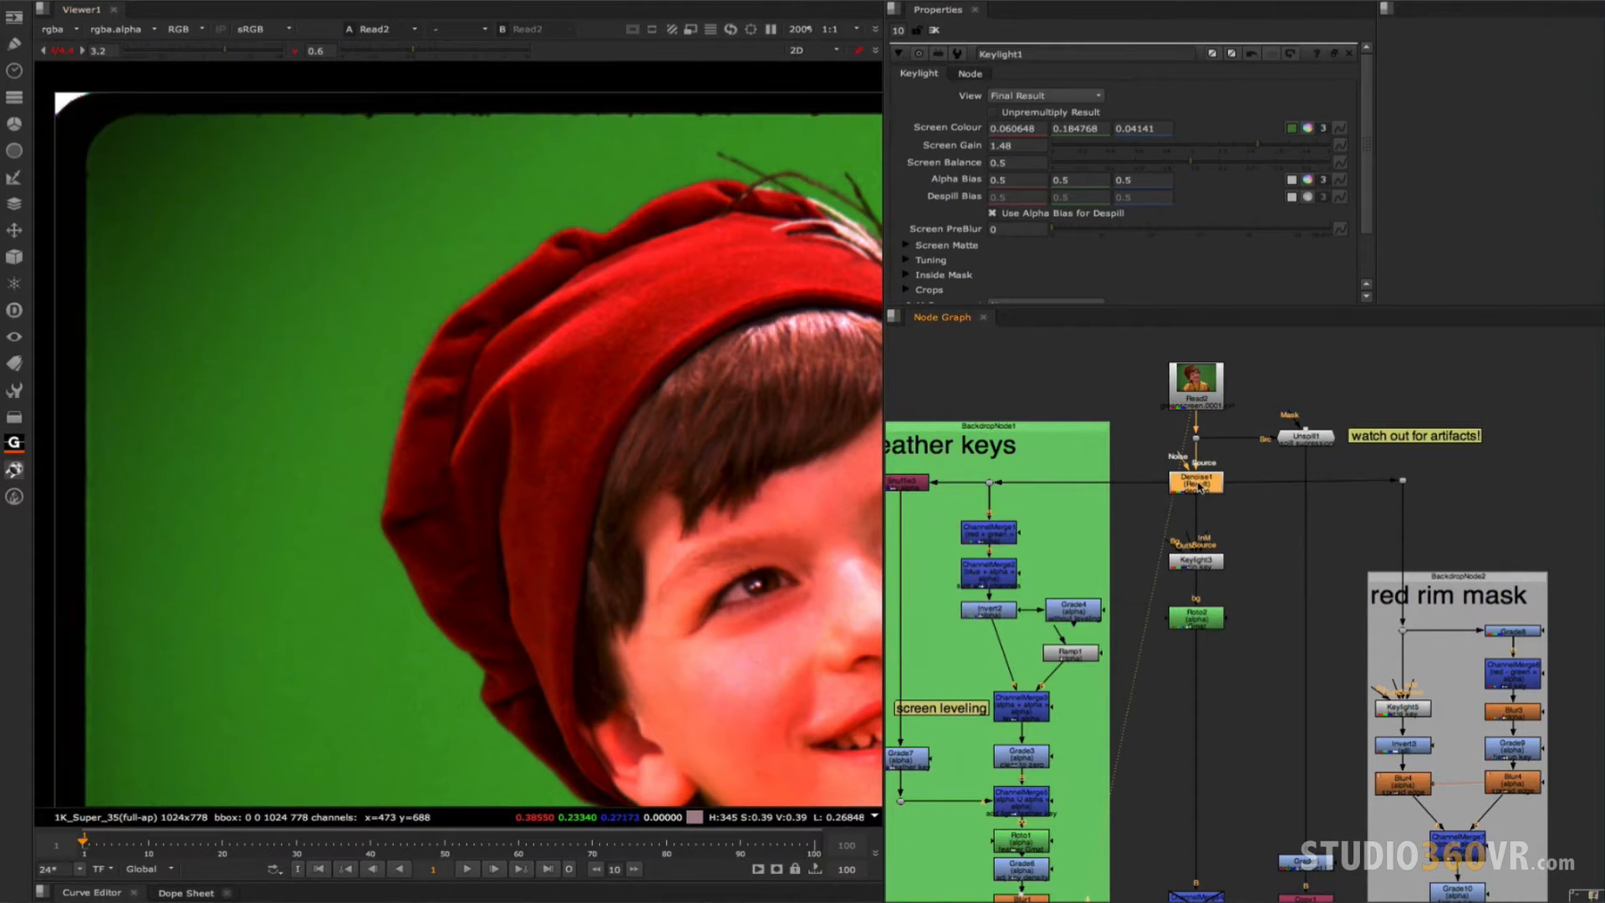
Show the Denoise1 plate in the viewer, zoomed on the red hat's edge at gain 3.2.
{"action": "left_click", "coordinate": [1193, 481]}
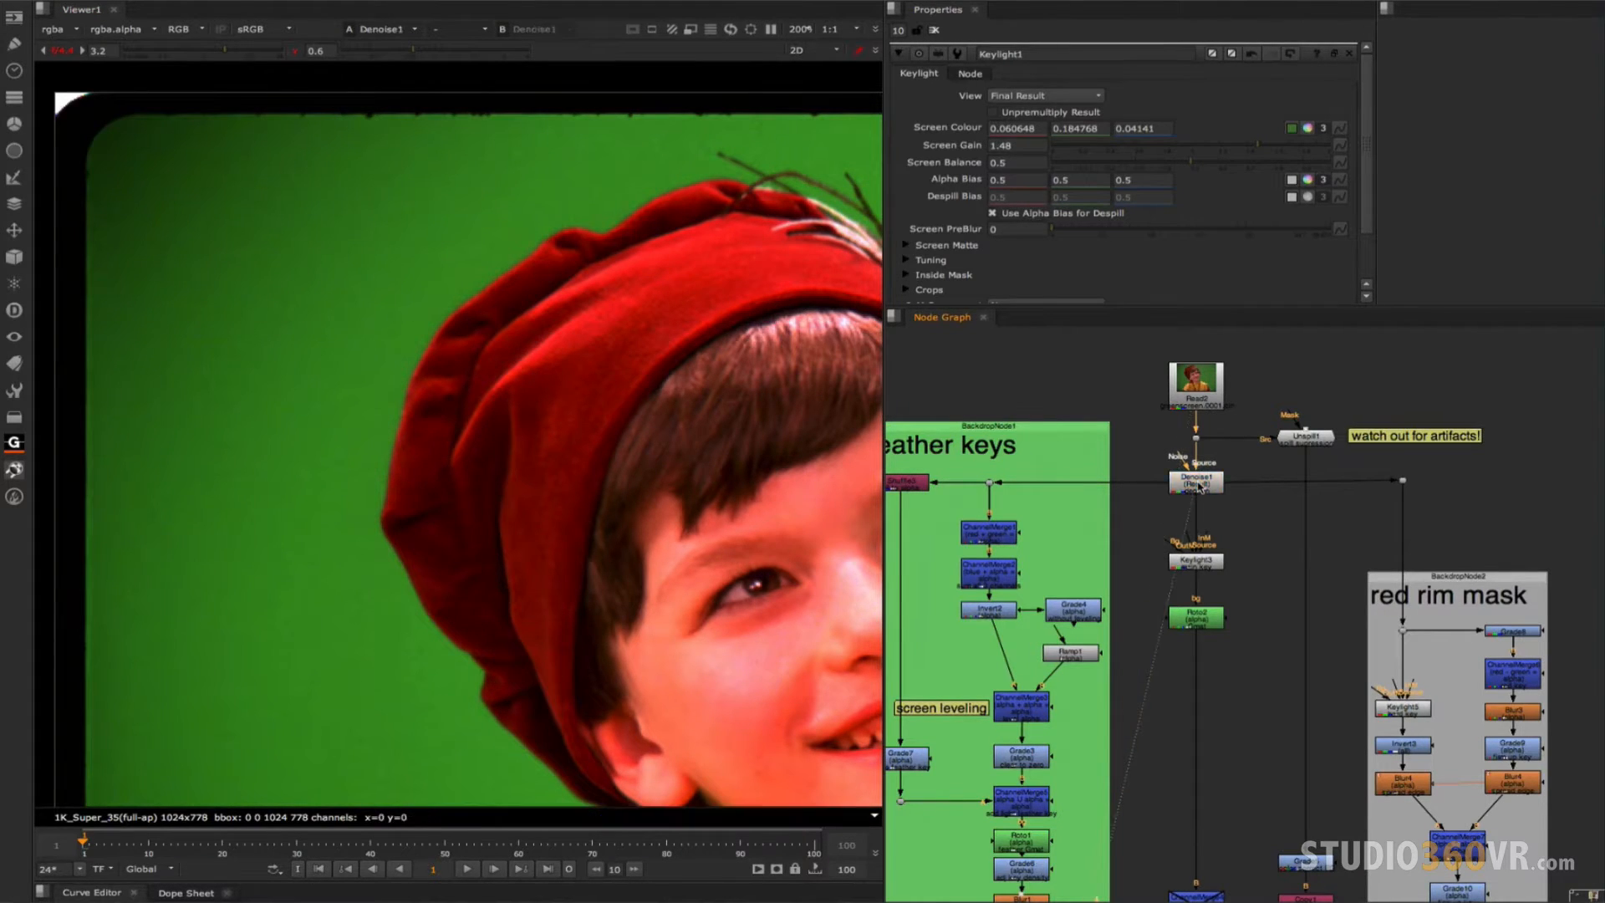
{"action": "left_click", "coordinate": [1195, 482]}
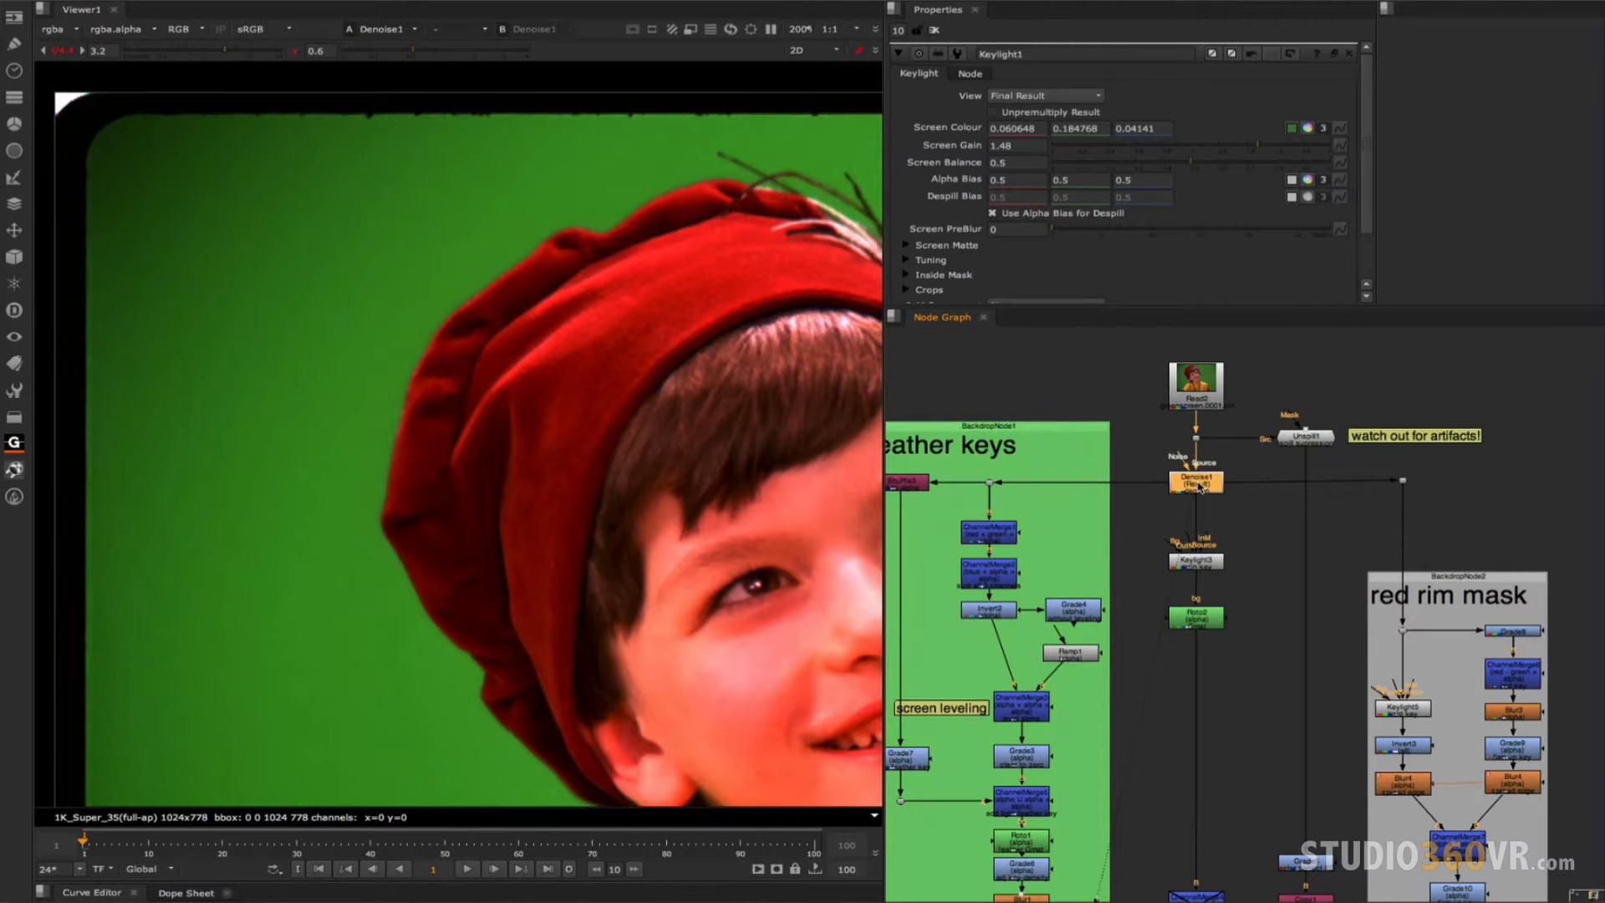
{"action": "left_click", "coordinate": [1196, 482]}
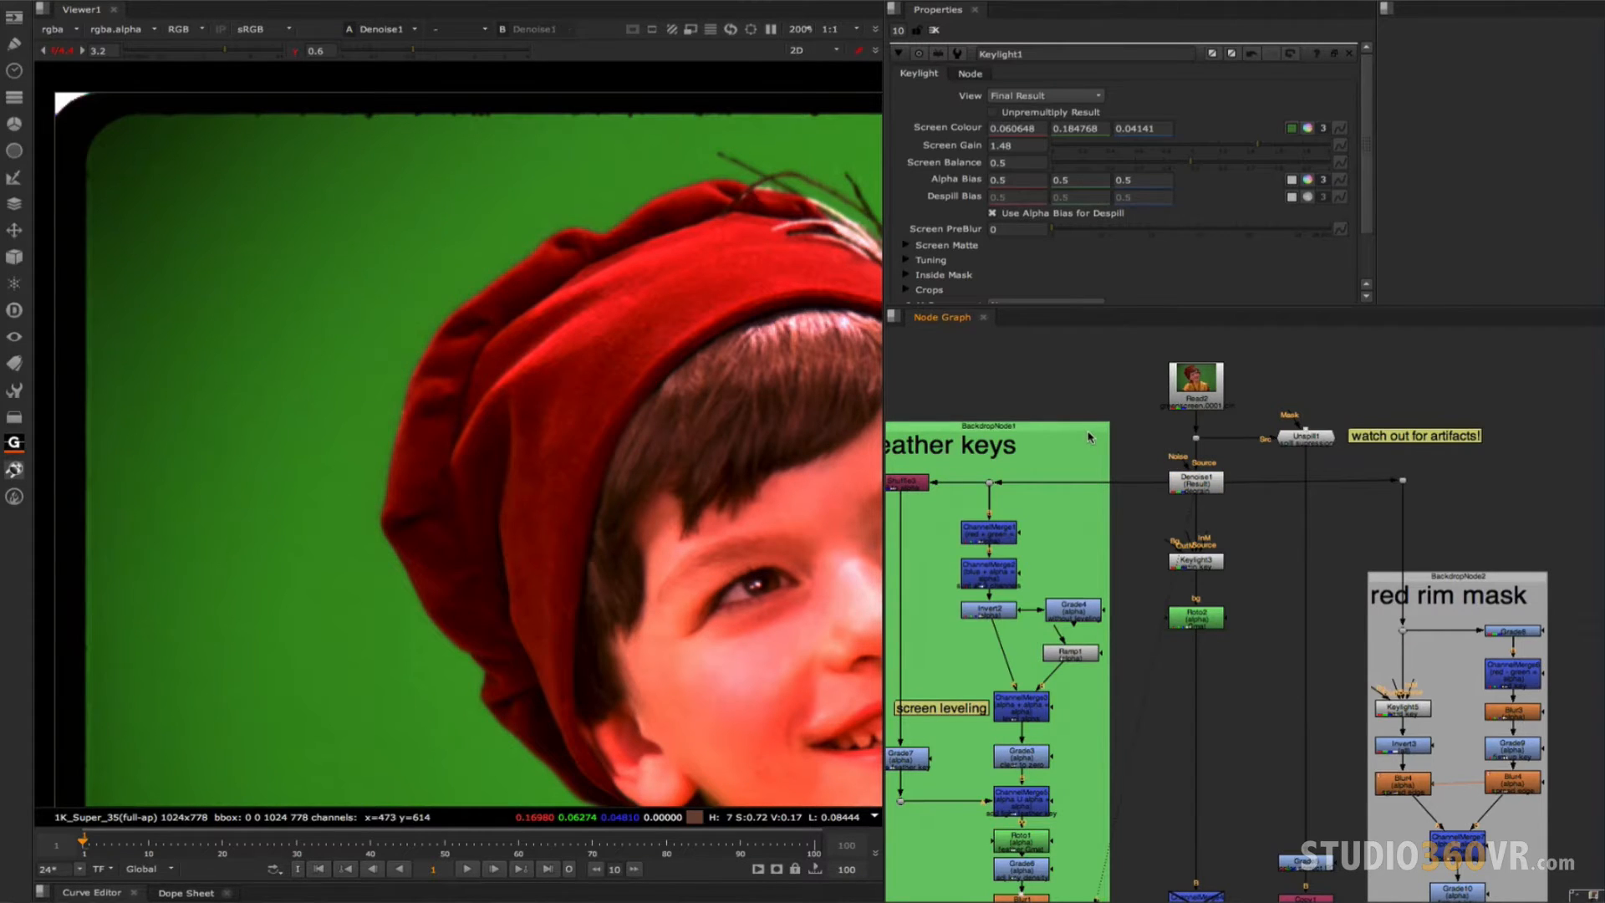
{"action": "mouse_move", "coordinate": [665, 139]}
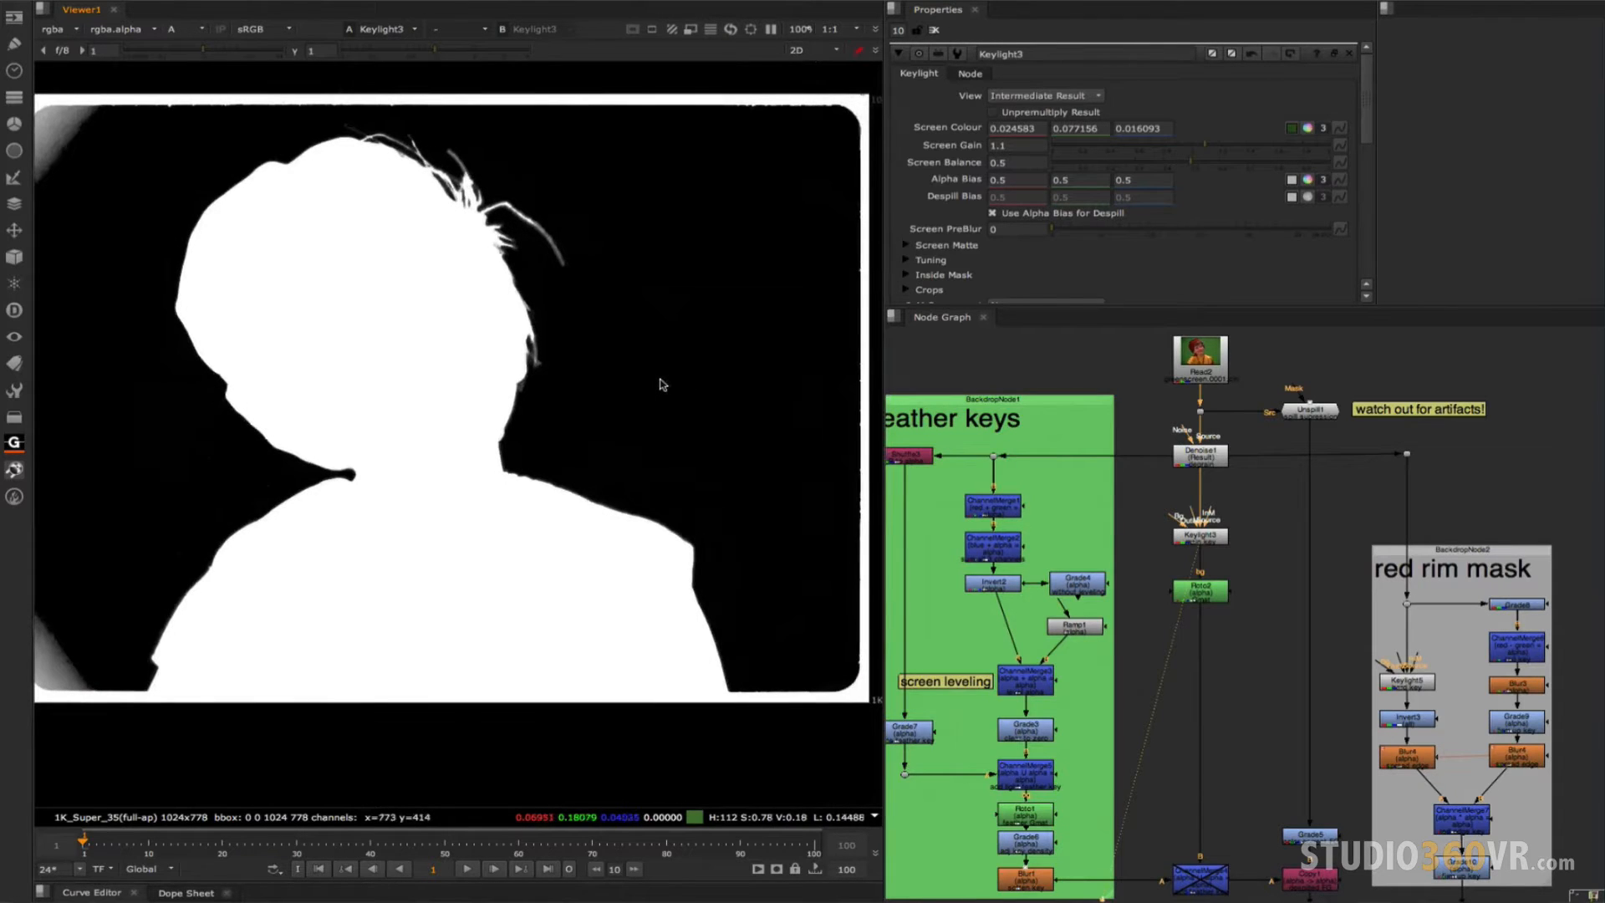
Display the Roto2 garbage-matte Bezier shape with soft outline around the boy's silhouette.
{"action": "left_click", "coordinate": [1200, 590]}
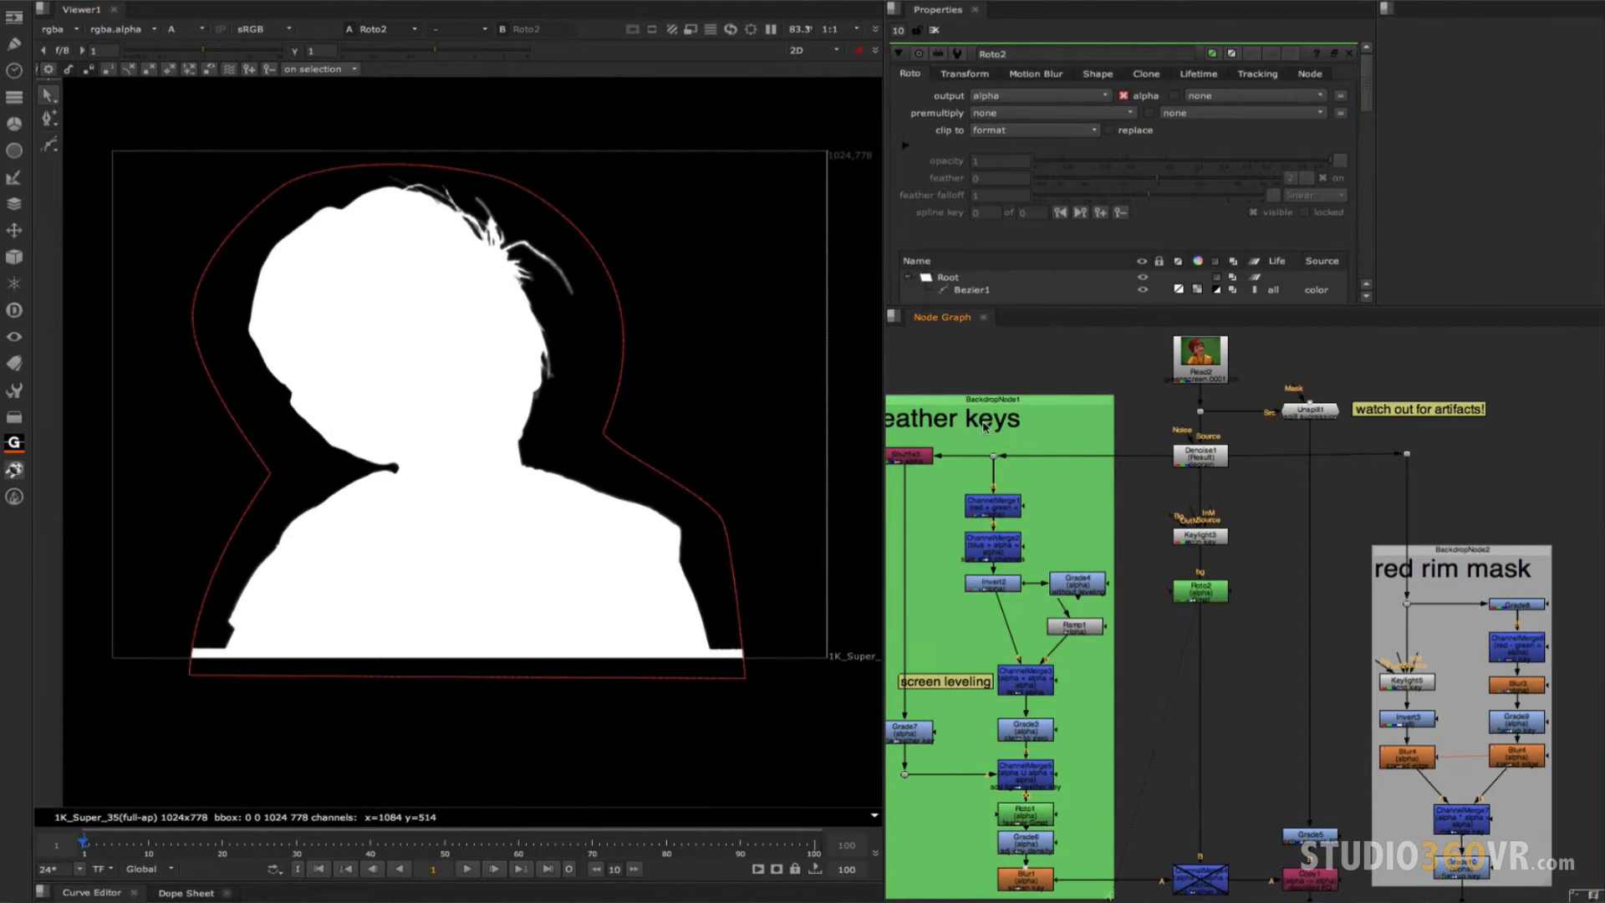
{"action": "mouse_move", "coordinate": [1213, 392]}
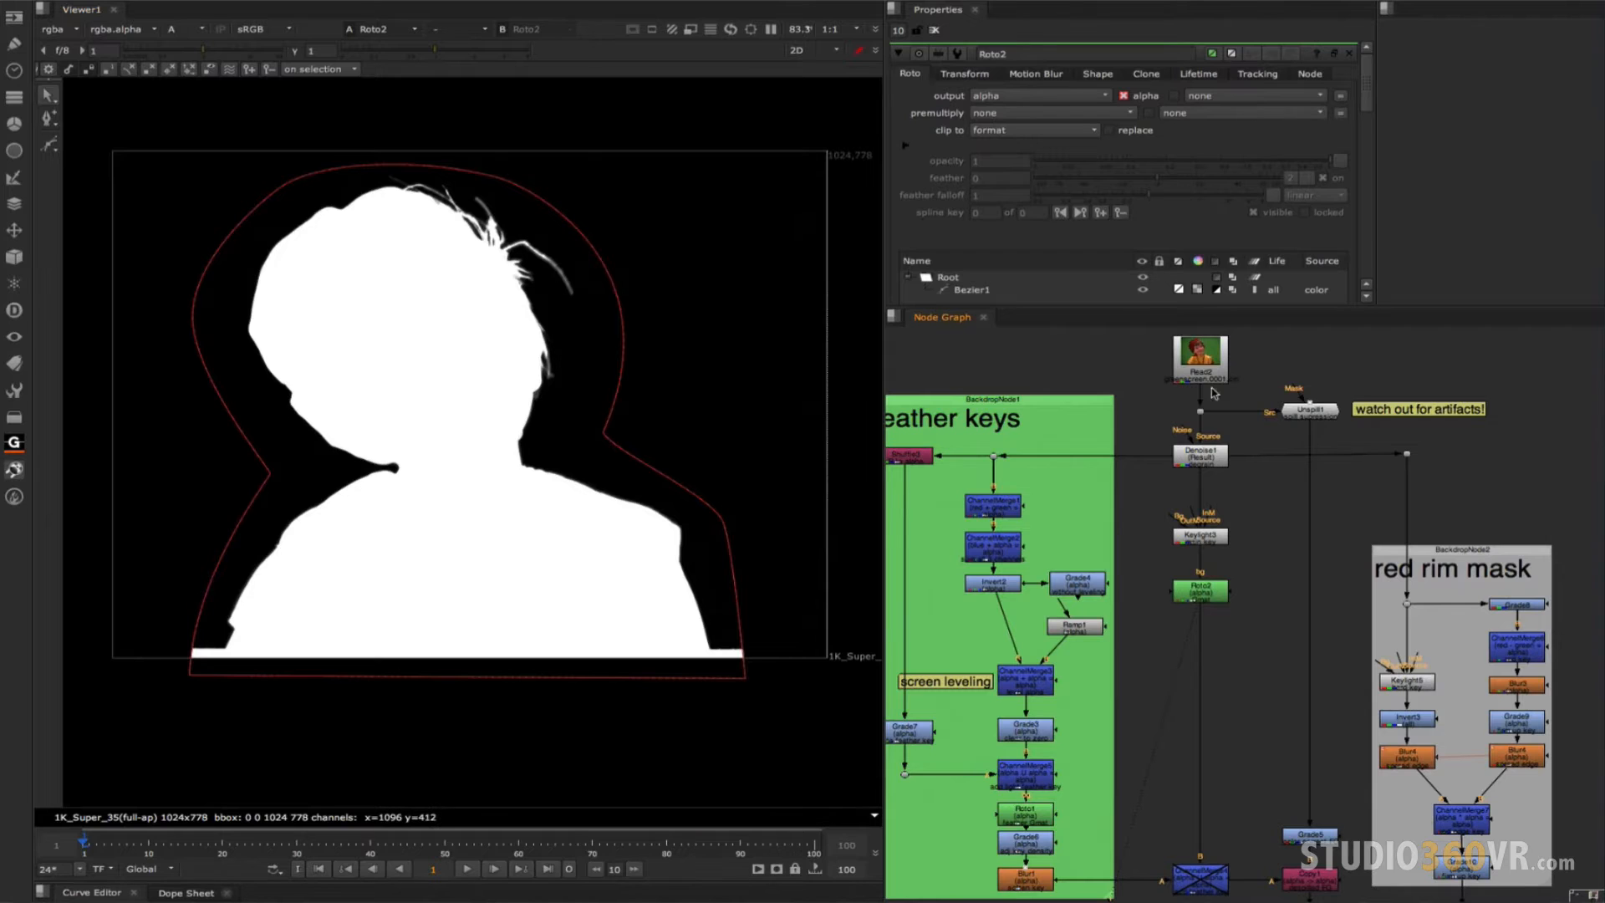
View the Blur1 feather-edge matte, then the ChannelMerge combining silhouette and wispy hair detail.
{"action": "left_click", "coordinate": [1201, 453]}
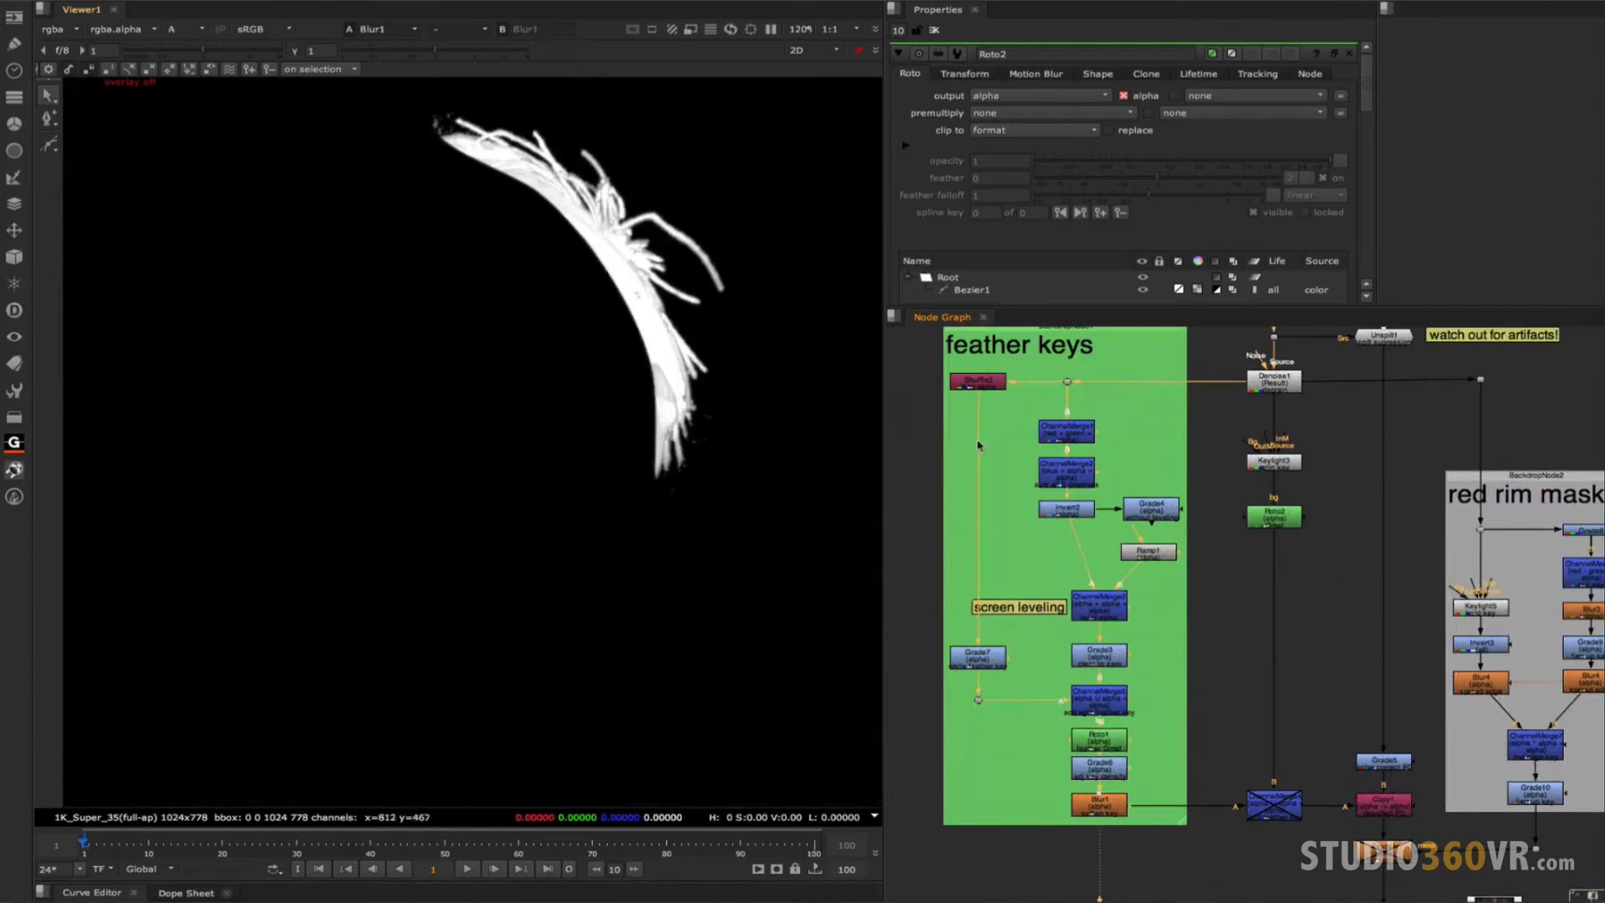
{"action": "left_click", "coordinate": [1273, 515]}
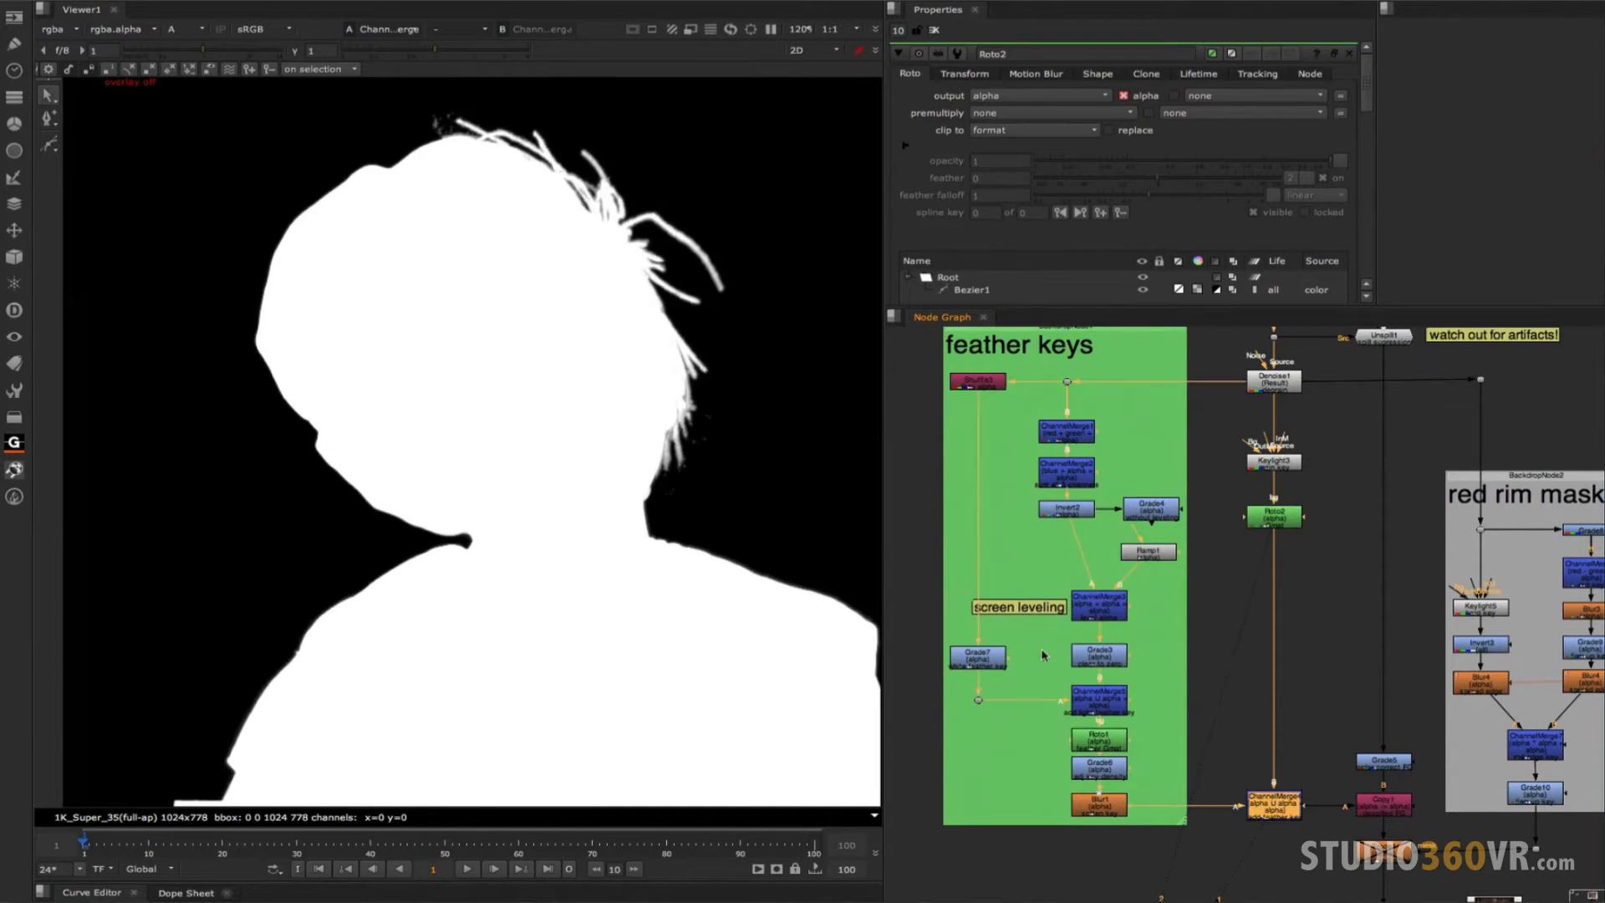
{"action": "mouse_move", "coordinate": [771, 384]}
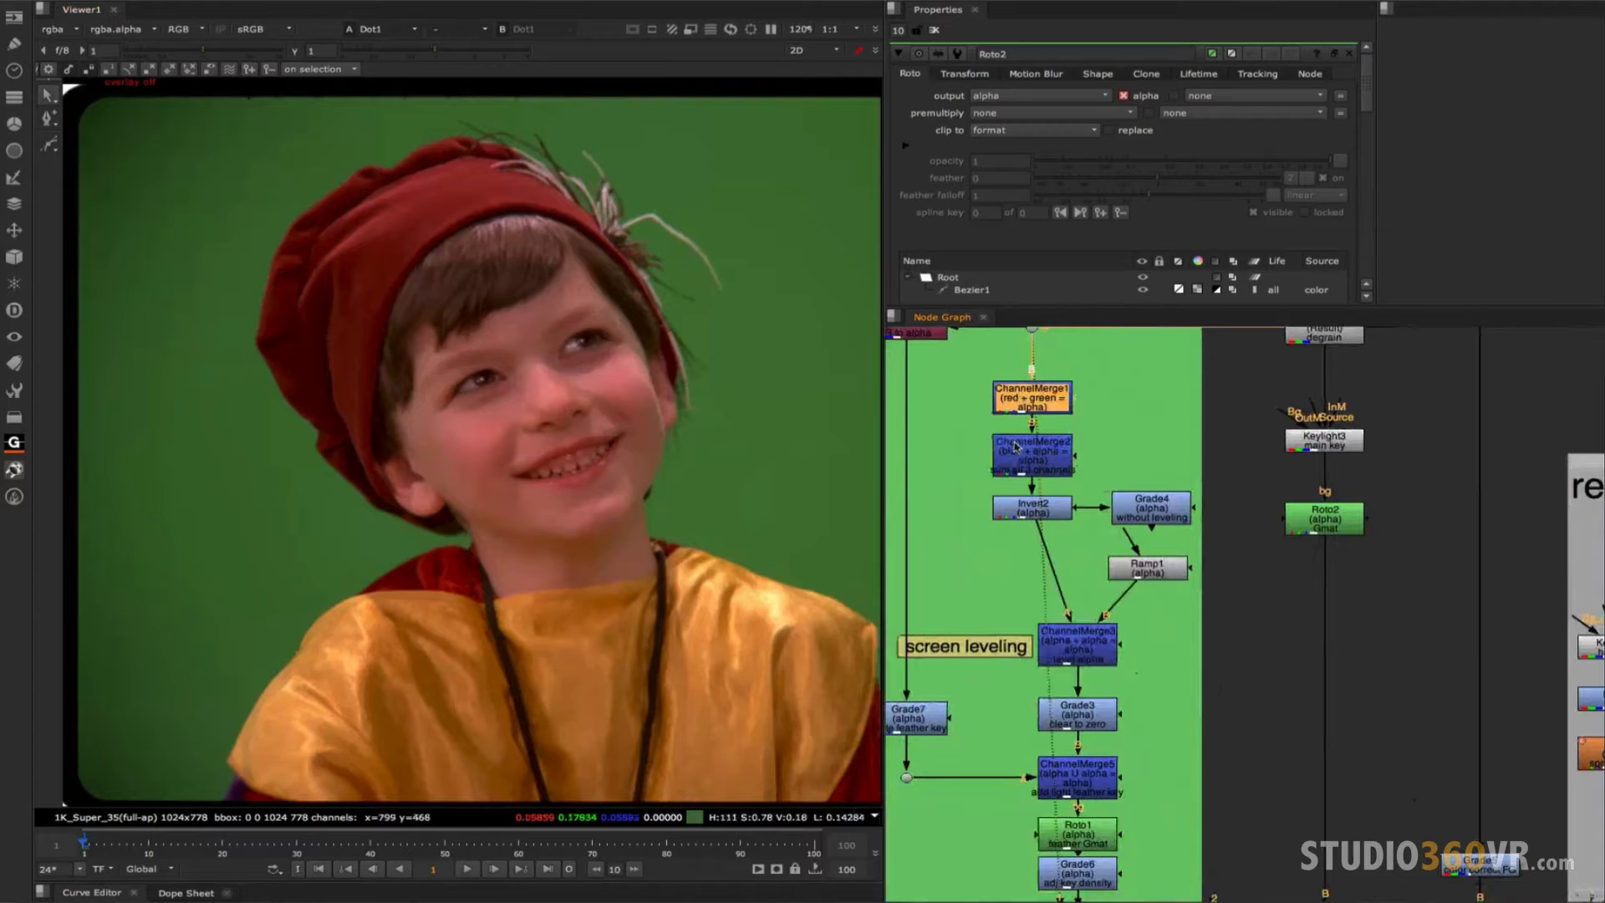
Step through ChannelMerge1, the Invert2 alpha and the Grade3 clamped high-contrast matte.
{"action": "left_click", "coordinate": [1032, 450]}
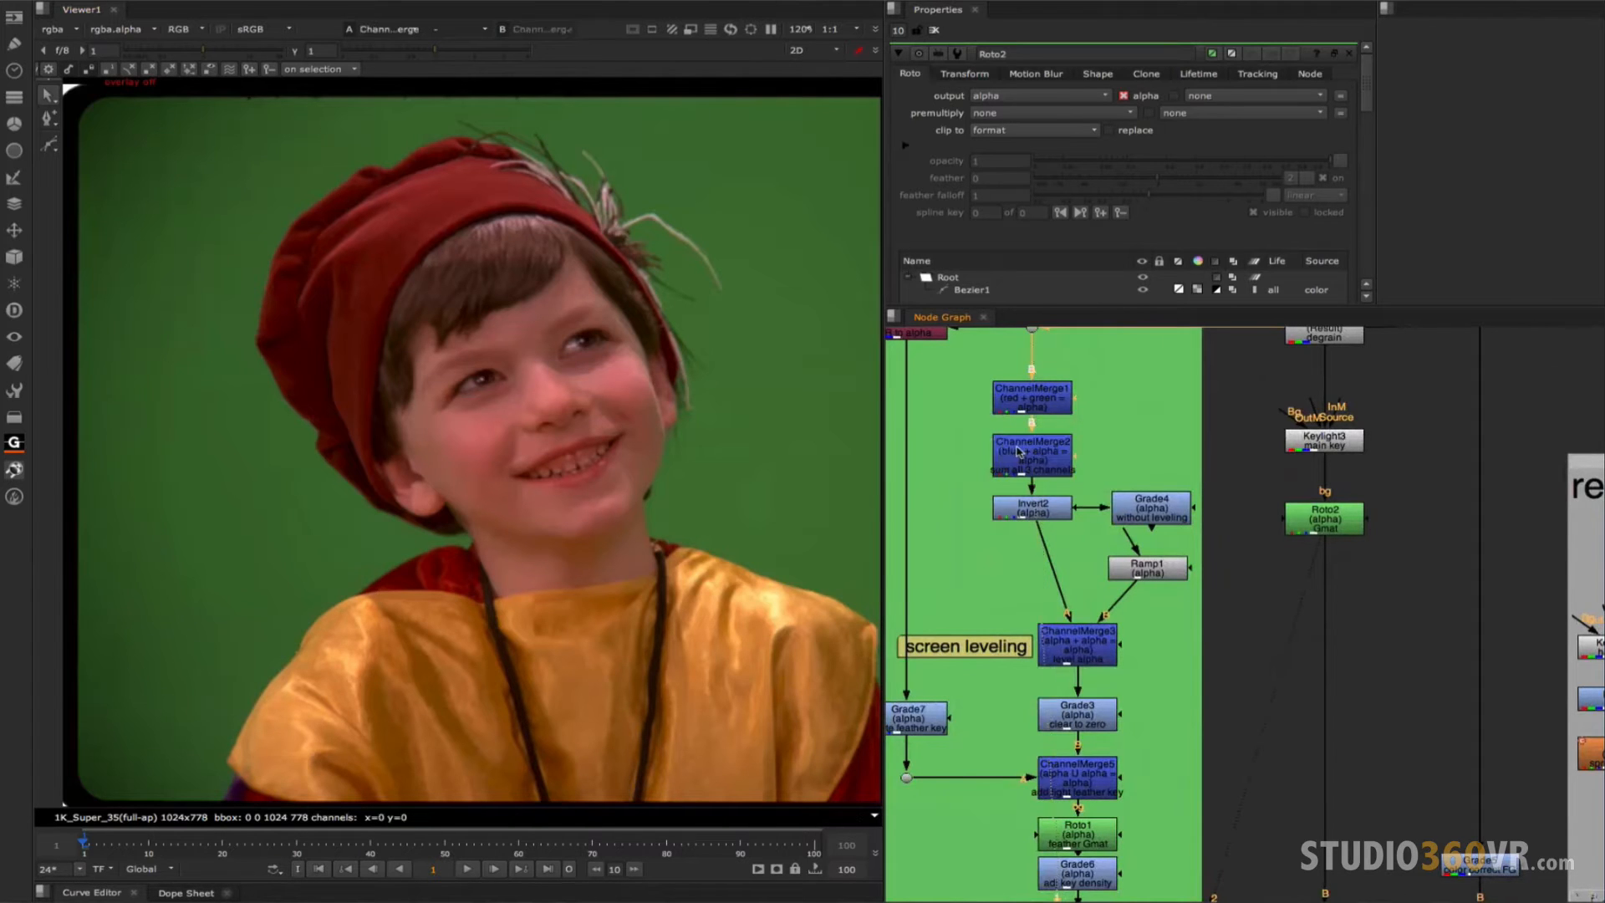
{"action": "mouse_move", "coordinate": [593, 368]}
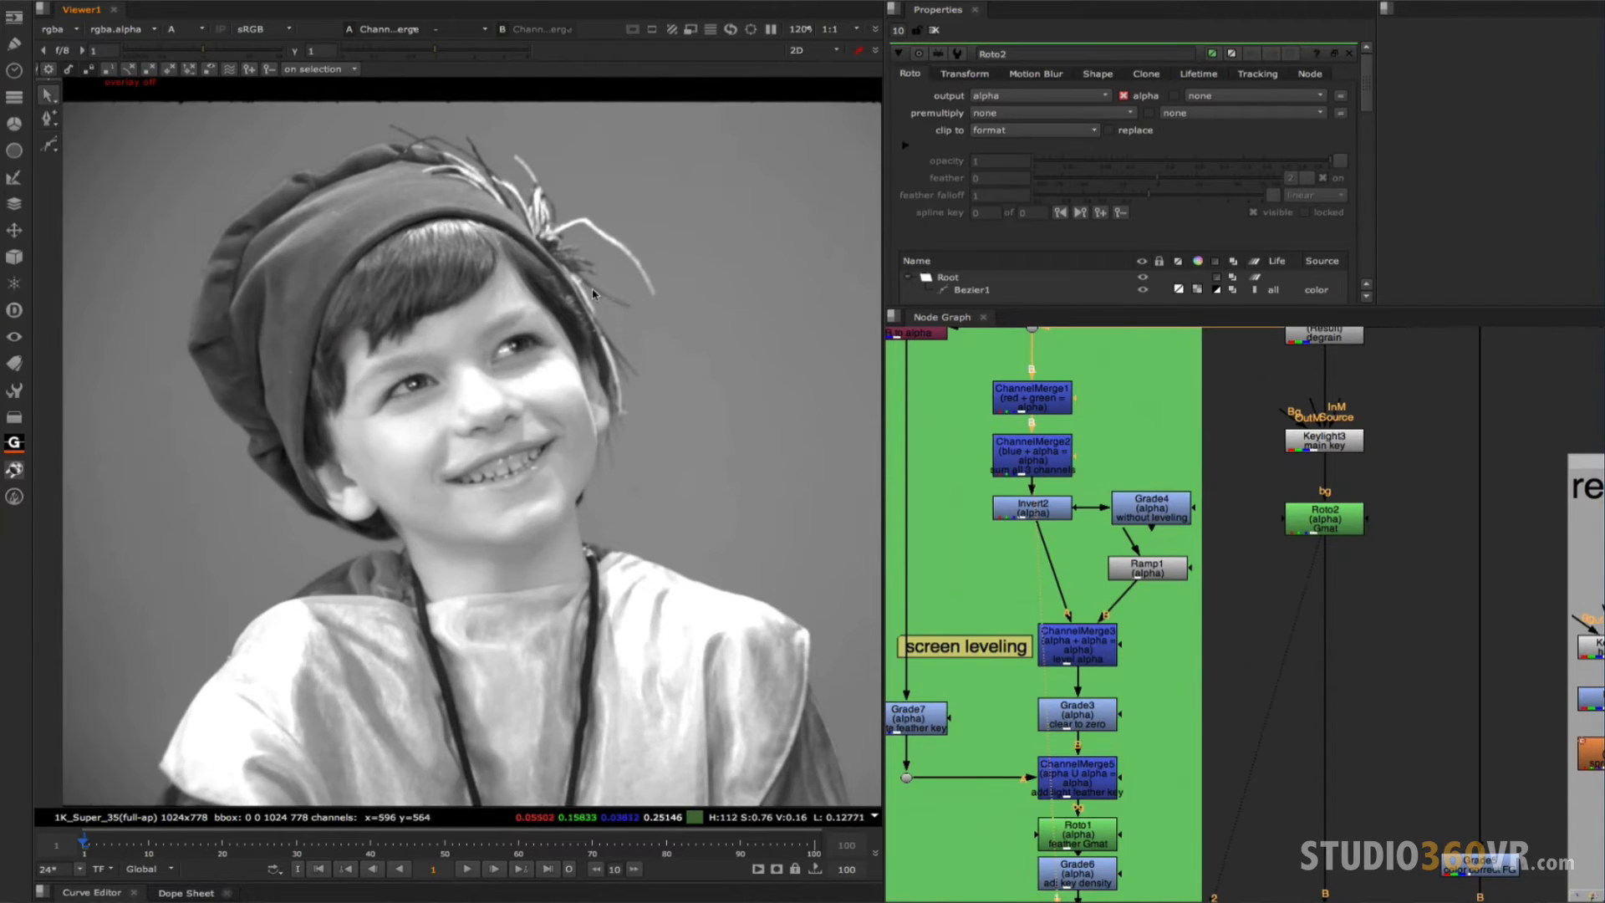
{"action": "mouse_move", "coordinate": [674, 326]}
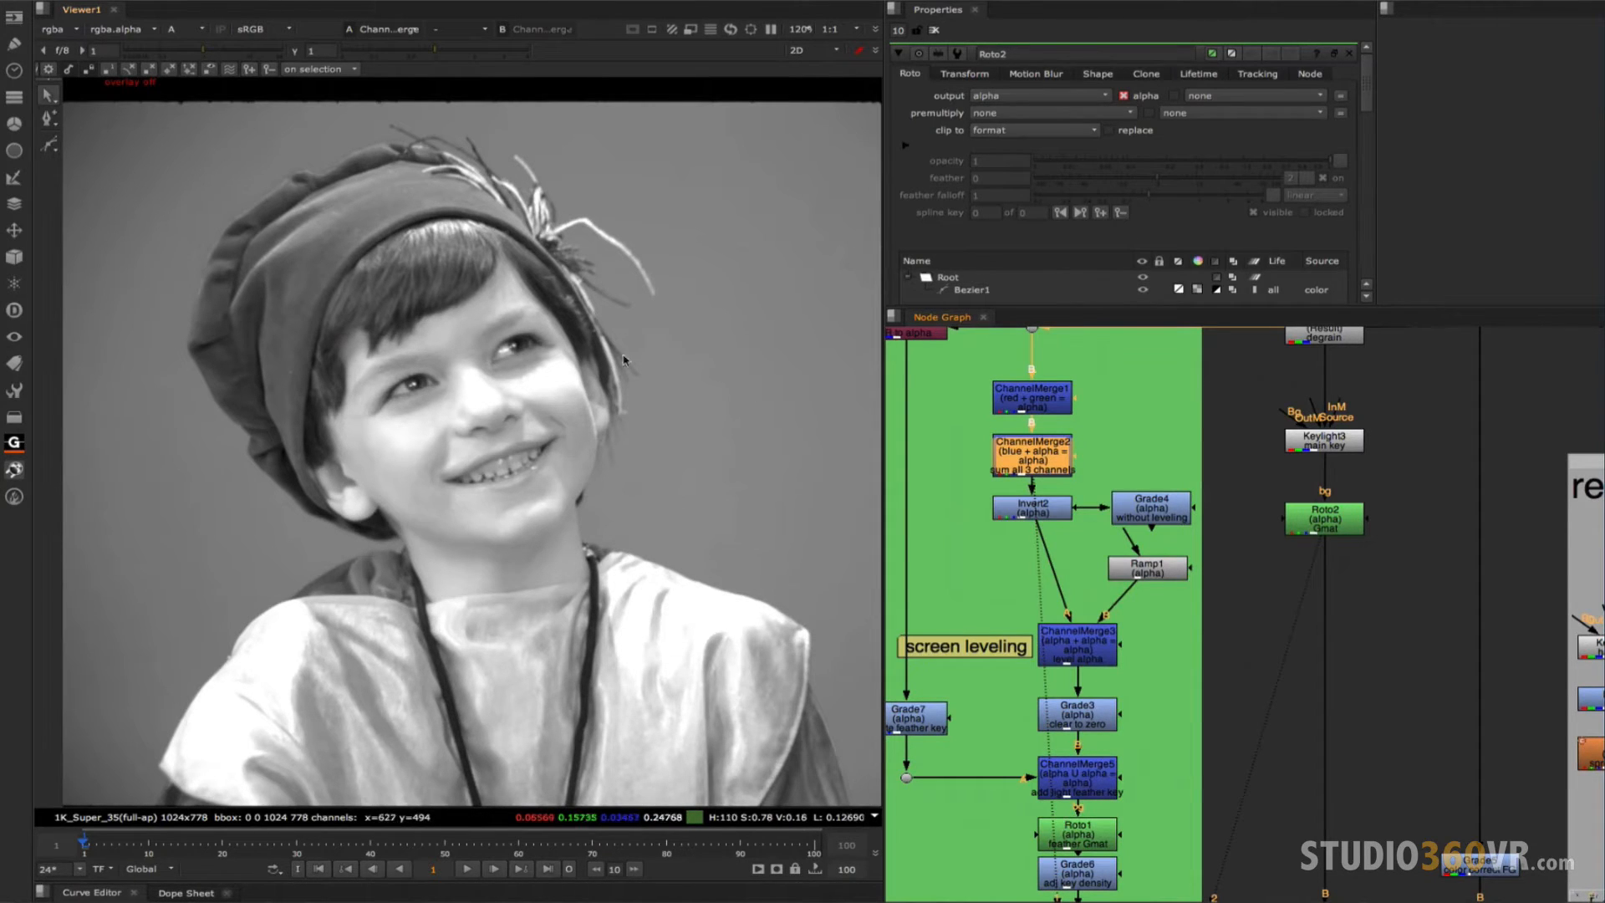
{"action": "left_click", "coordinate": [1031, 508]}
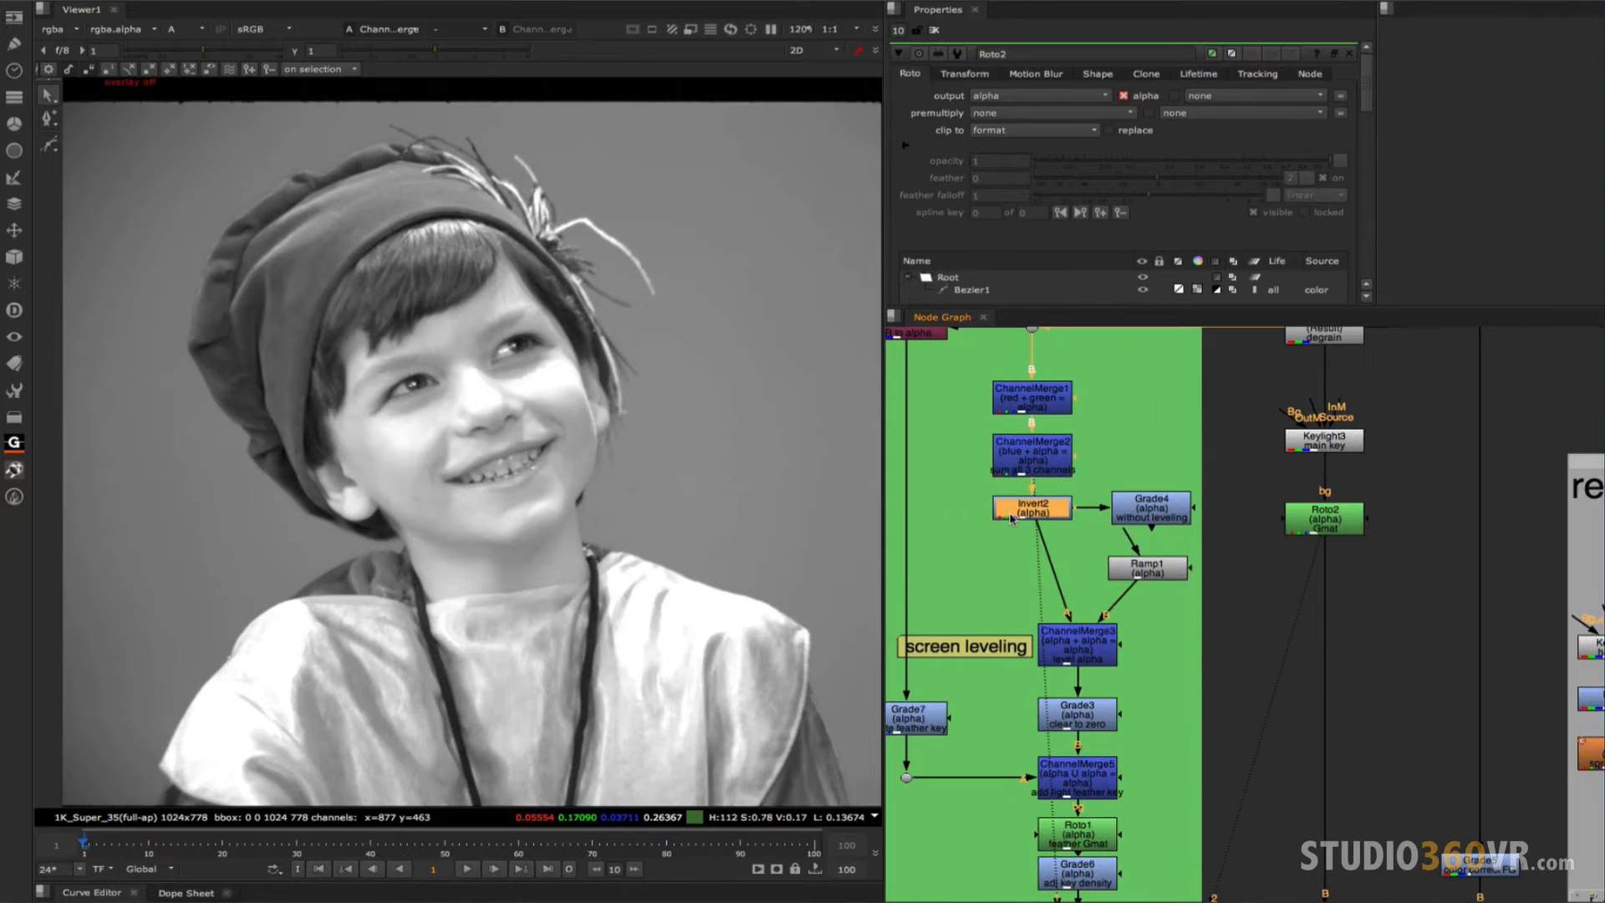
{"action": "left_click", "coordinate": [1032, 508]}
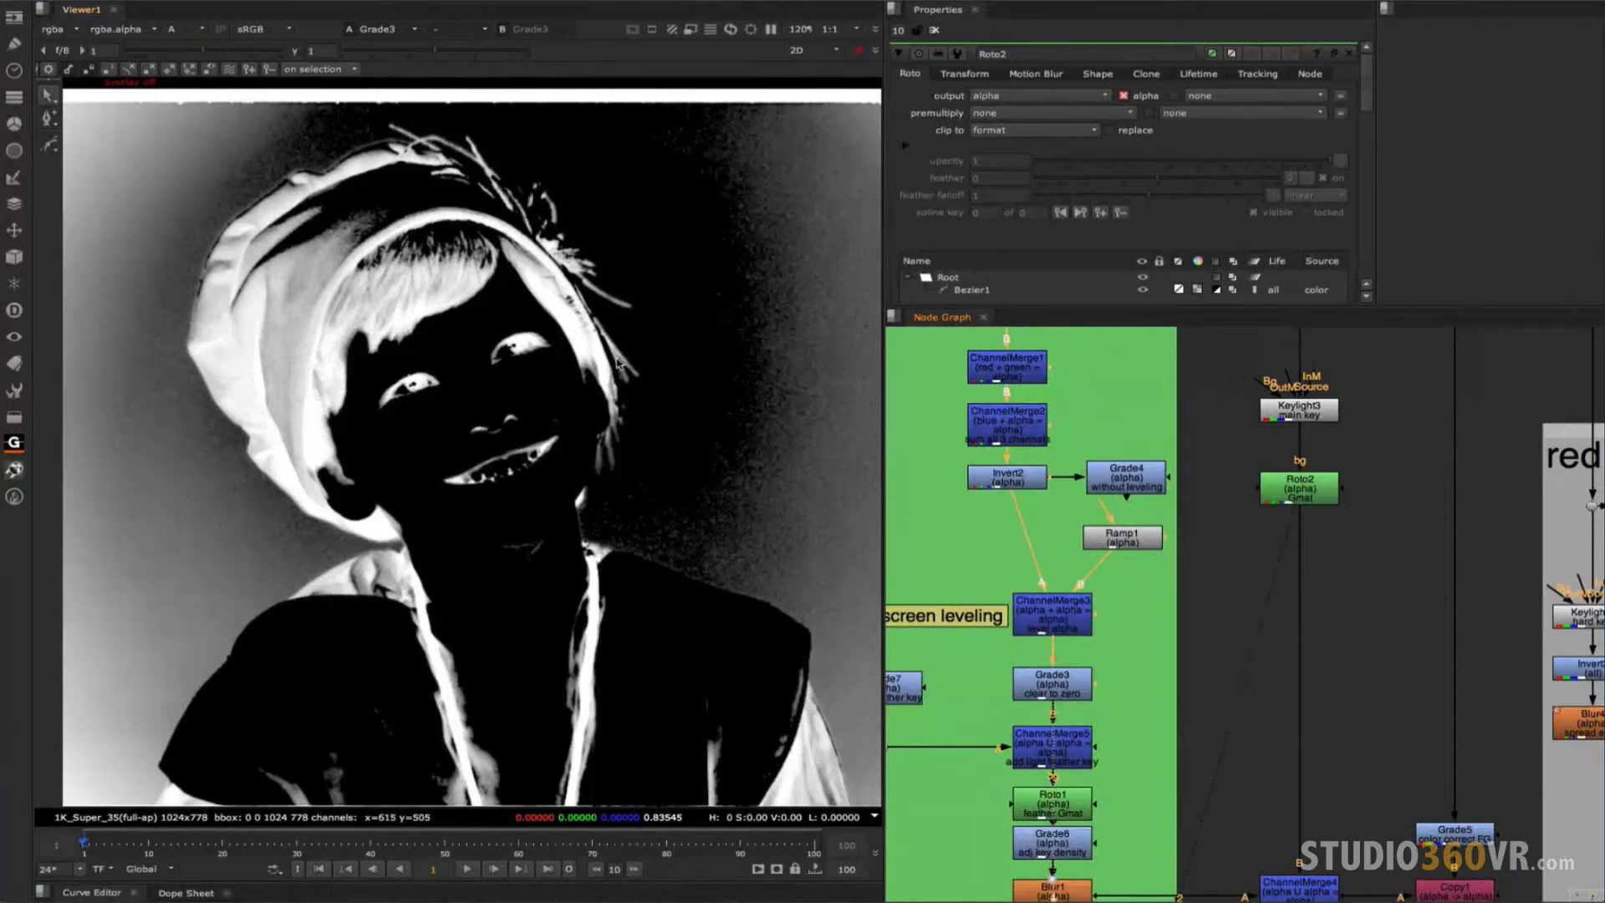
{"action": "mouse_move", "coordinate": [834, 390]}
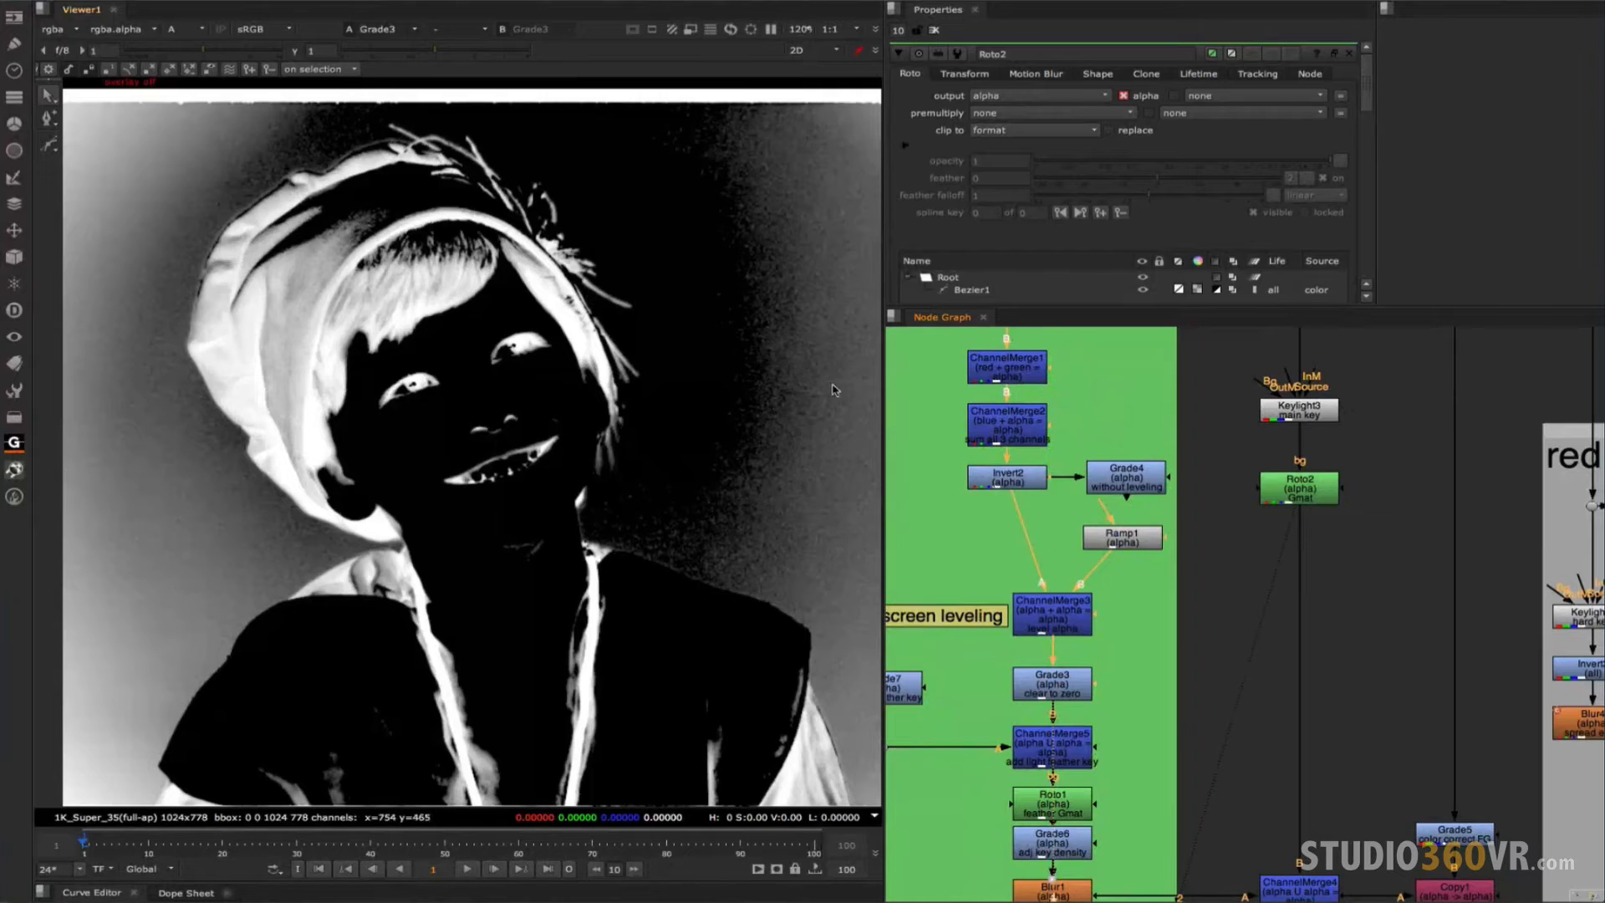
Set Grade4's alpha blackpoint to 0.7, leaving a mostly black matte with bright hat edges.
{"action": "left_click", "coordinate": [1005, 476]}
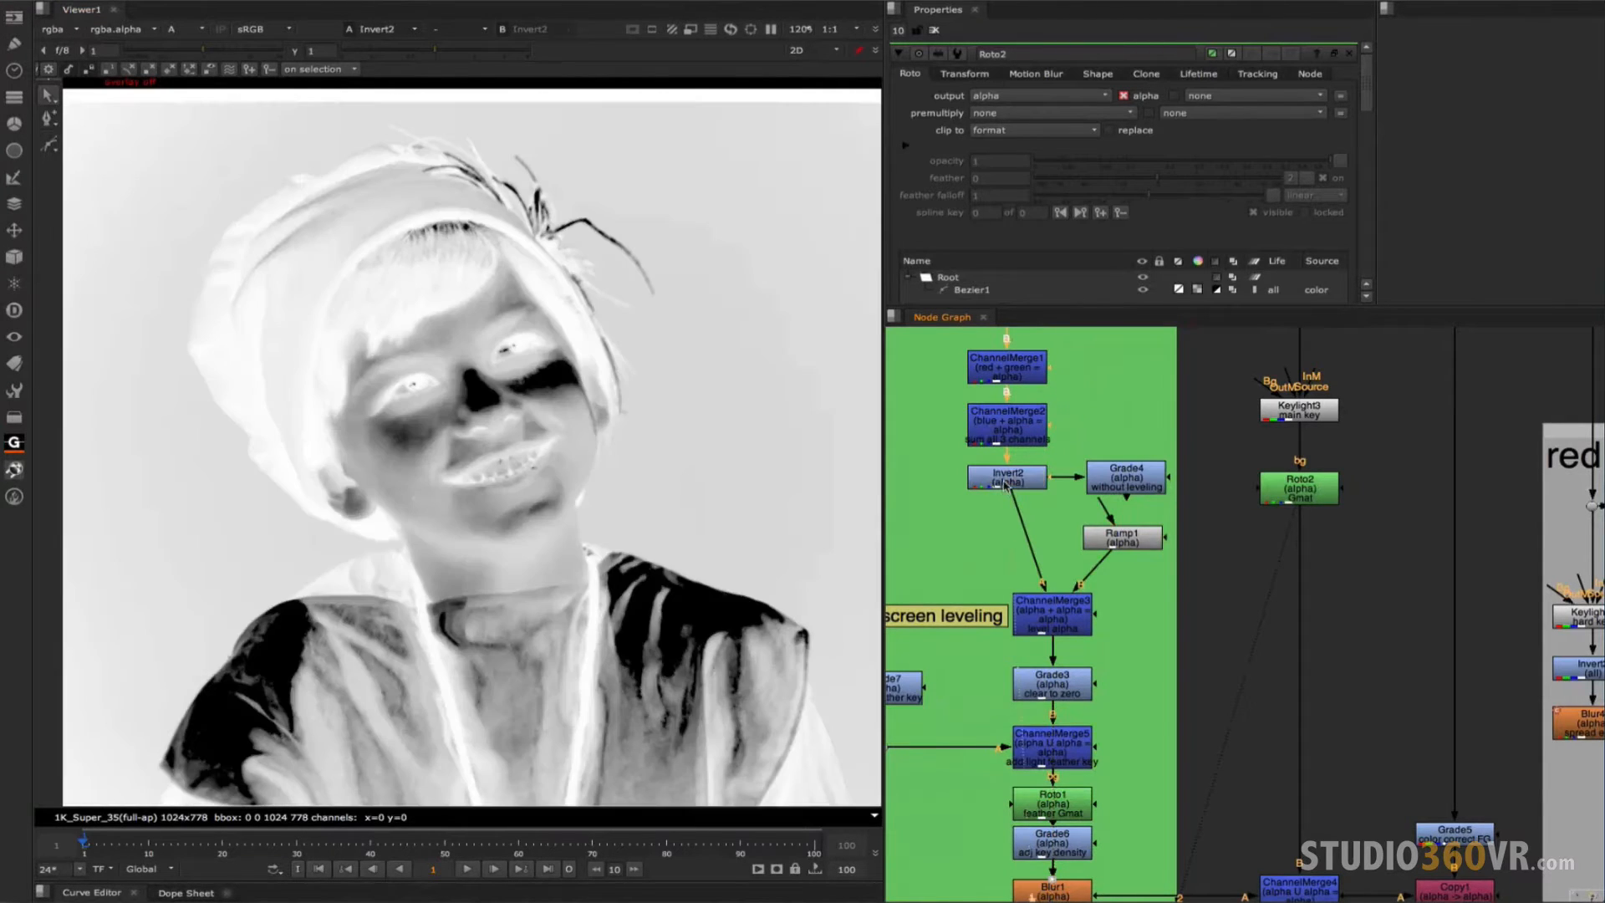
{"action": "left_click", "coordinate": [1123, 480]}
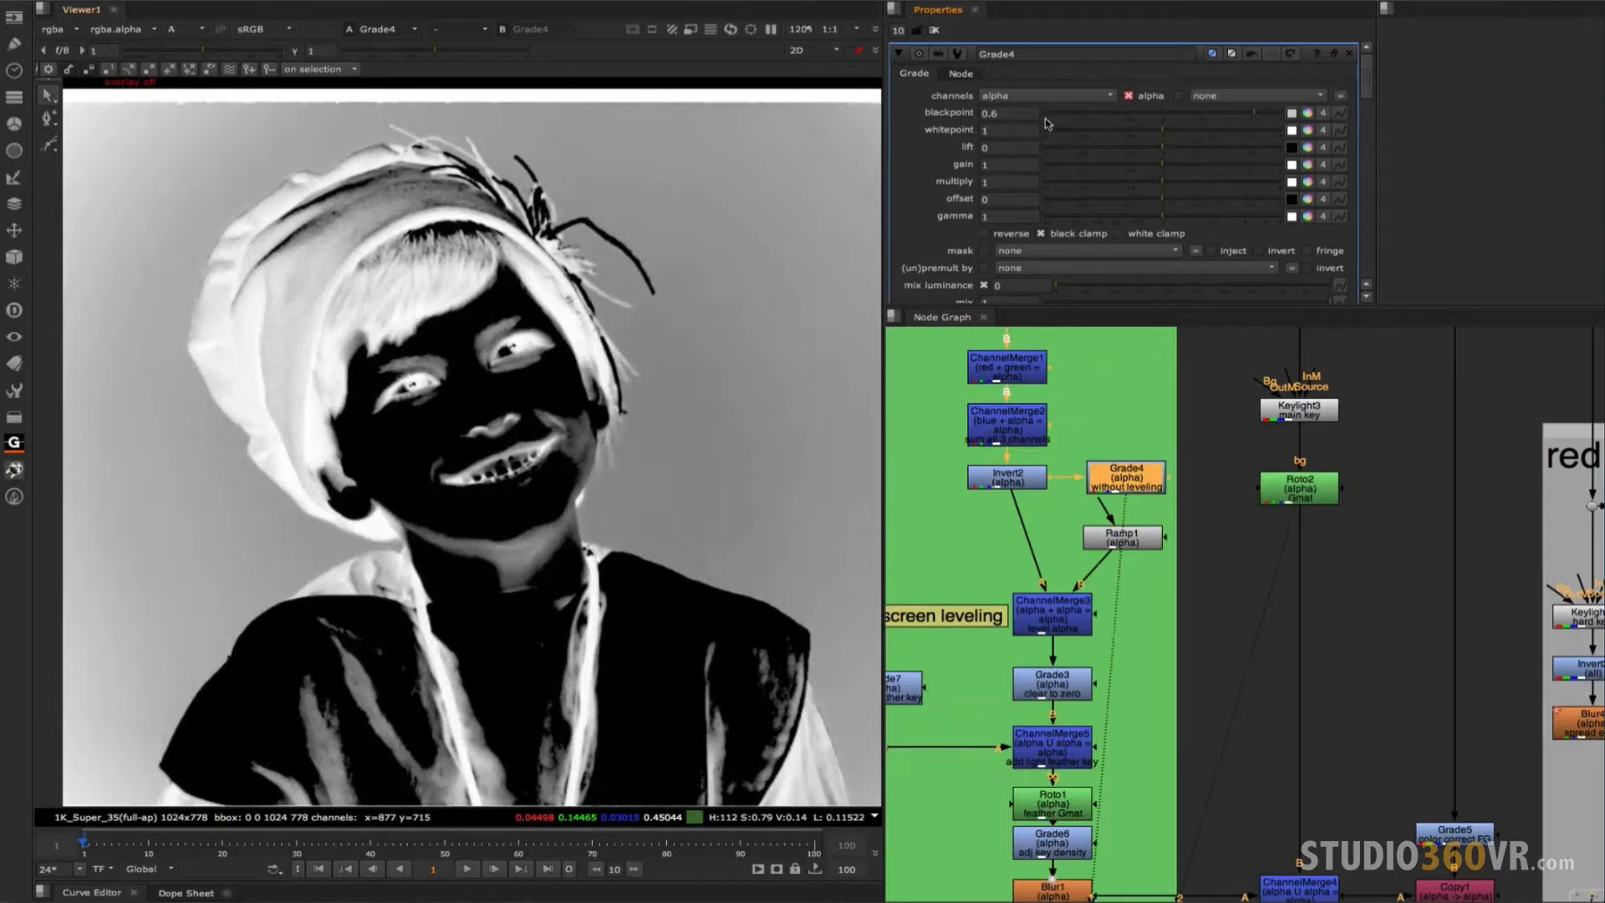
{"action": "left_click", "coordinate": [1010, 112]}
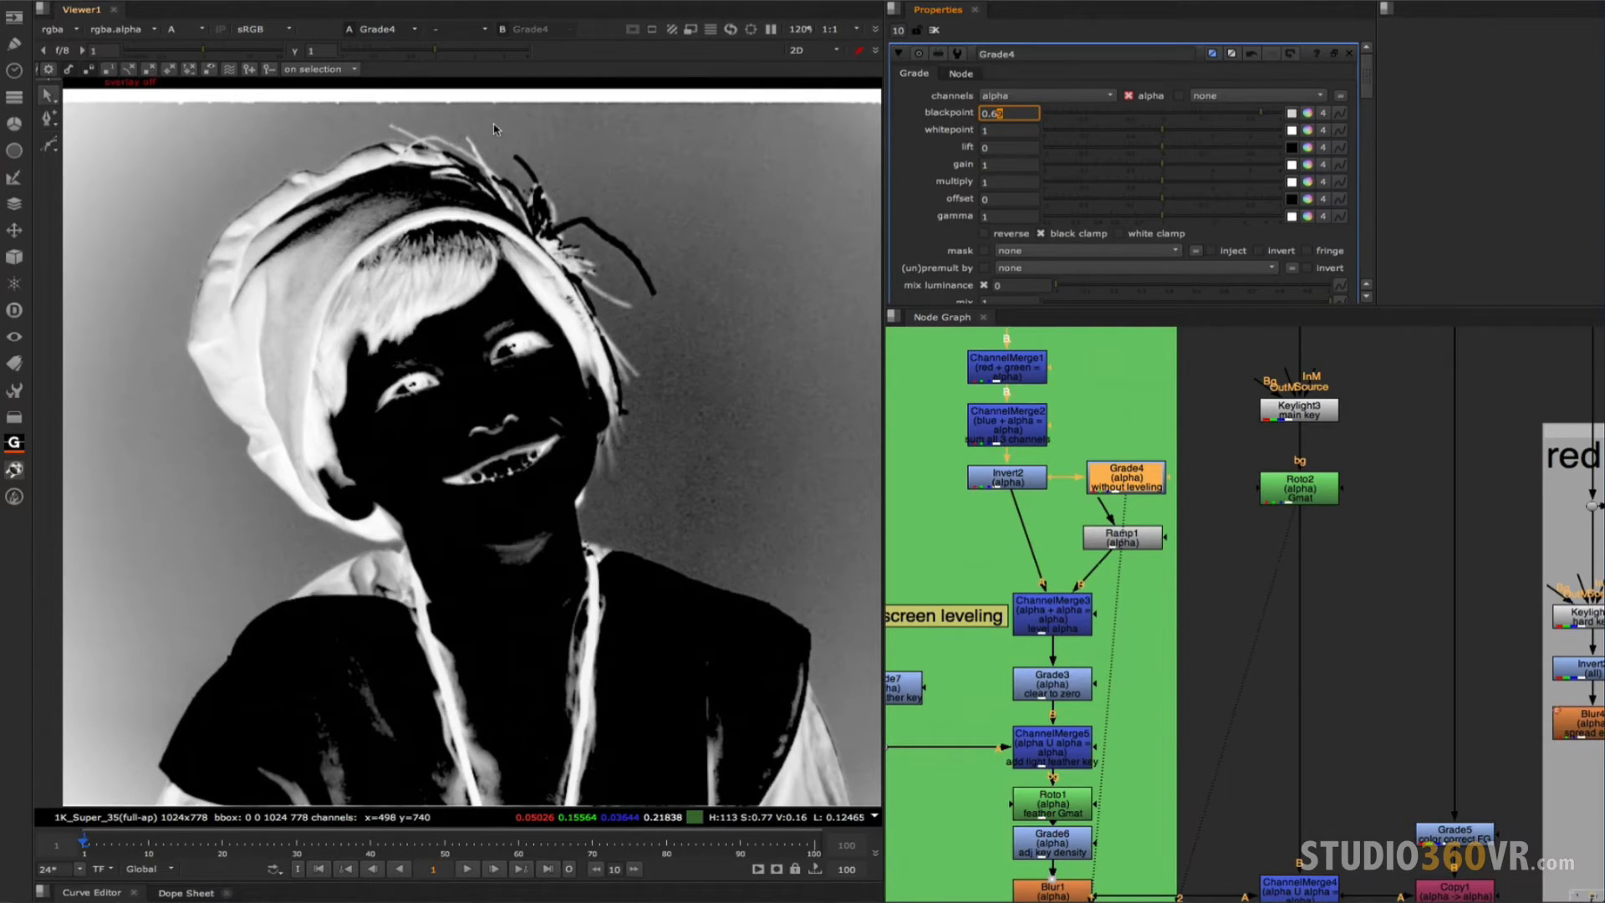
{"action": "mouse_move", "coordinate": [626, 501]}
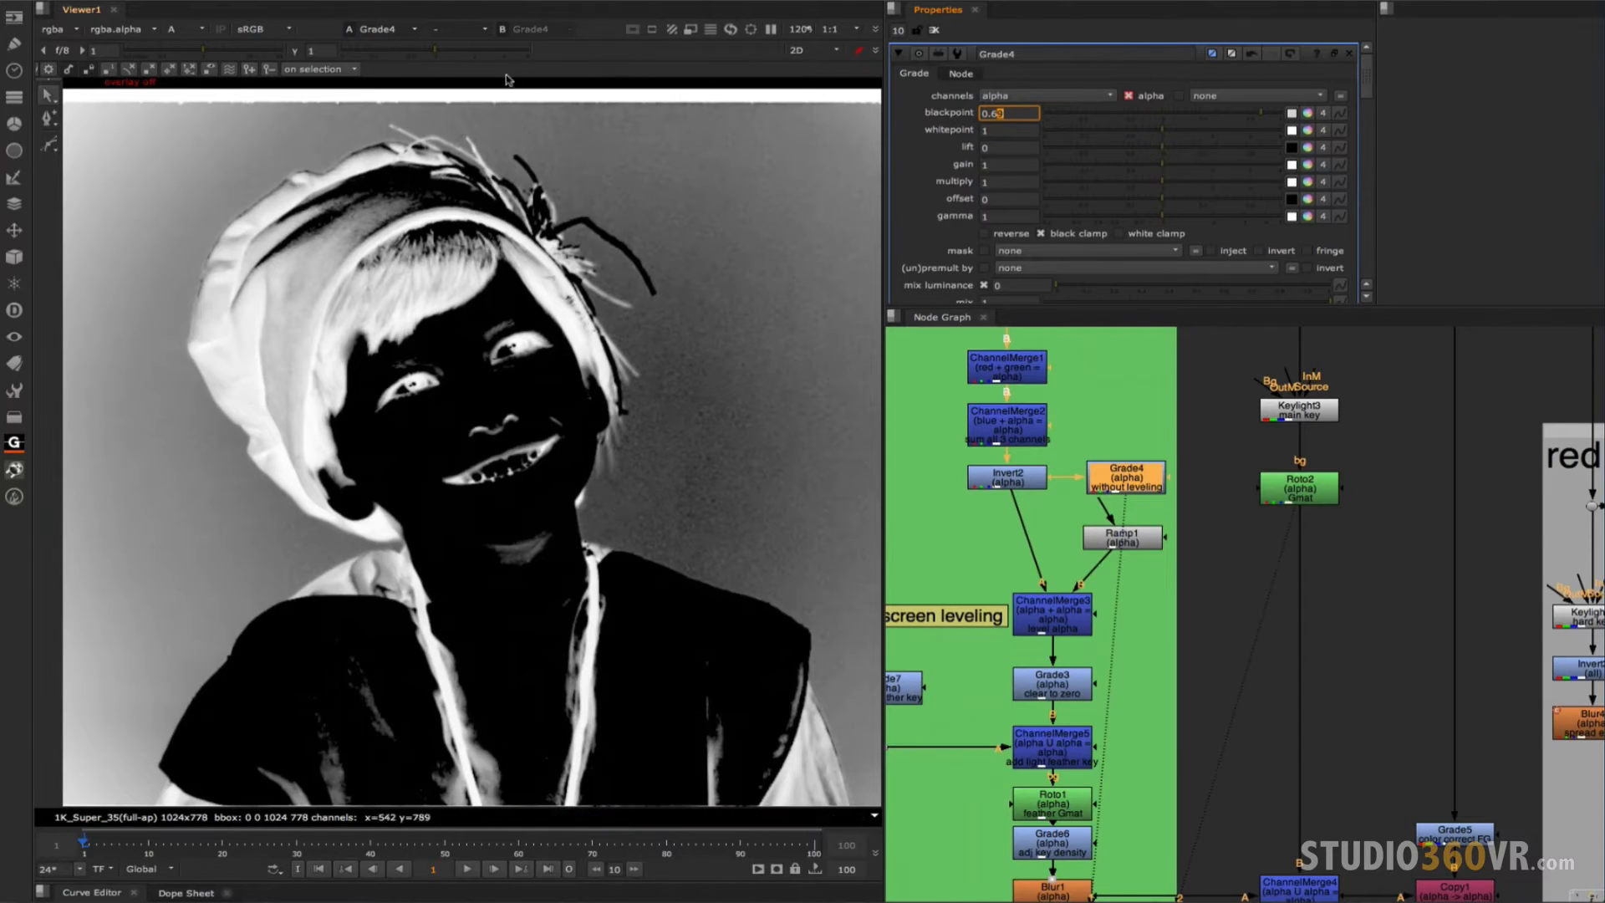
{"action": "mouse_move", "coordinate": [416, 122]}
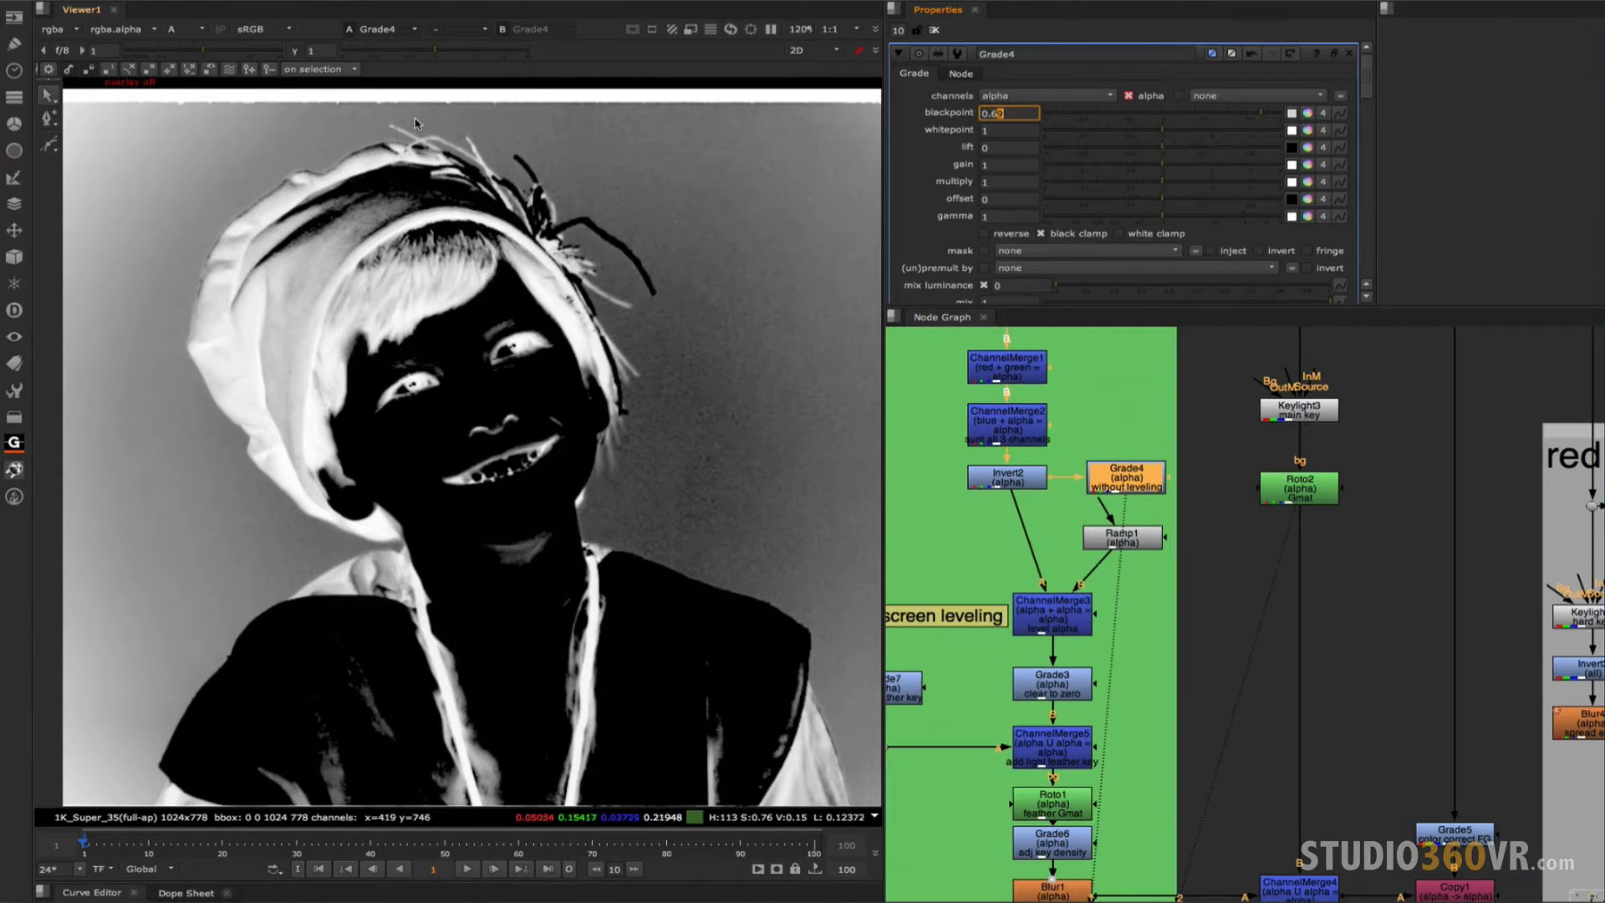
{"action": "mouse_move", "coordinate": [435, 125]}
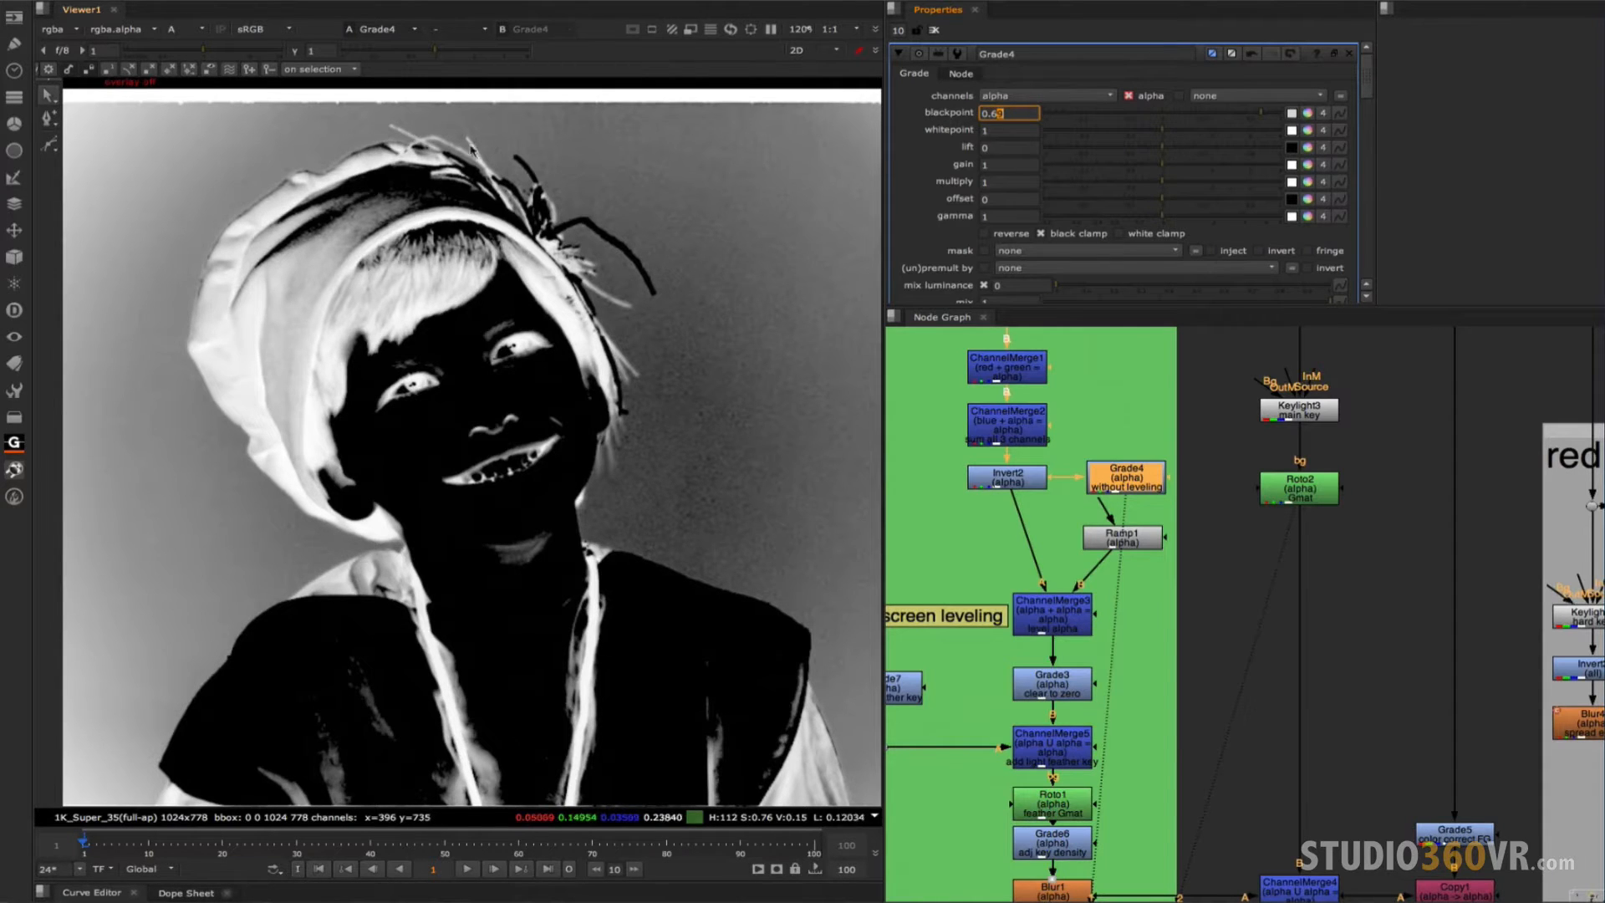
{"action": "mouse_move", "coordinate": [624, 418]}
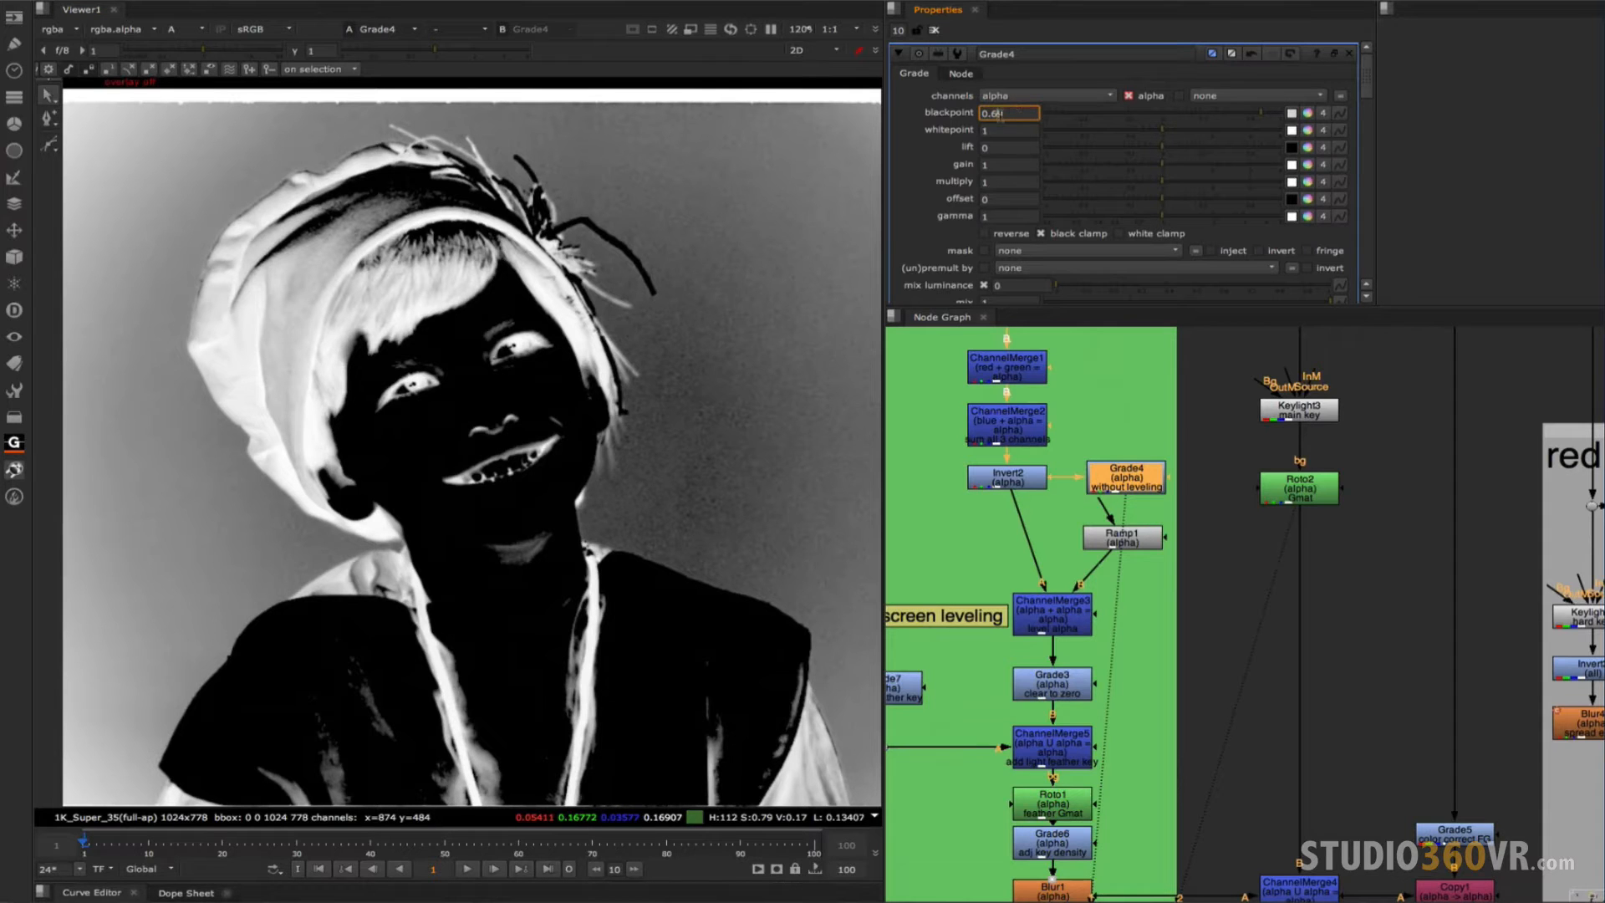
{"action": "type", "text": "0.7"}
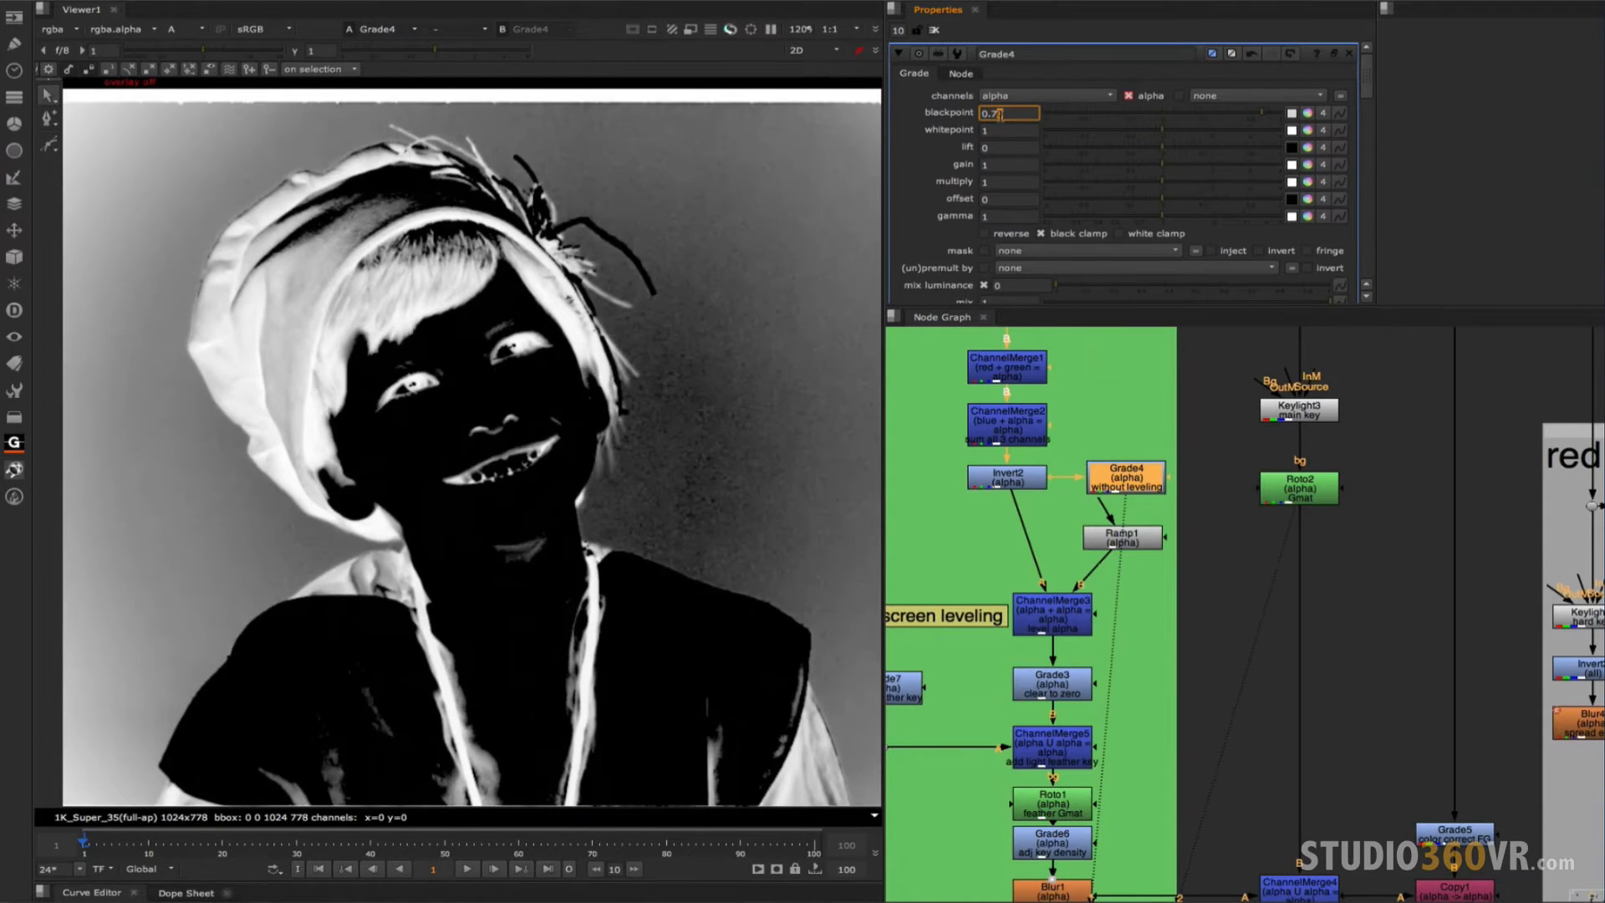
{"action": "type", "text": "0.7"}
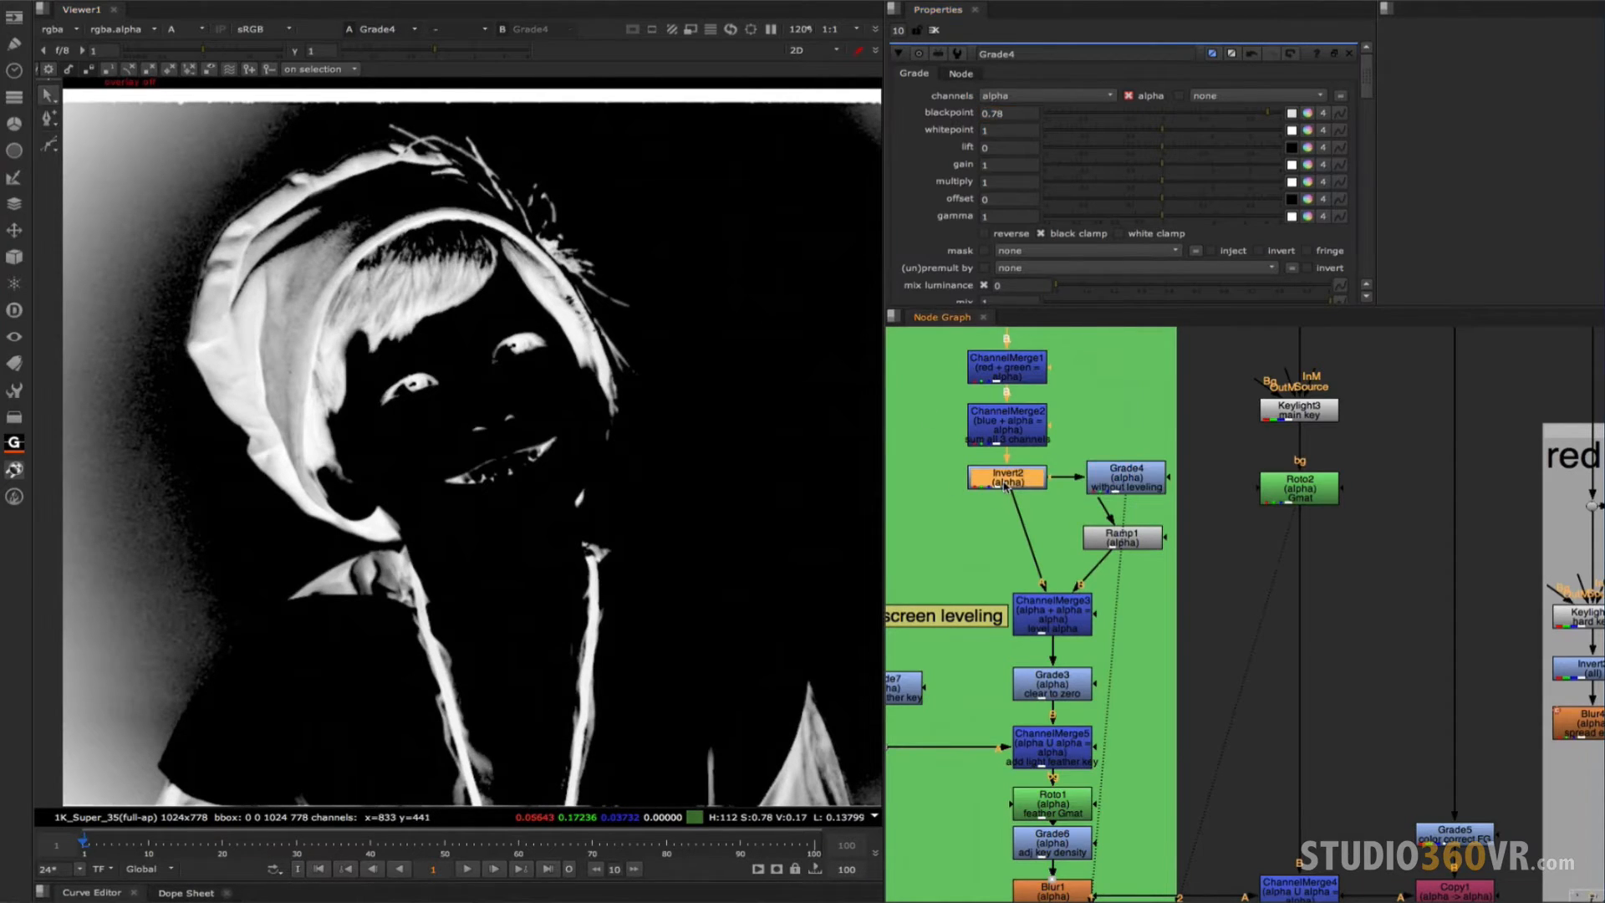
View the Ramp1 gradient alone, then the screen-levelled alpha from the ChannelMerge as a mostly white matte.
{"action": "left_click", "coordinate": [1007, 476]}
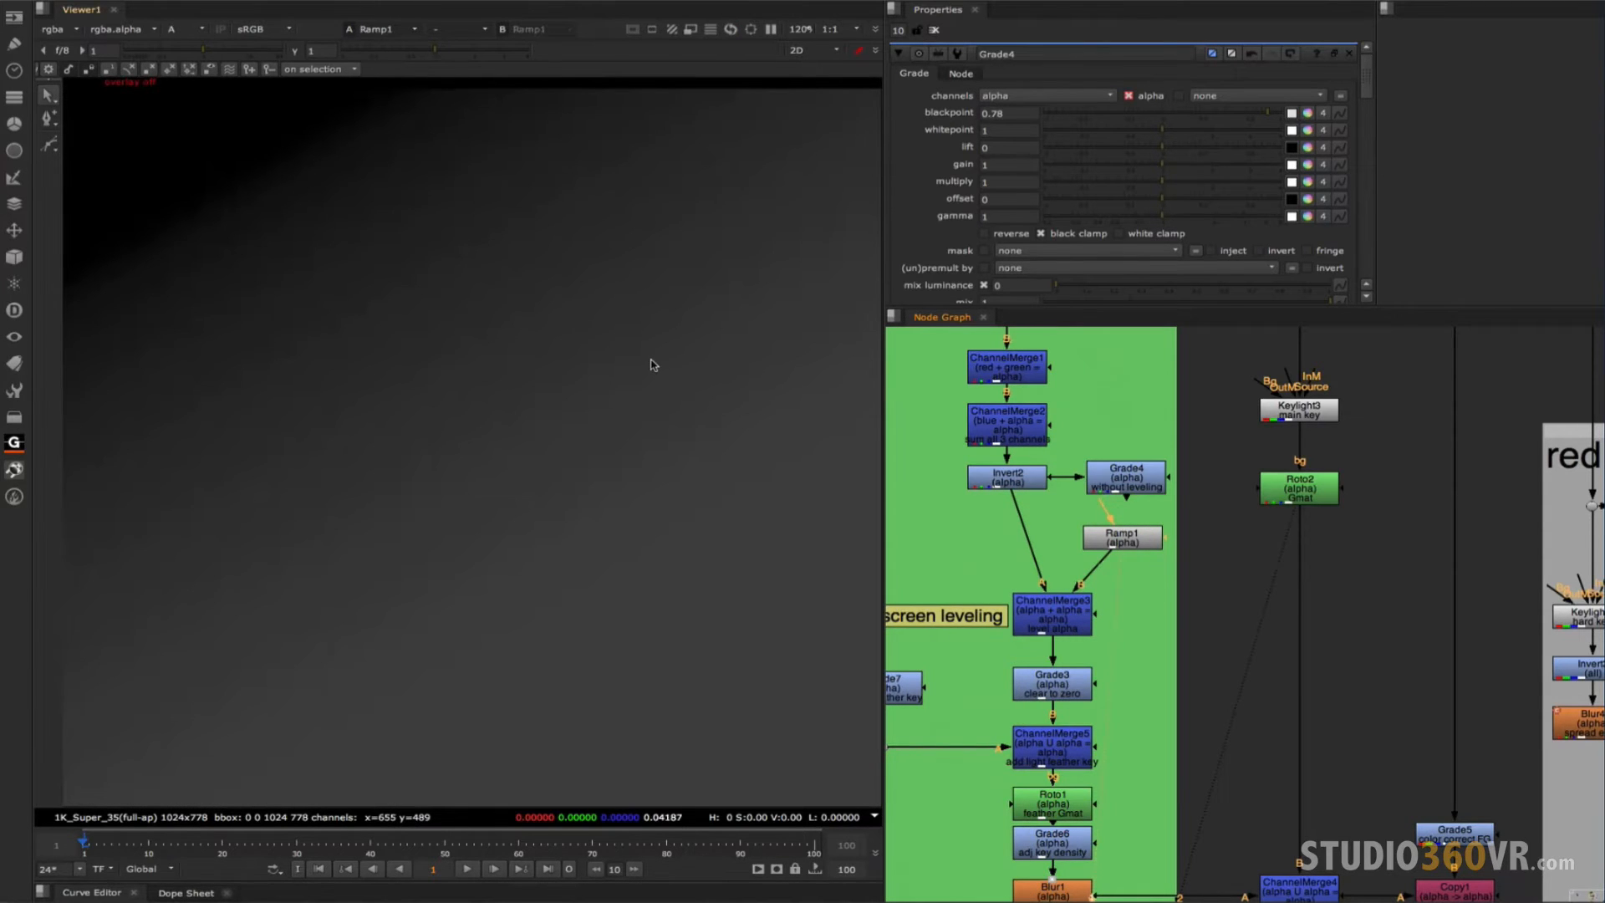
{"action": "mouse_move", "coordinate": [398, 110]}
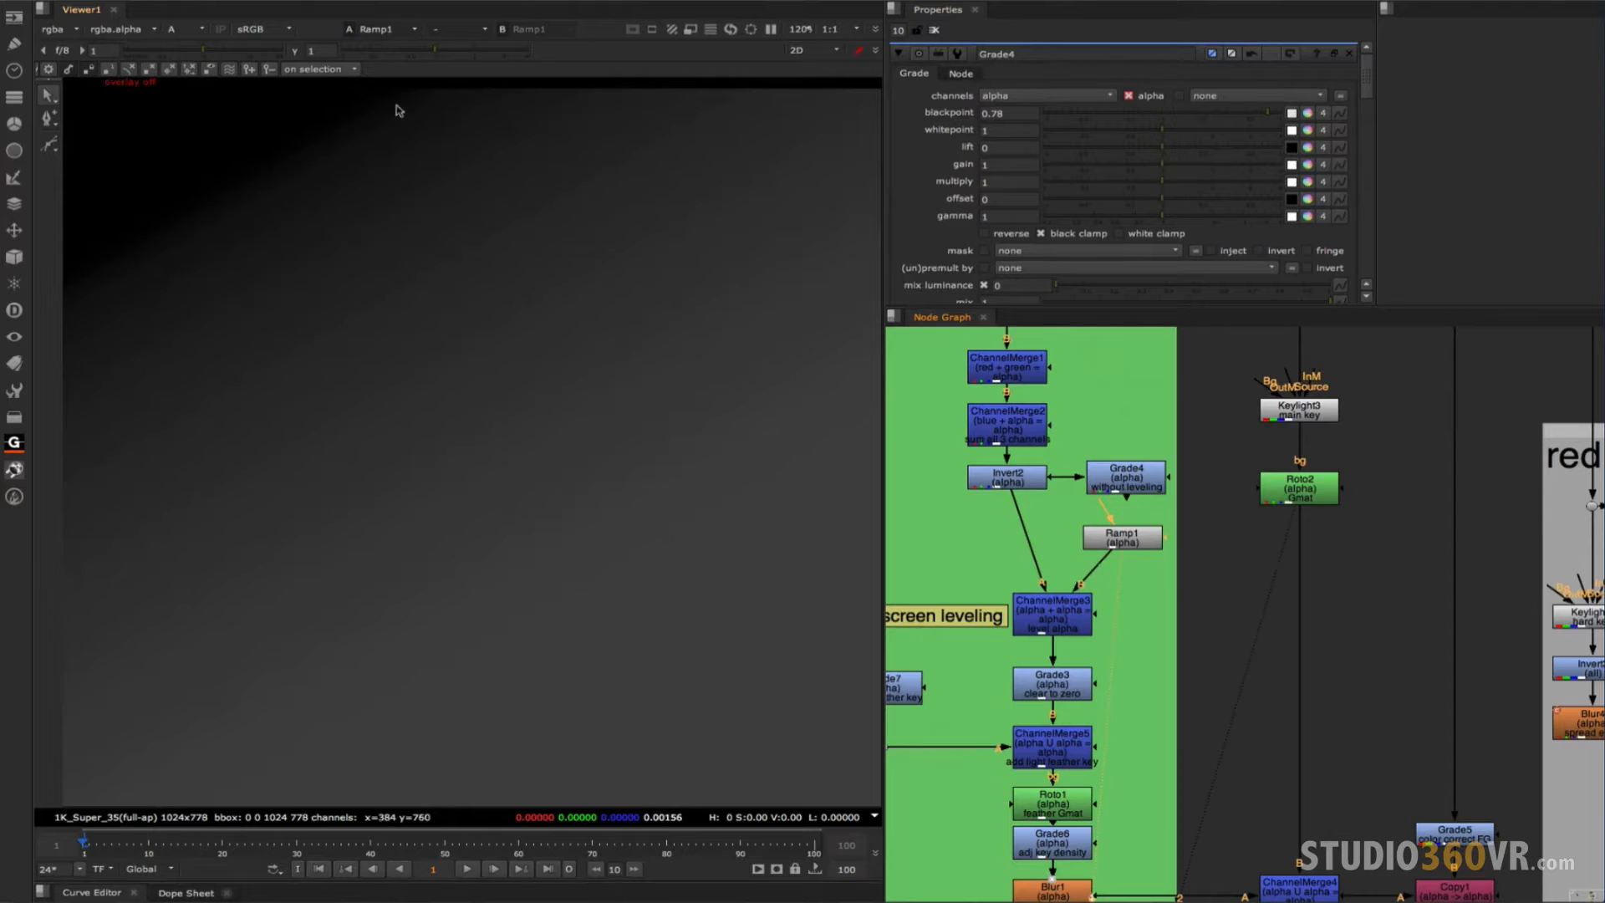
{"action": "mouse_move", "coordinate": [458, 172]}
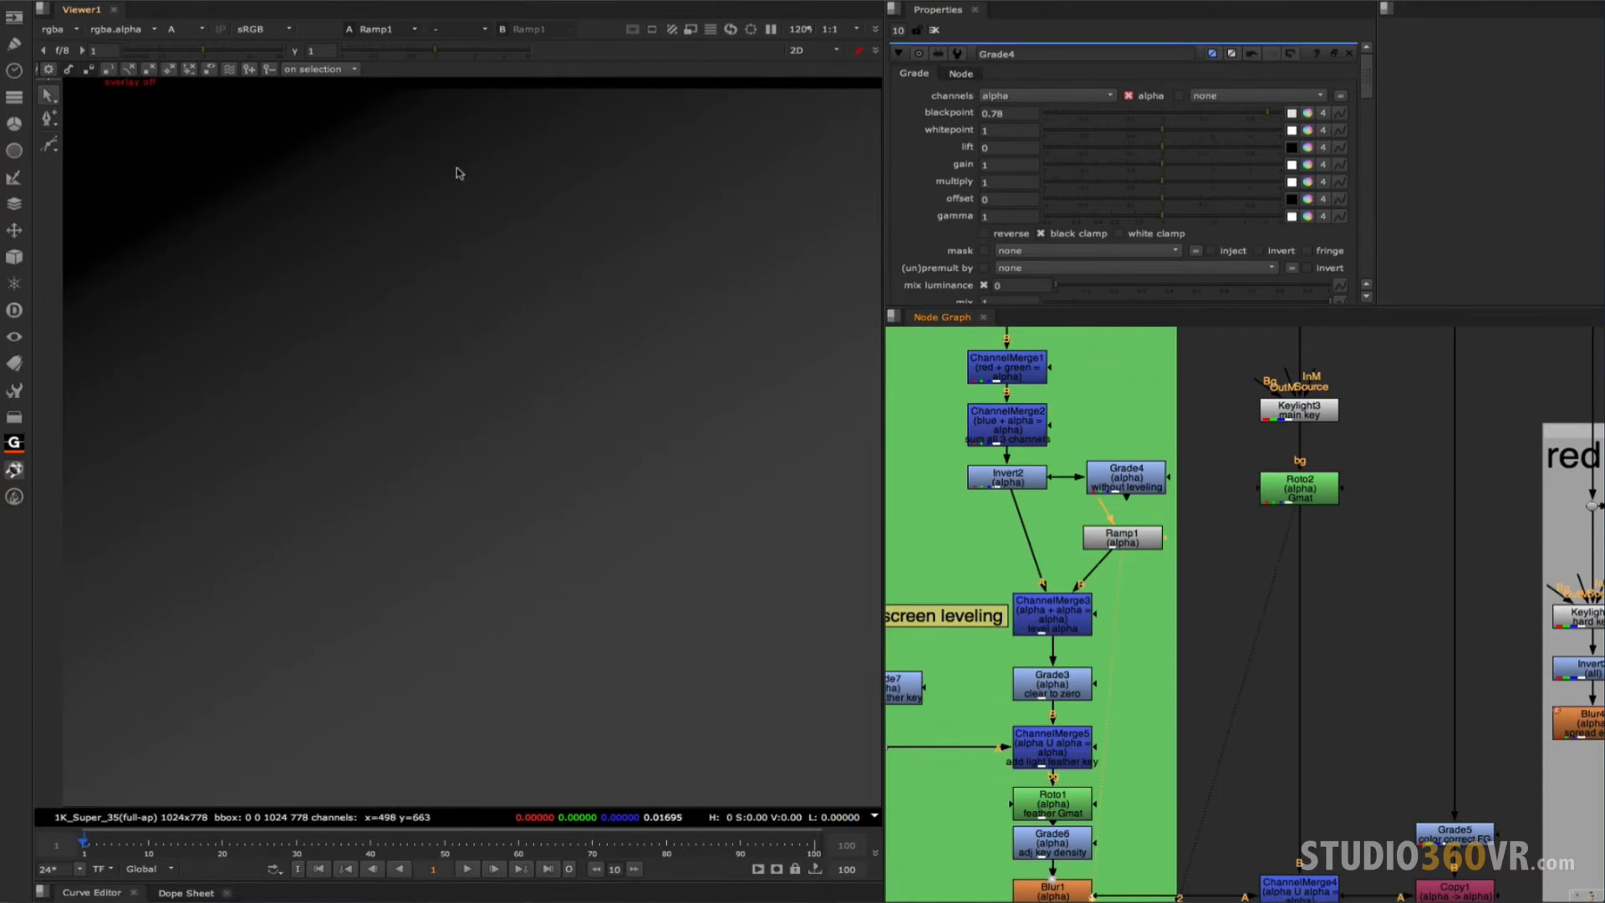
{"action": "mouse_move", "coordinate": [712, 654]}
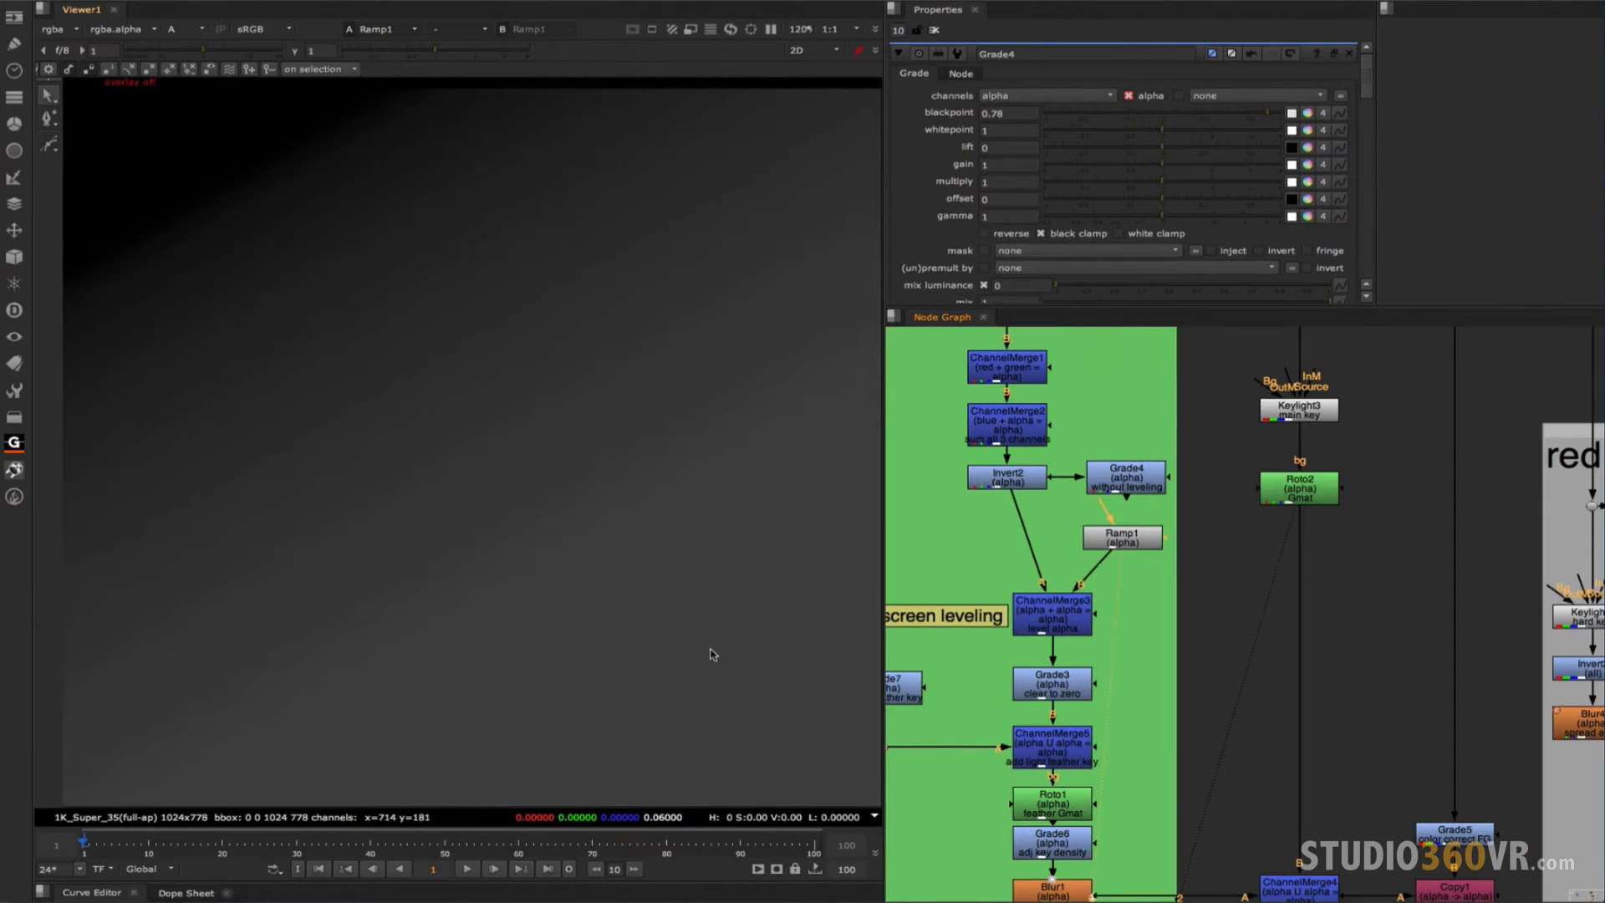
{"action": "mouse_move", "coordinate": [425, 117]}
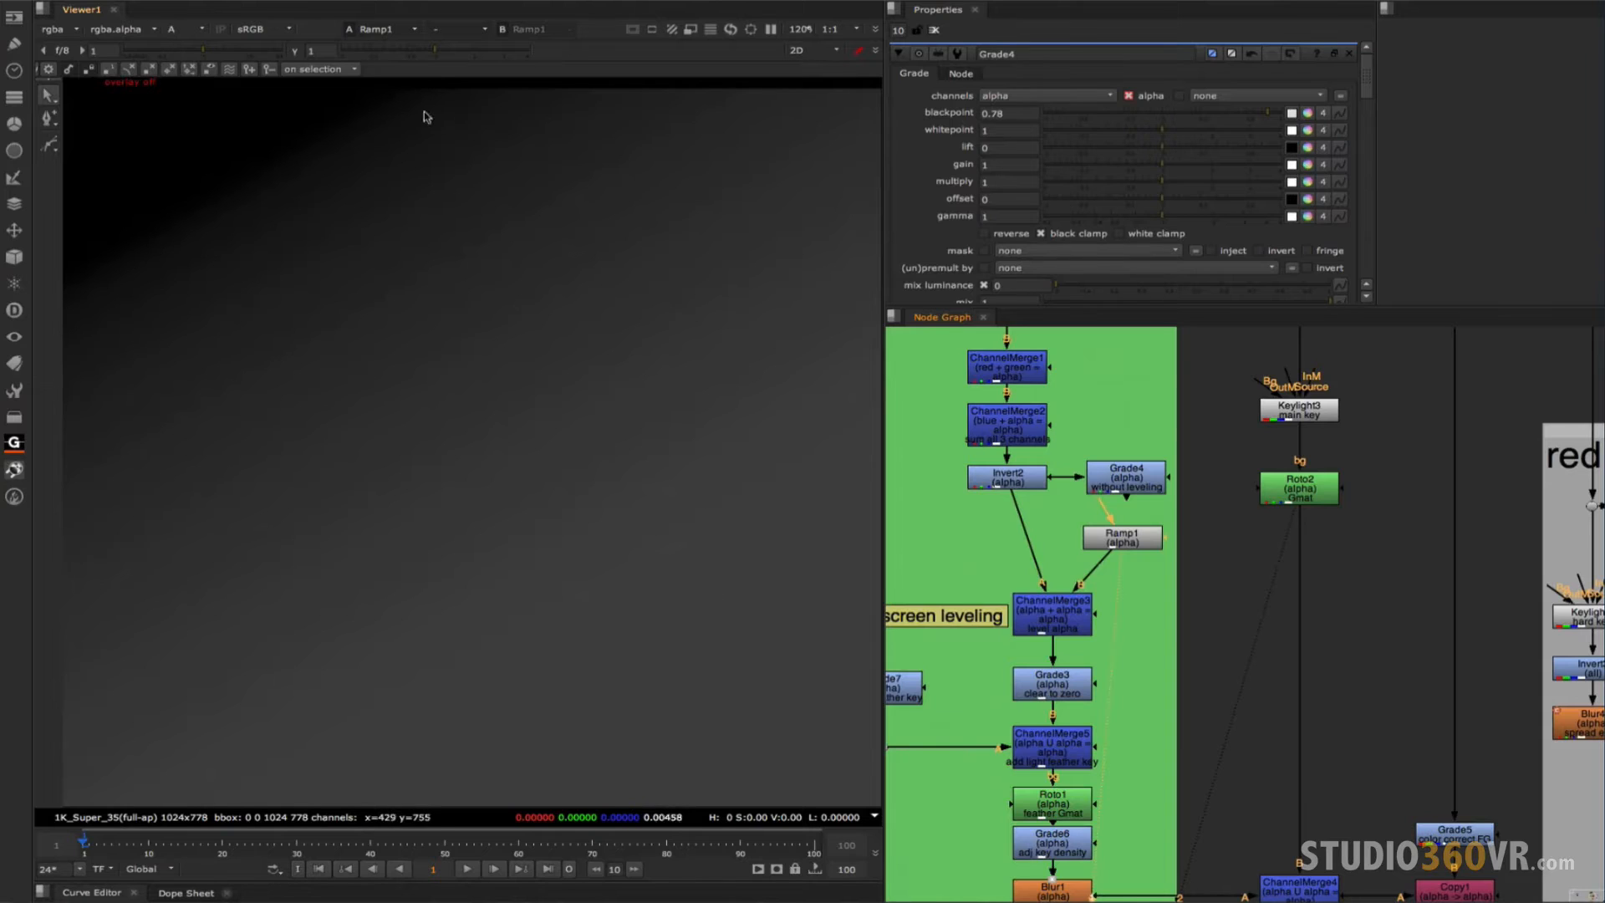
{"action": "mouse_move", "coordinate": [635, 391]}
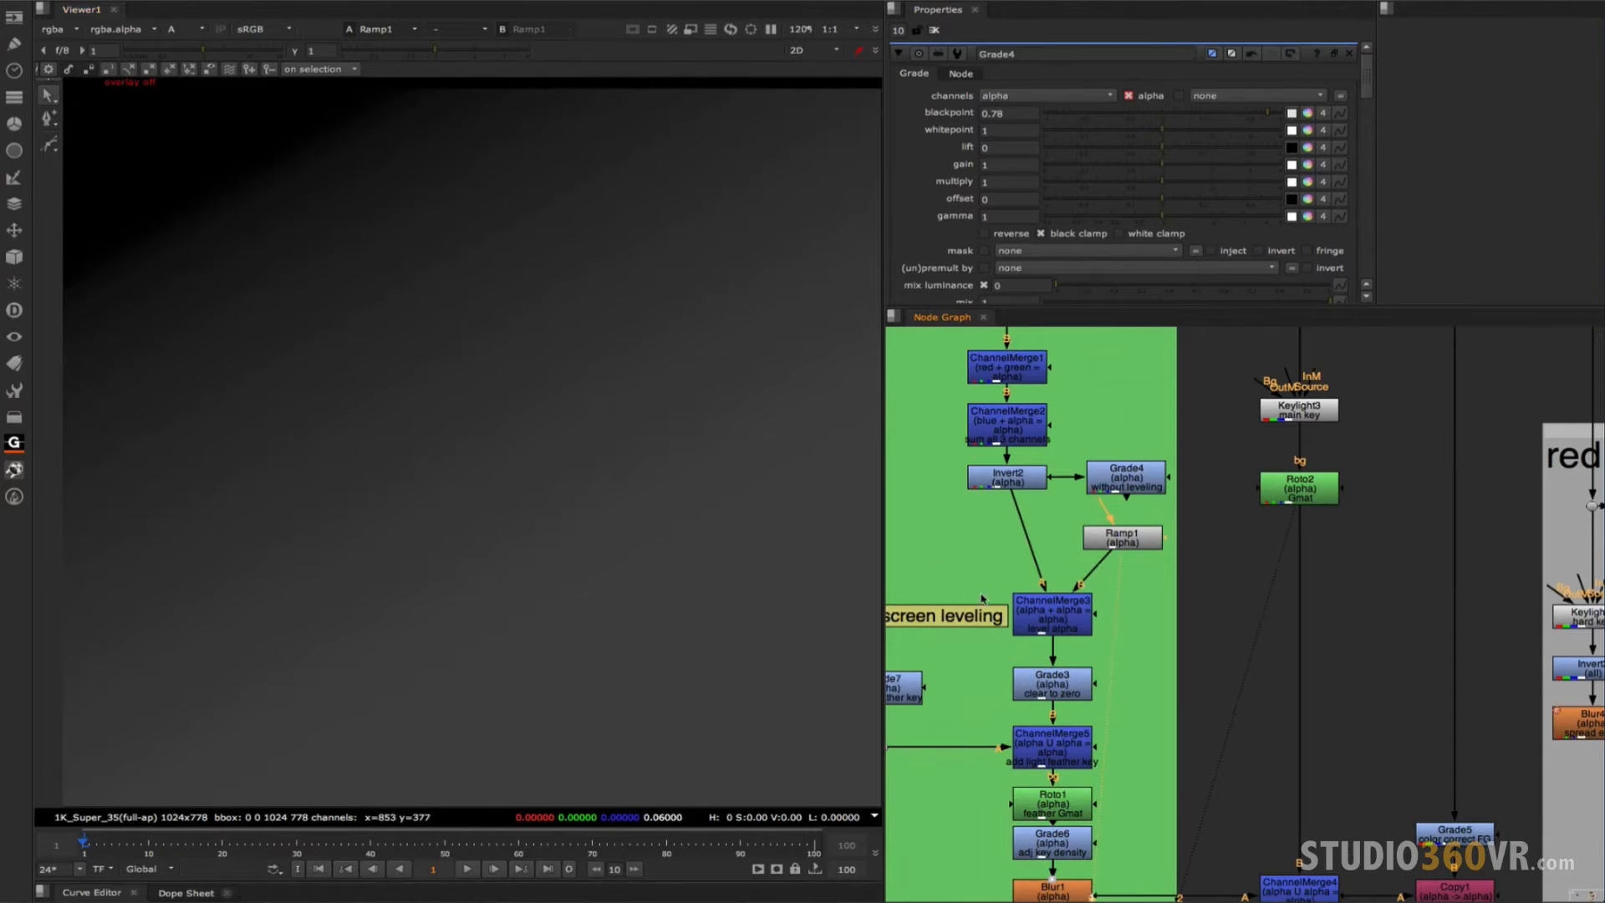
{"action": "left_click", "coordinate": [1051, 613]}
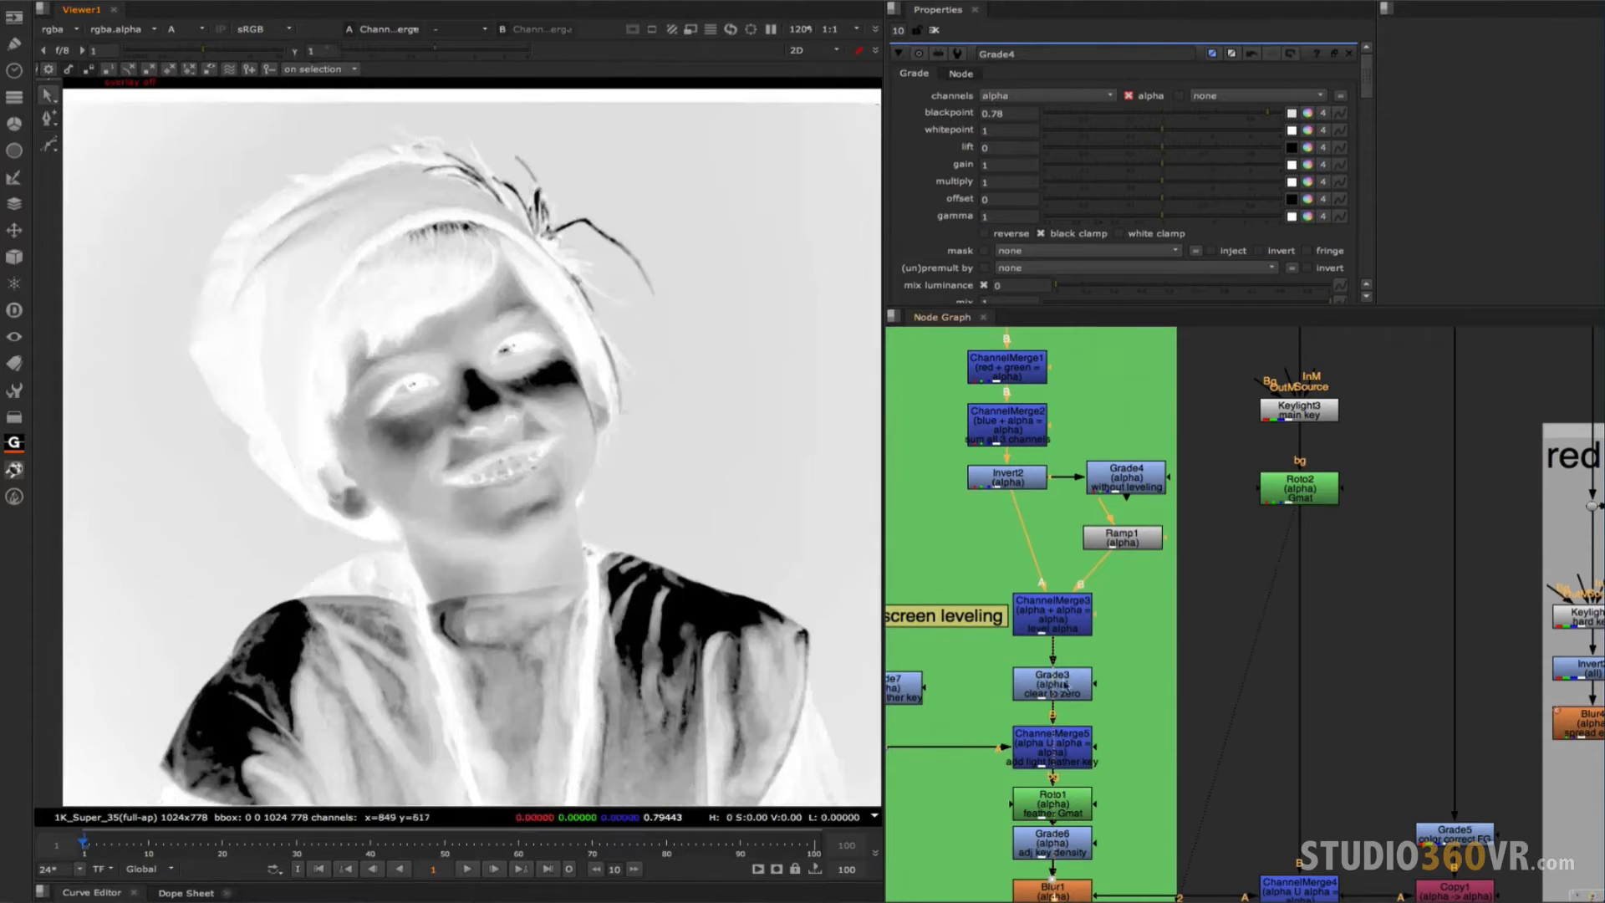
Raise Grade3's clear-to-zero blackpoint through 0.68 and 0.69 up to 0.772, crushing the background to black.
{"action": "left_click", "coordinate": [1051, 684]}
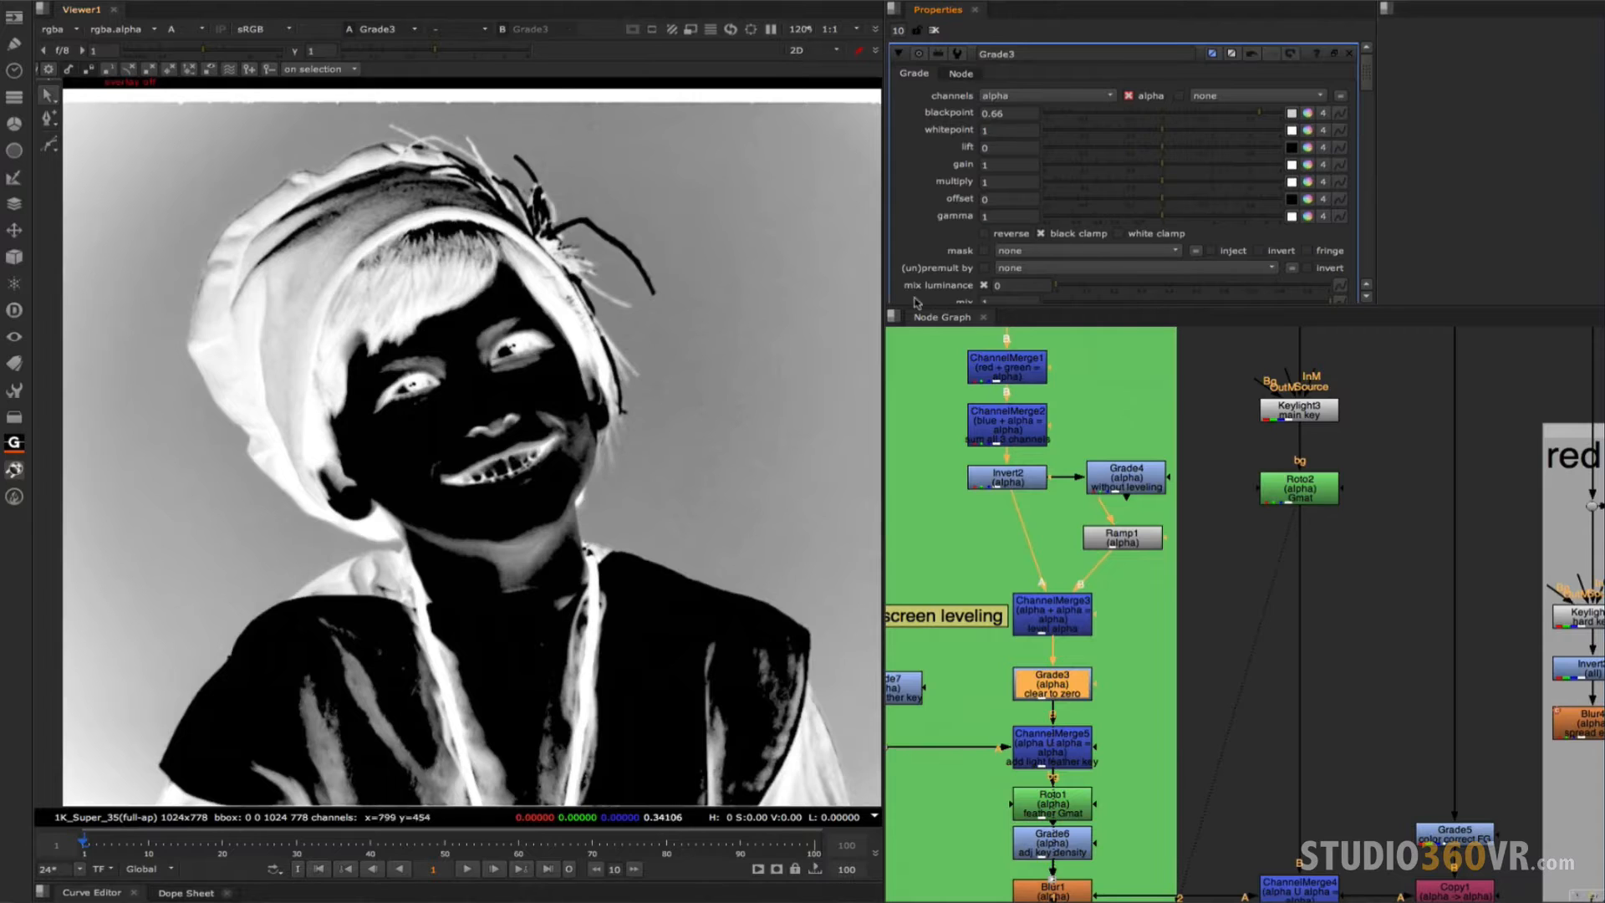
{"action": "left_click", "coordinate": [1010, 112]}
{"action": "type", "text": "0.67"}
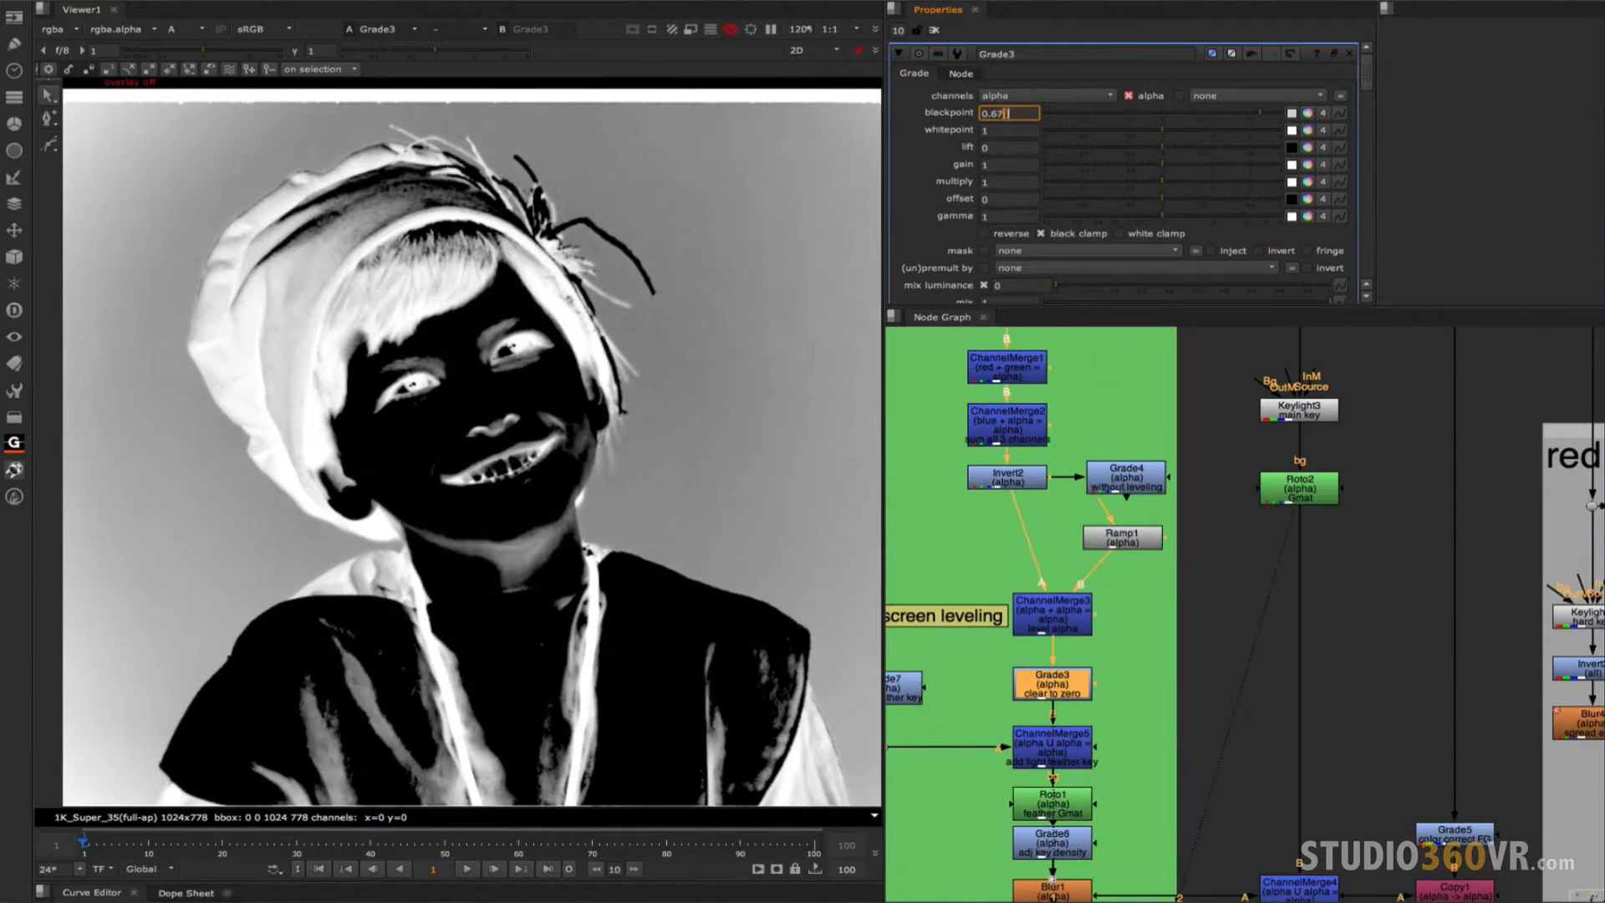
{"action": "type", "text": "0.68"}
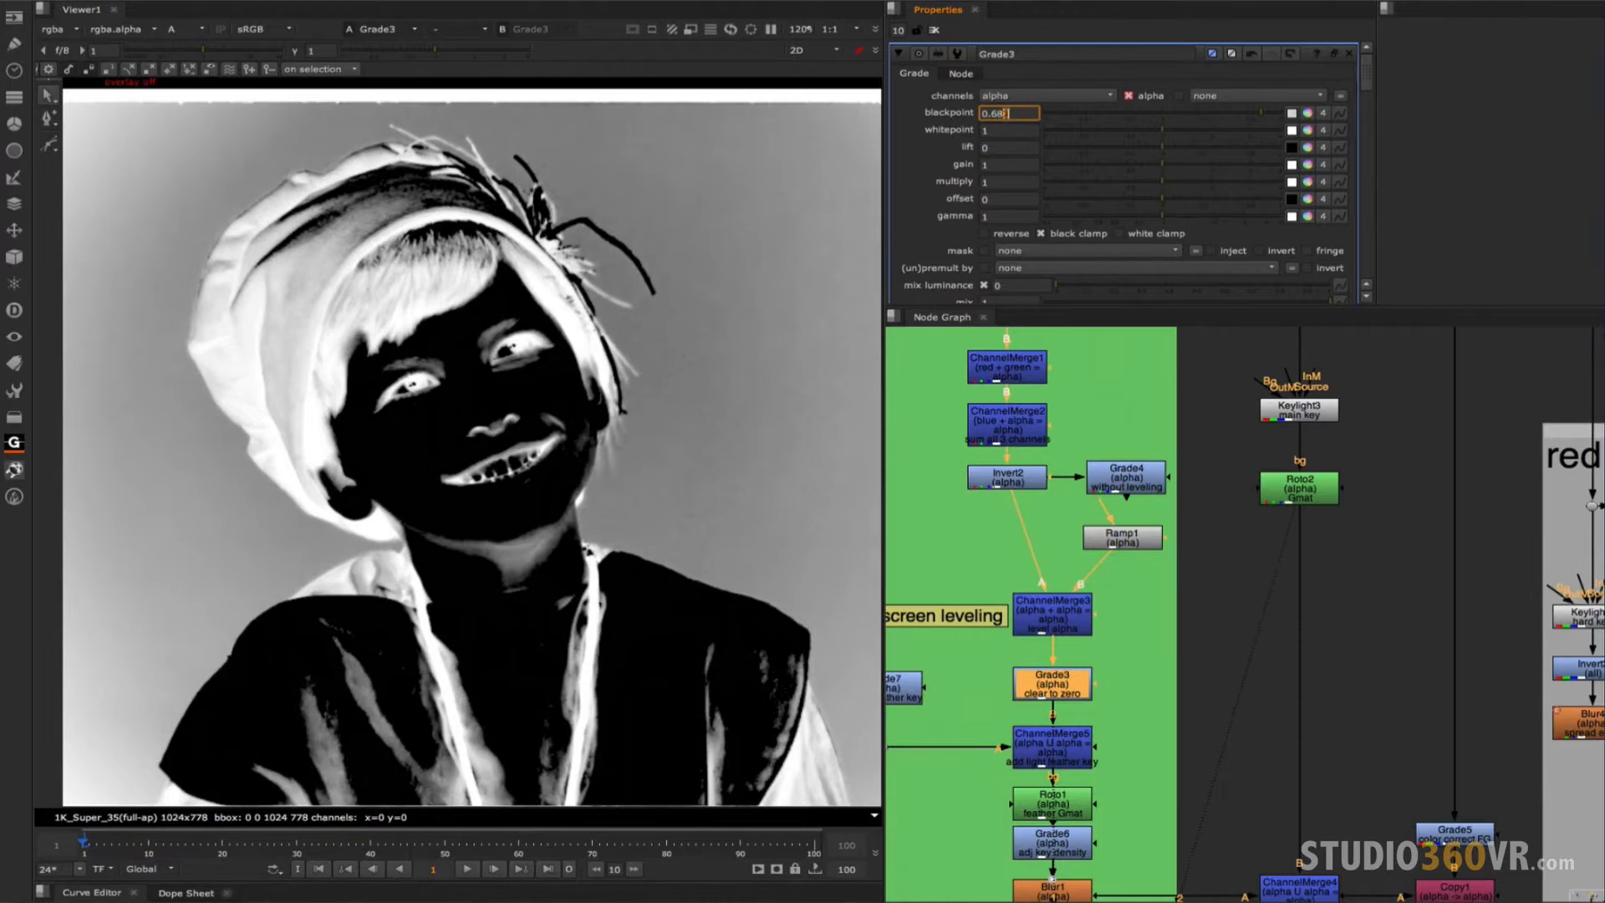
{"action": "type", "text": "0.69"}
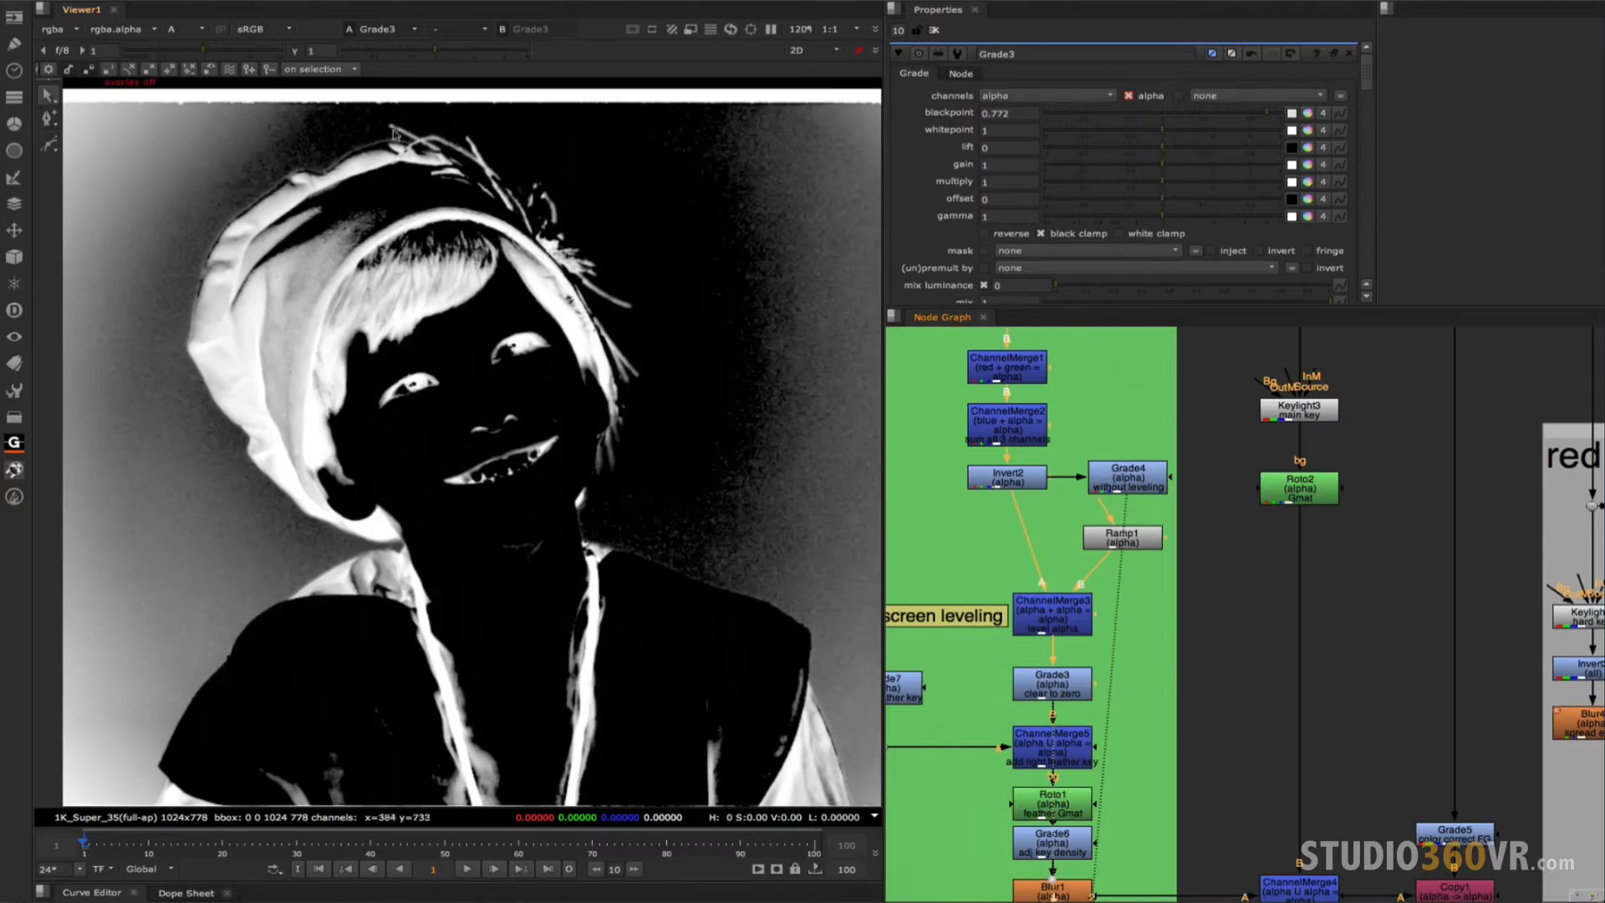
{"action": "mouse_move", "coordinate": [630, 438]}
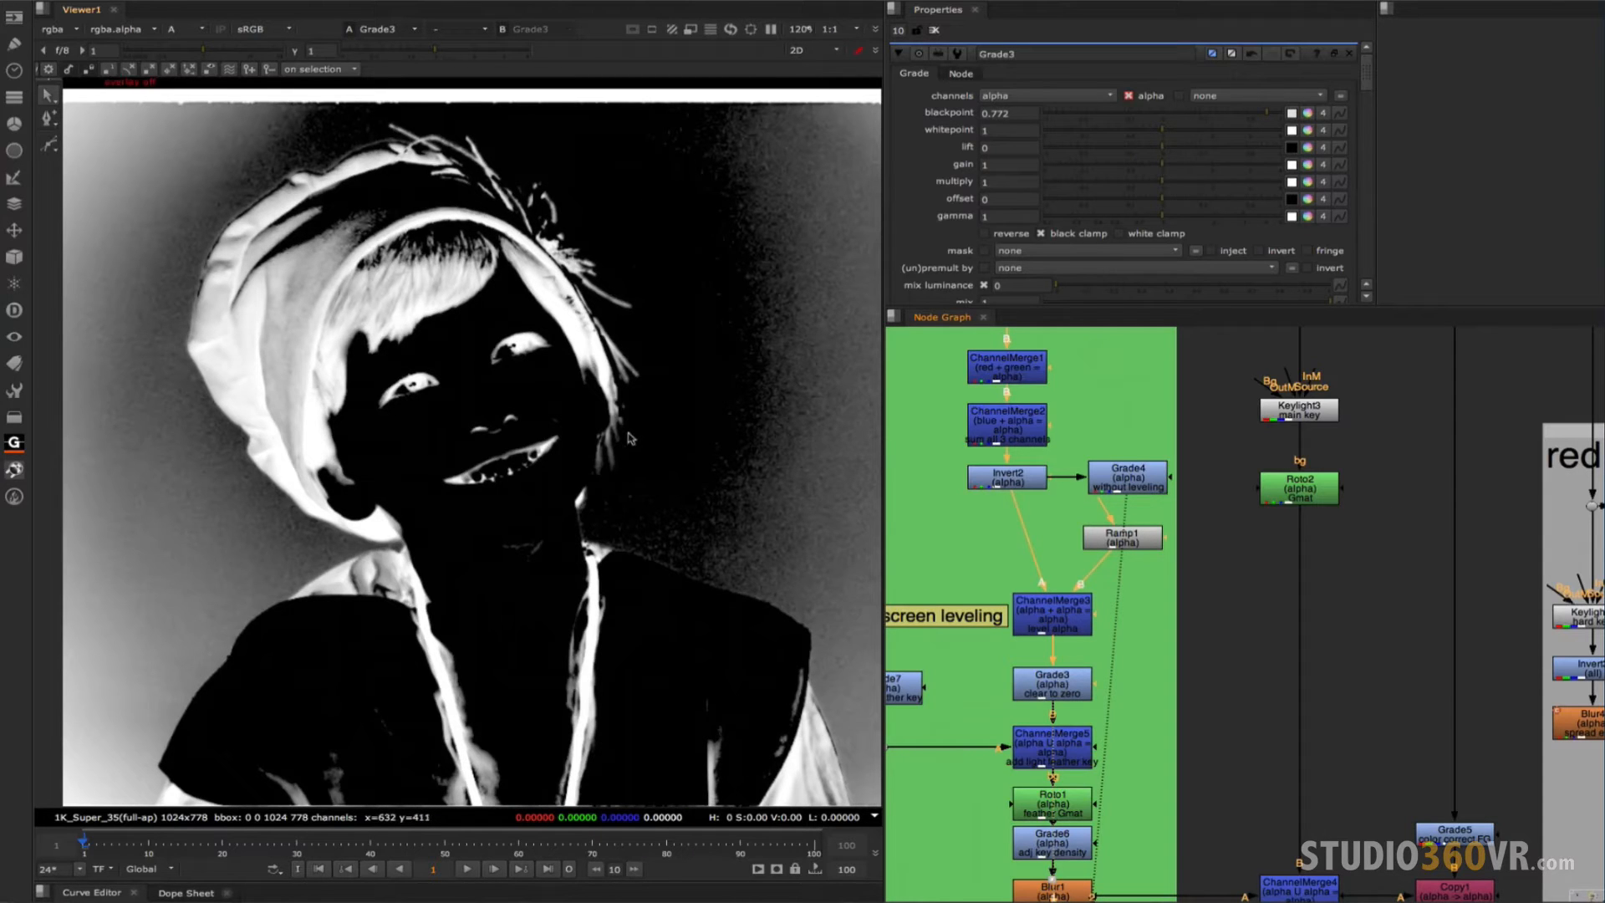
{"action": "mouse_move", "coordinate": [637, 440]}
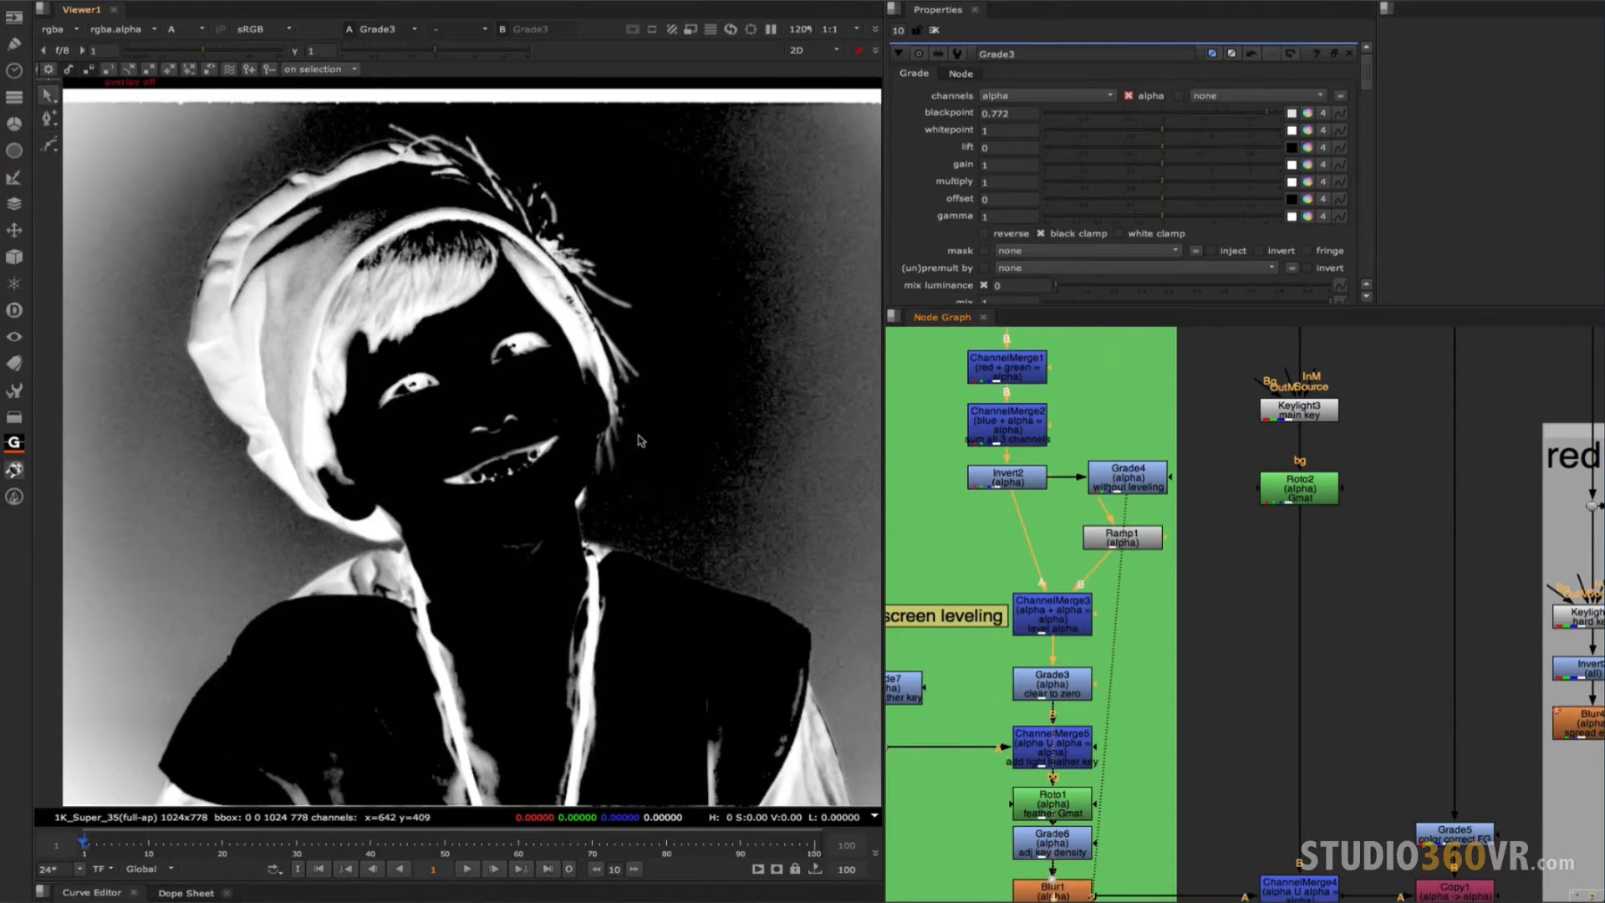
{"action": "left_click", "coordinate": [1122, 537]}
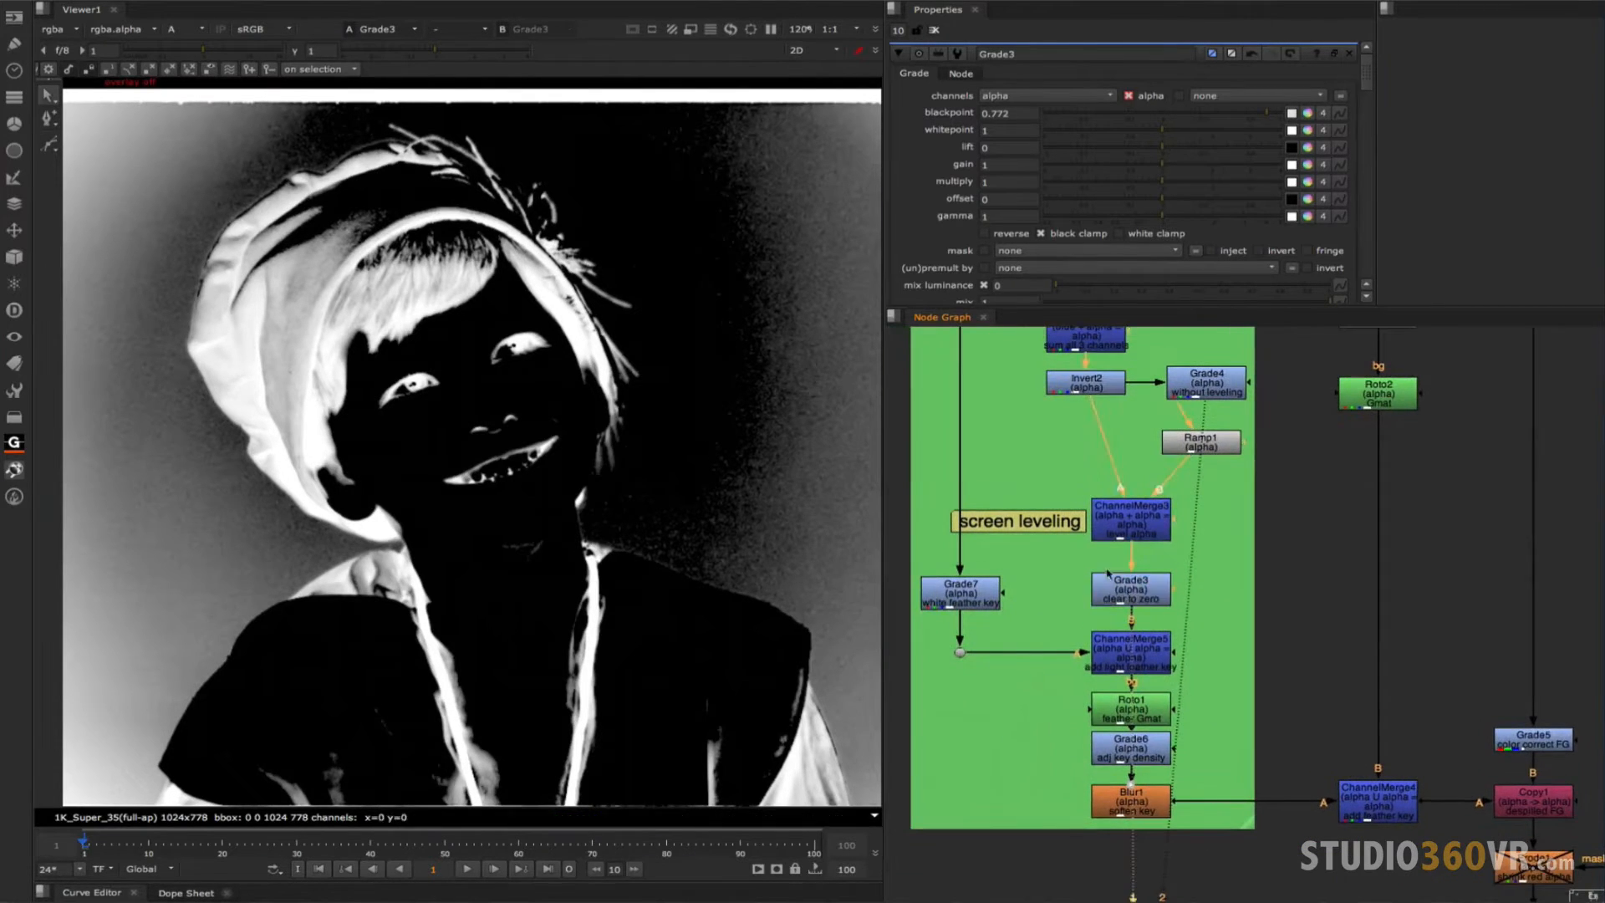
{"action": "mouse_move", "coordinate": [574, 244]}
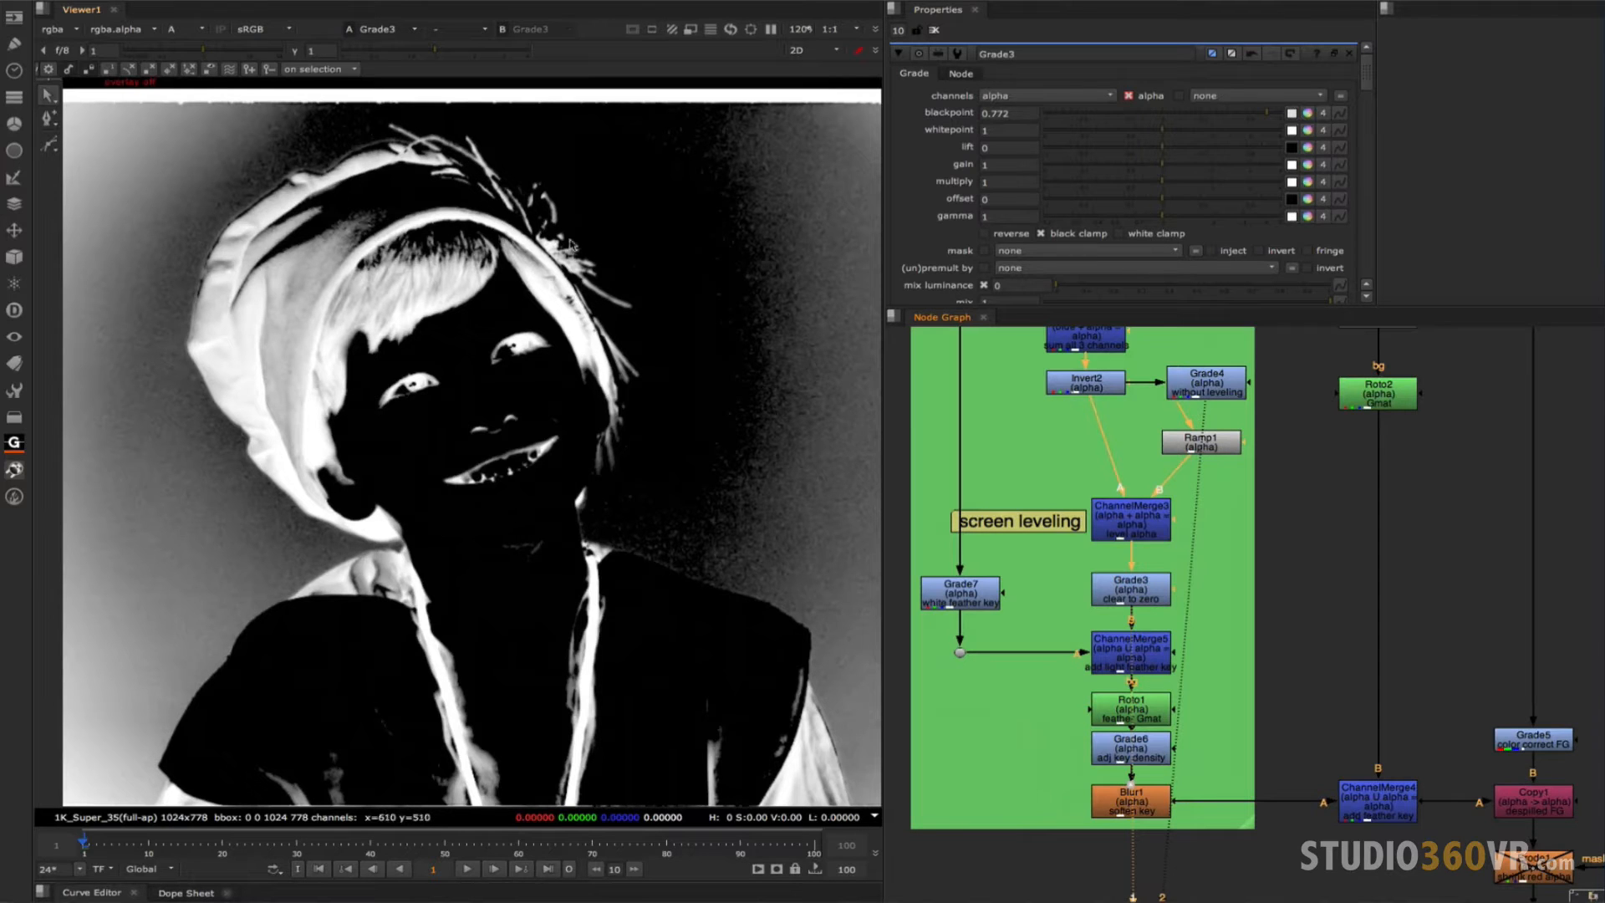
Pan to the feather-keys group and view the Grade7 white feather key result with blackpoint 0.085.
{"action": "left_click_drag", "start_coordinate": [371, 100], "coordinate": [747, 495]}
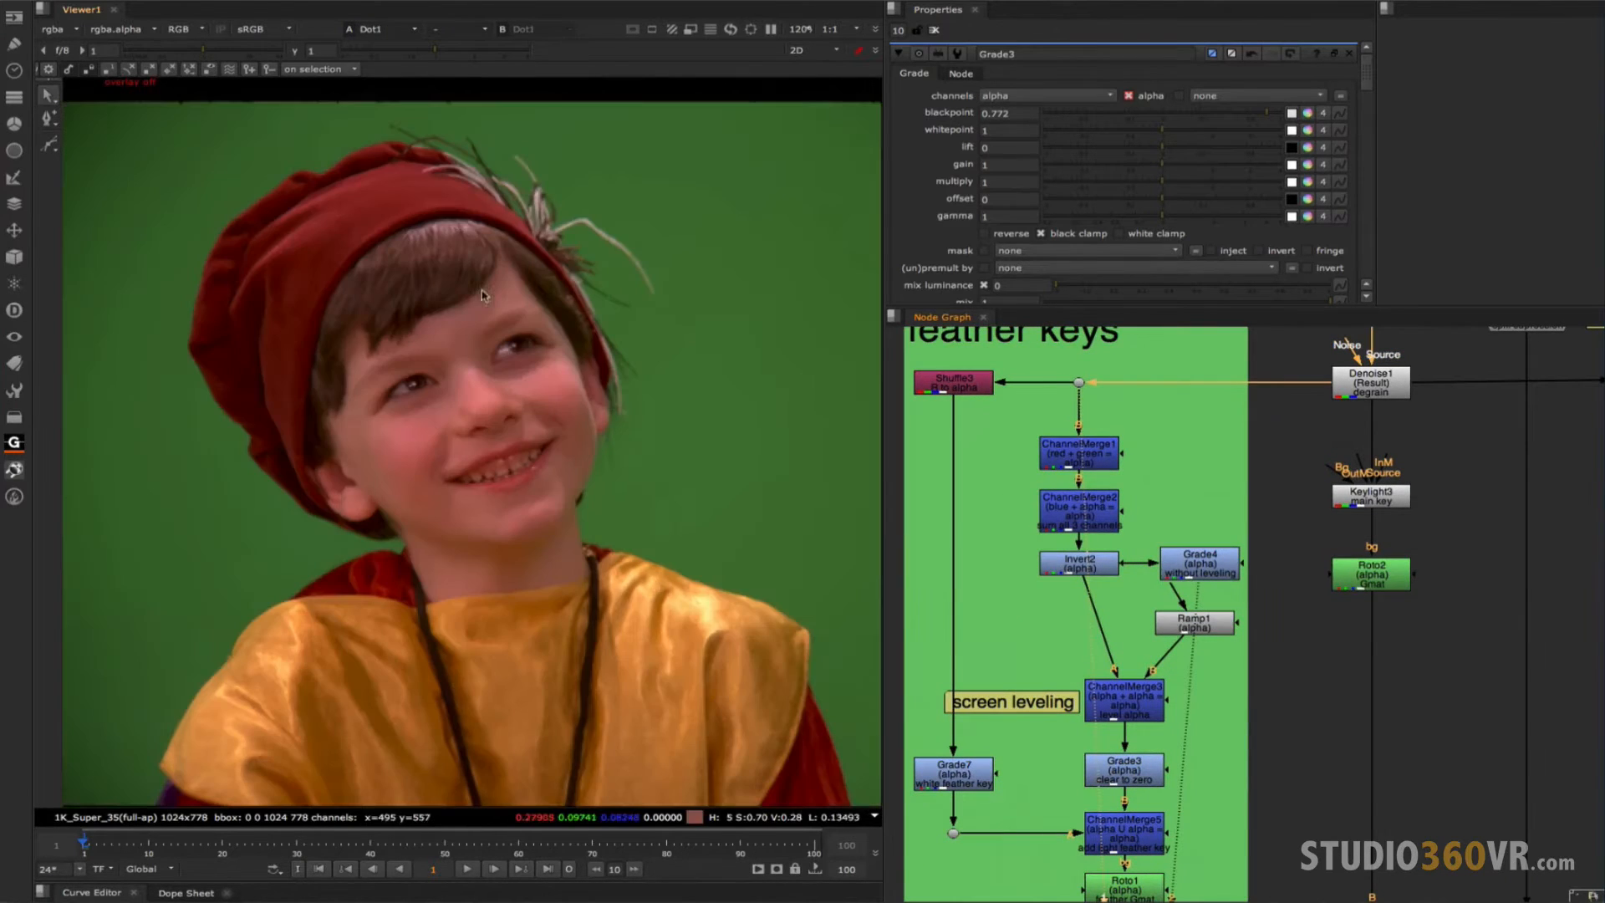
{"action": "mouse_move", "coordinate": [582, 225]}
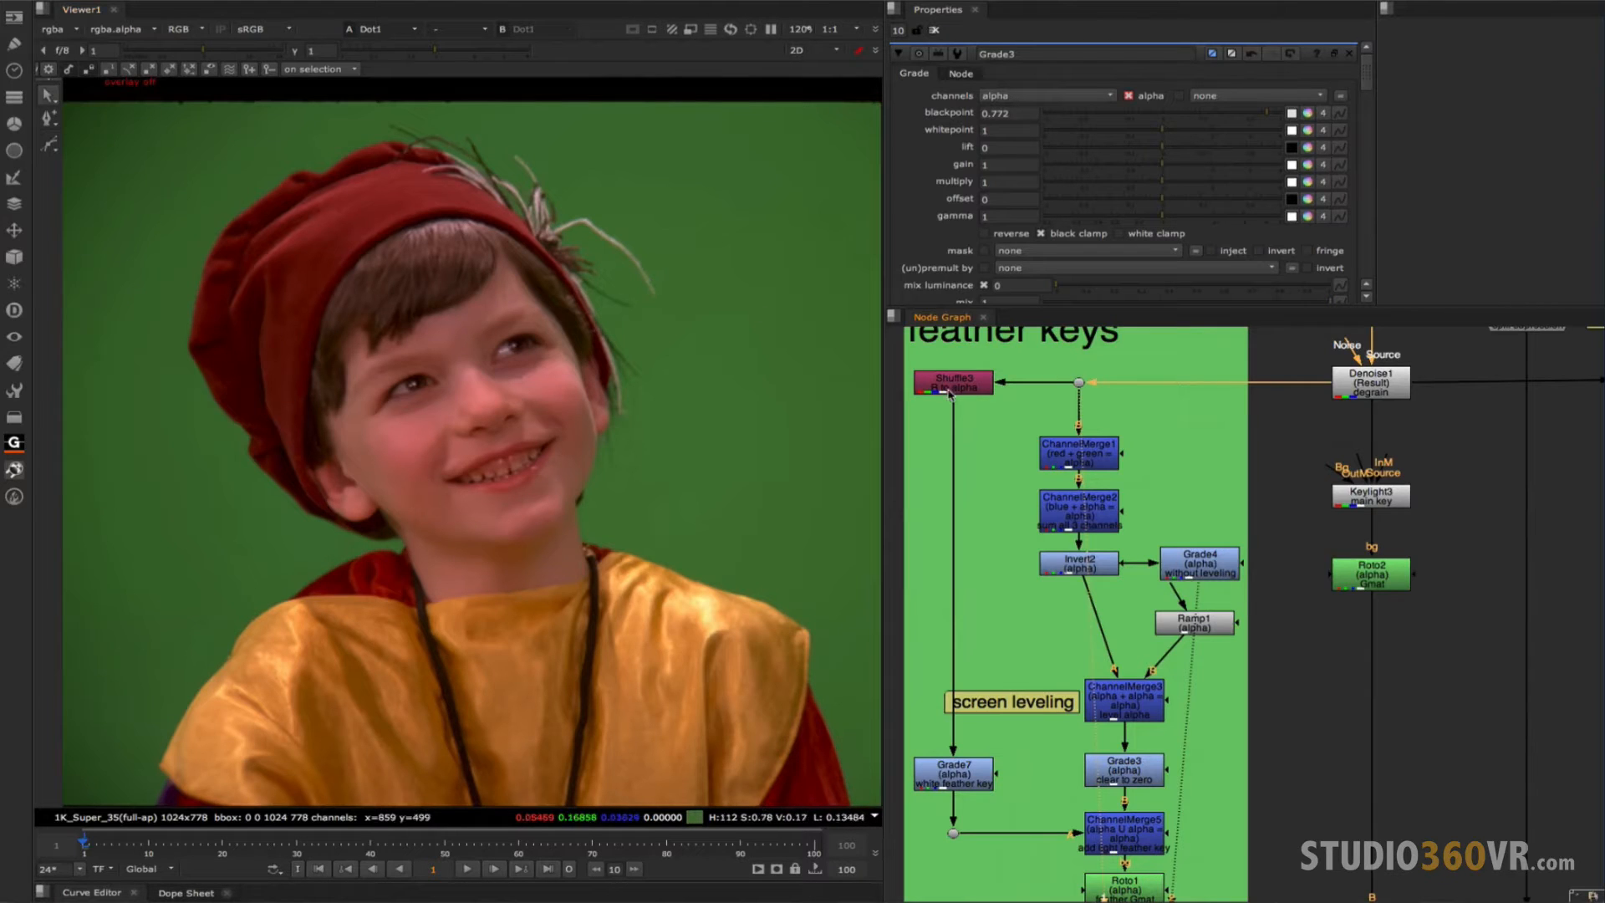
{"action": "mouse_move", "coordinate": [963, 348]}
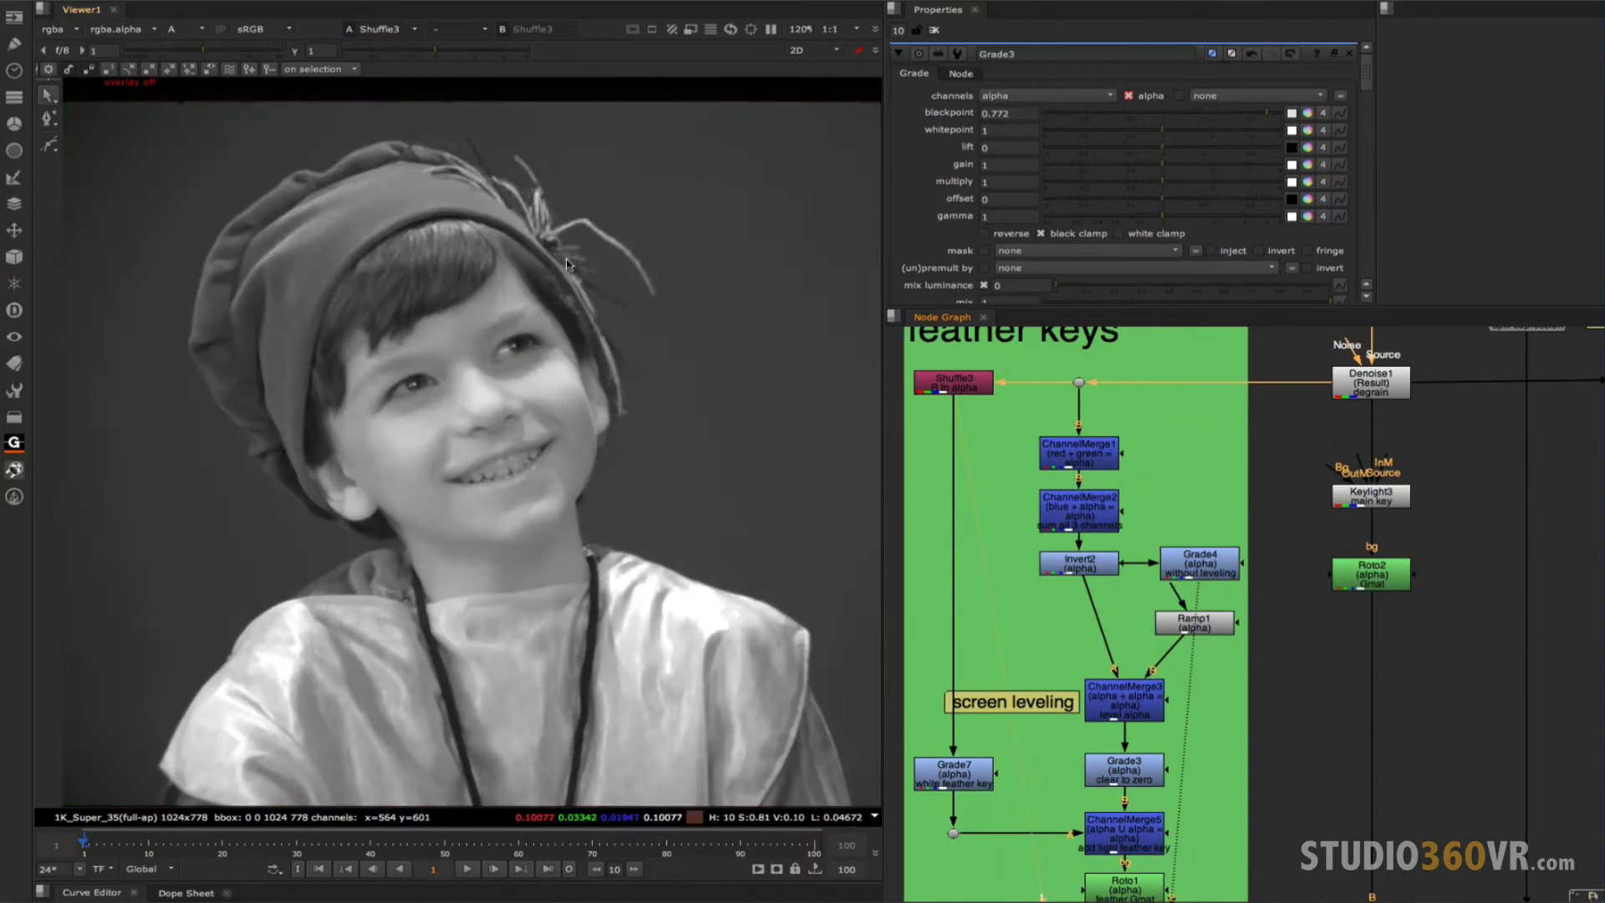
{"action": "mouse_move", "coordinate": [599, 222]}
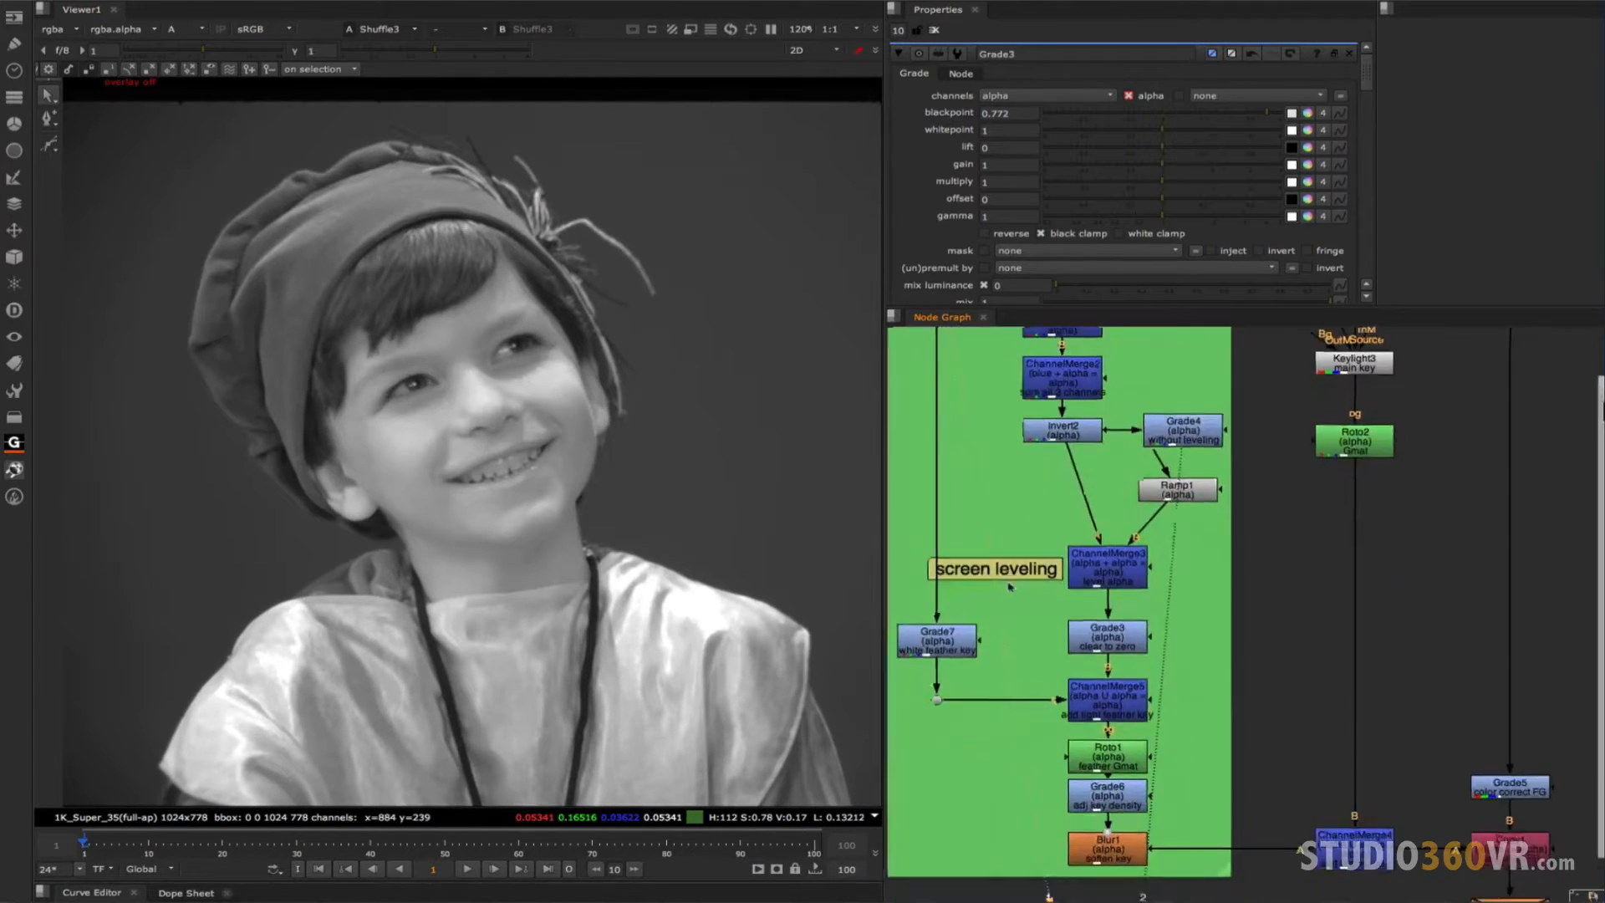
{"action": "left_click", "coordinate": [935, 640]}
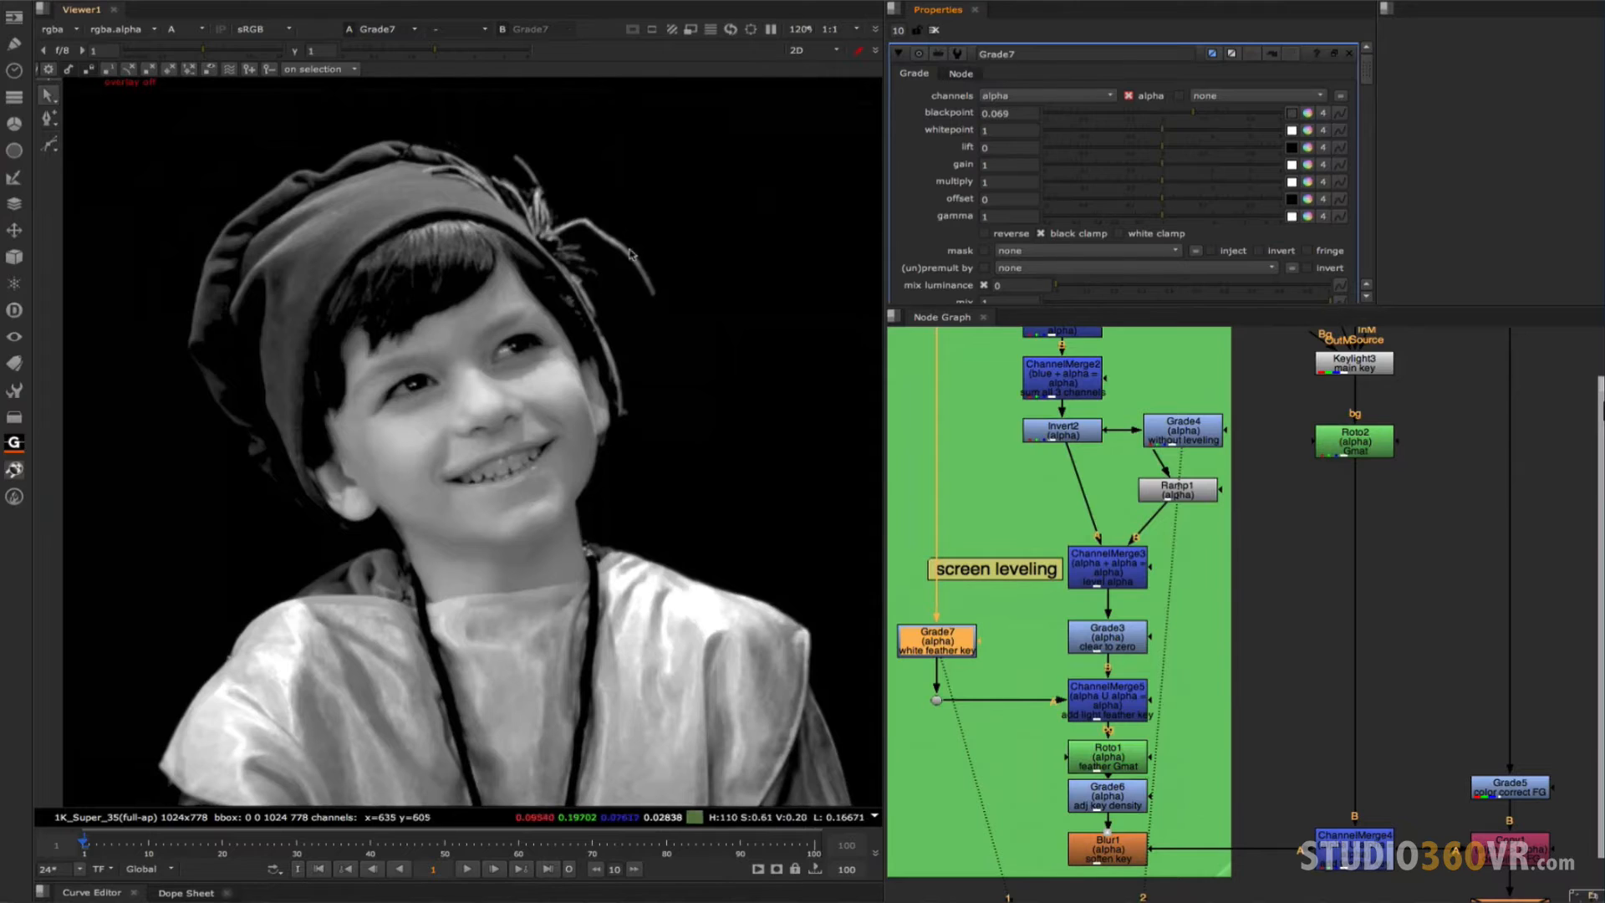
{"action": "mouse_move", "coordinate": [1041, 614]}
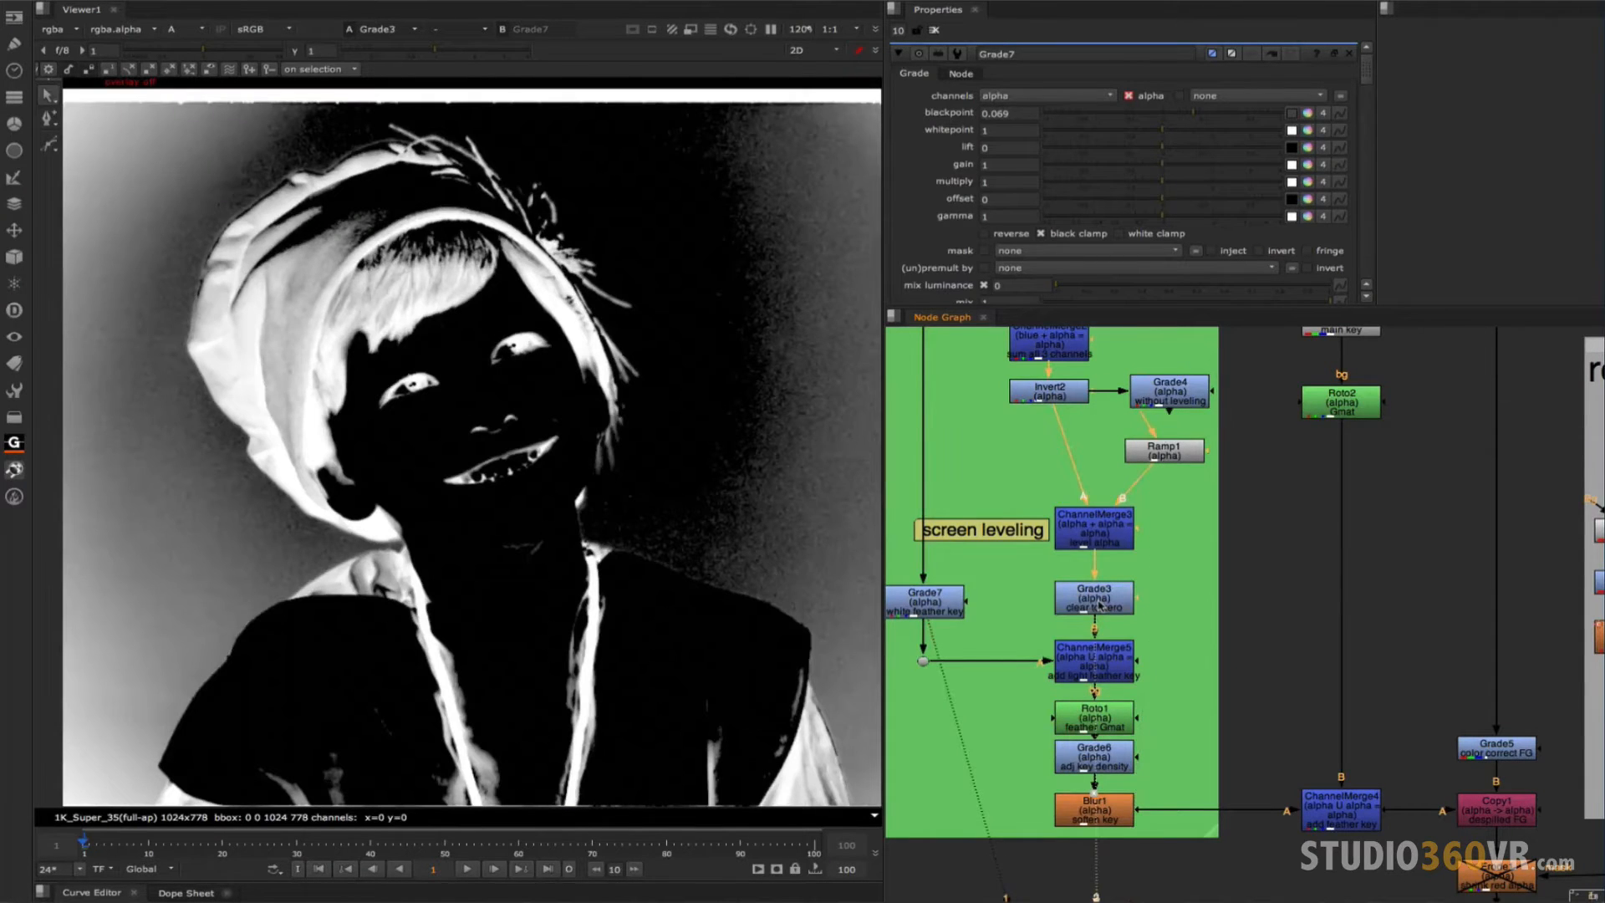
View the white feather-key alpha and bring up Blur1's size 2, mix 0.5 settings.
{"action": "left_click", "coordinate": [1093, 659]}
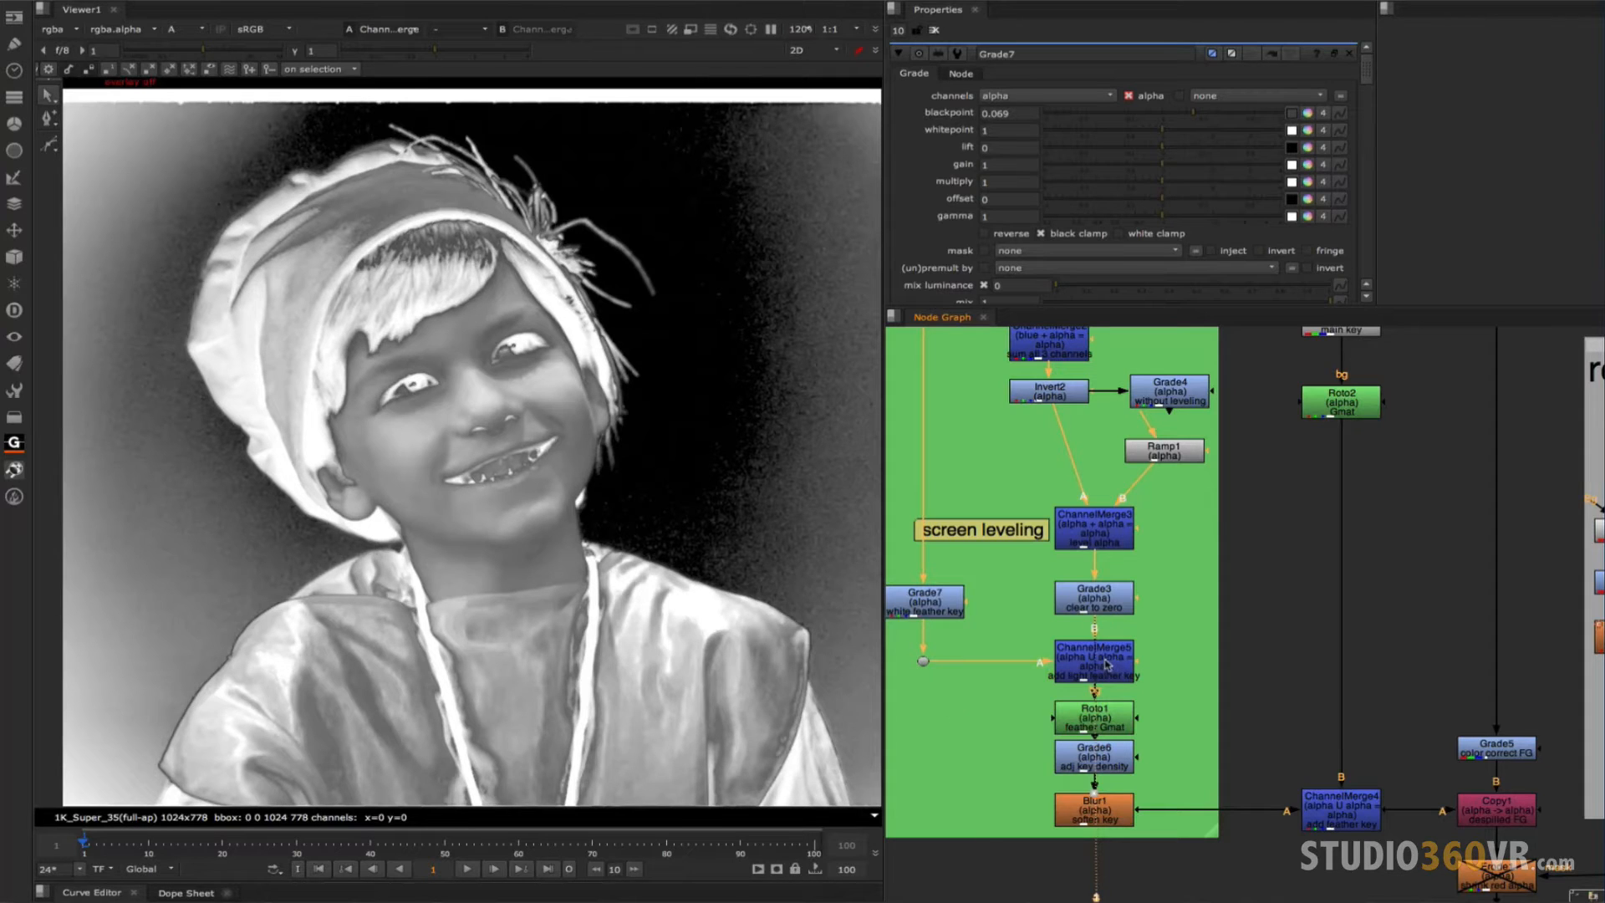
{"action": "mouse_move", "coordinate": [418, 151]}
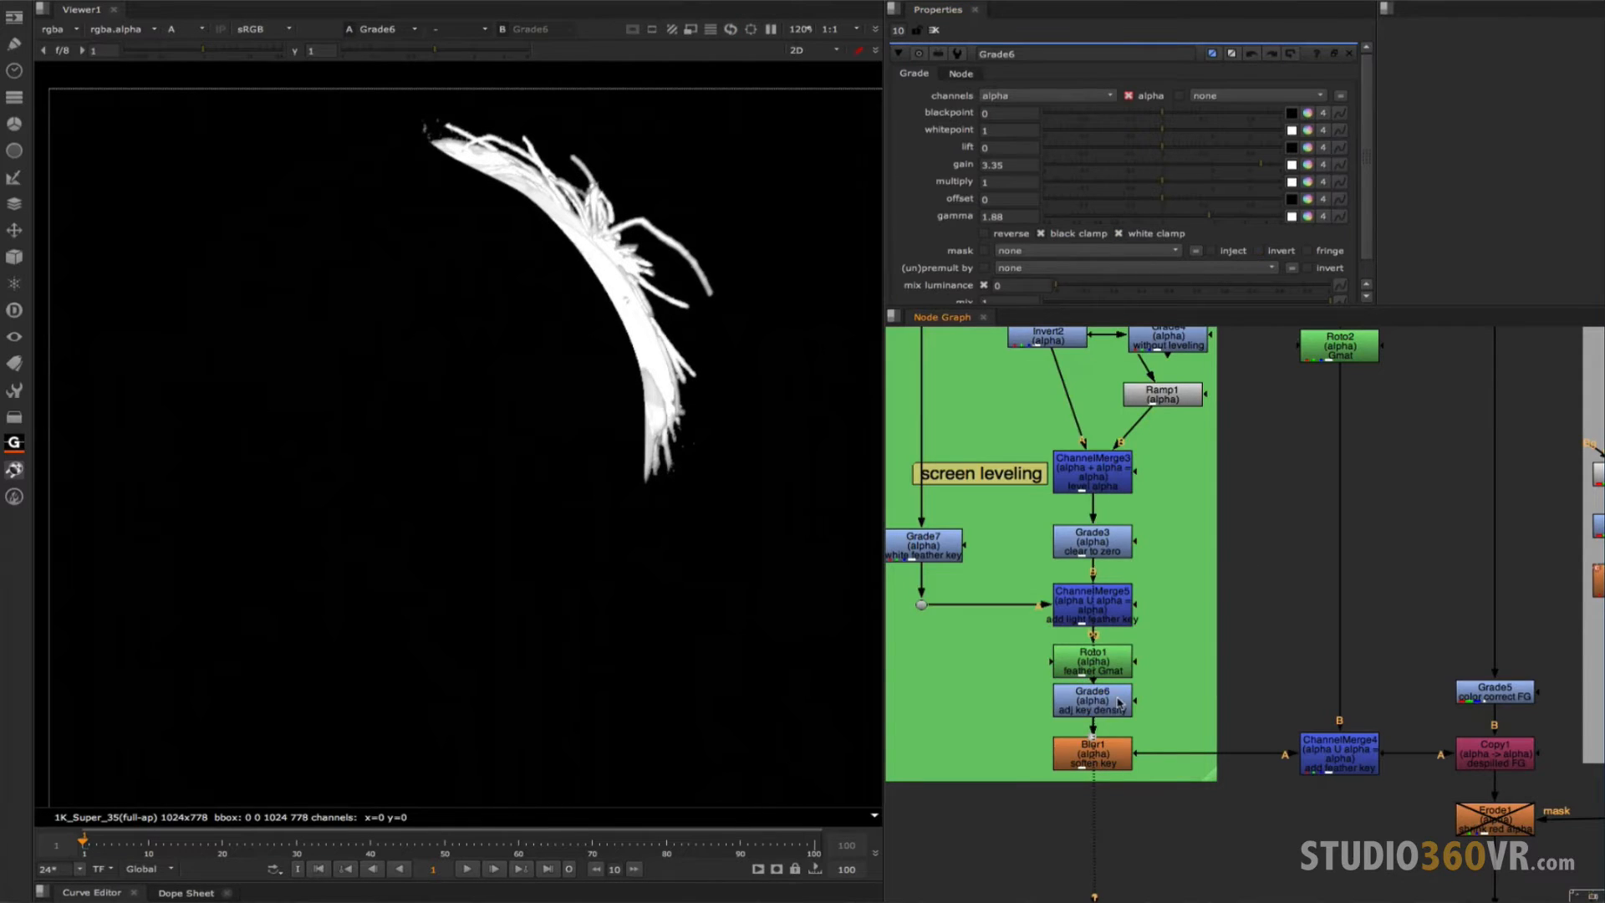
{"action": "left_click", "coordinate": [1091, 704]}
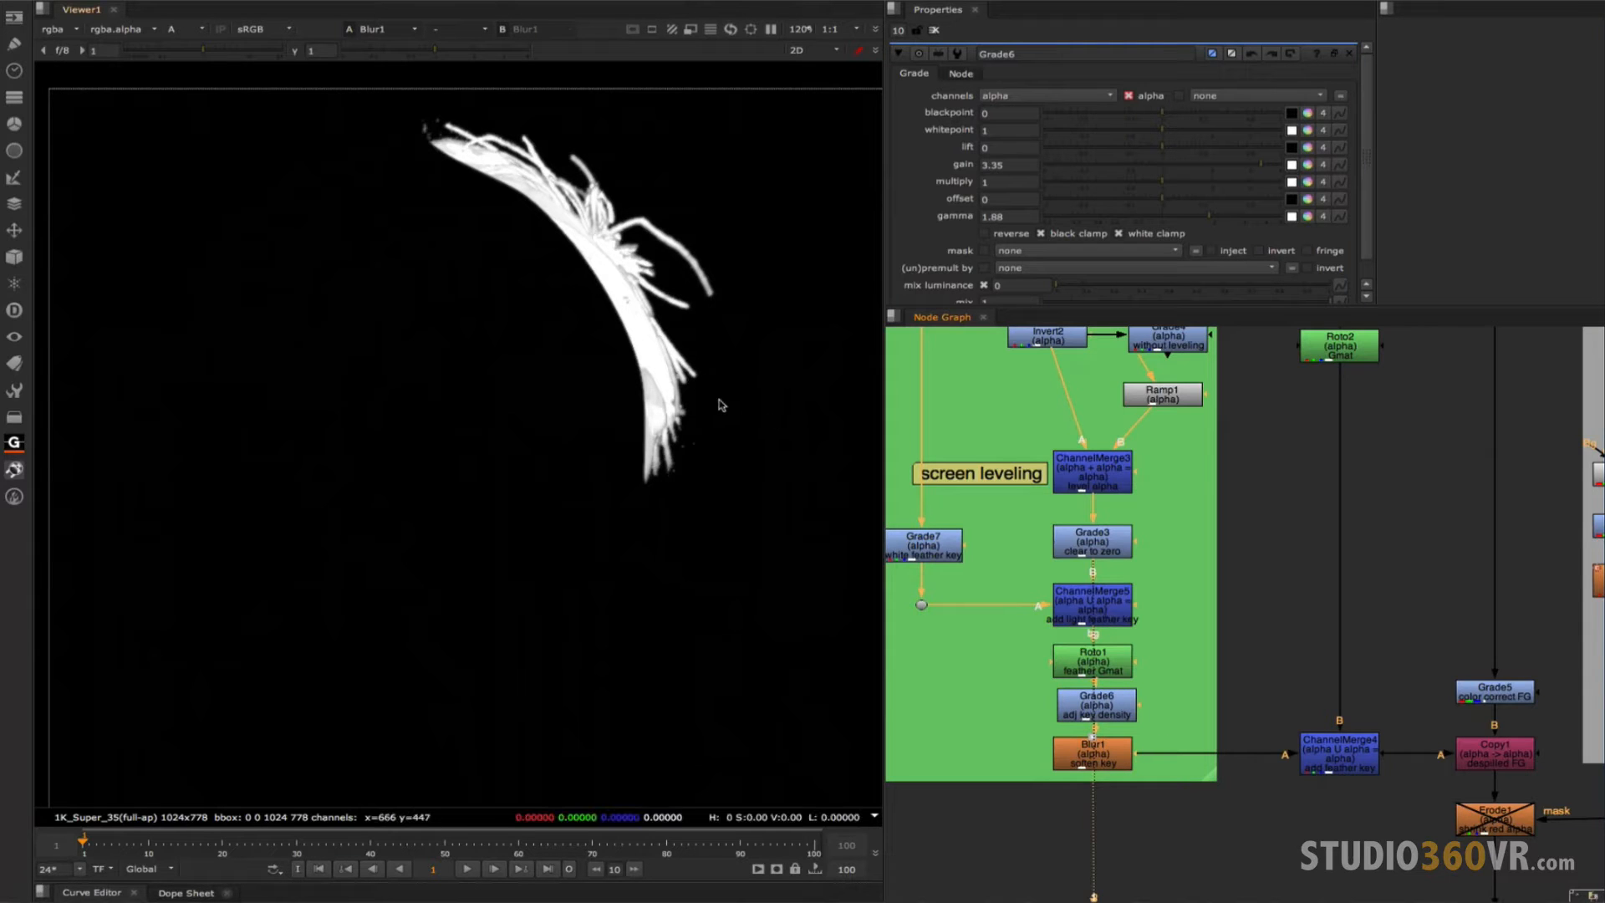
{"action": "left_click", "coordinate": [1091, 754]}
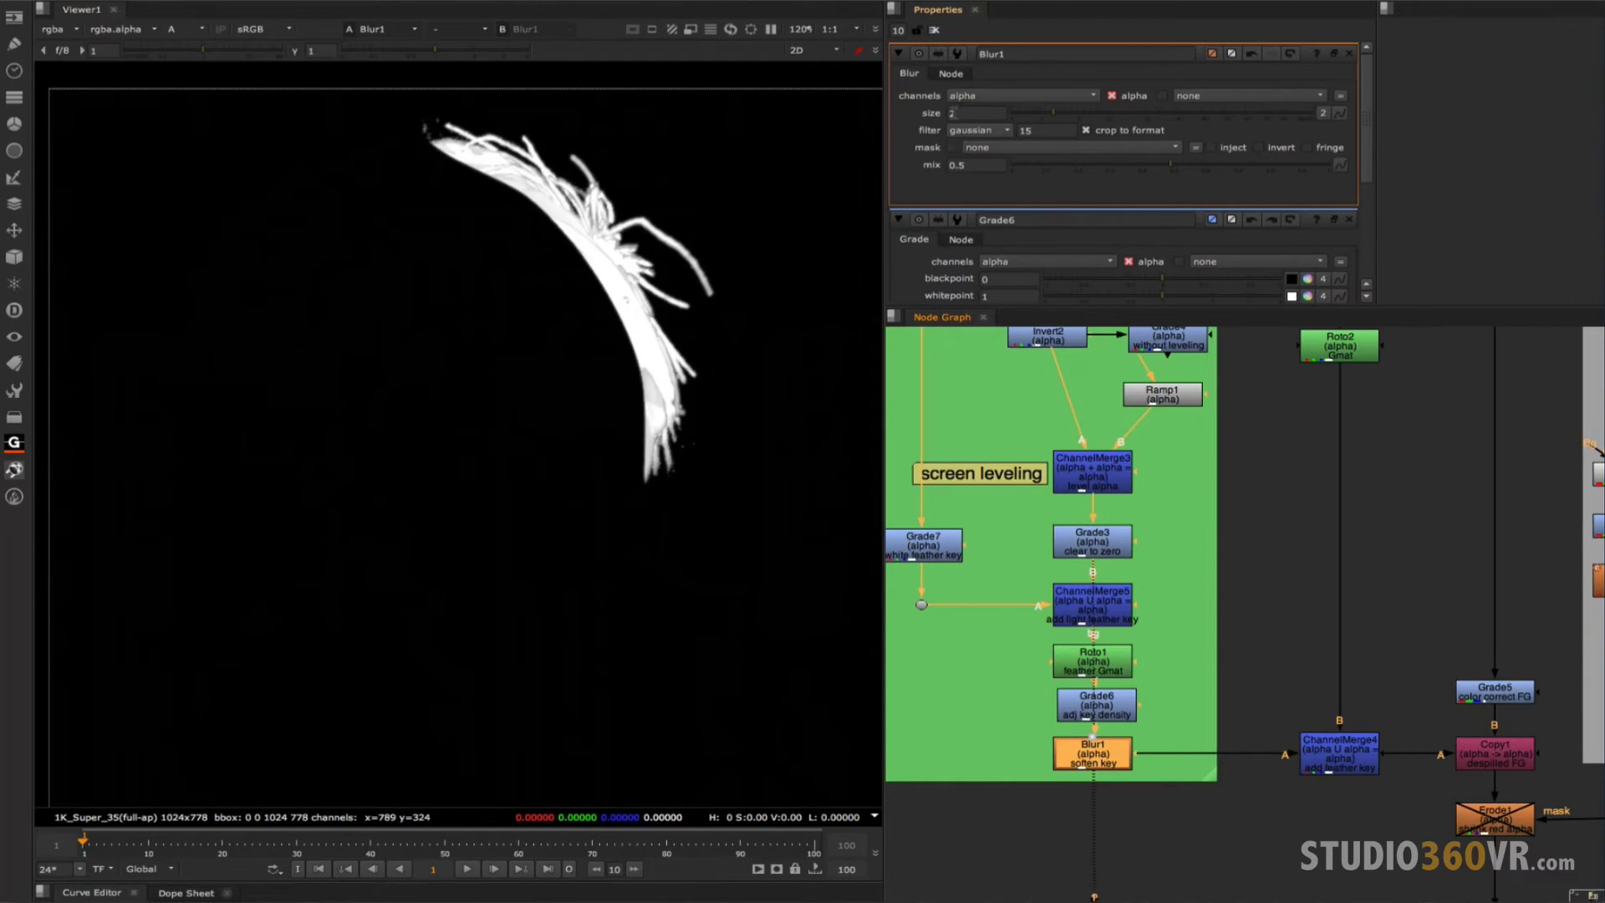
{"action": "left_click", "coordinate": [975, 112]}
{"action": "type", "text": "2"}
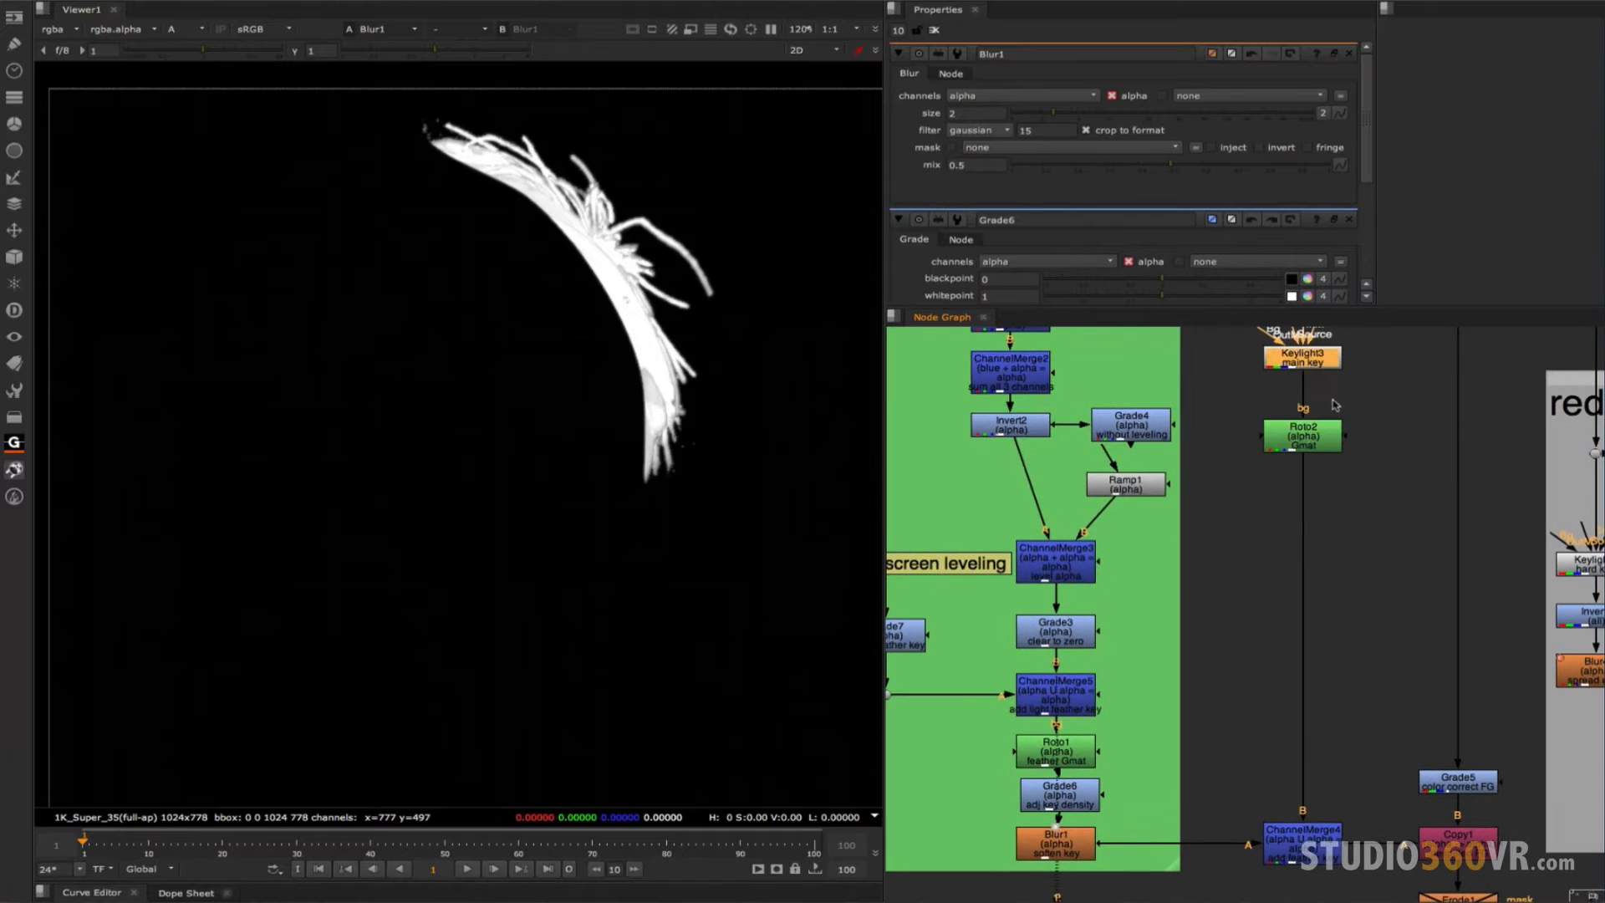
View Keylight3's main-key alpha, a solid white silhouette of the boy.
{"action": "left_click", "coordinate": [1302, 354]}
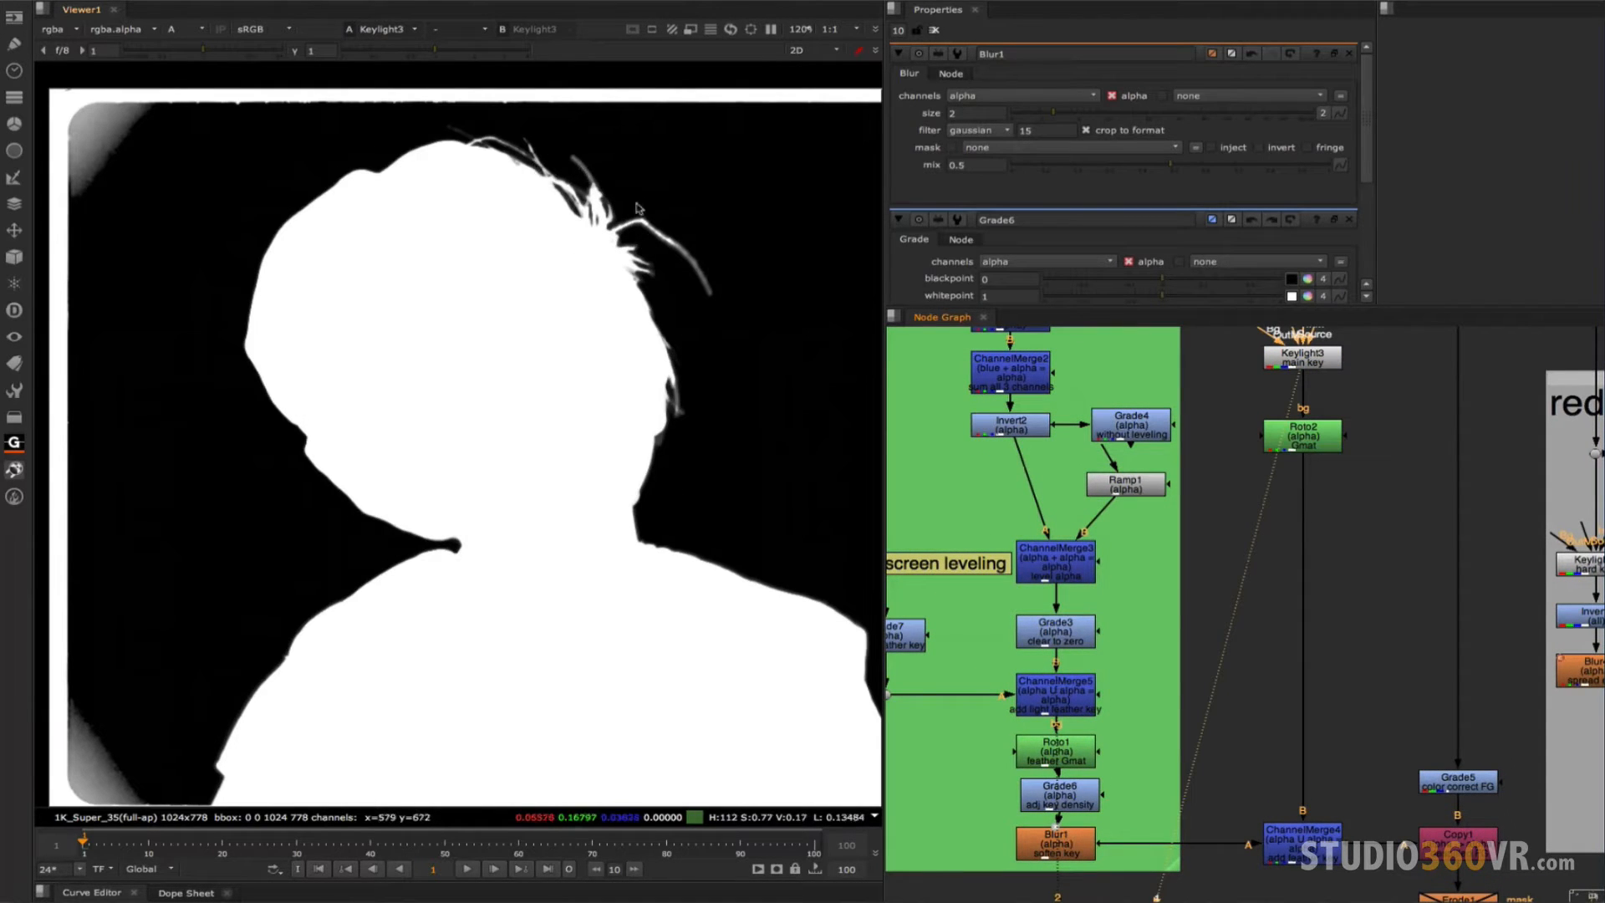
{"action": "mouse_move", "coordinate": [1325, 814]}
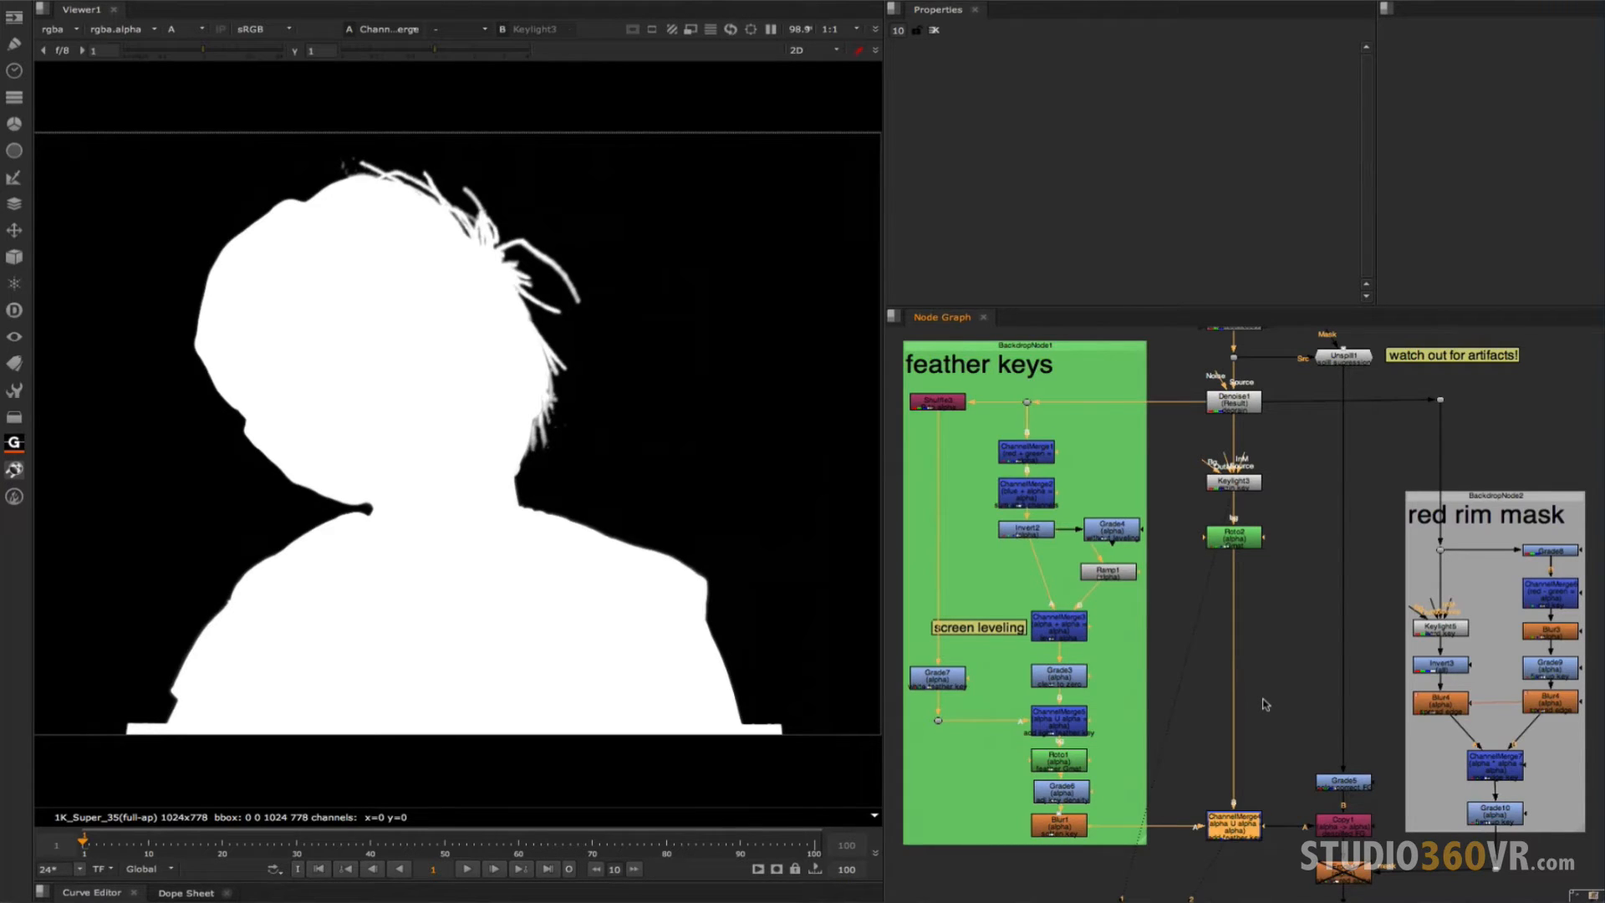
{"action": "mouse_move", "coordinate": [1247, 524]}
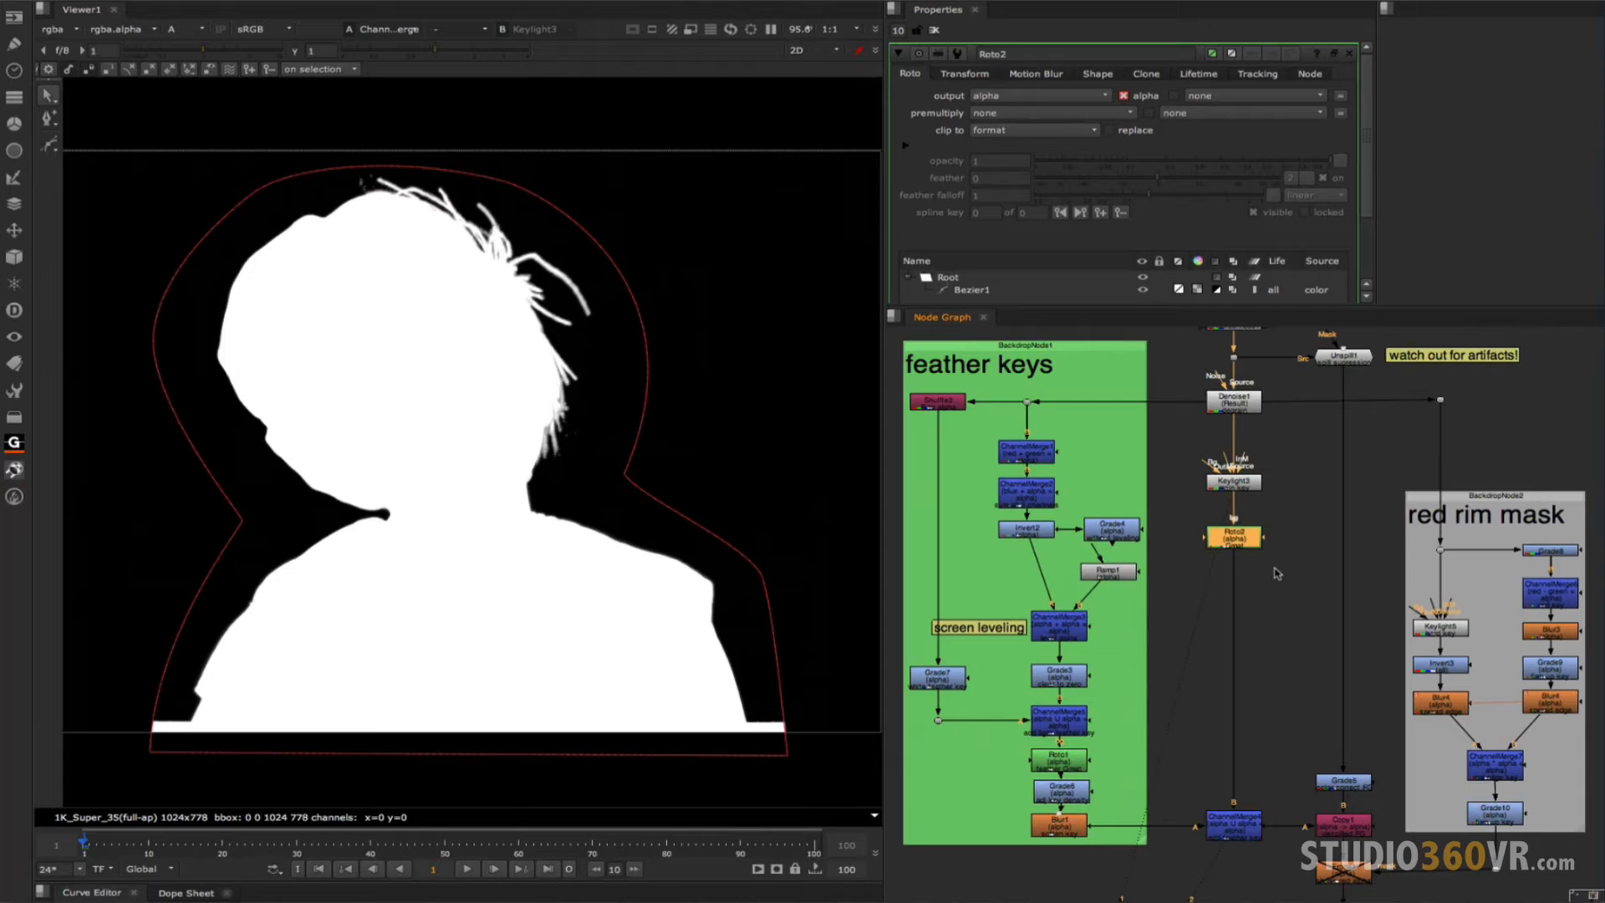
{"action": "mouse_move", "coordinate": [1075, 766]}
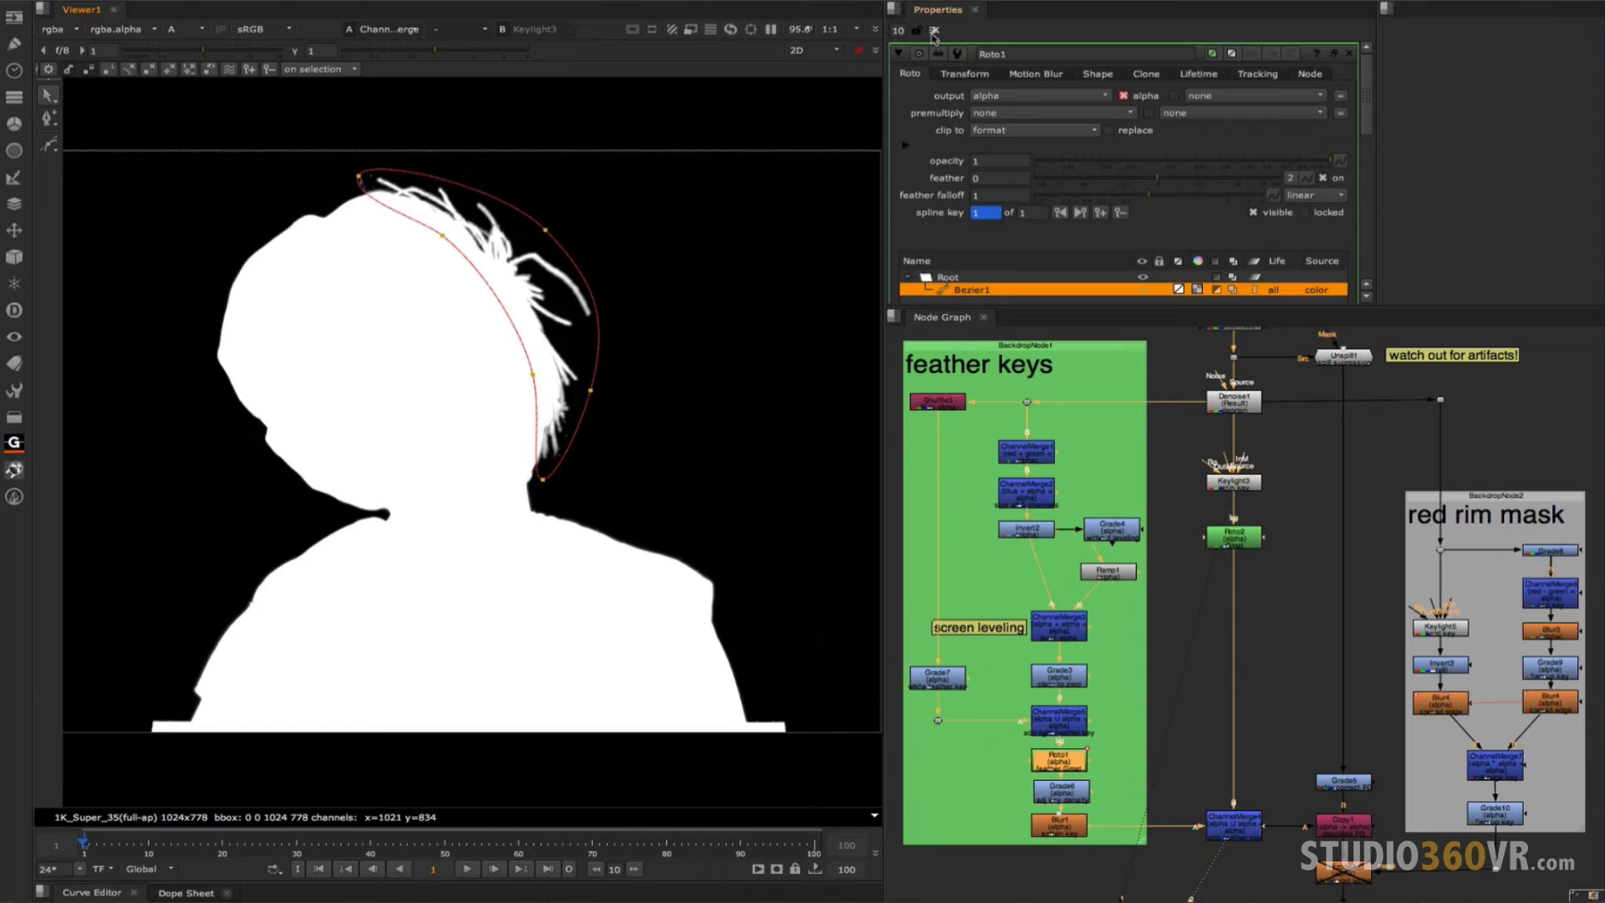
Select Roto2 to reveal its outer garbage-matte bezier shape.
{"action": "left_click", "coordinate": [1234, 536]}
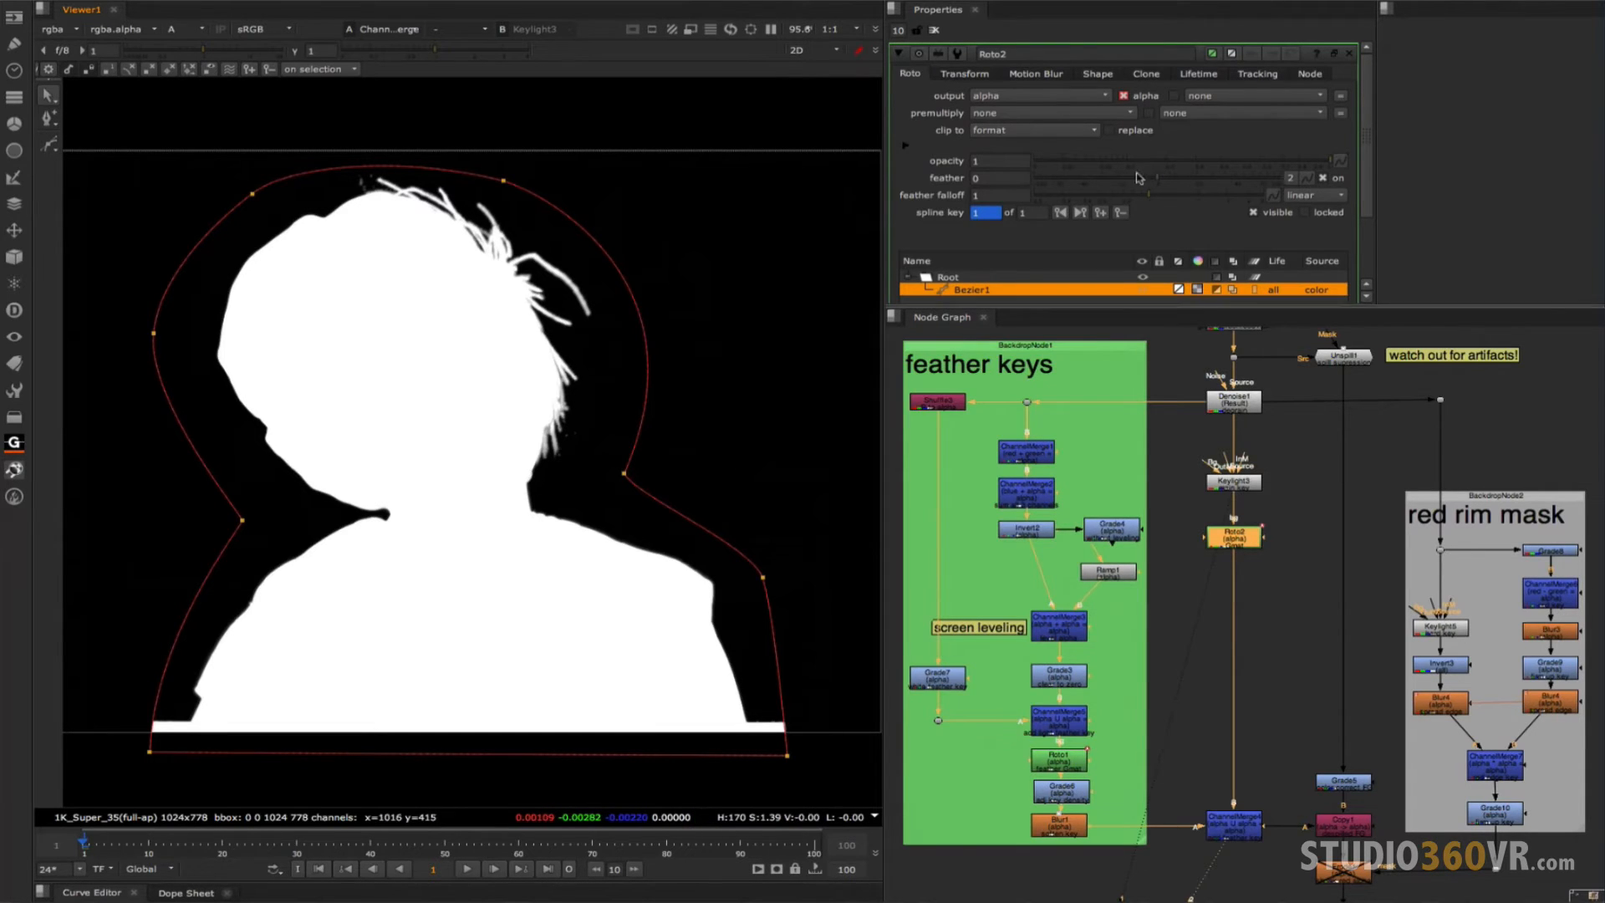
{"action": "mouse_move", "coordinate": [999, 40]}
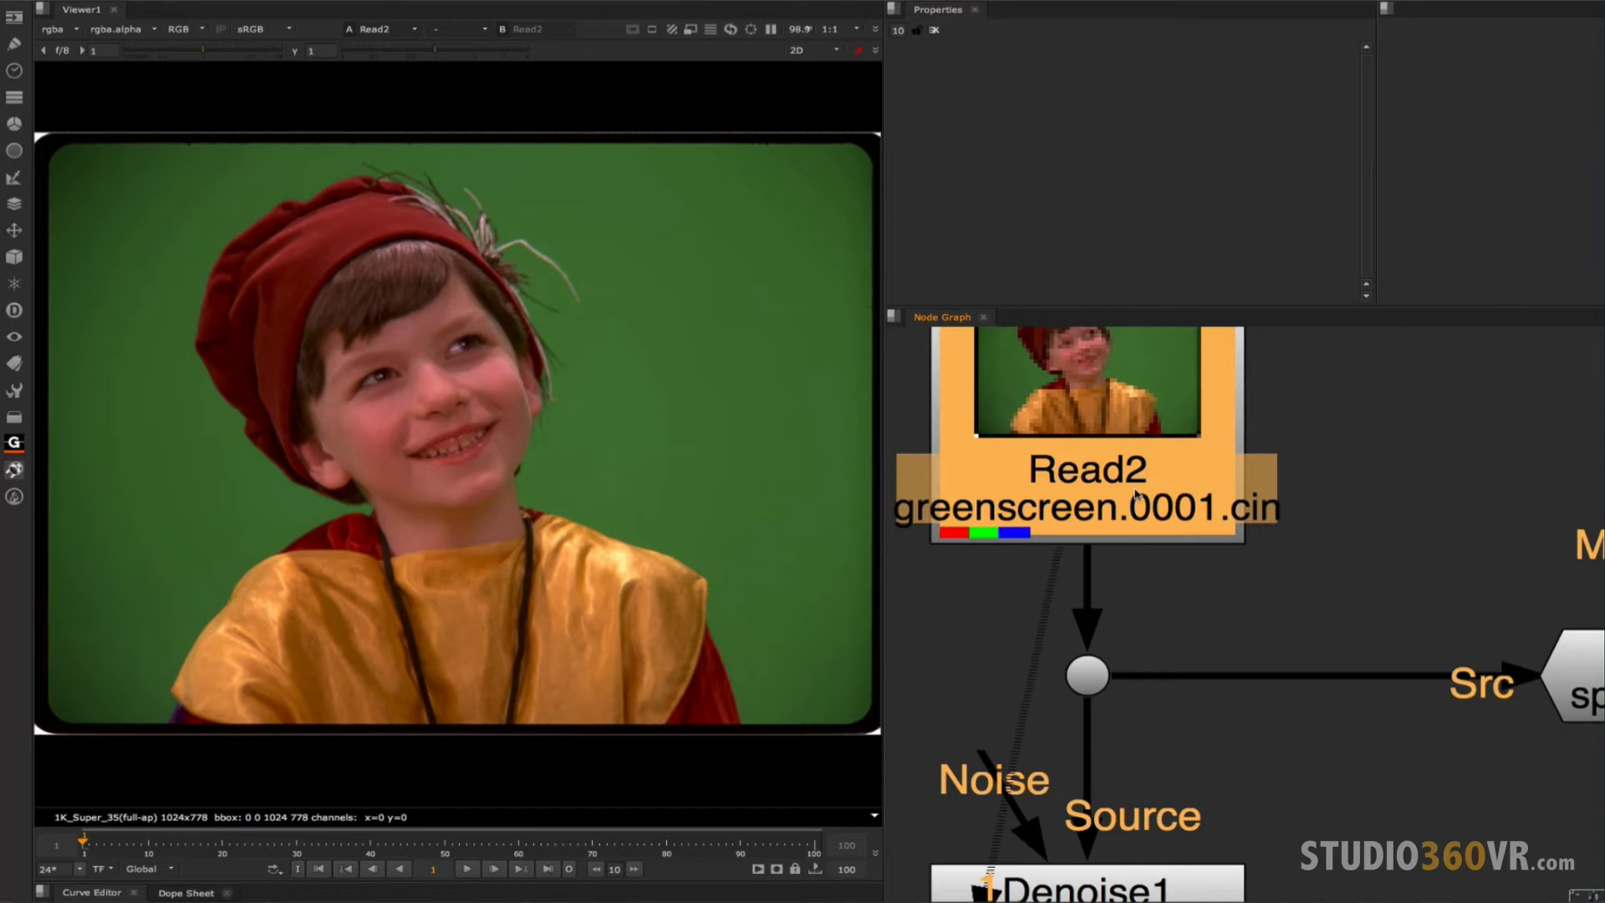
{"action": "mouse_move", "coordinate": [1080, 473]}
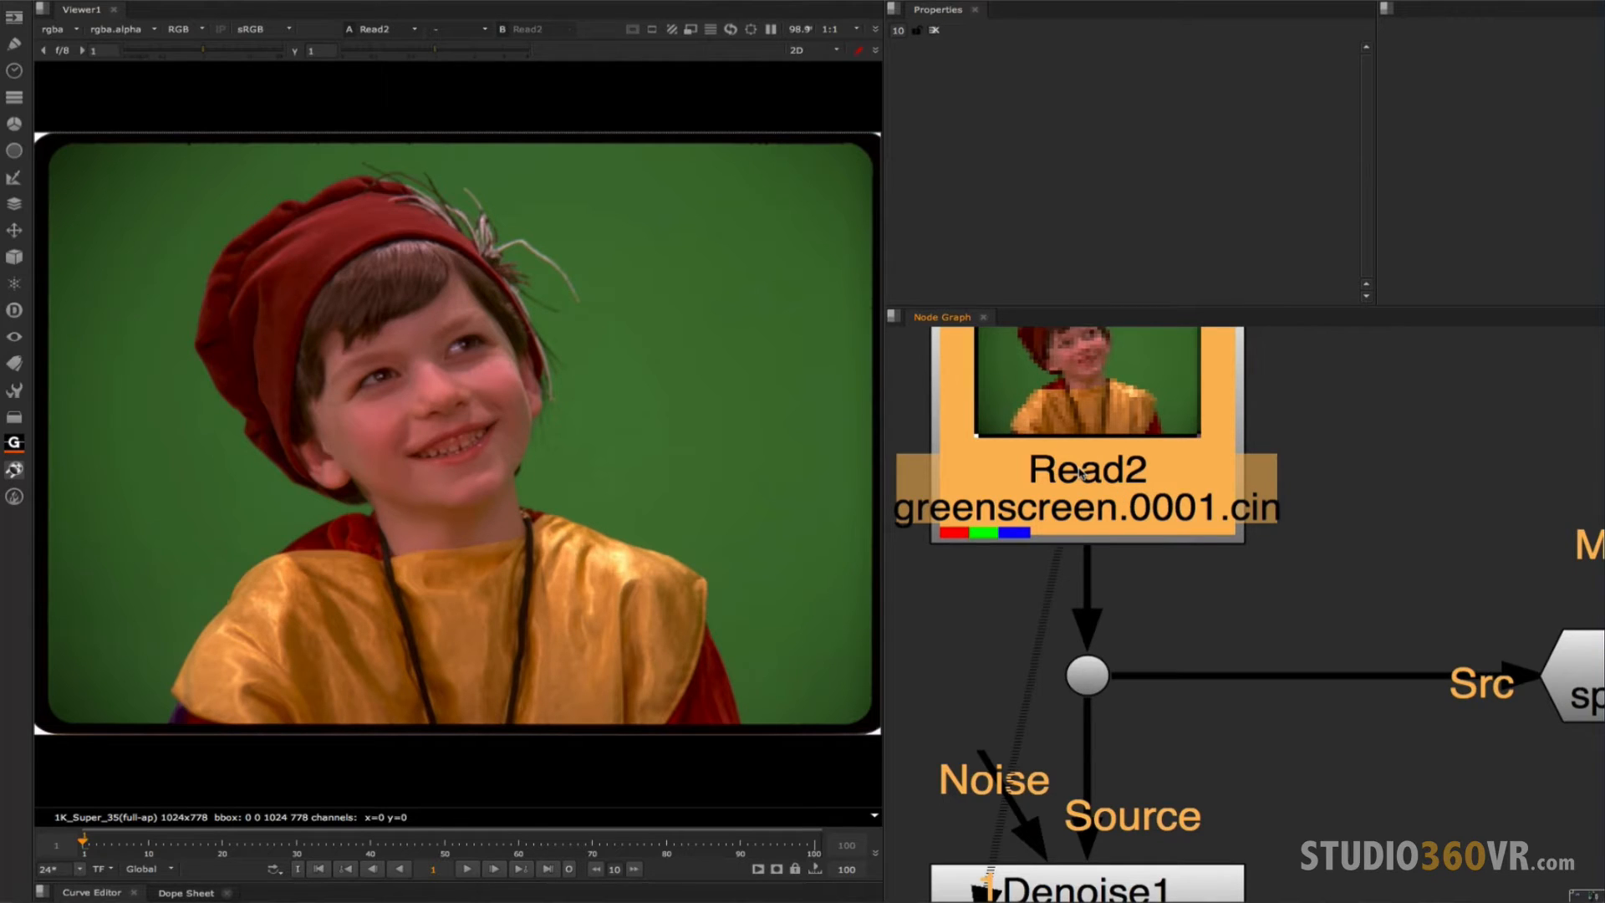
{"action": "mouse_move", "coordinate": [1073, 408]}
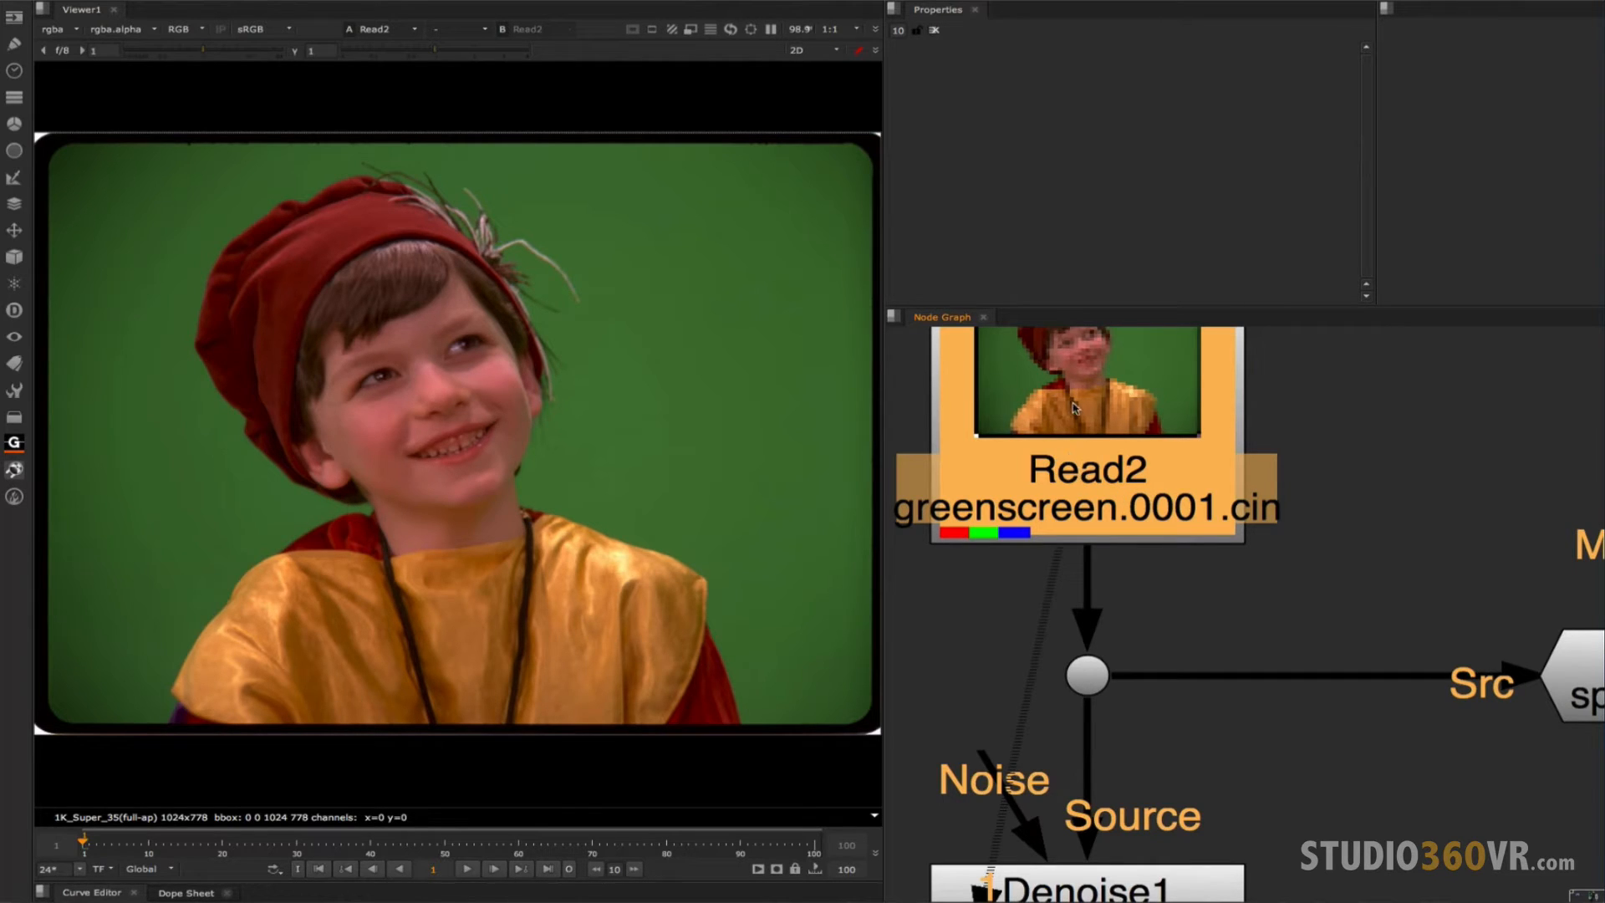
{"action": "mouse_move", "coordinate": [1064, 420]}
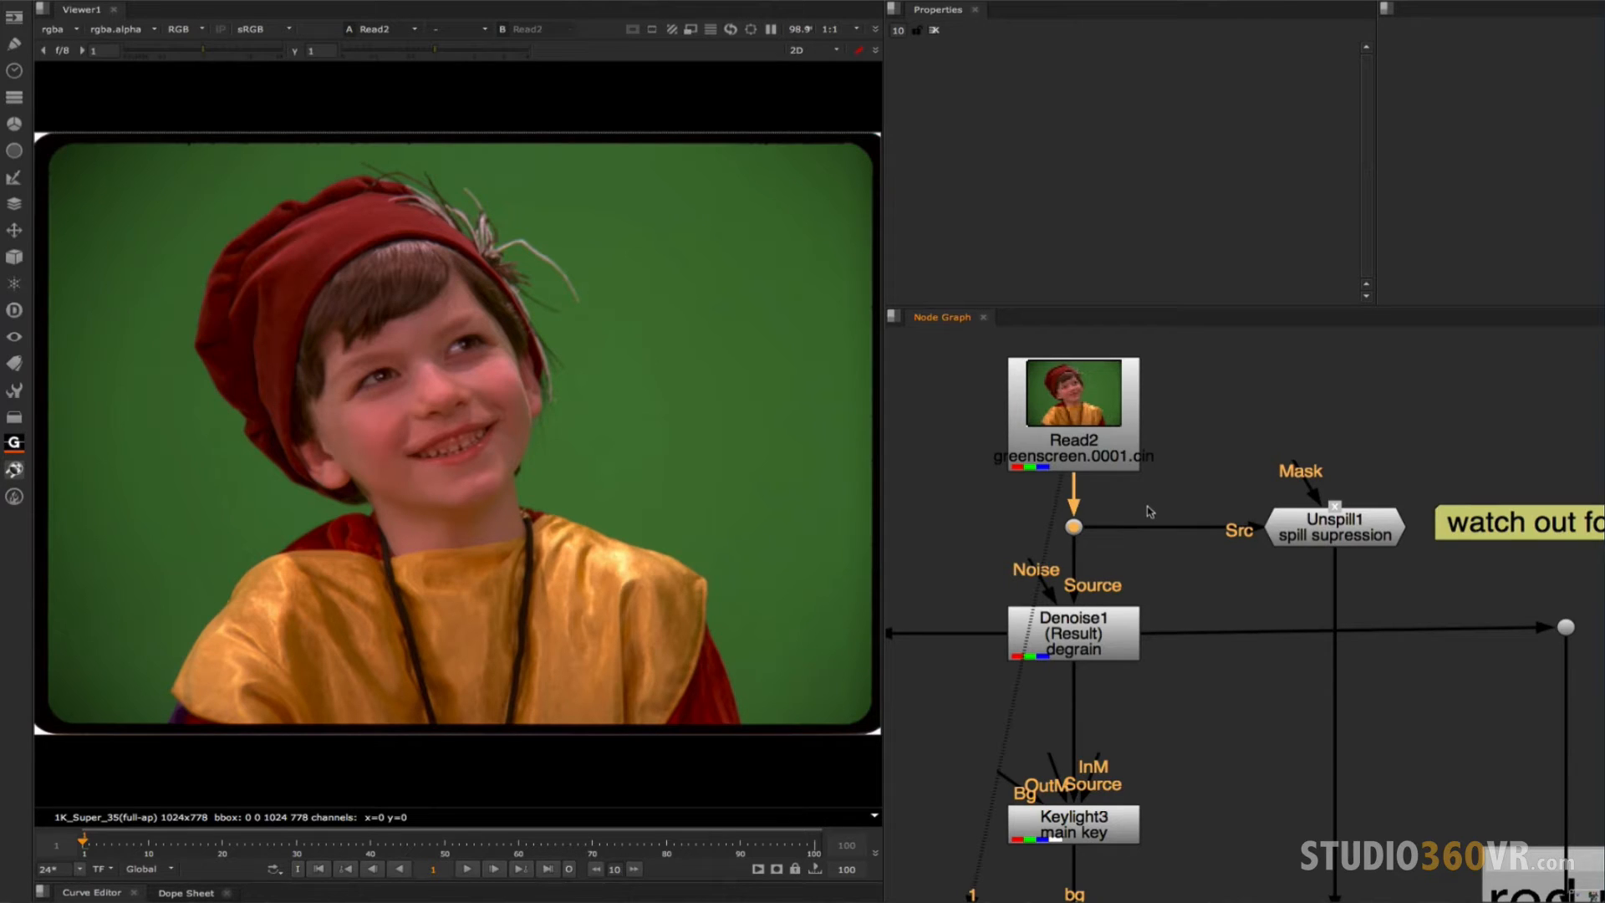
{"action": "mouse_move", "coordinate": [1092, 376]}
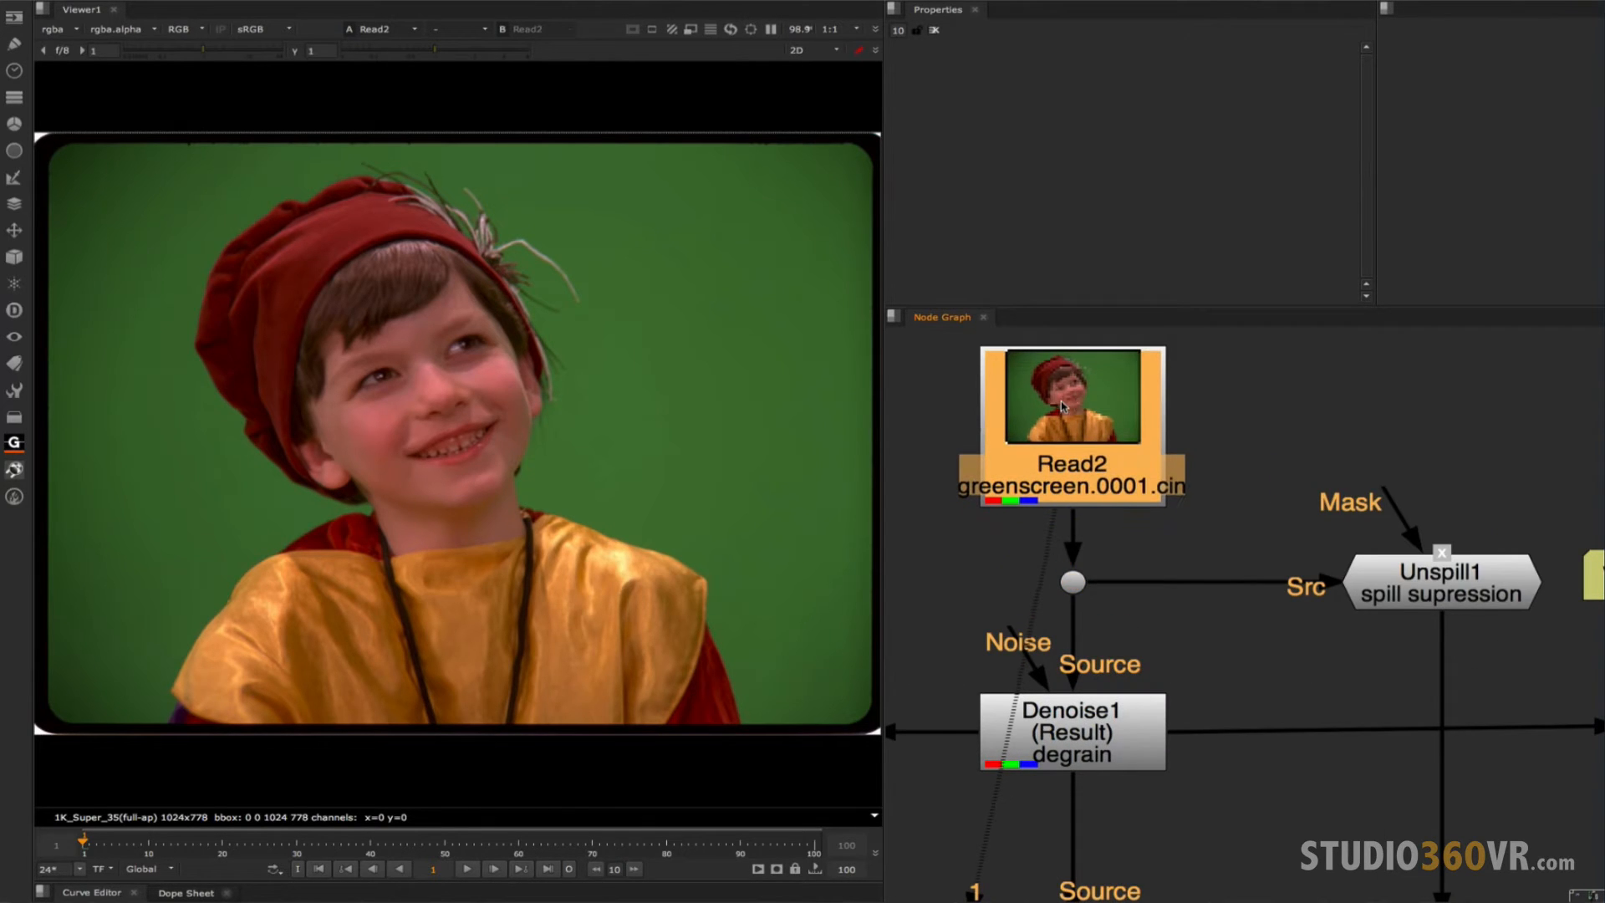
{"action": "mouse_move", "coordinate": [1055, 401]}
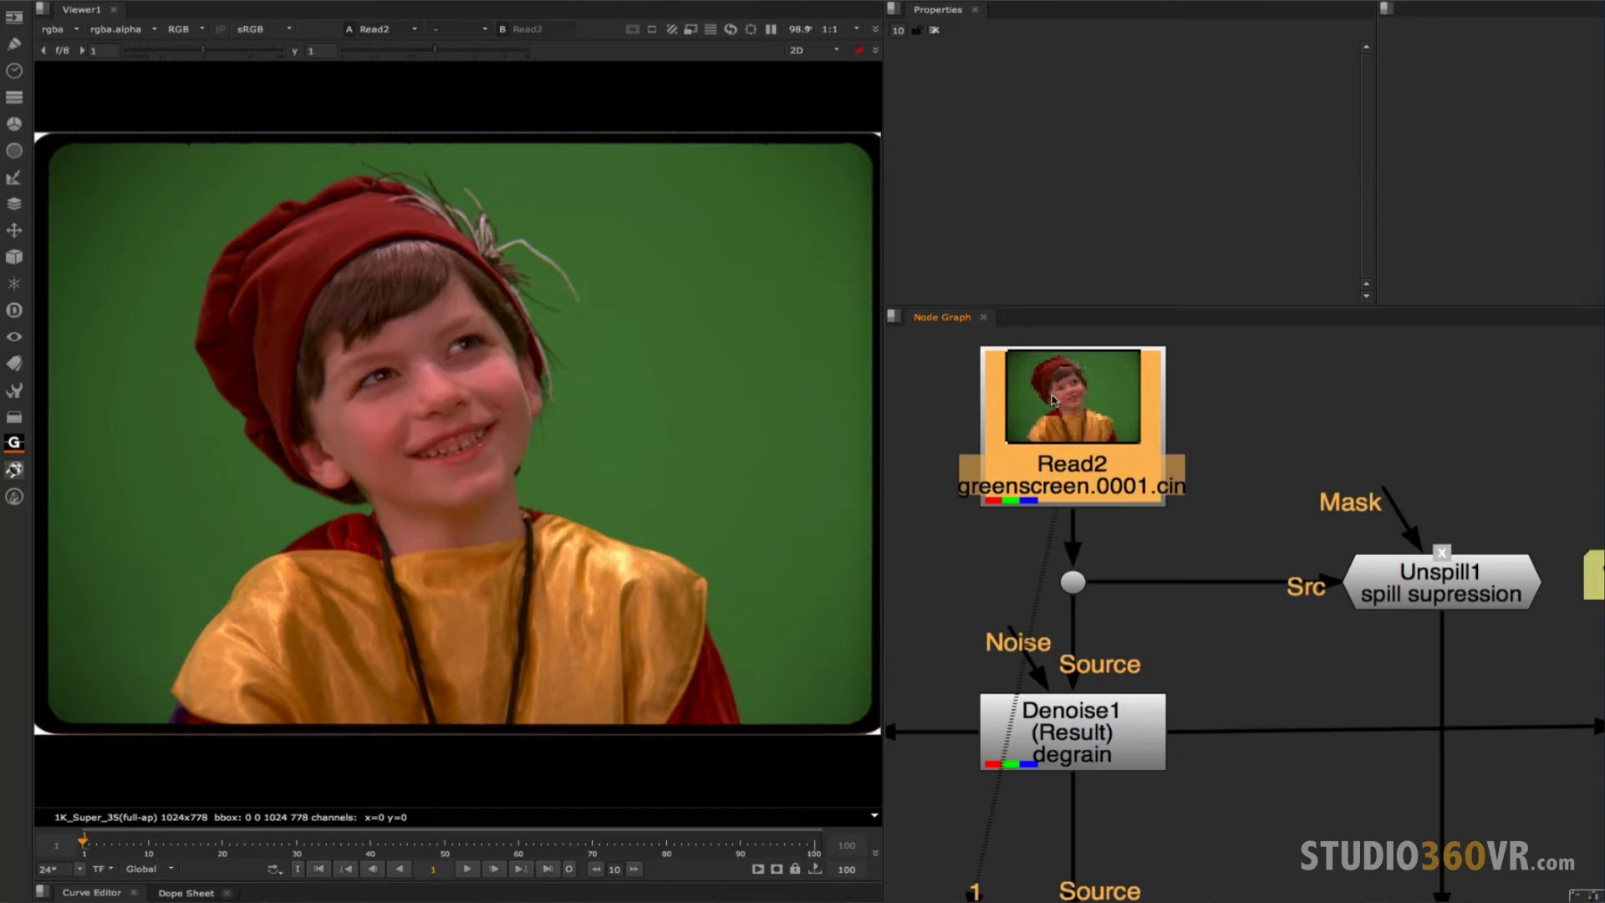
{"action": "mouse_move", "coordinate": [1085, 400]}
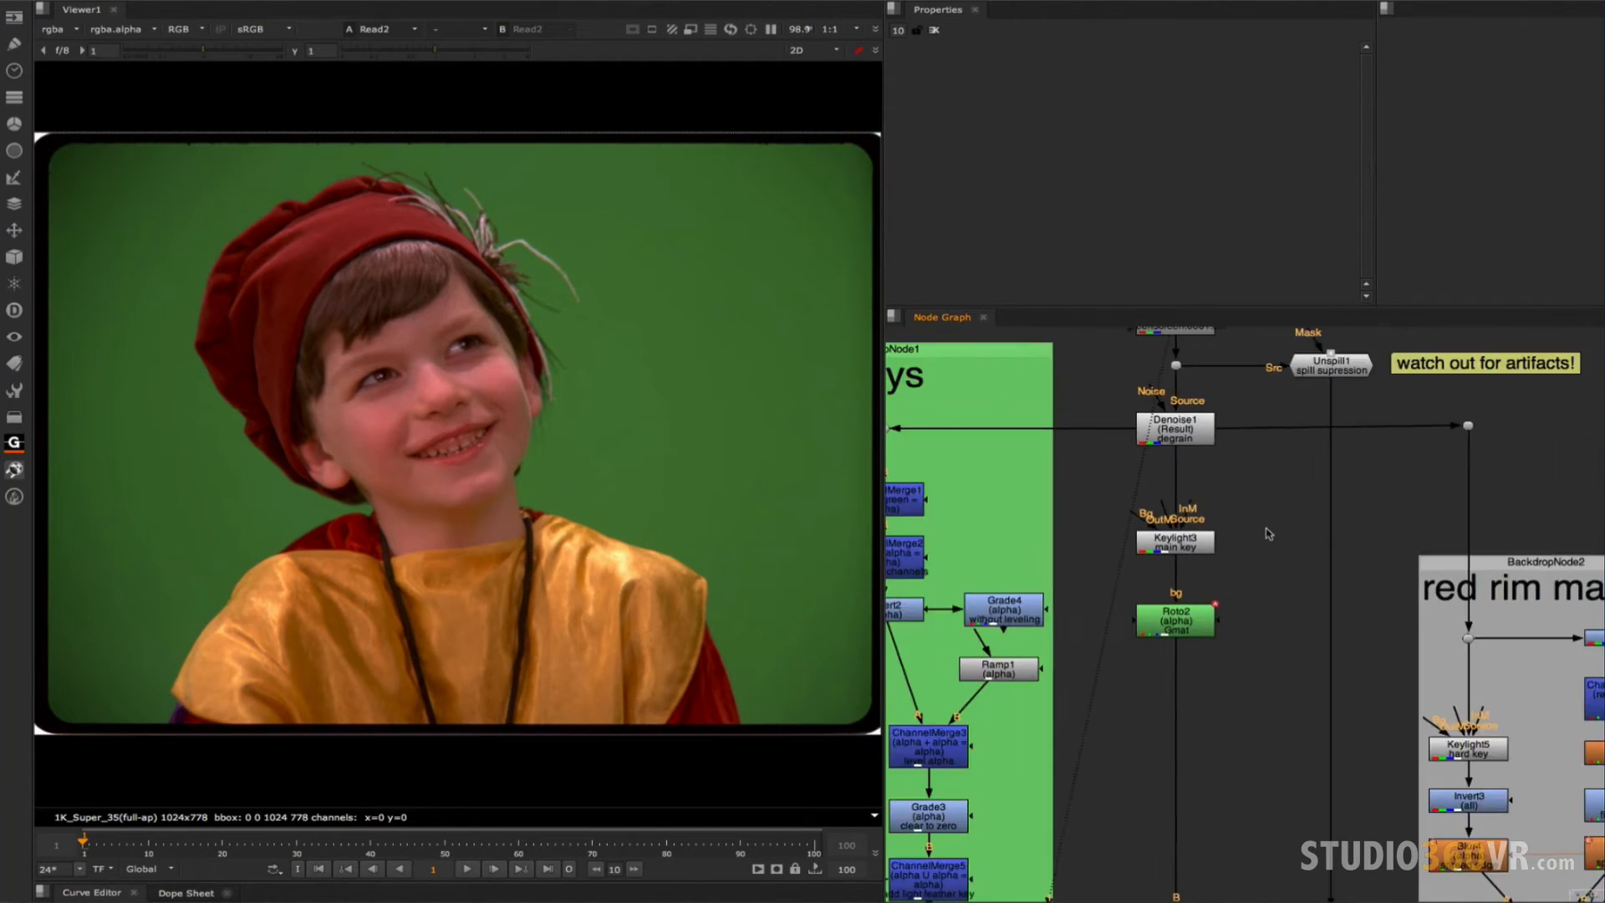
{"action": "scroll", "scroll_direction": "down", "scroll_amount": 3}
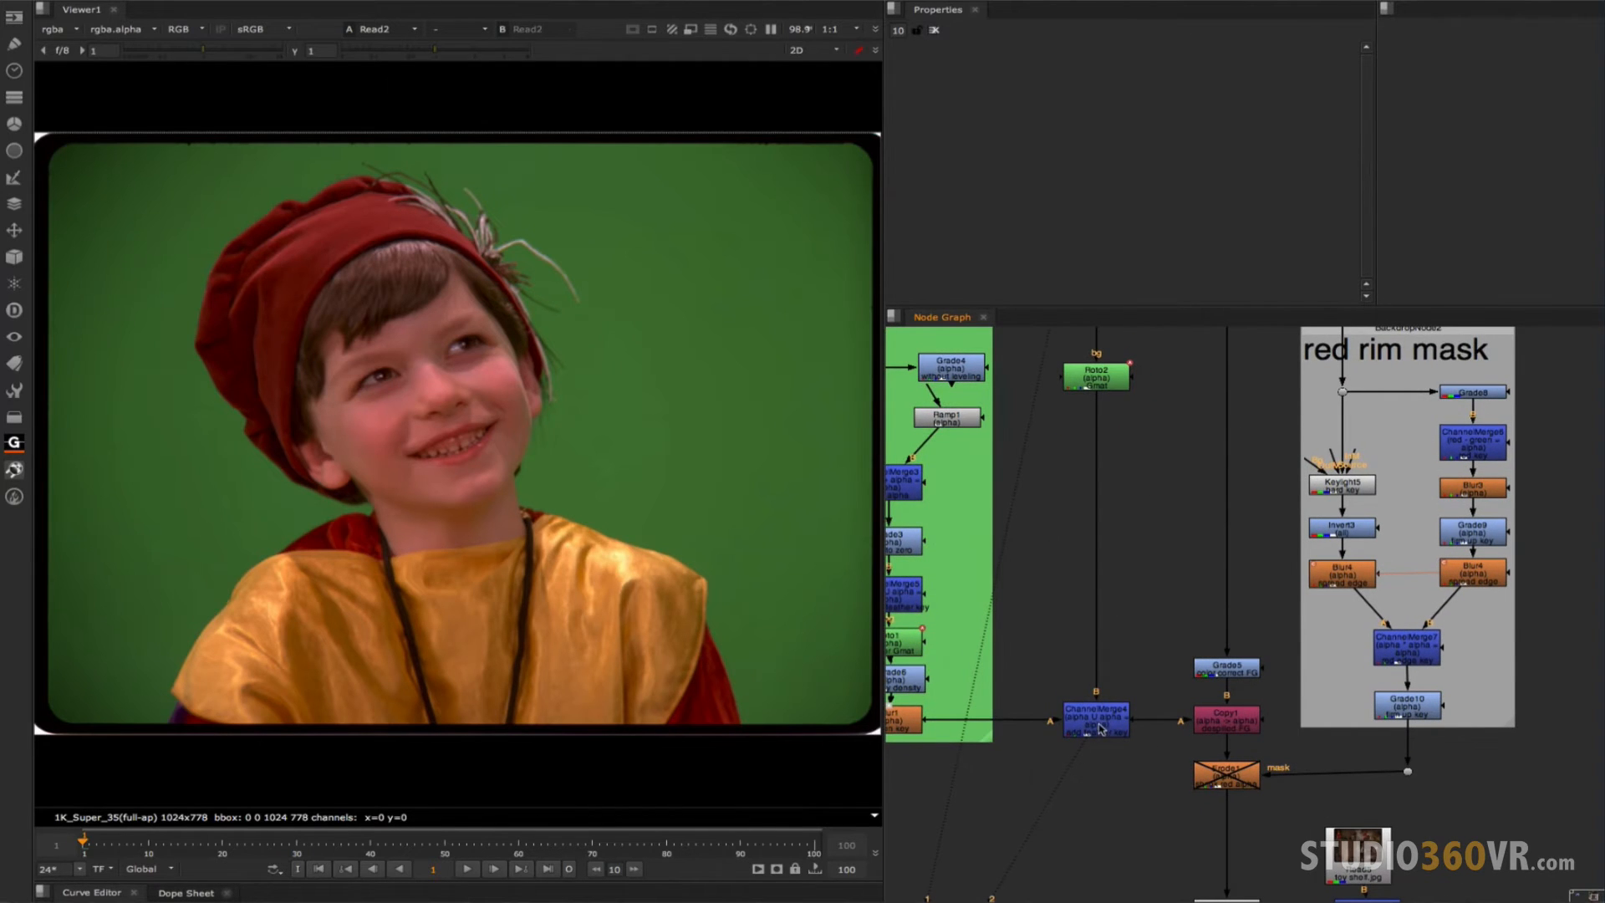
{"action": "left_click", "coordinate": [1094, 722]}
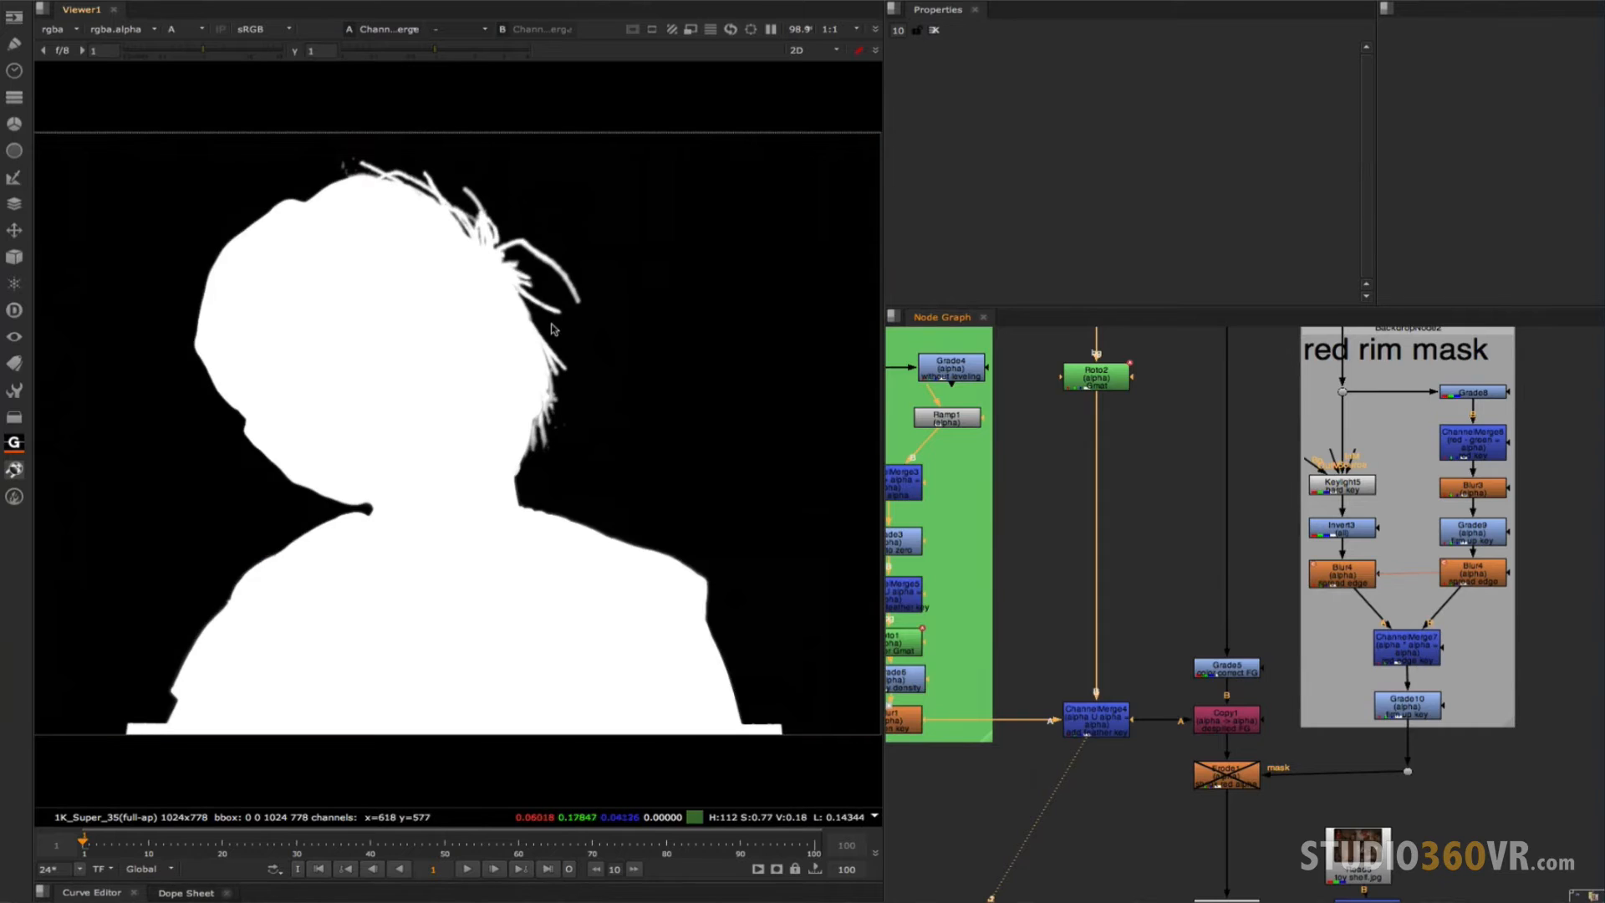
{"action": "mouse_move", "coordinate": [592, 313]}
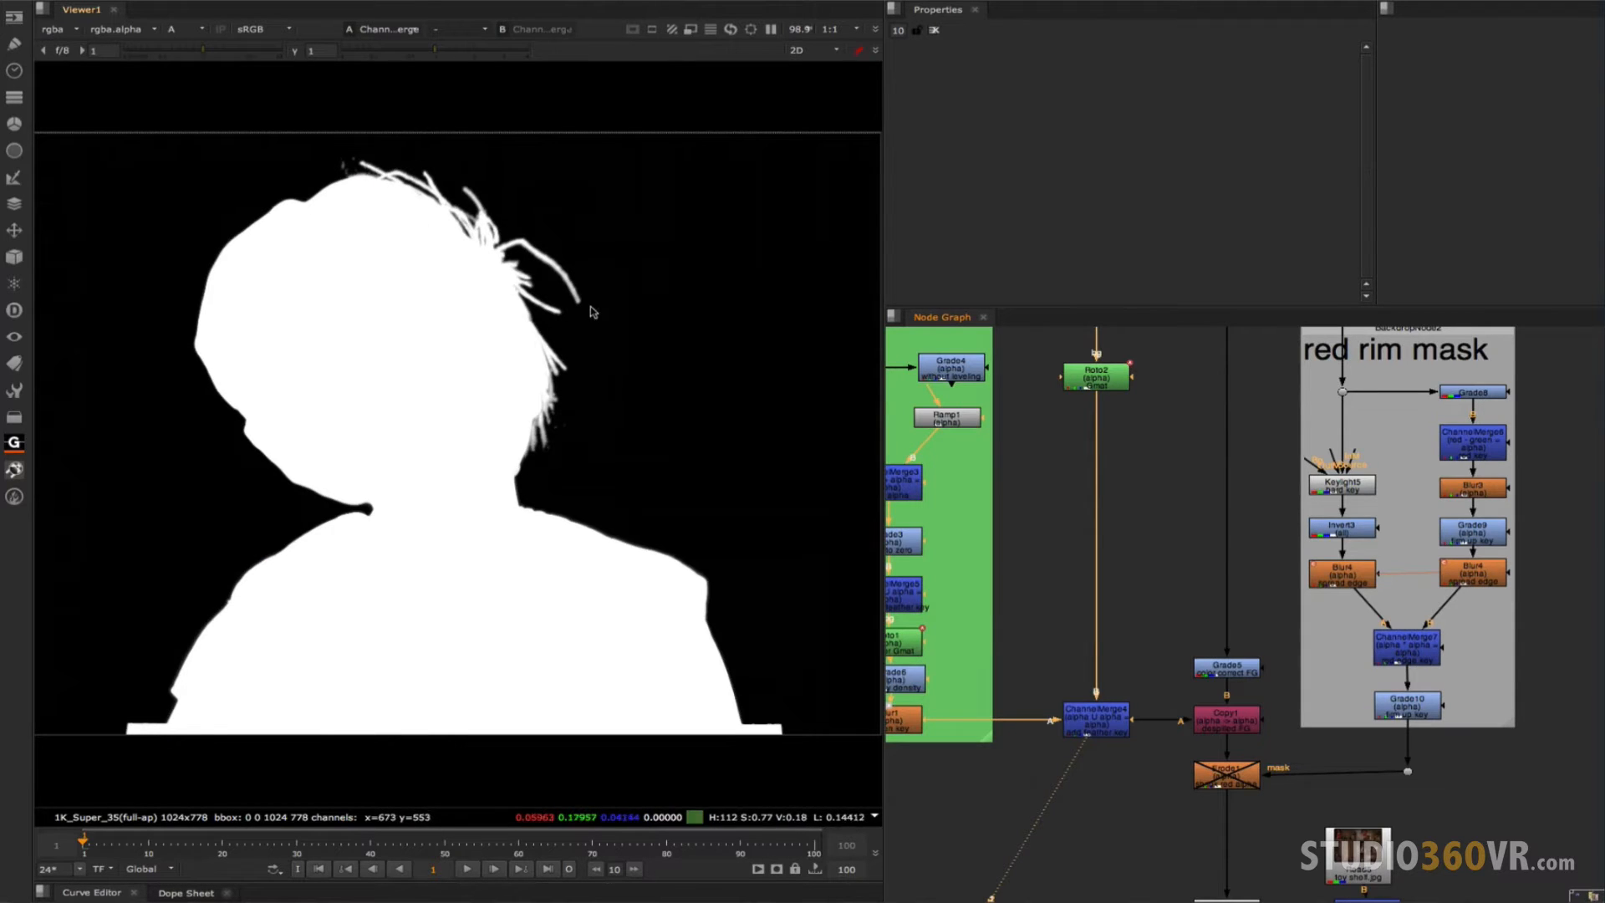
{"action": "mouse_move", "coordinate": [612, 361]}
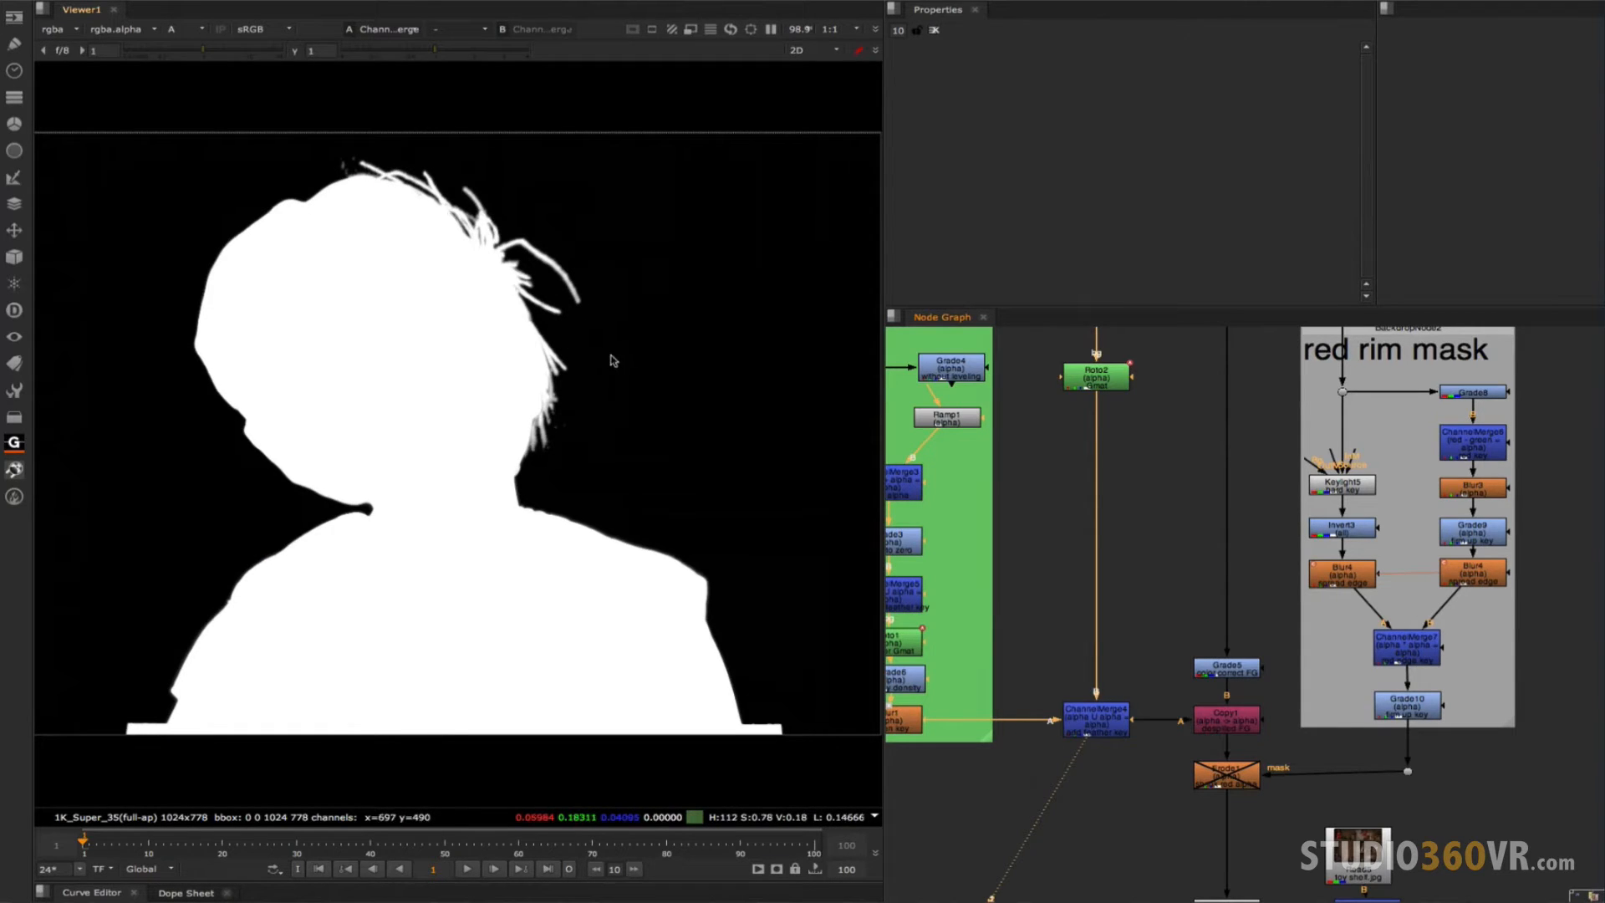
{"action": "mouse_move", "coordinate": [625, 370]}
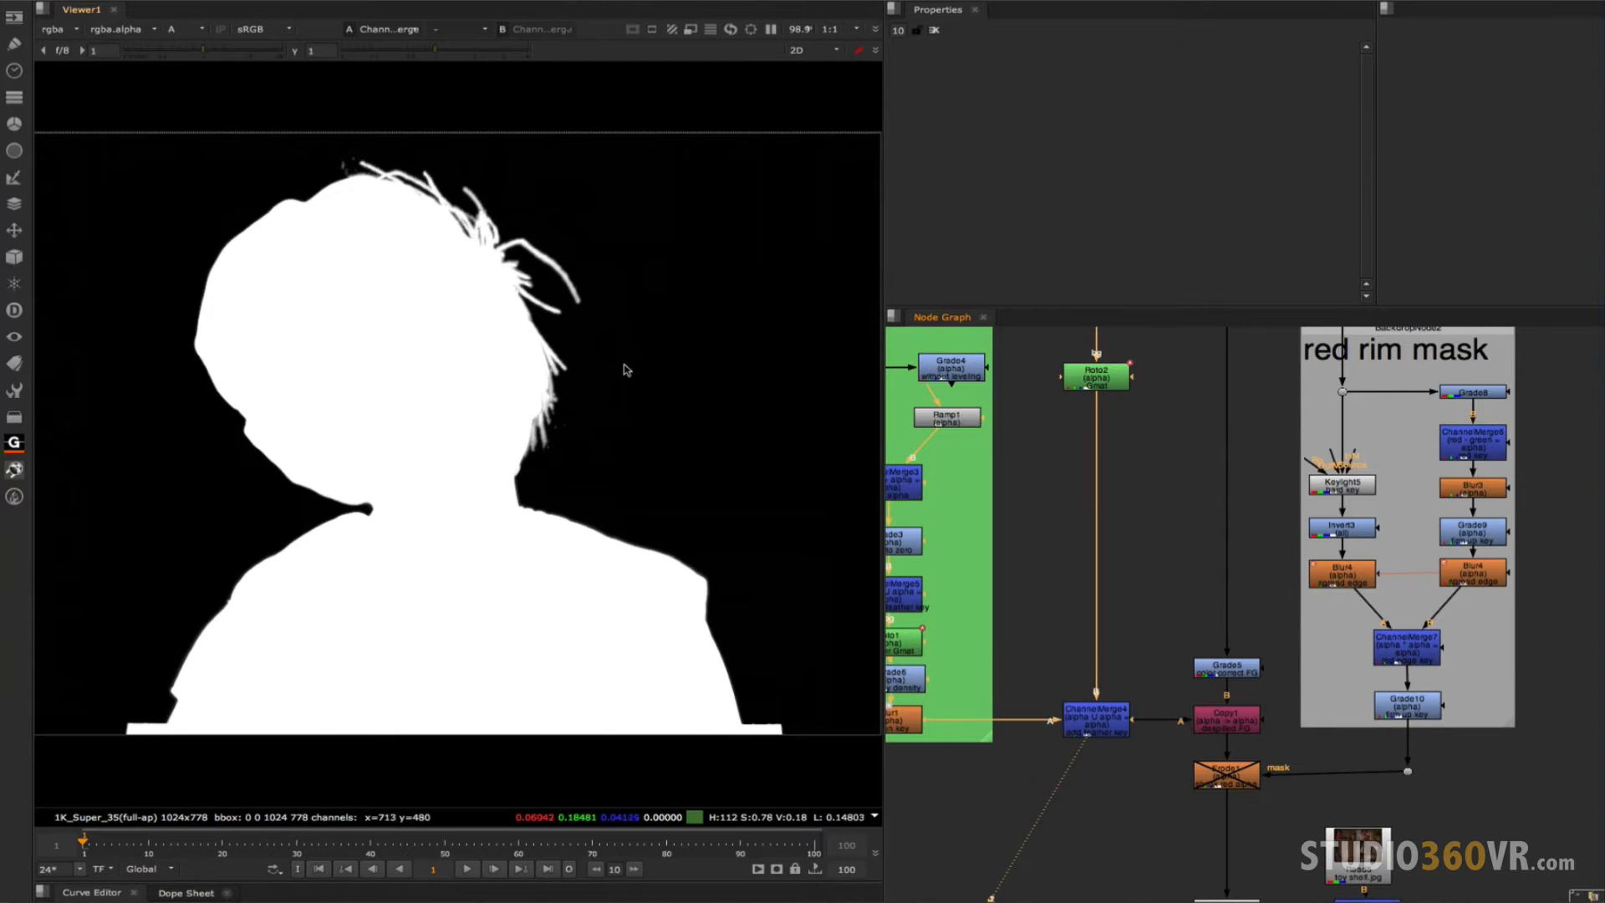
Switch Viewer1's channel display to the alpha of the merged matte.
{"action": "left_click", "coordinate": [177, 29]}
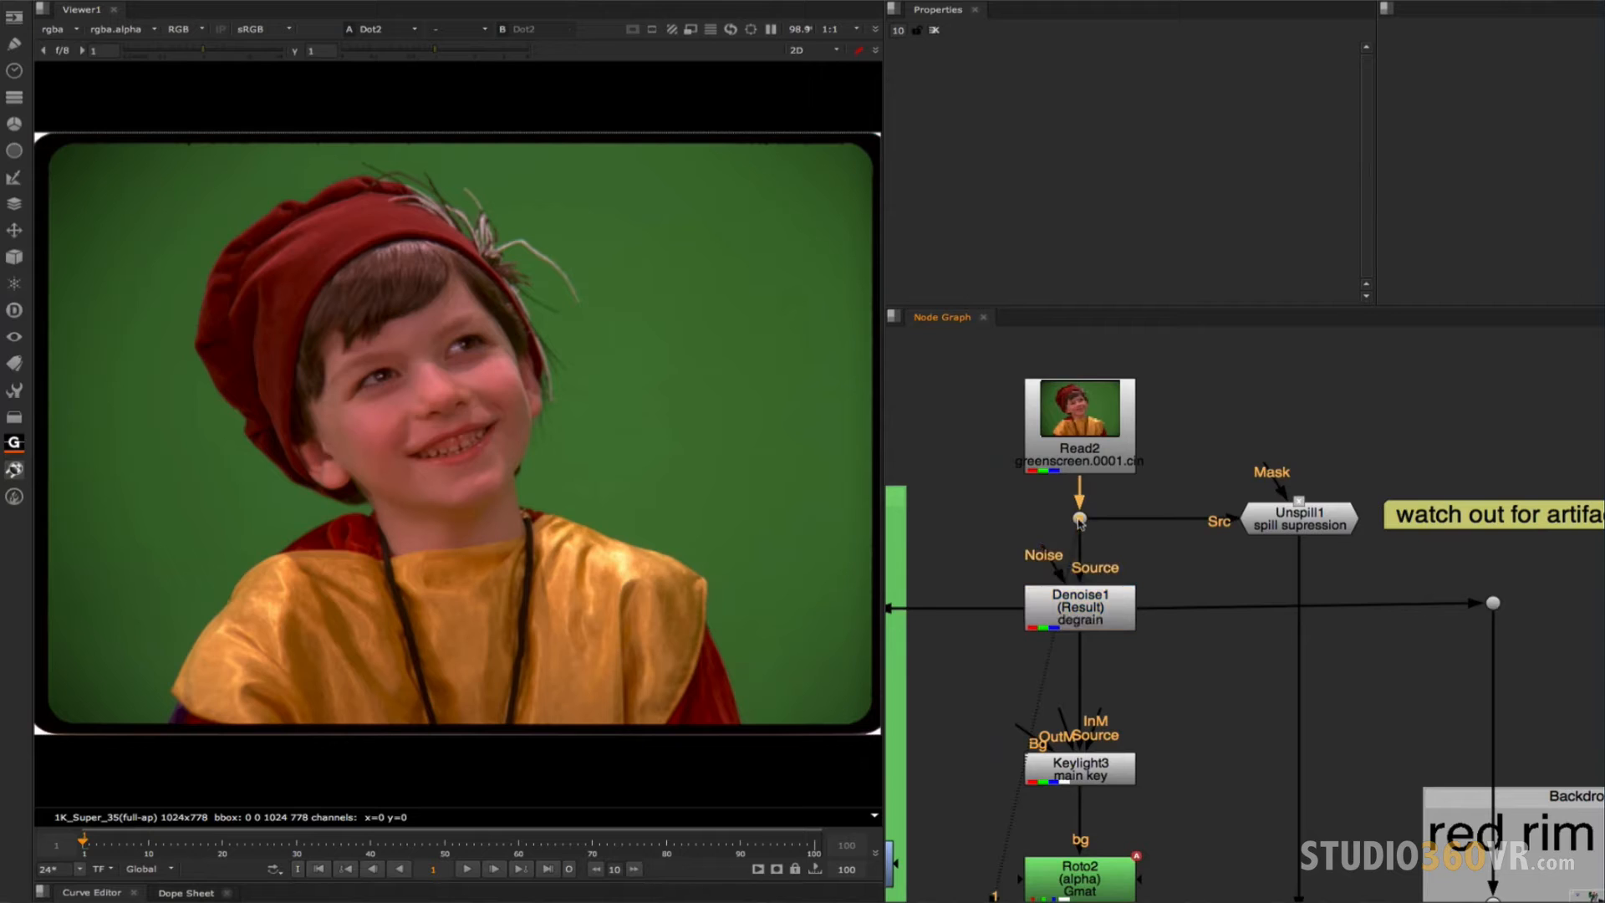
{"action": "mouse_move", "coordinate": [349, 261]}
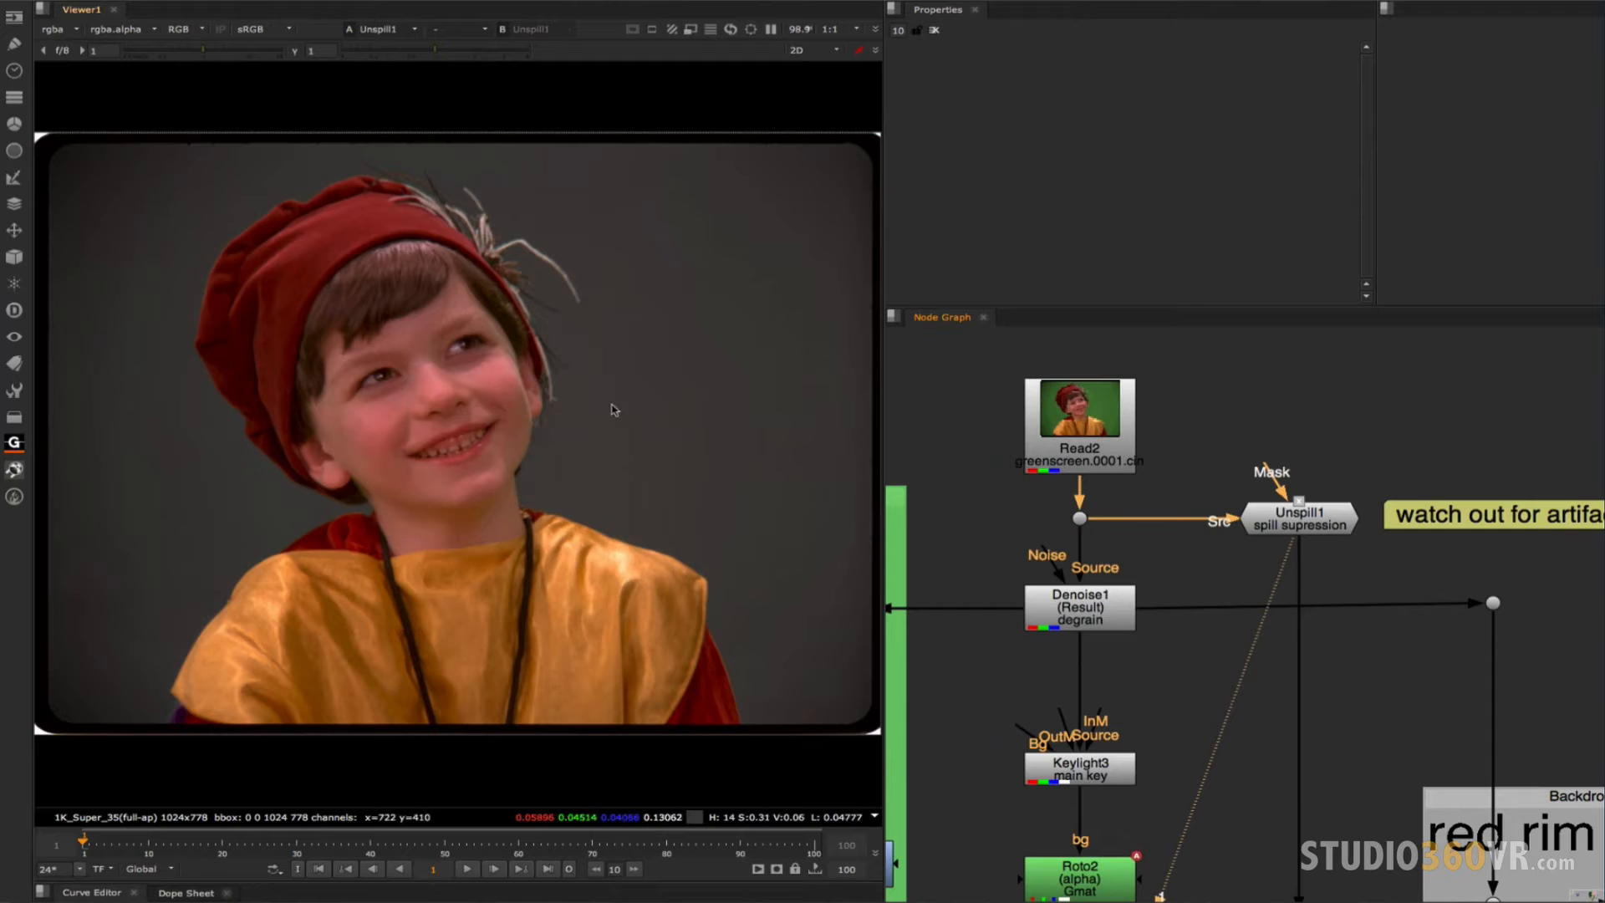
{"action": "mouse_move", "coordinate": [883, 391]}
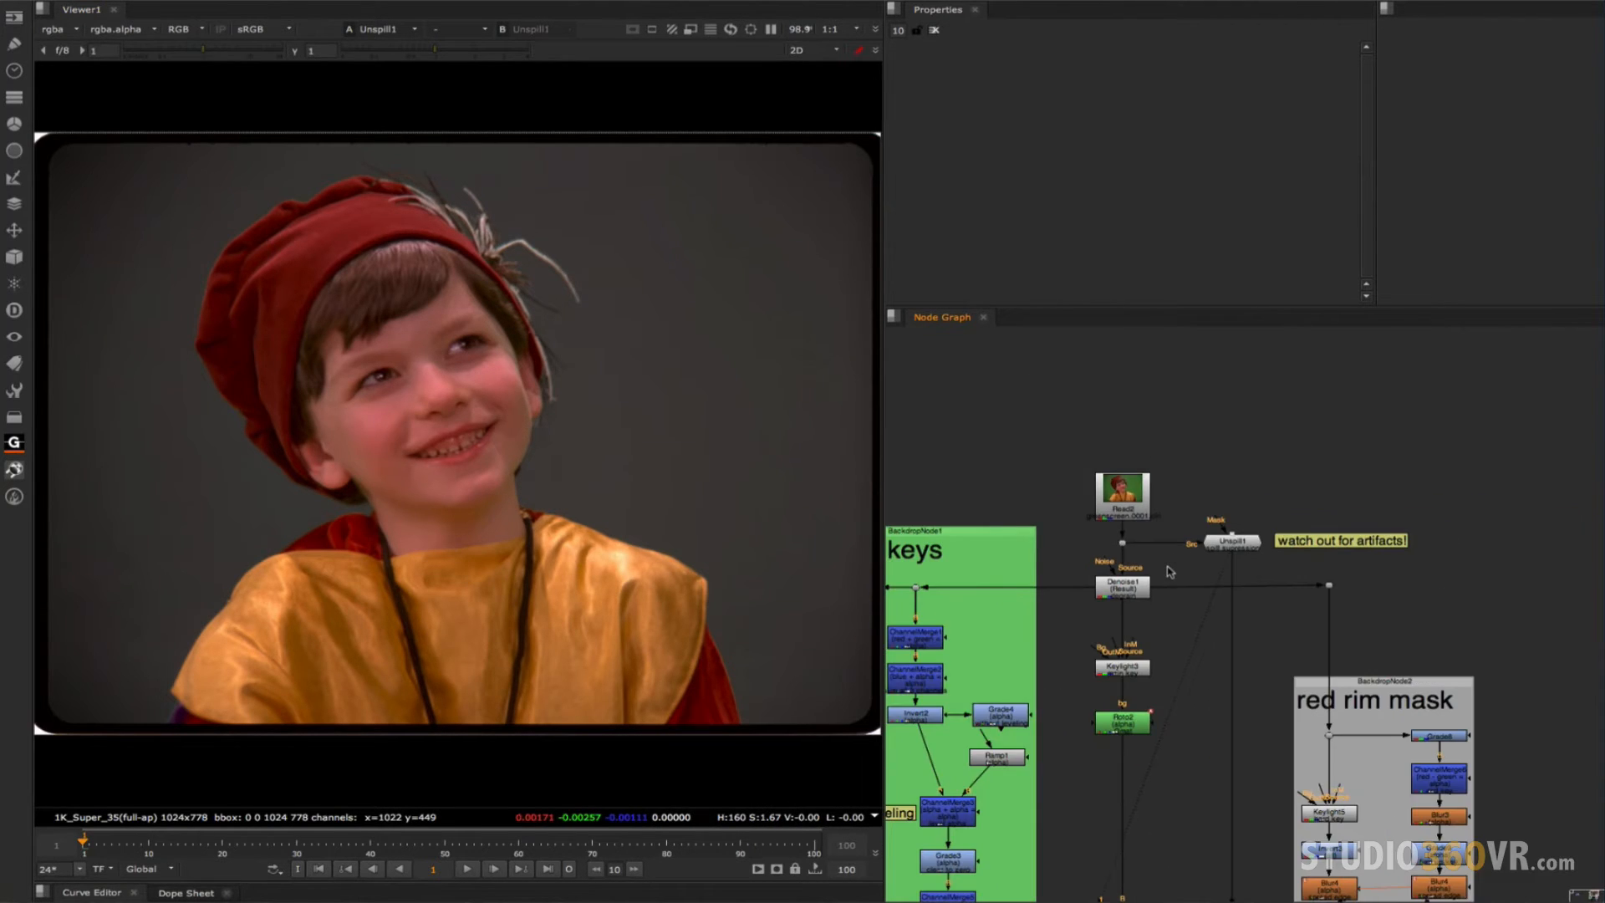
{"action": "mouse_move", "coordinate": [1182, 784]}
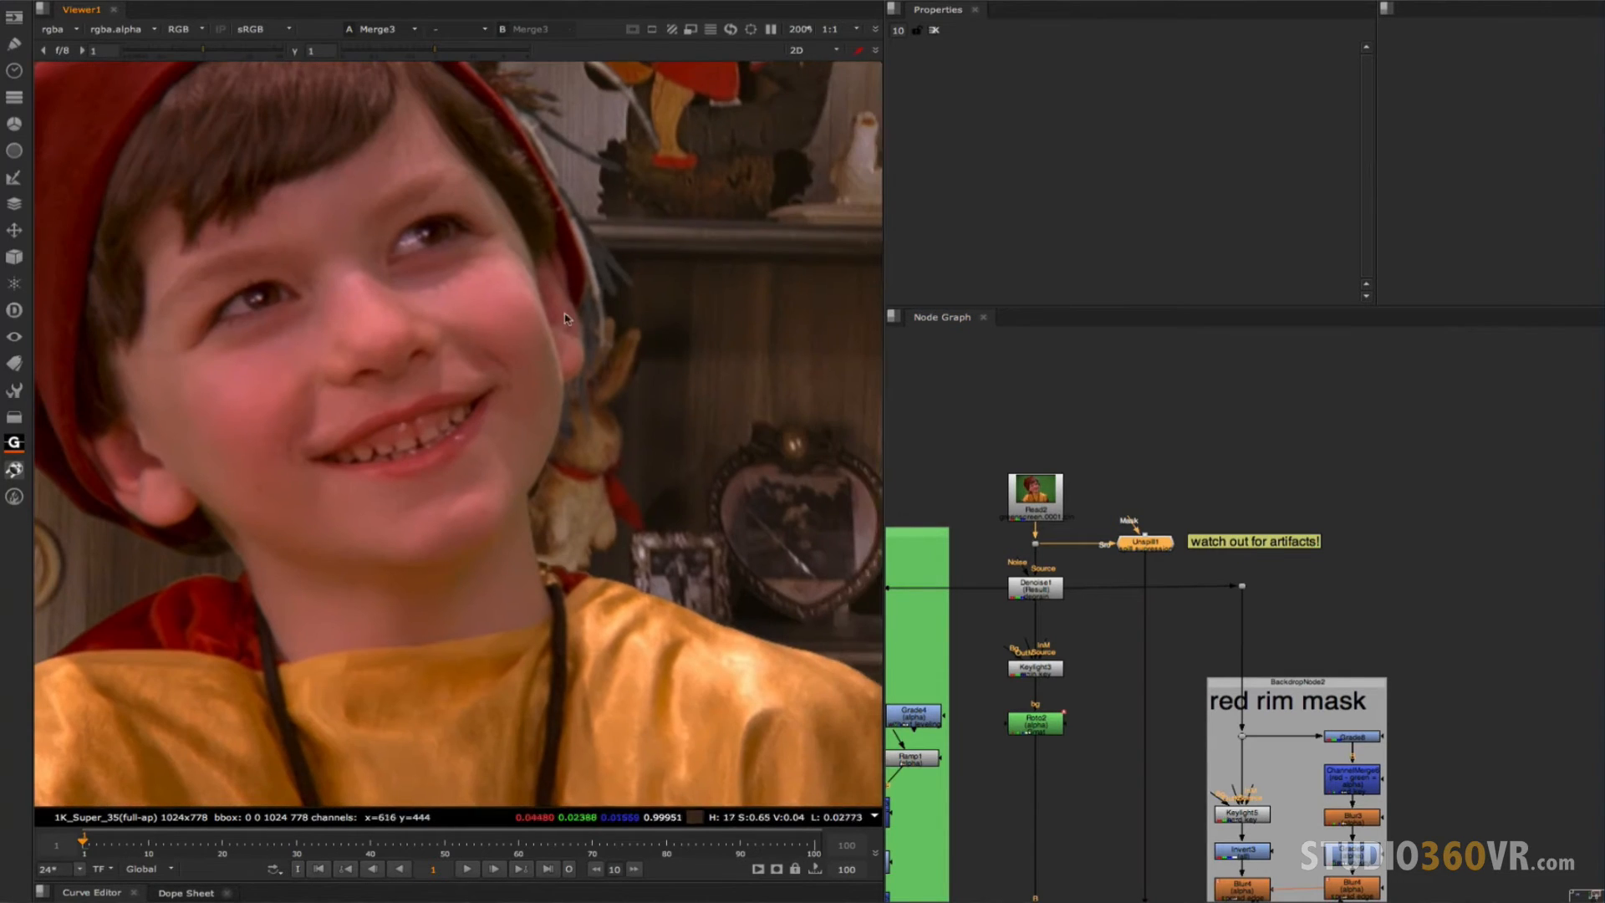
{"action": "mouse_move", "coordinate": [448, 516]}
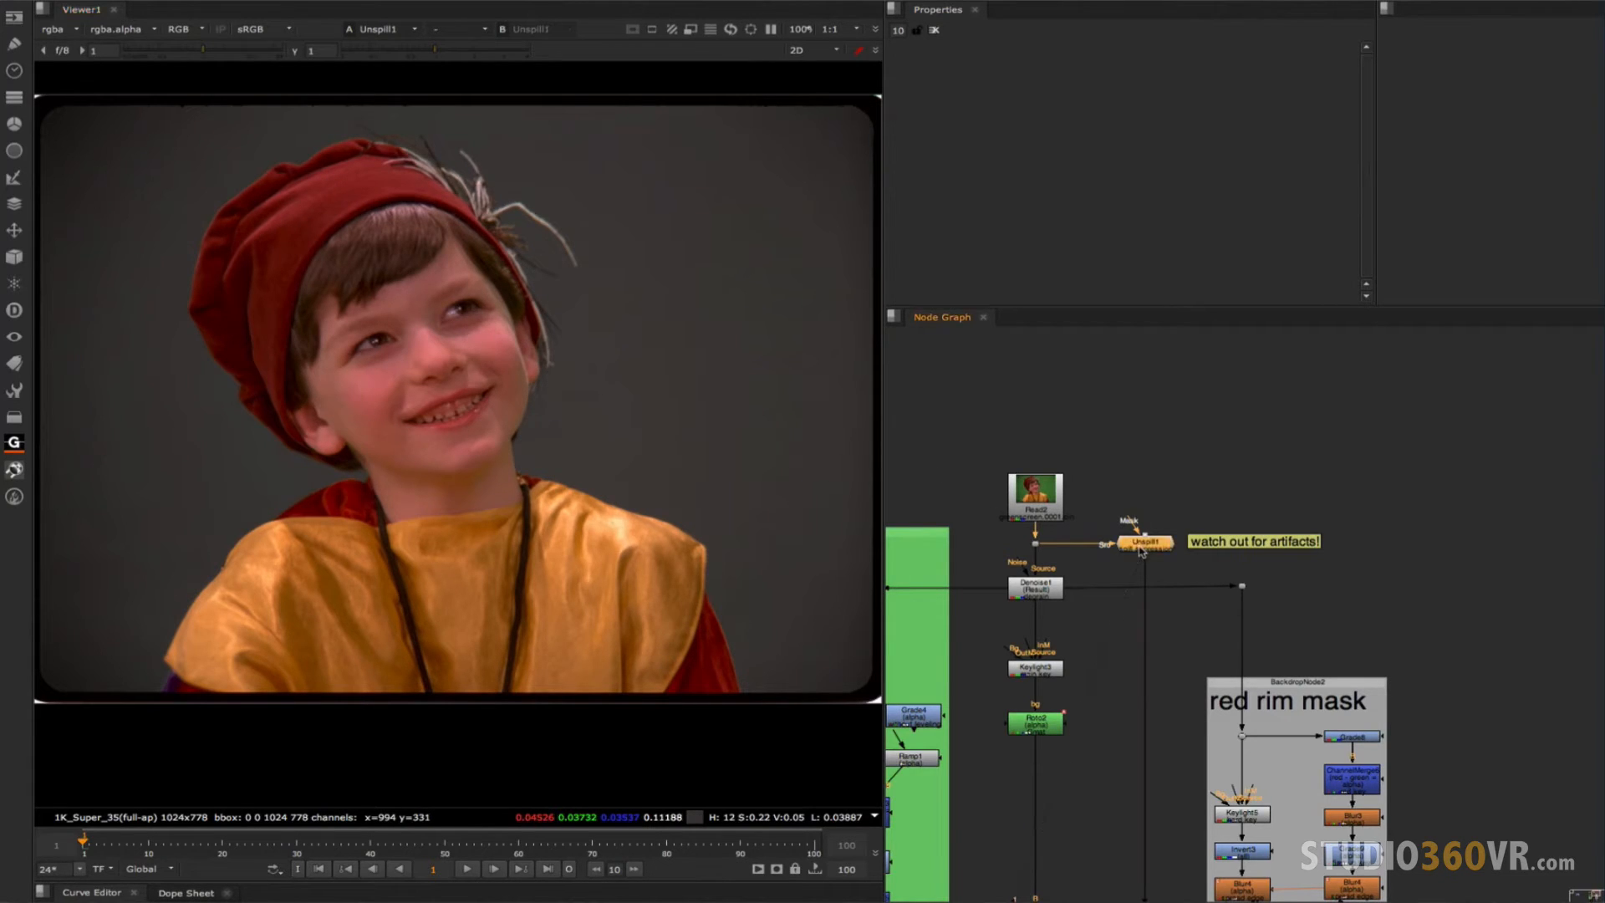
Disable Unspill1 to compare against the green spill, then re-enable it.
{"action": "left_click", "coordinate": [1141, 541]}
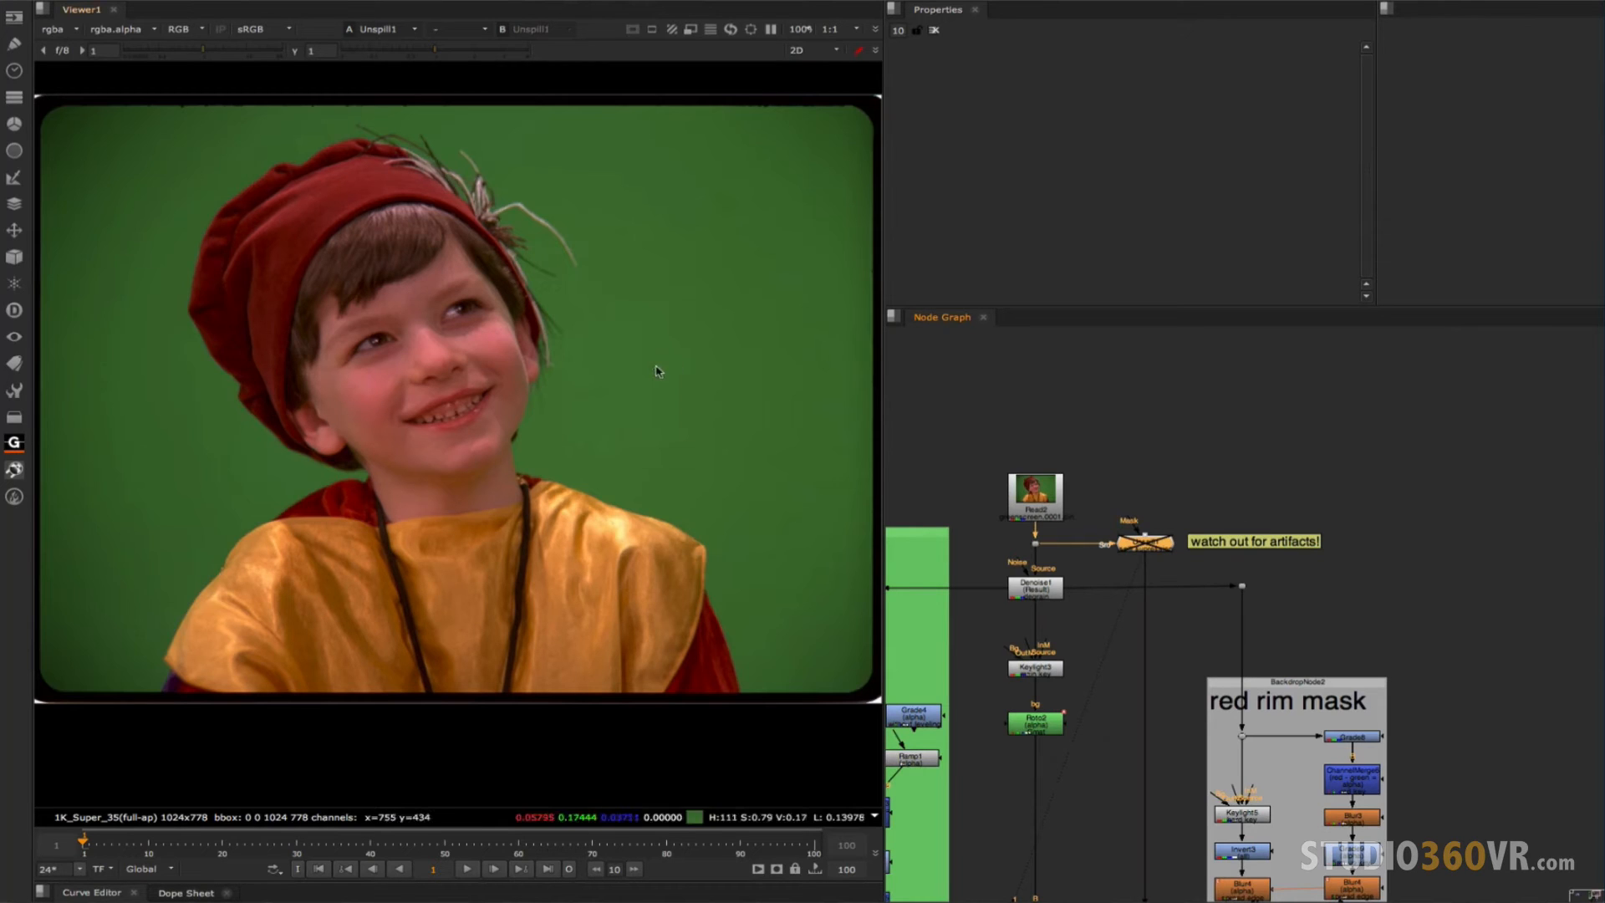
{"action": "mouse_move", "coordinate": [717, 293]}
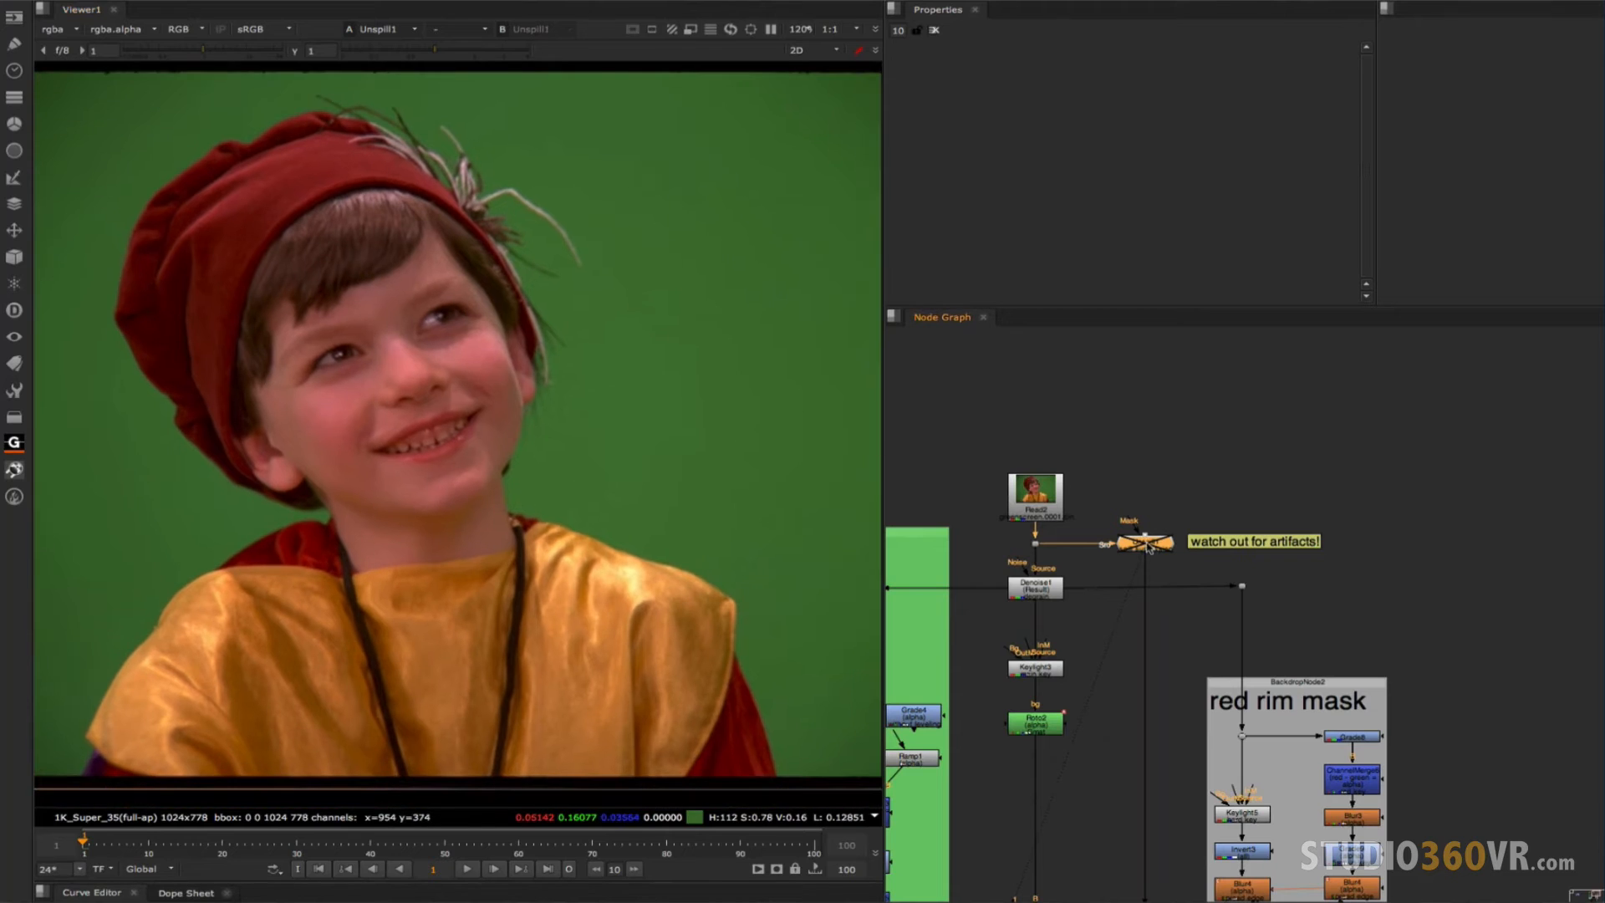
{"action": "left_click", "coordinate": [1142, 540]}
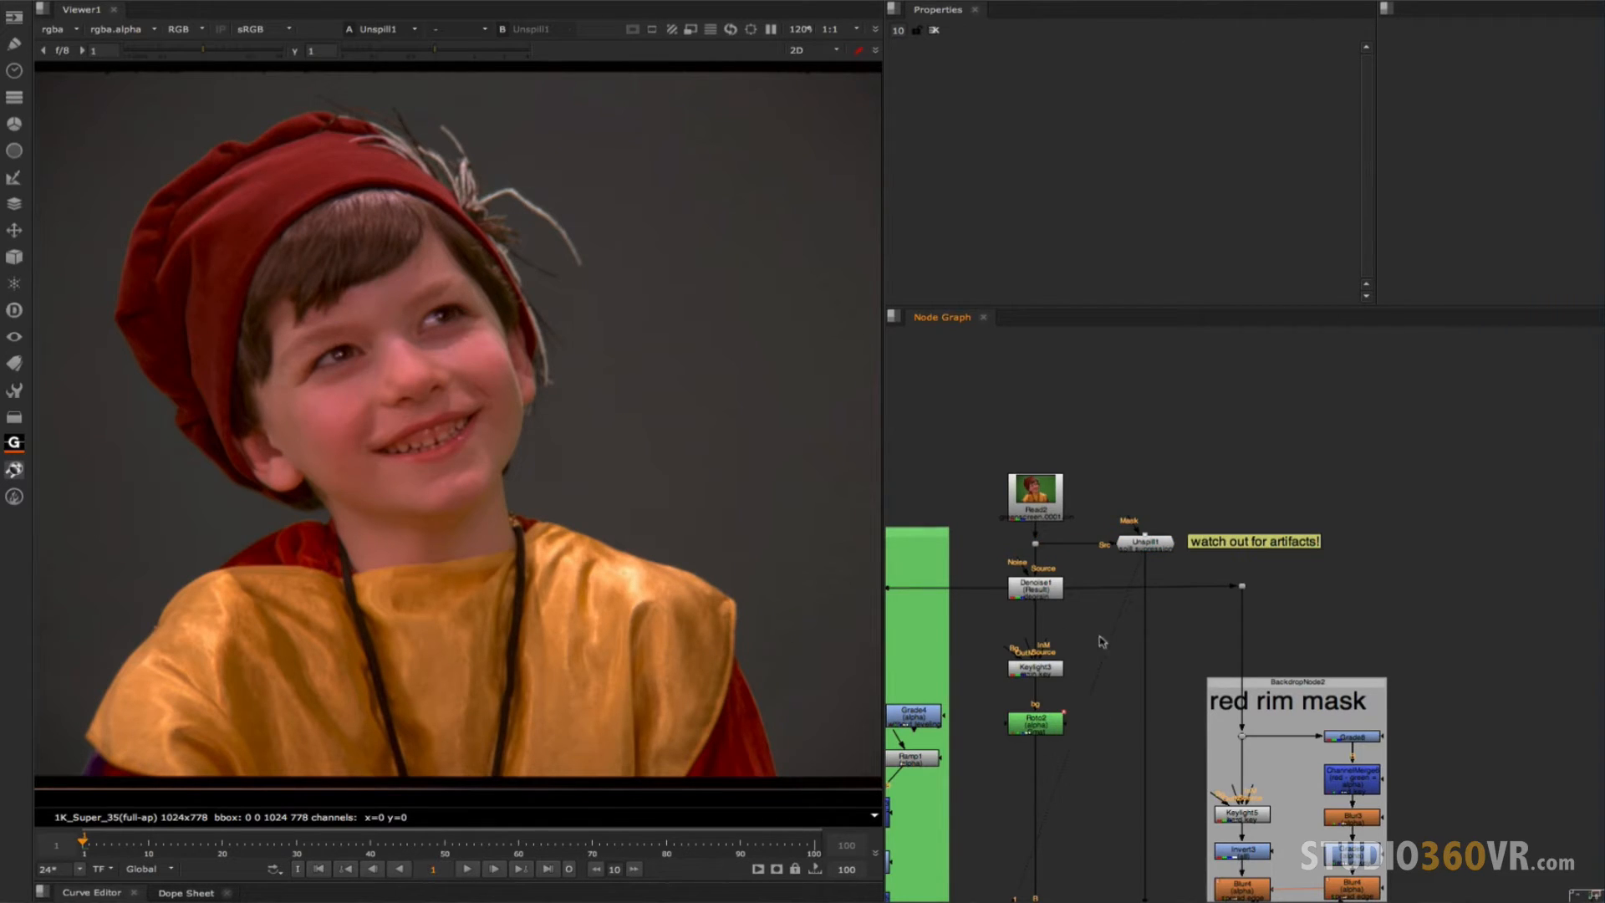
{"action": "mouse_move", "coordinate": [1144, 550]}
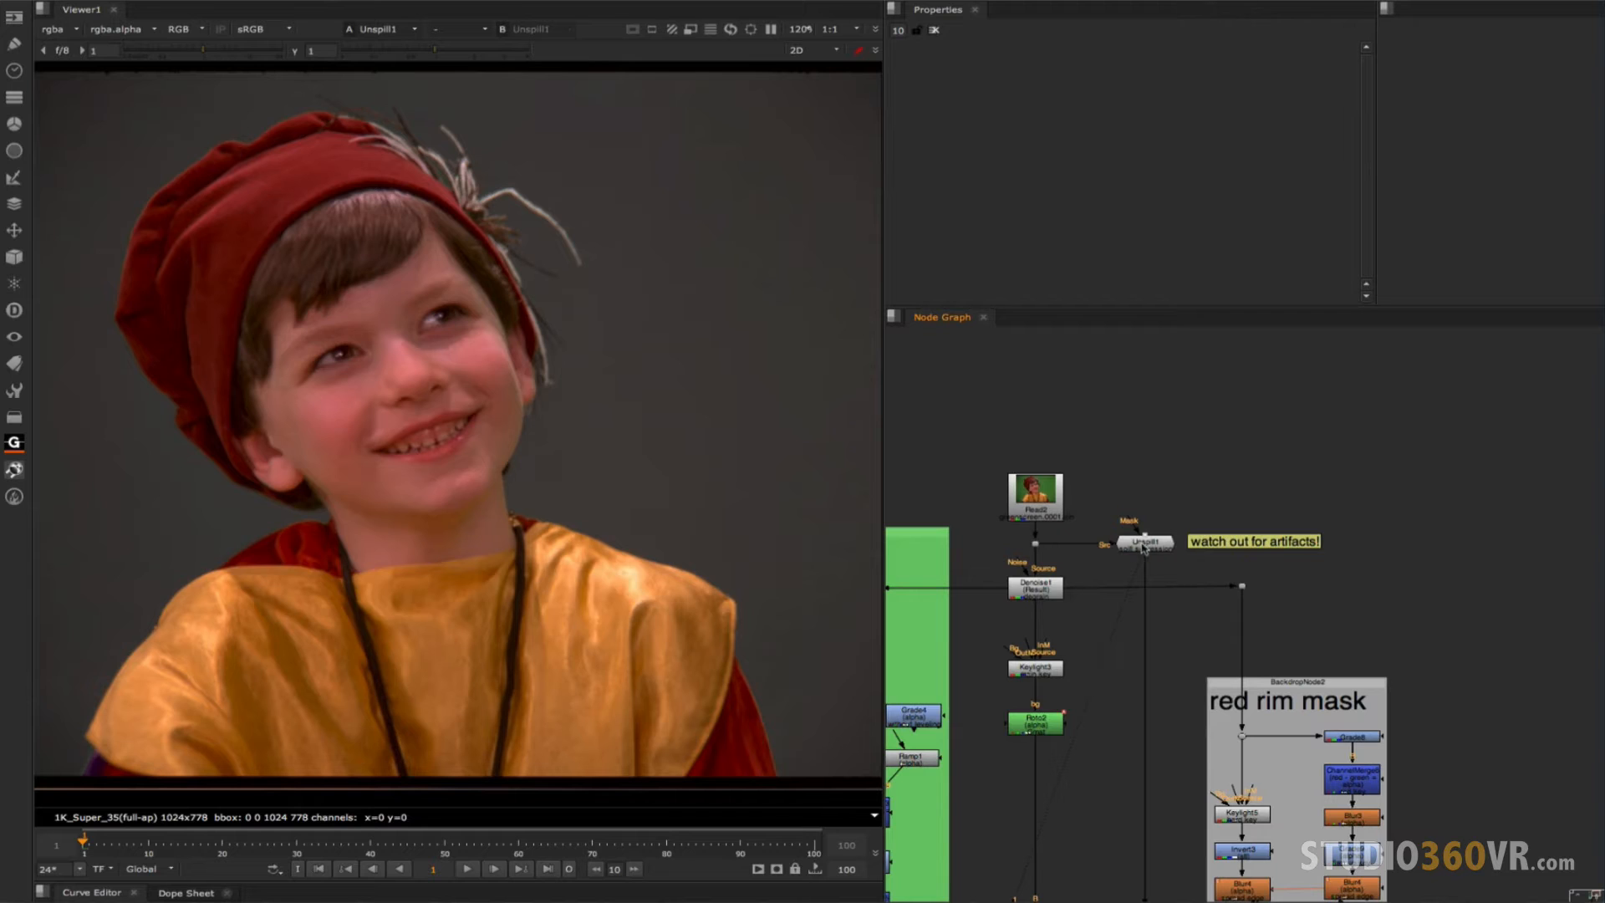
Inspect Unspill1's settings, then view the ChannelMerge's combined white silhouette matte.
{"action": "left_click", "coordinate": [1143, 541]}
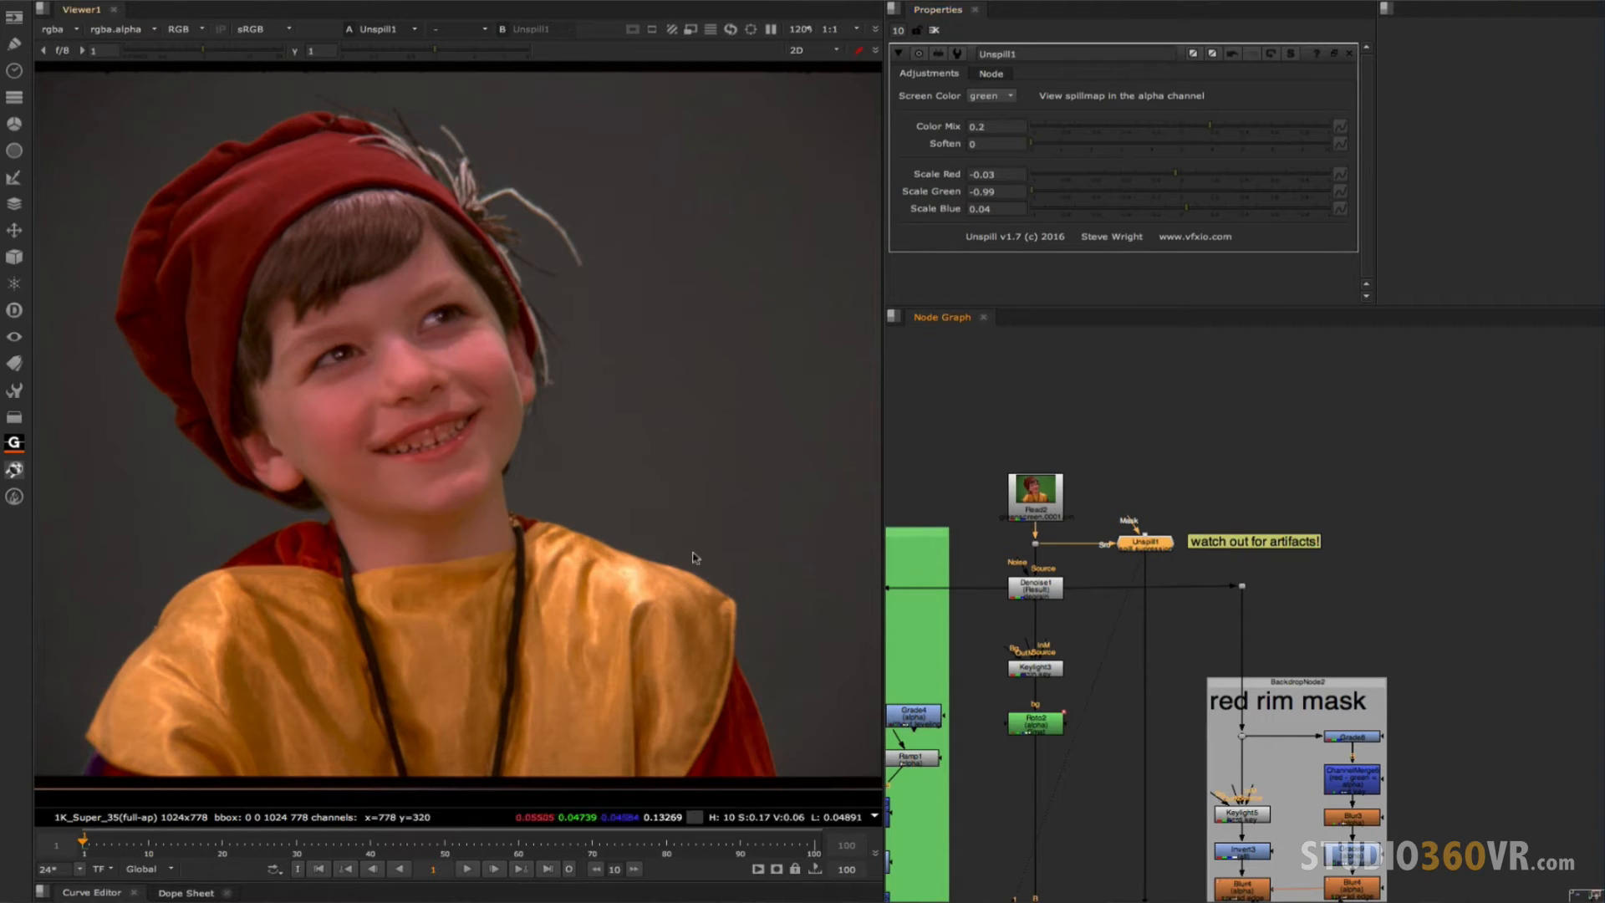
{"action": "mouse_move", "coordinate": [1214, 131]}
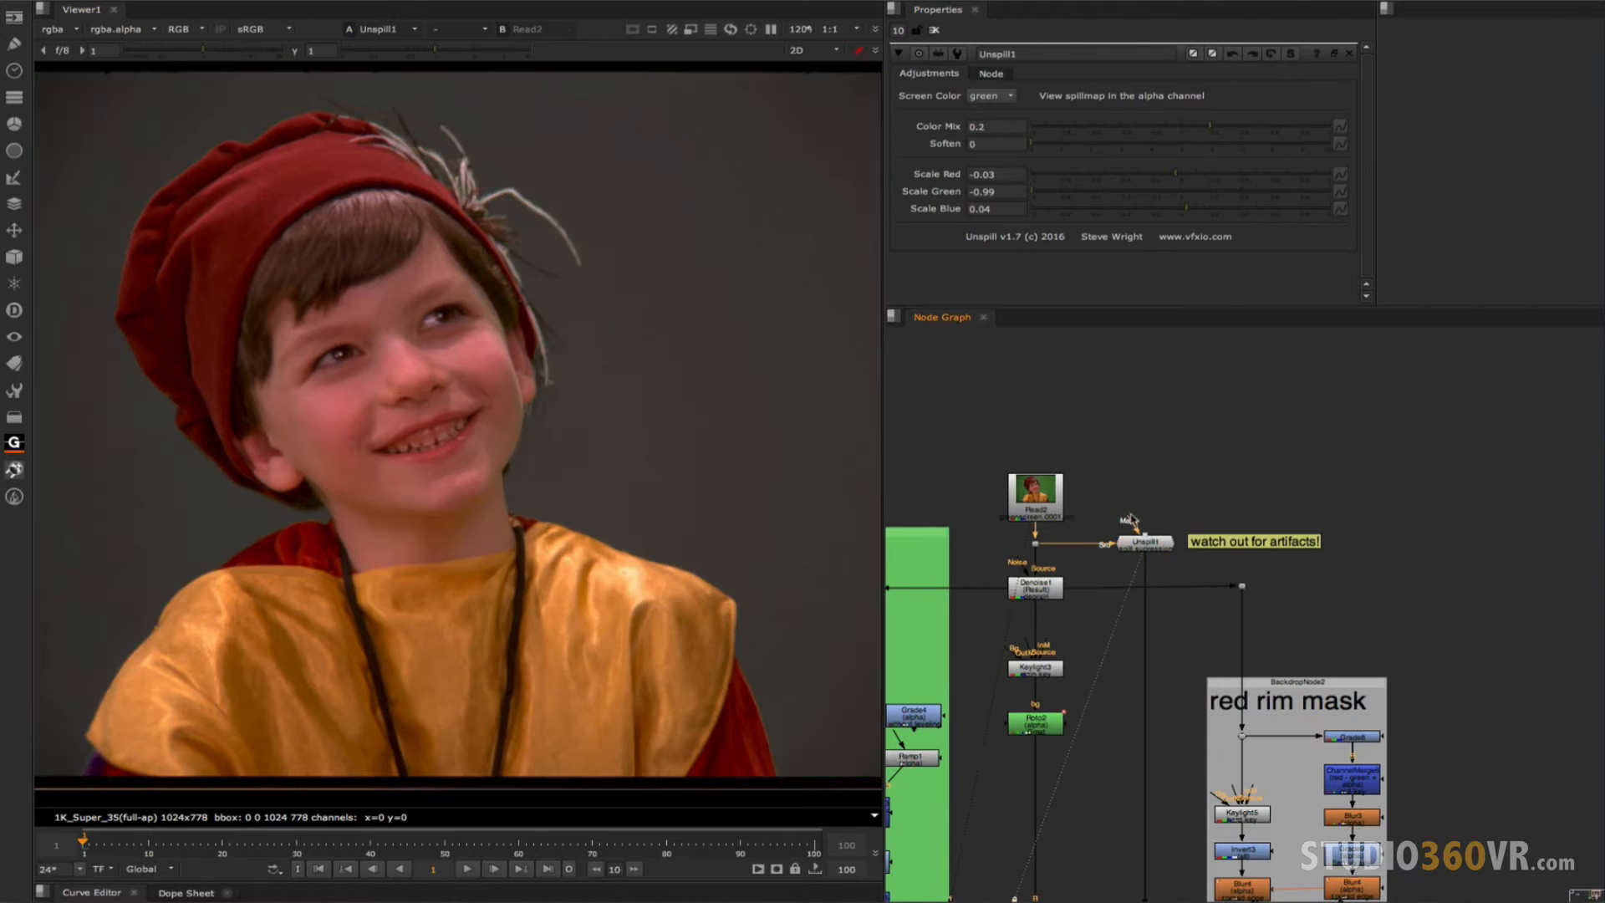
{"action": "mouse_move", "coordinate": [570, 645]}
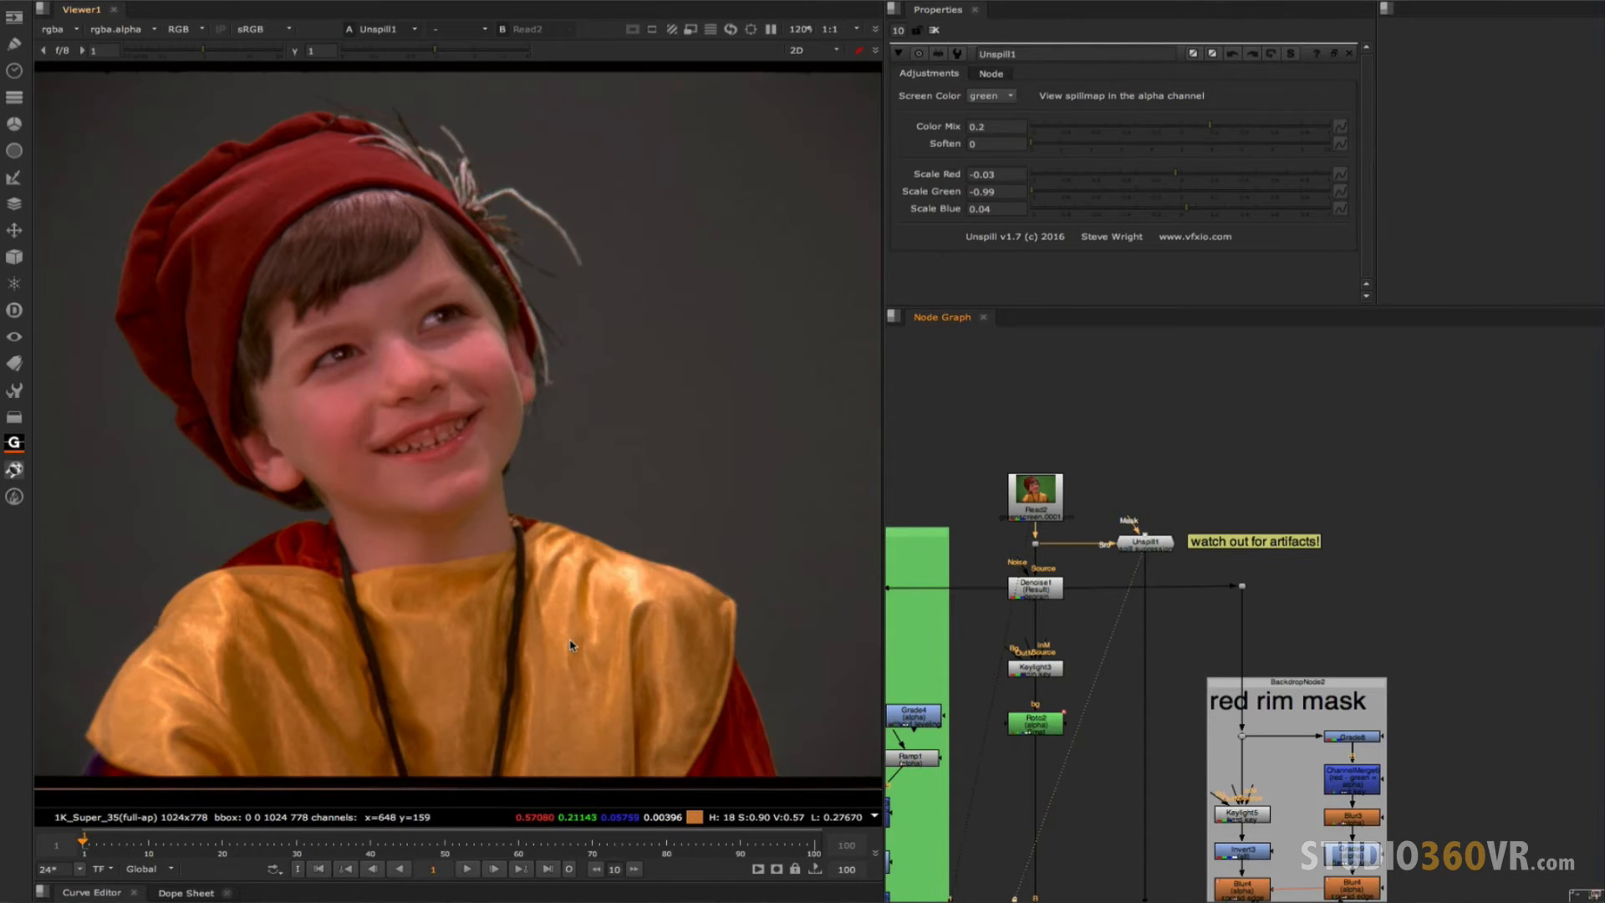
{"action": "mouse_move", "coordinate": [563, 642]}
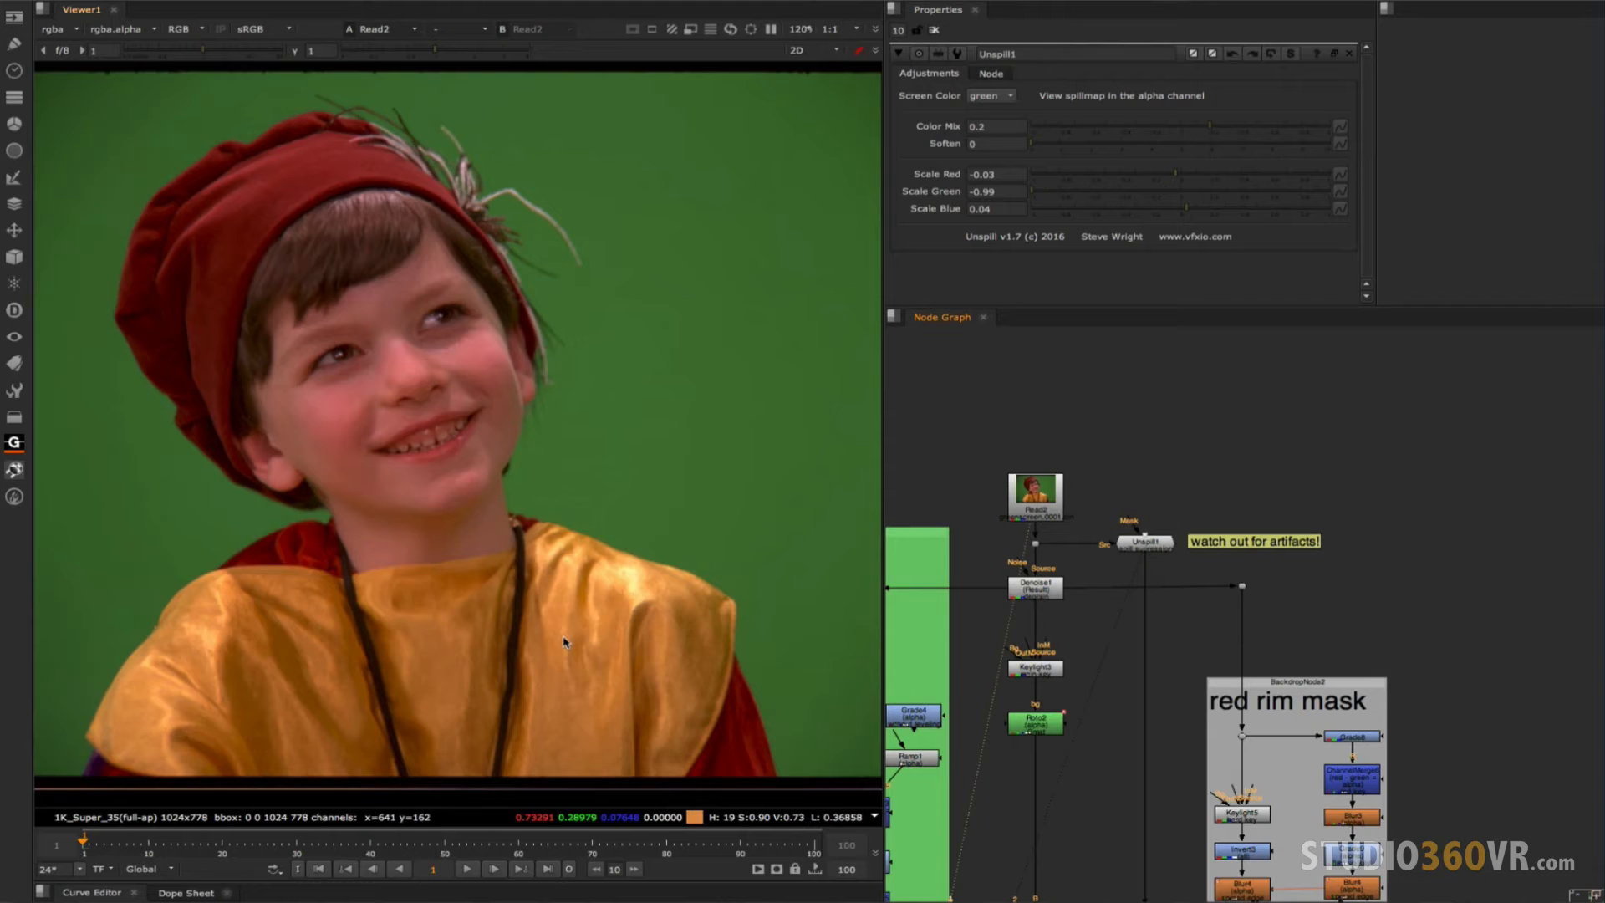
{"action": "mouse_move", "coordinate": [1147, 501]}
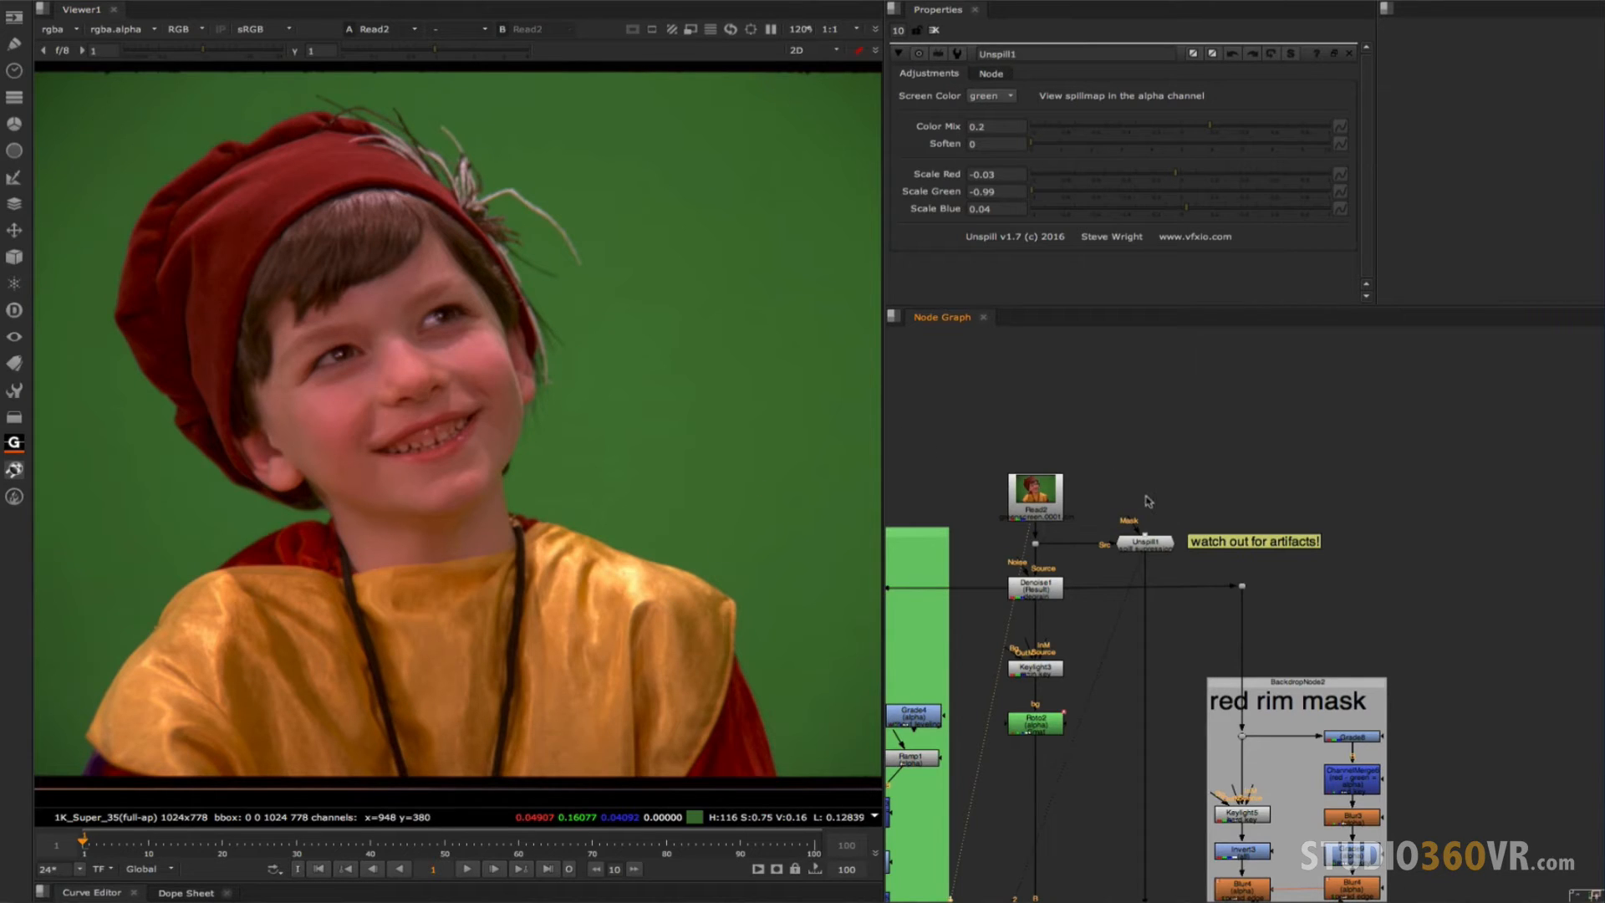
{"action": "left_click", "coordinate": [1143, 543]}
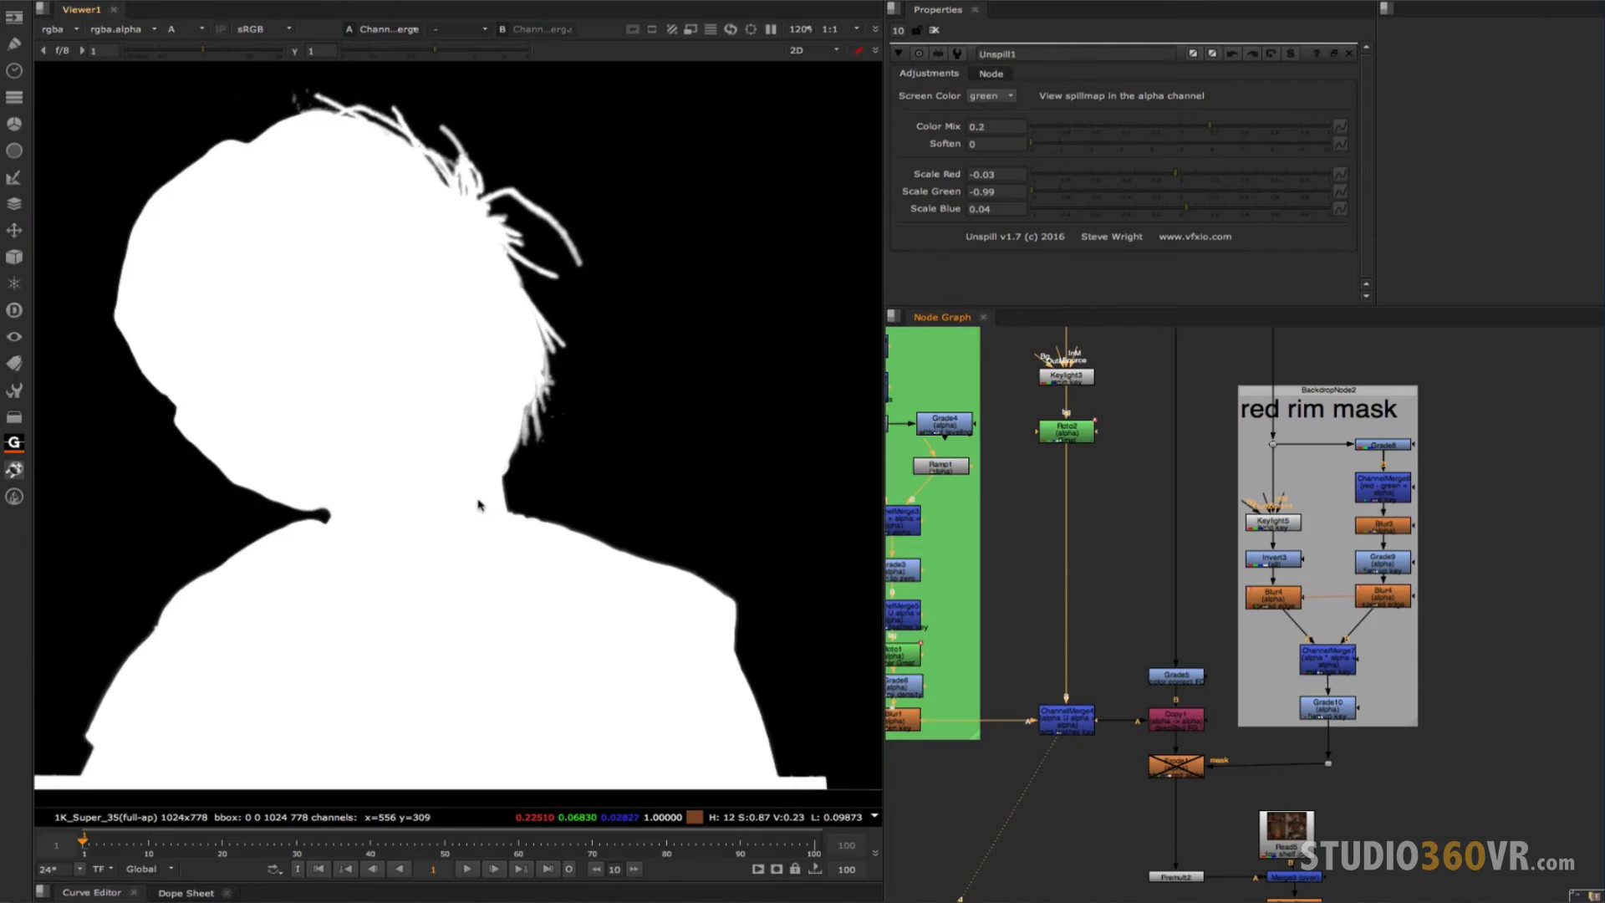
View Copy1 with the matte copied in, then Premult2's boy cut out over black.
{"action": "left_click", "coordinate": [1177, 719]}
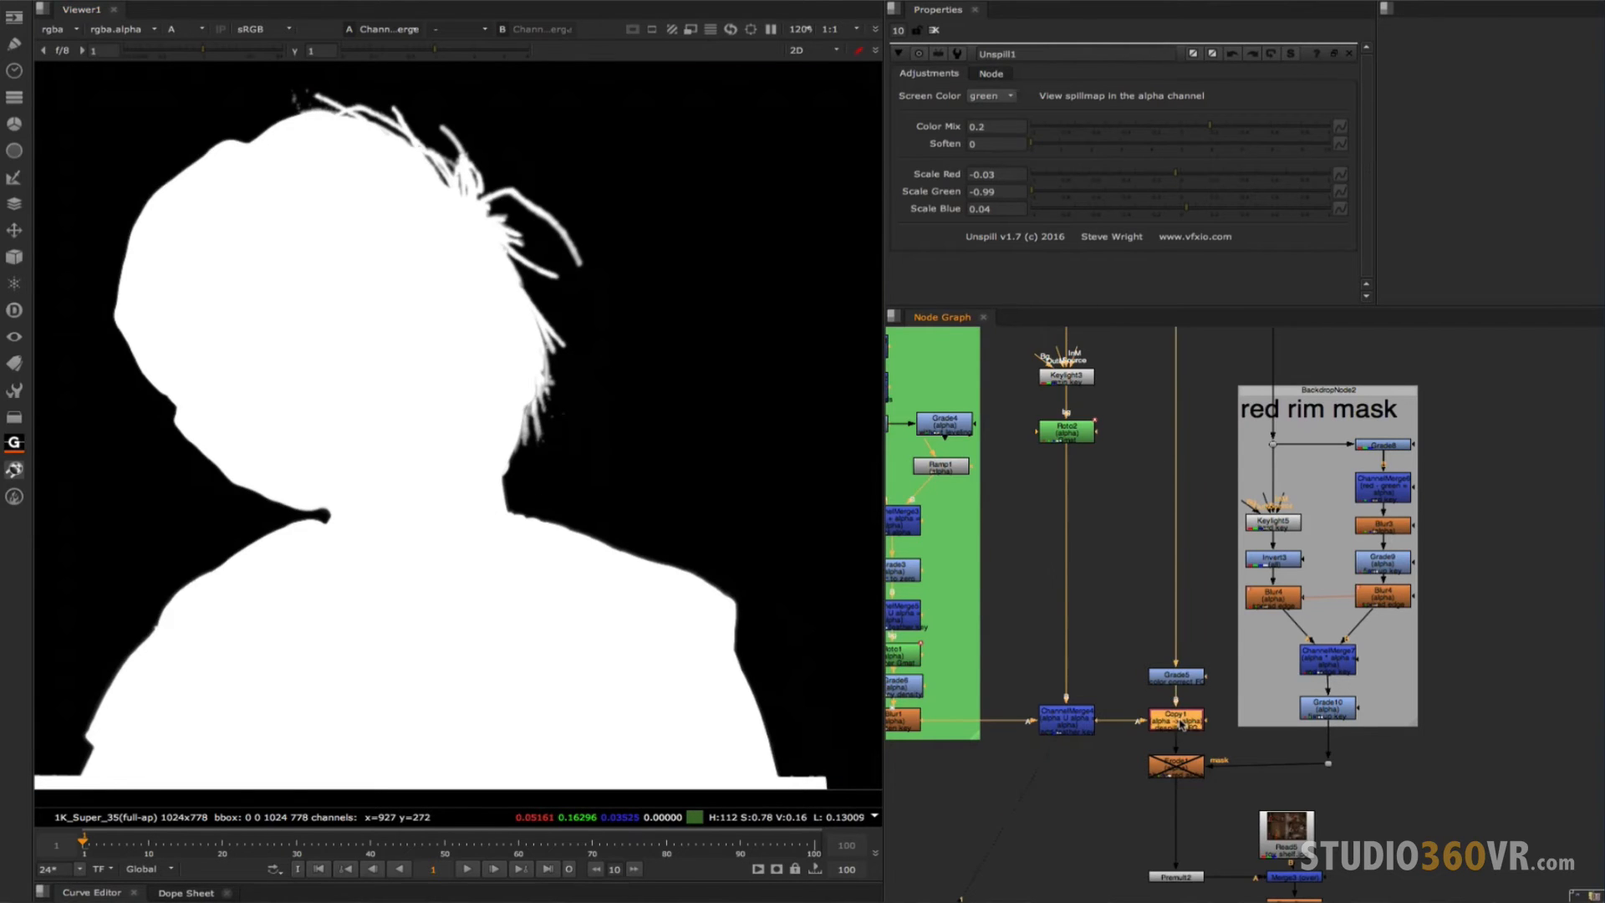
{"action": "left_click", "coordinate": [1175, 719]}
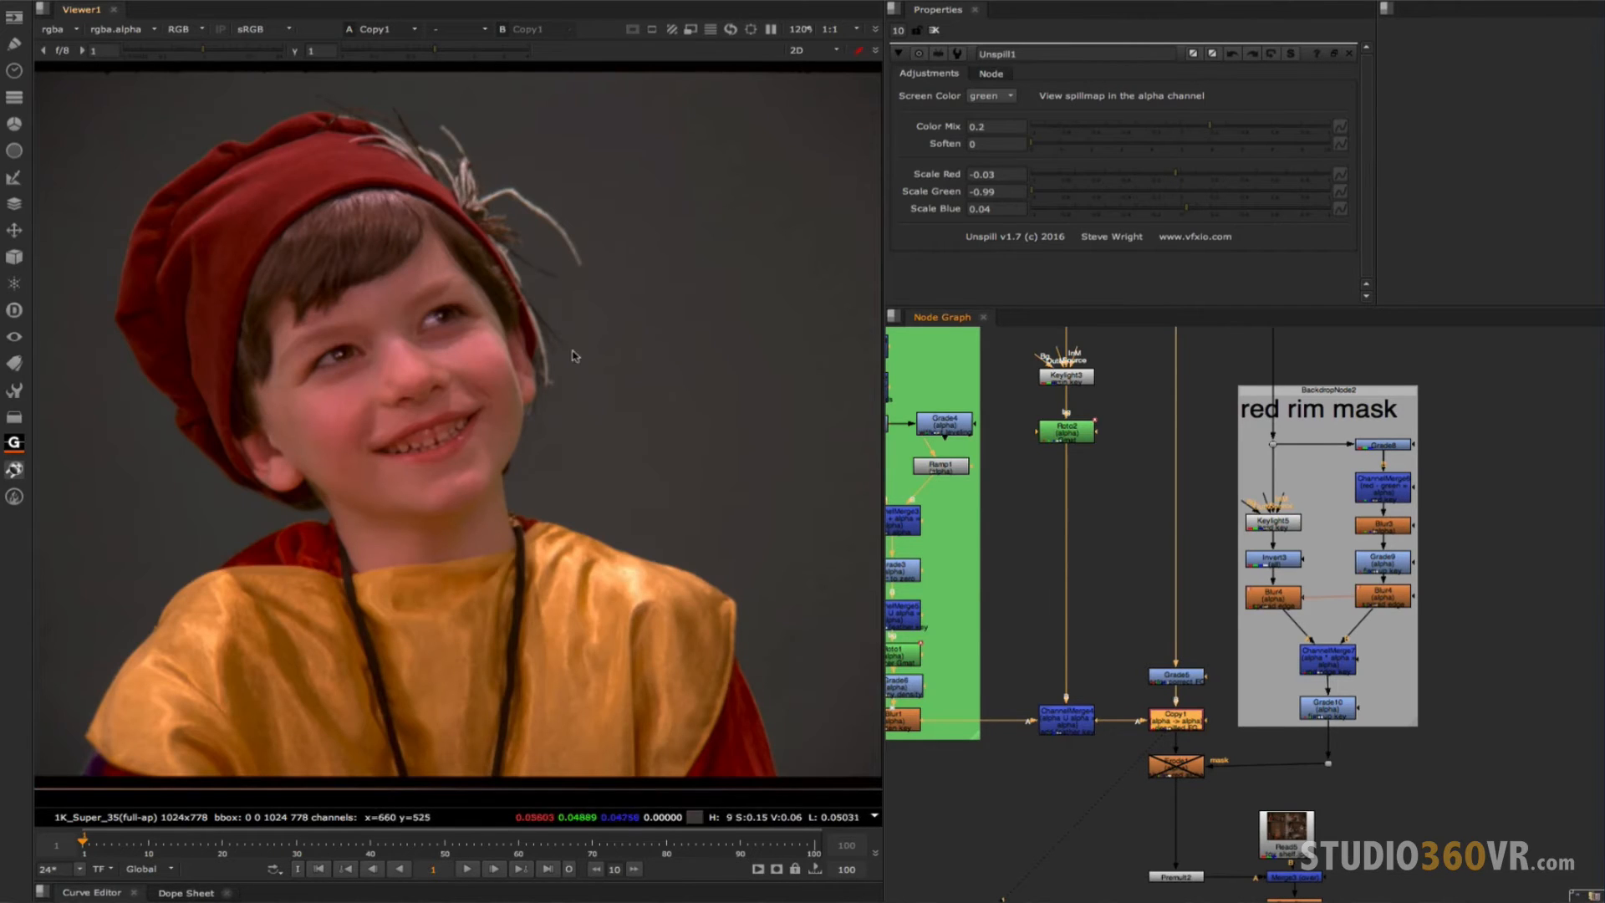
{"action": "left_click", "coordinate": [184, 28]}
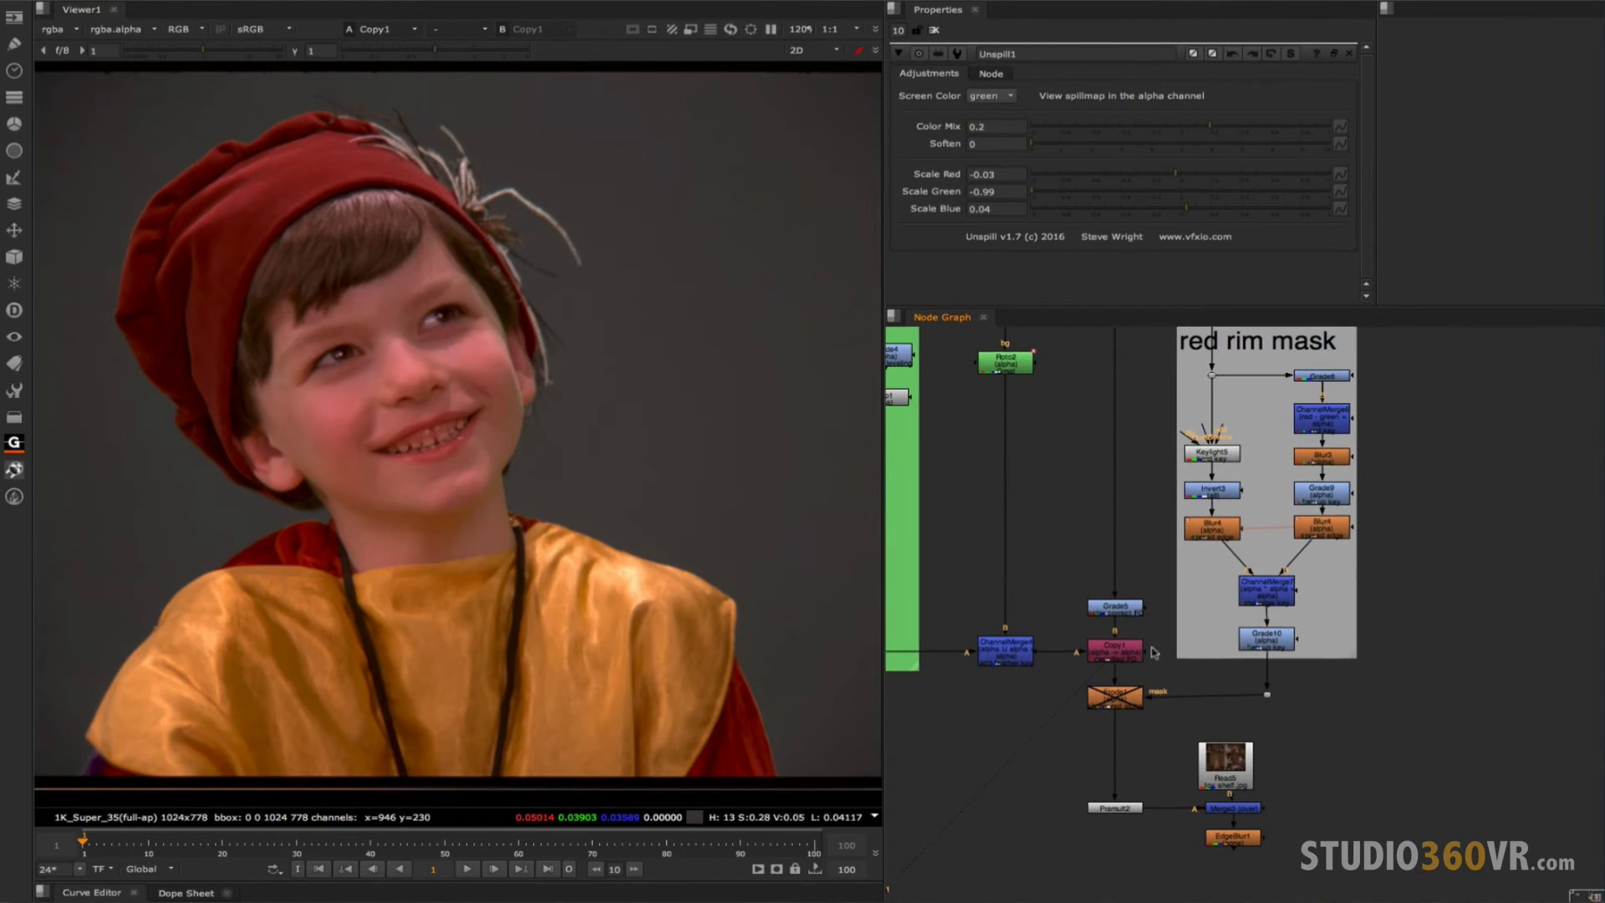
{"action": "left_click", "coordinate": [1115, 806]}
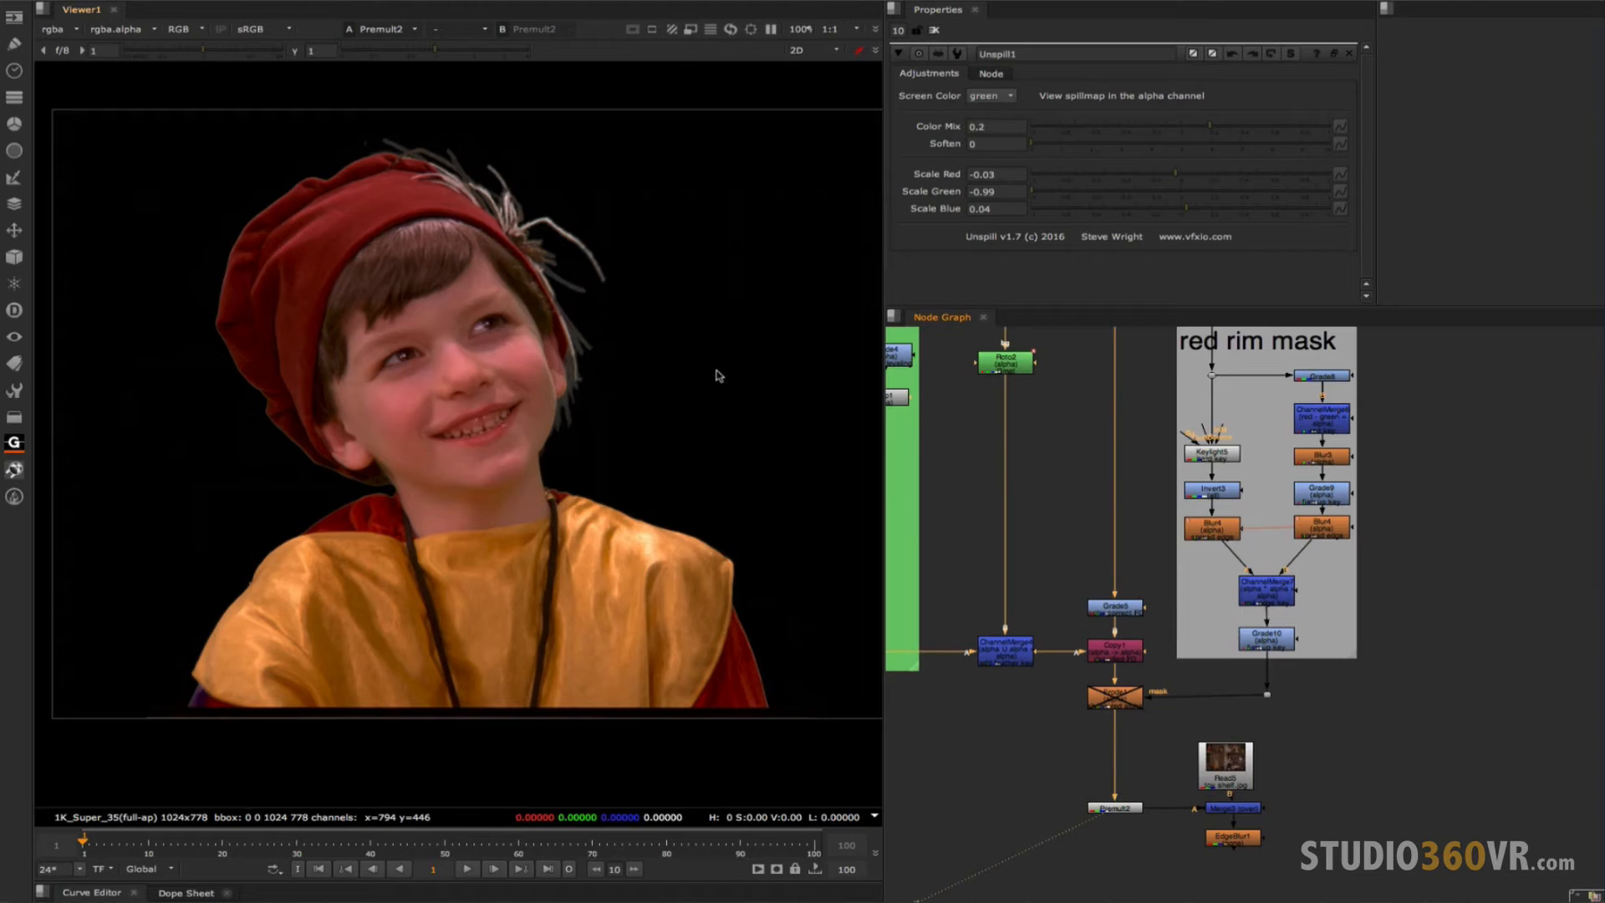
{"action": "mouse_move", "coordinate": [878, 535]}
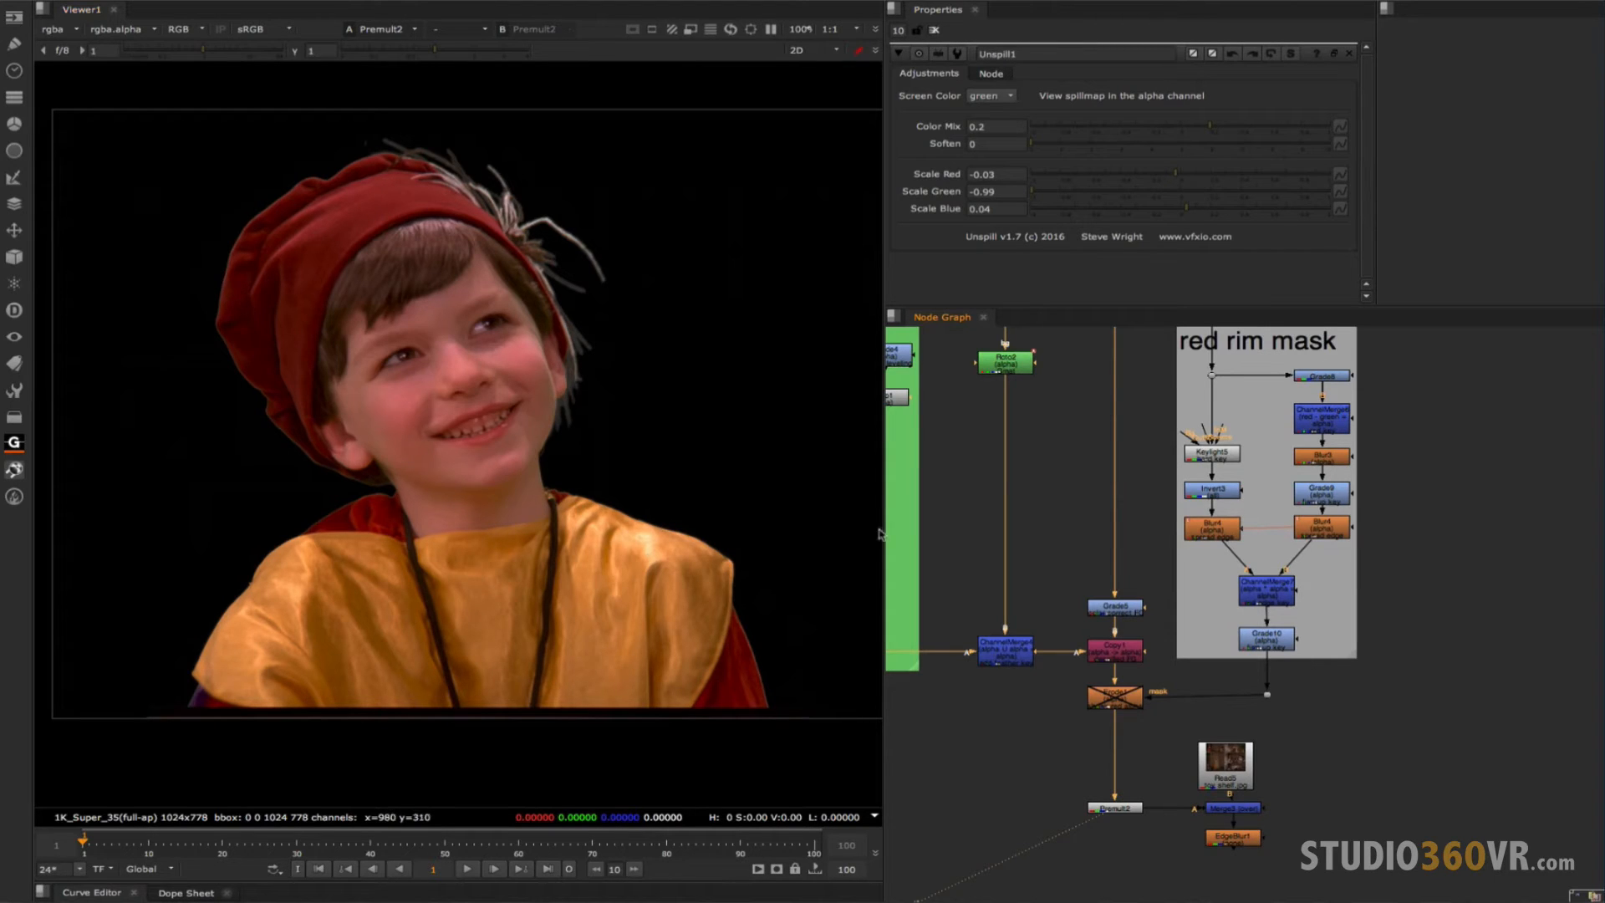
{"action": "mouse_move", "coordinate": [631, 486]}
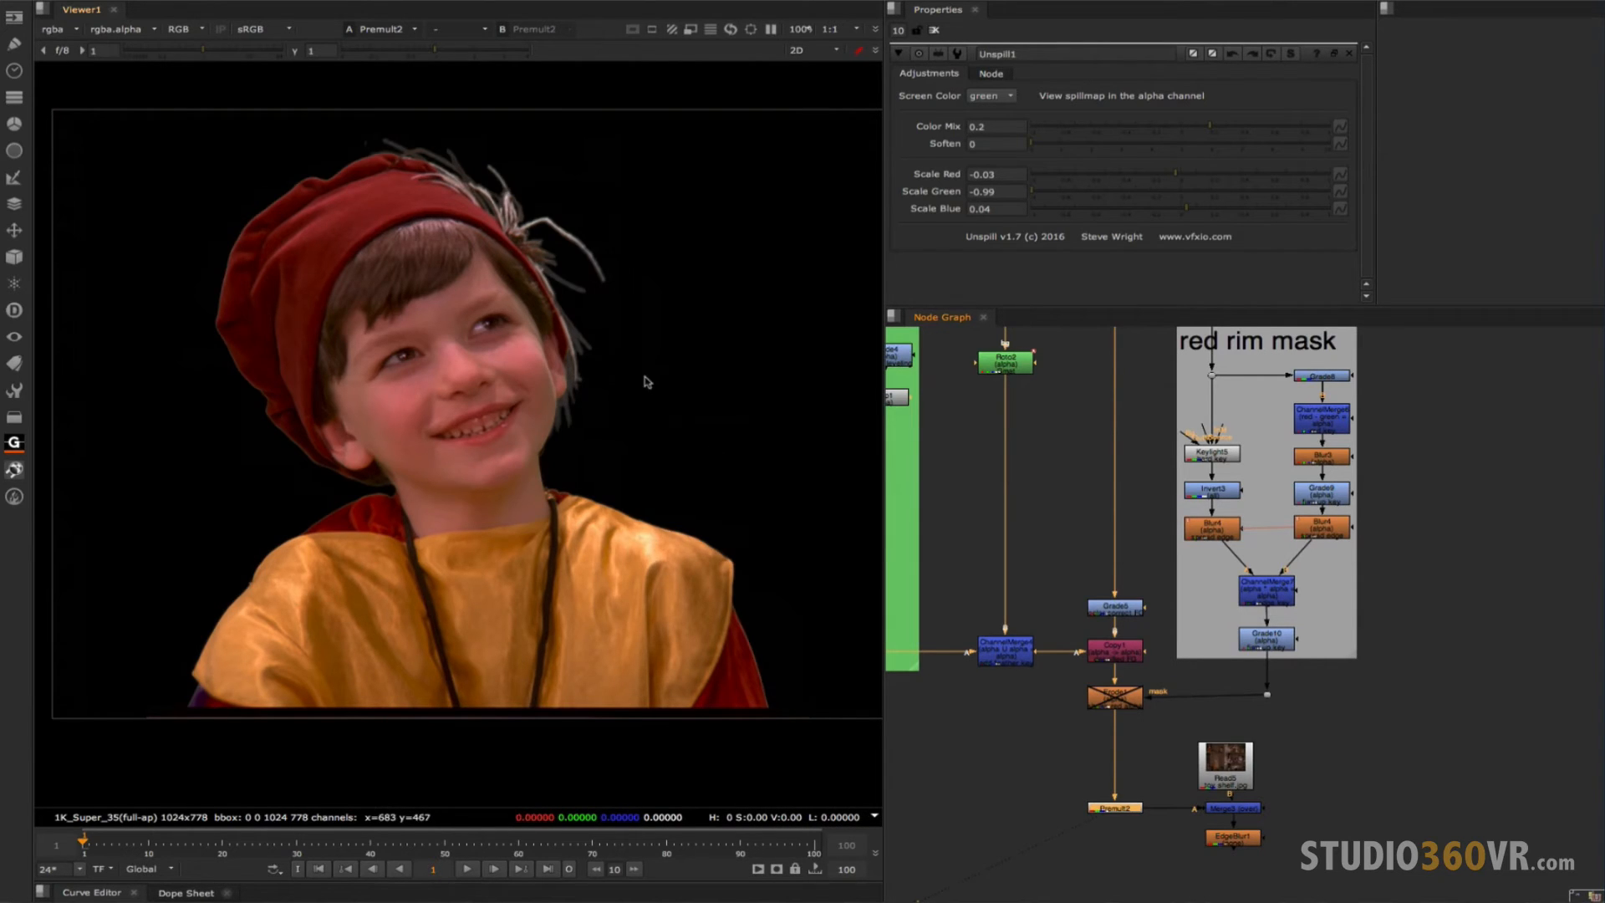
{"action": "mouse_move", "coordinate": [612, 460]}
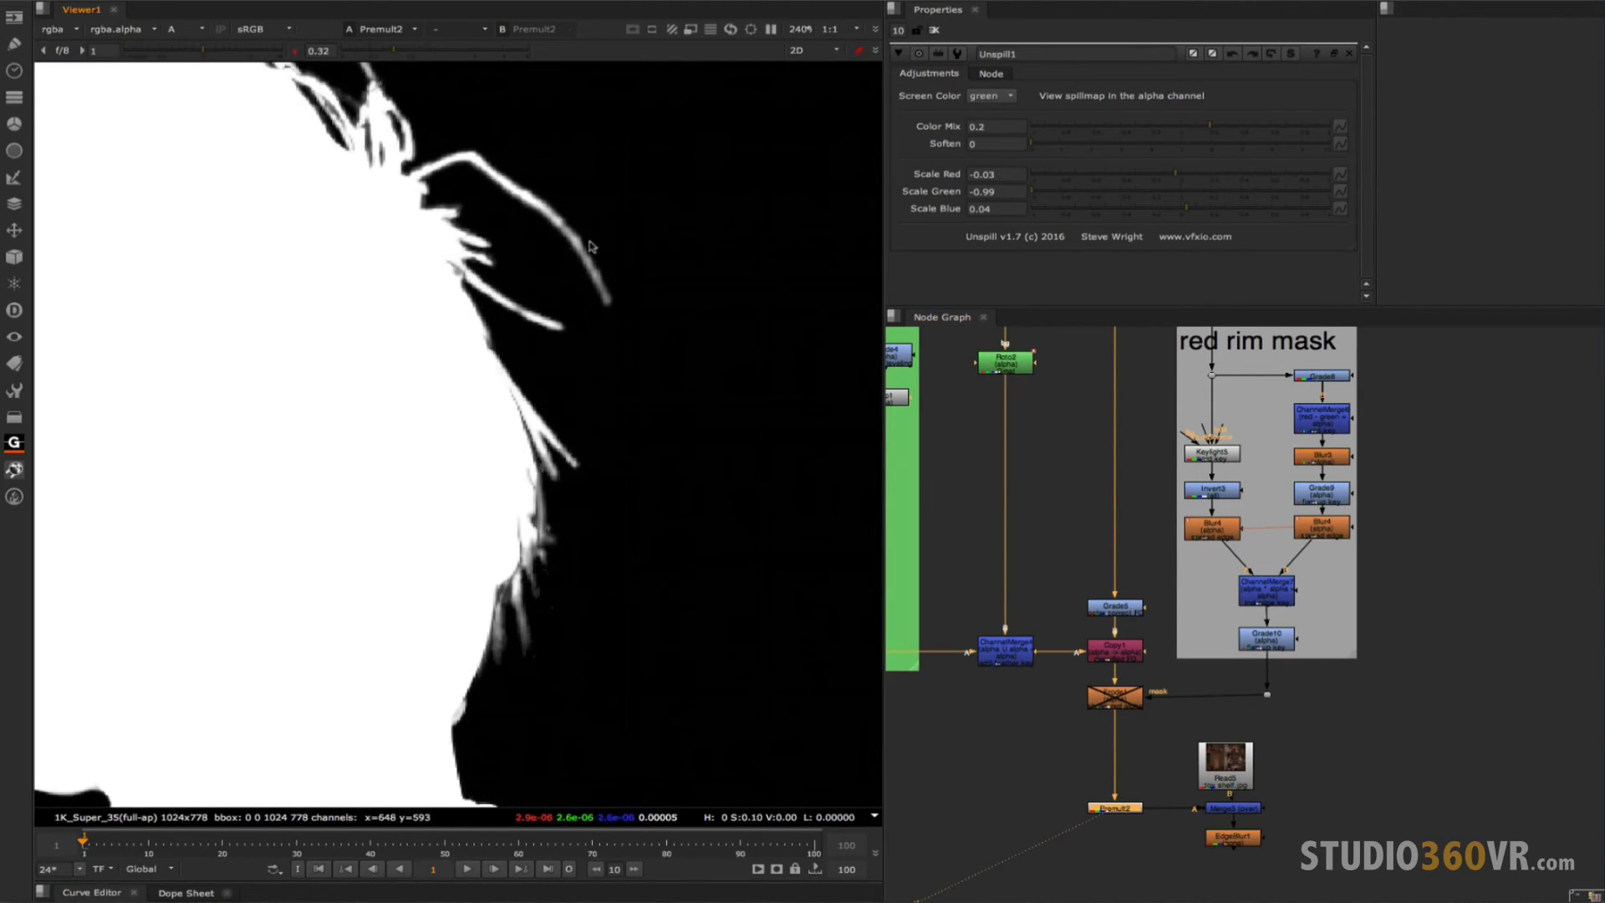
{"action": "mouse_move", "coordinate": [318, 392]}
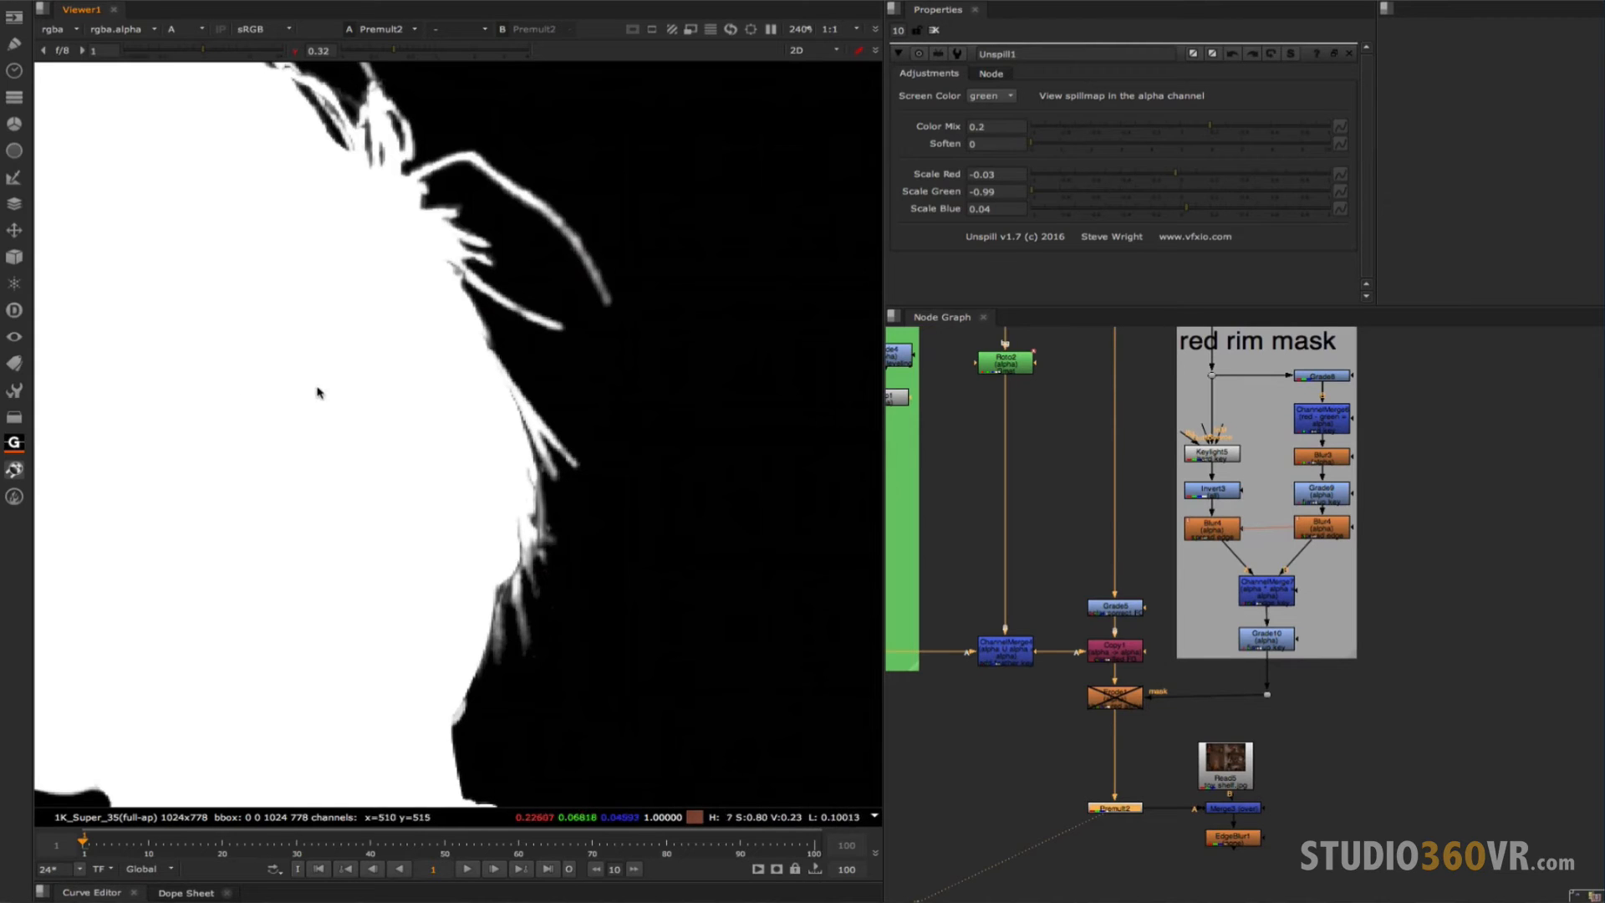
{"action": "mouse_move", "coordinate": [532, 418]}
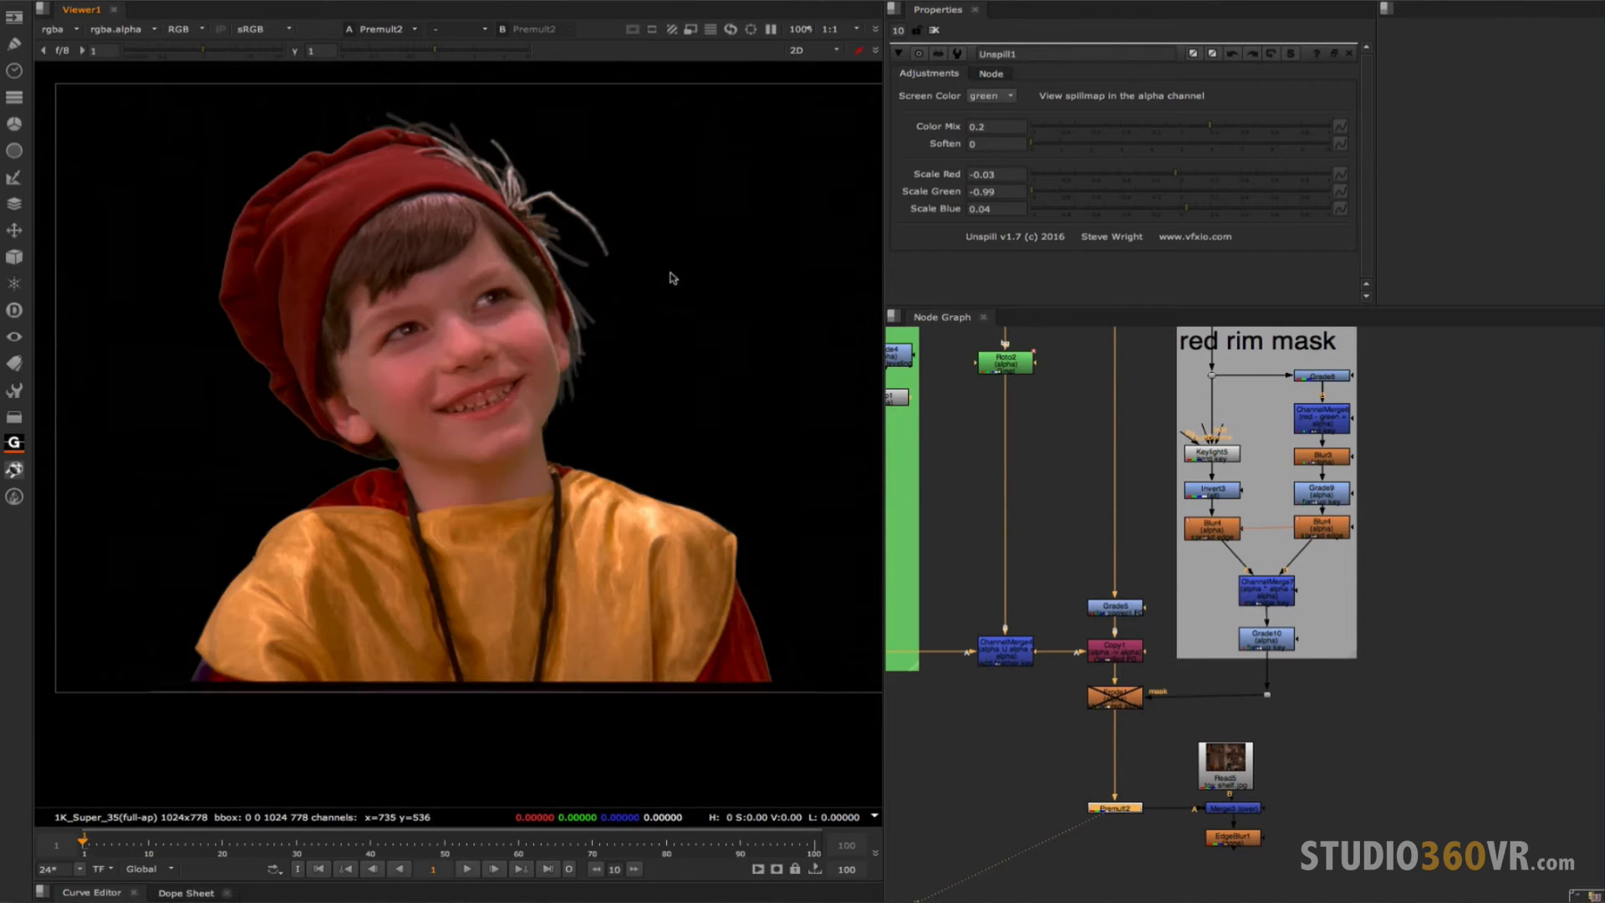
{"action": "mouse_move", "coordinate": [687, 341]}
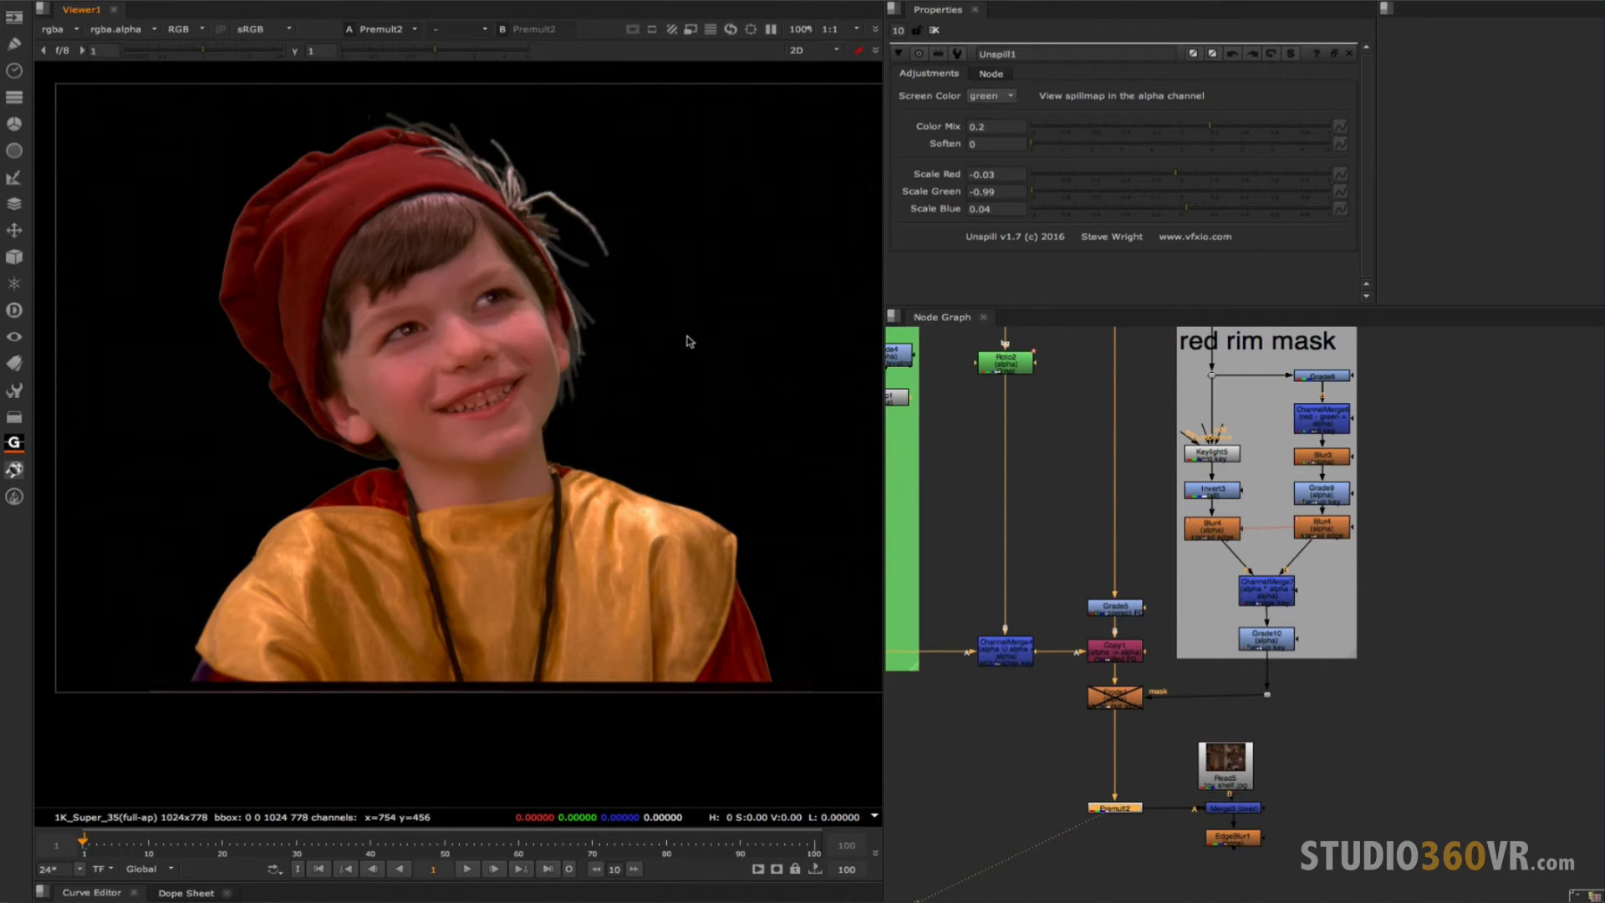
{"action": "mouse_move", "coordinate": [742, 334]}
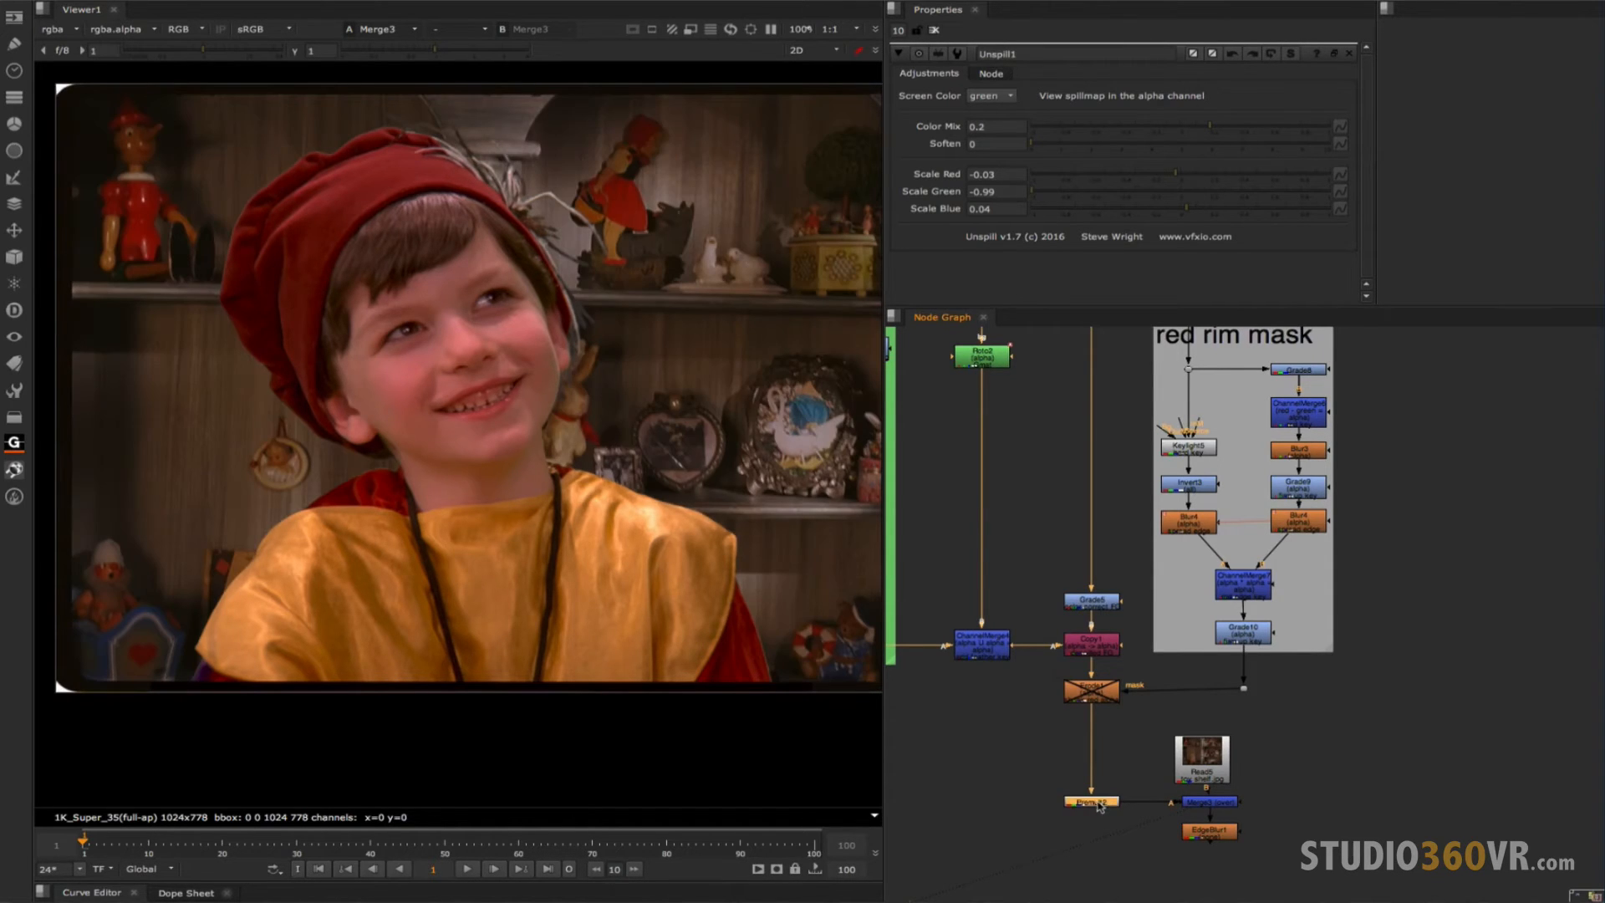
{"action": "mouse_move", "coordinate": [1018, 727]}
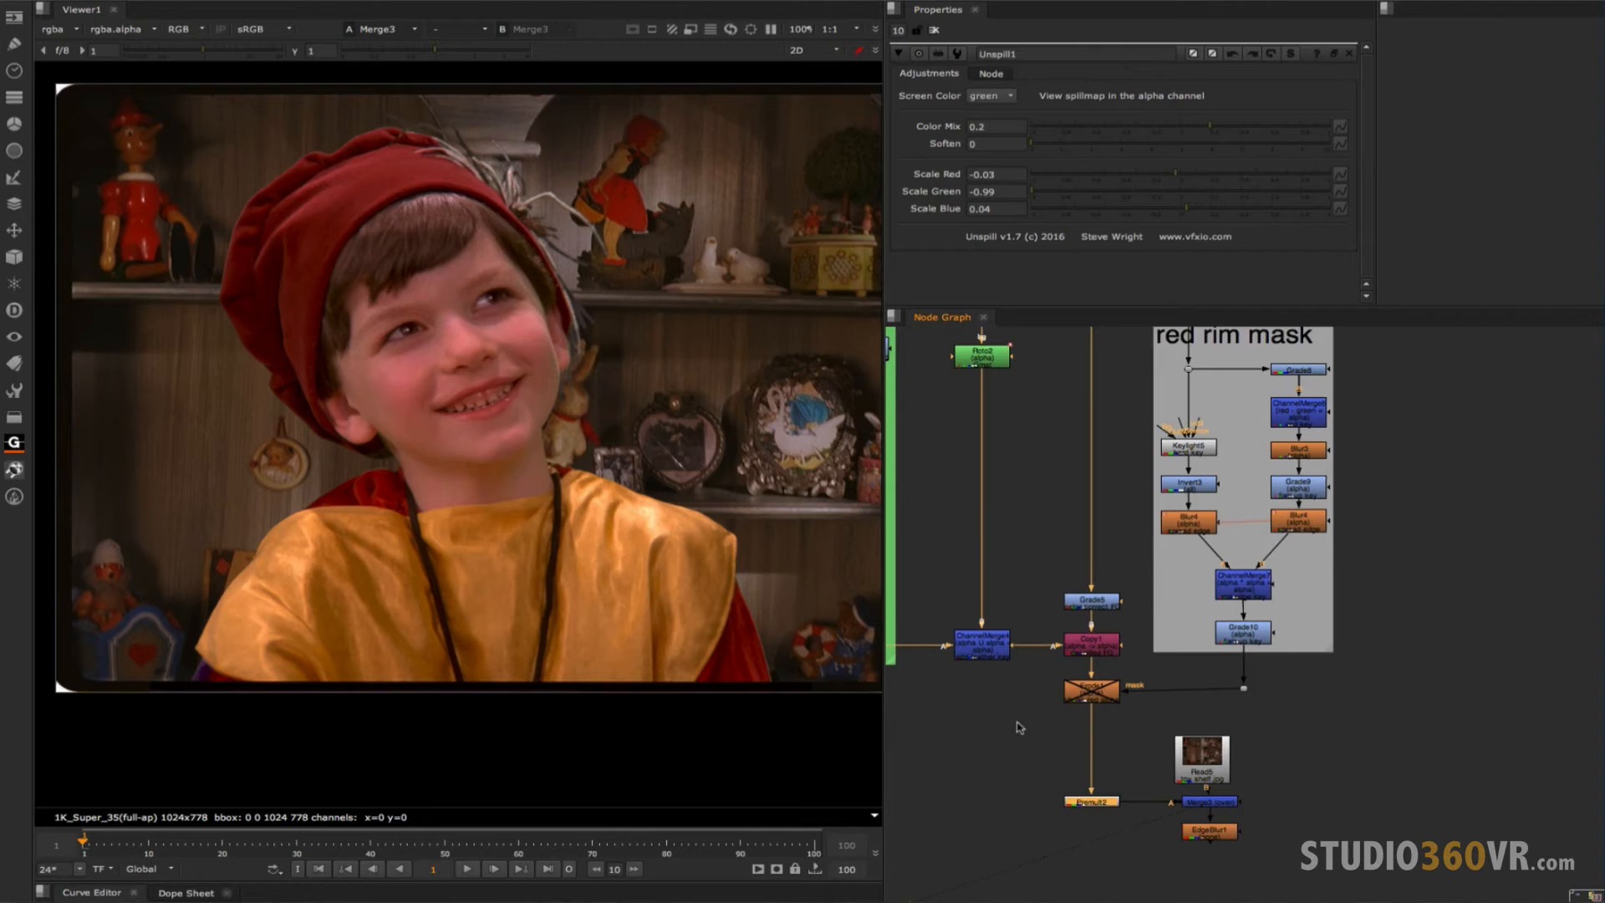
{"action": "mouse_move", "coordinate": [277, 182]}
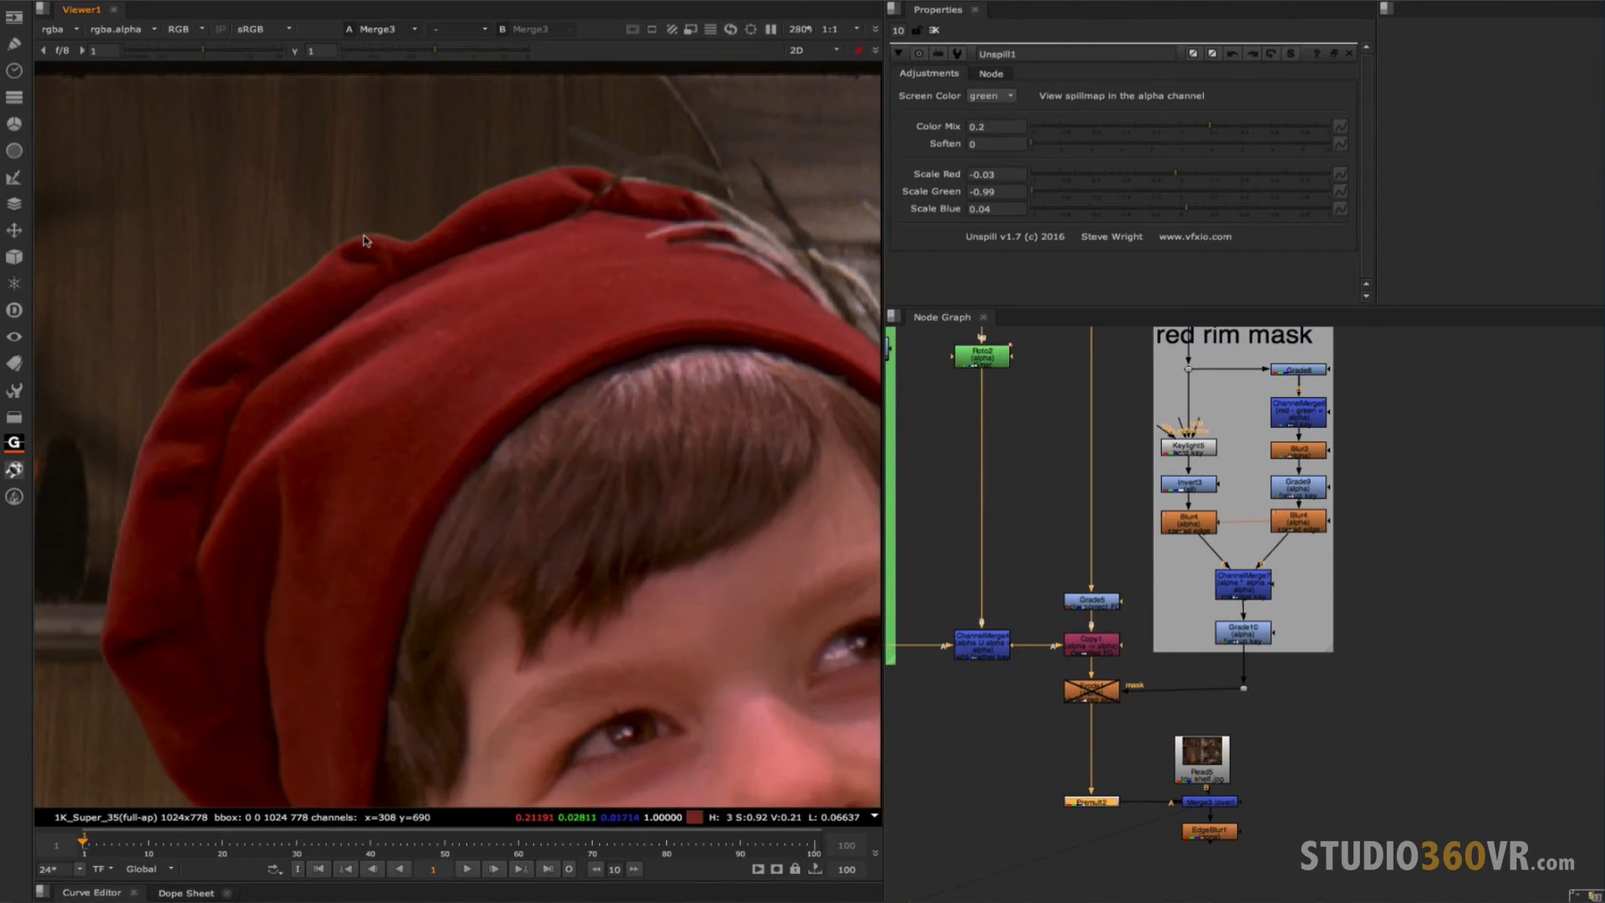
{"action": "mouse_move", "coordinate": [337, 274]}
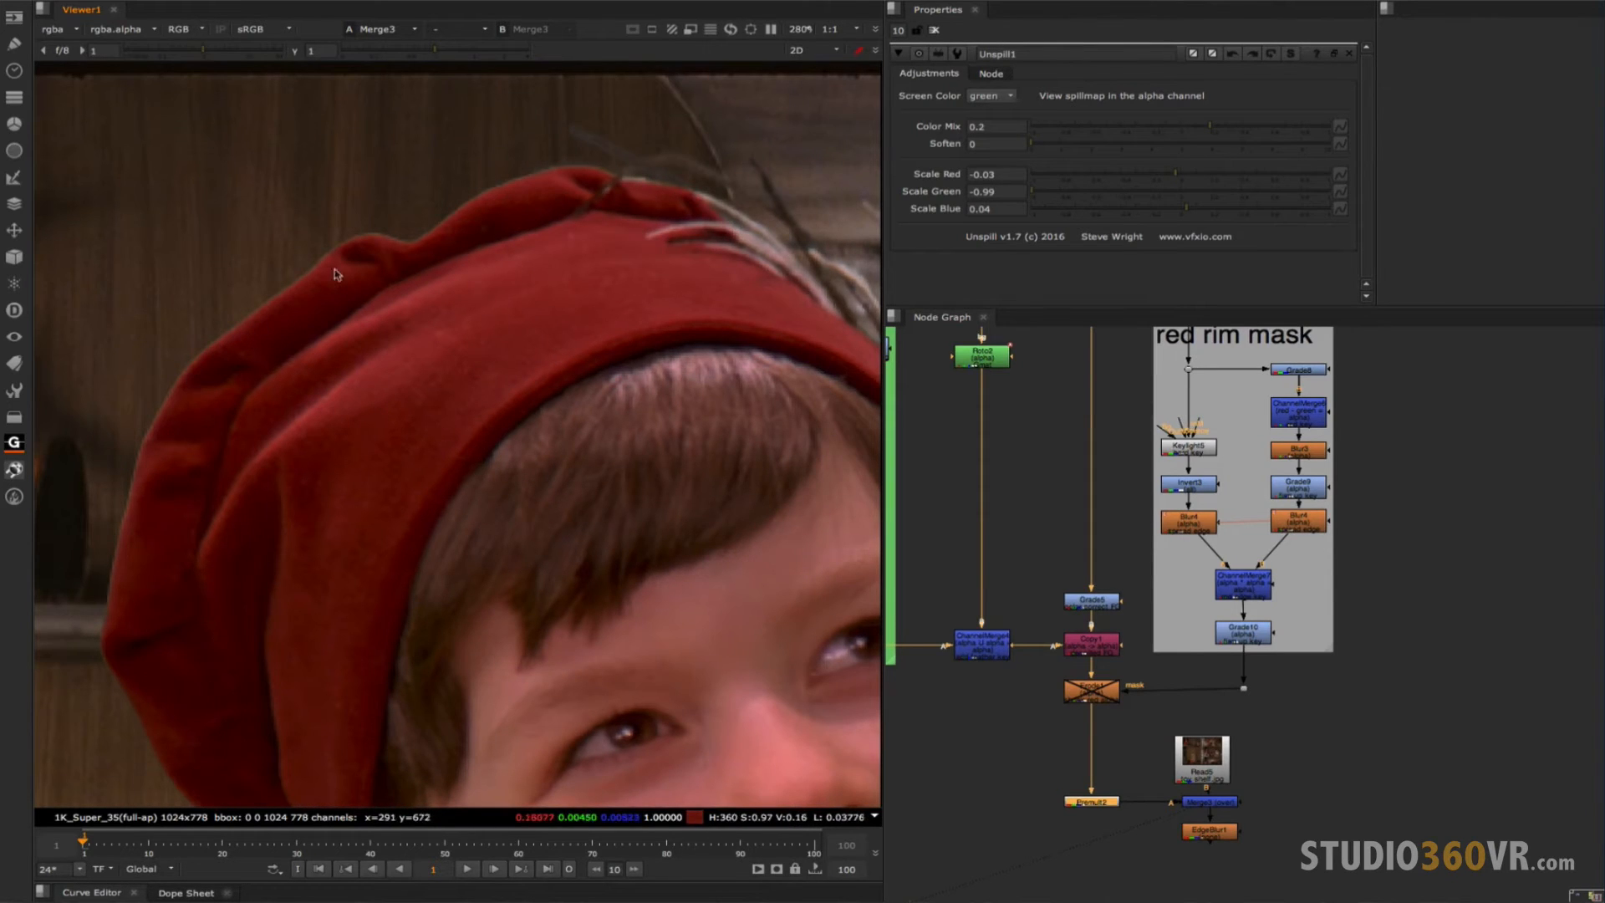
{"action": "mouse_move", "coordinate": [483, 247]}
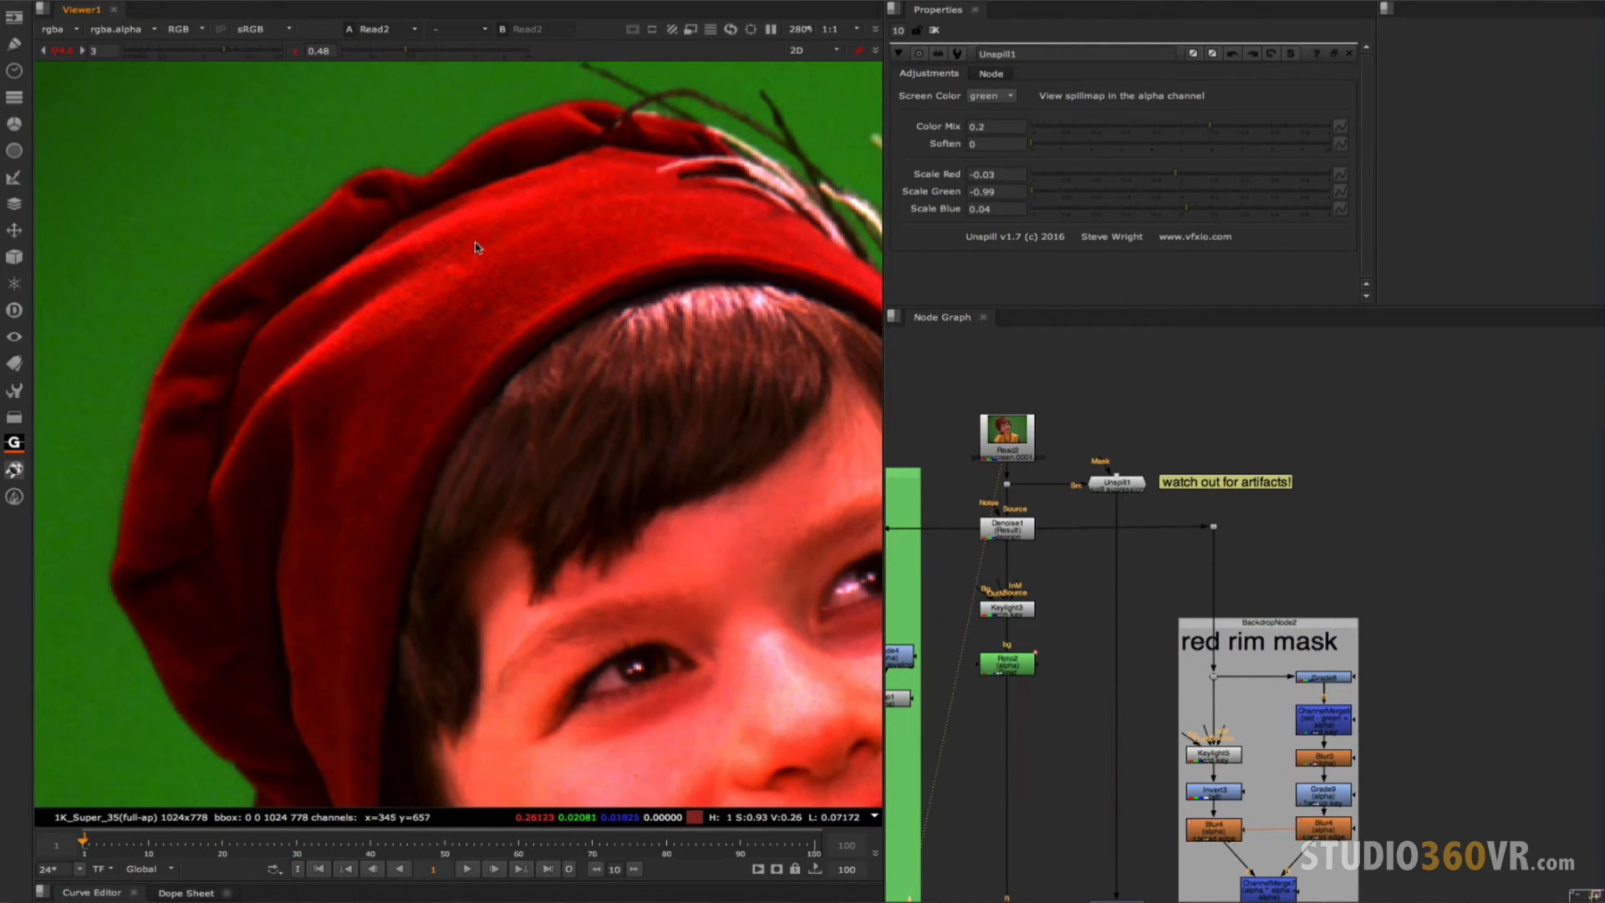
{"action": "mouse_move", "coordinate": [472, 244]}
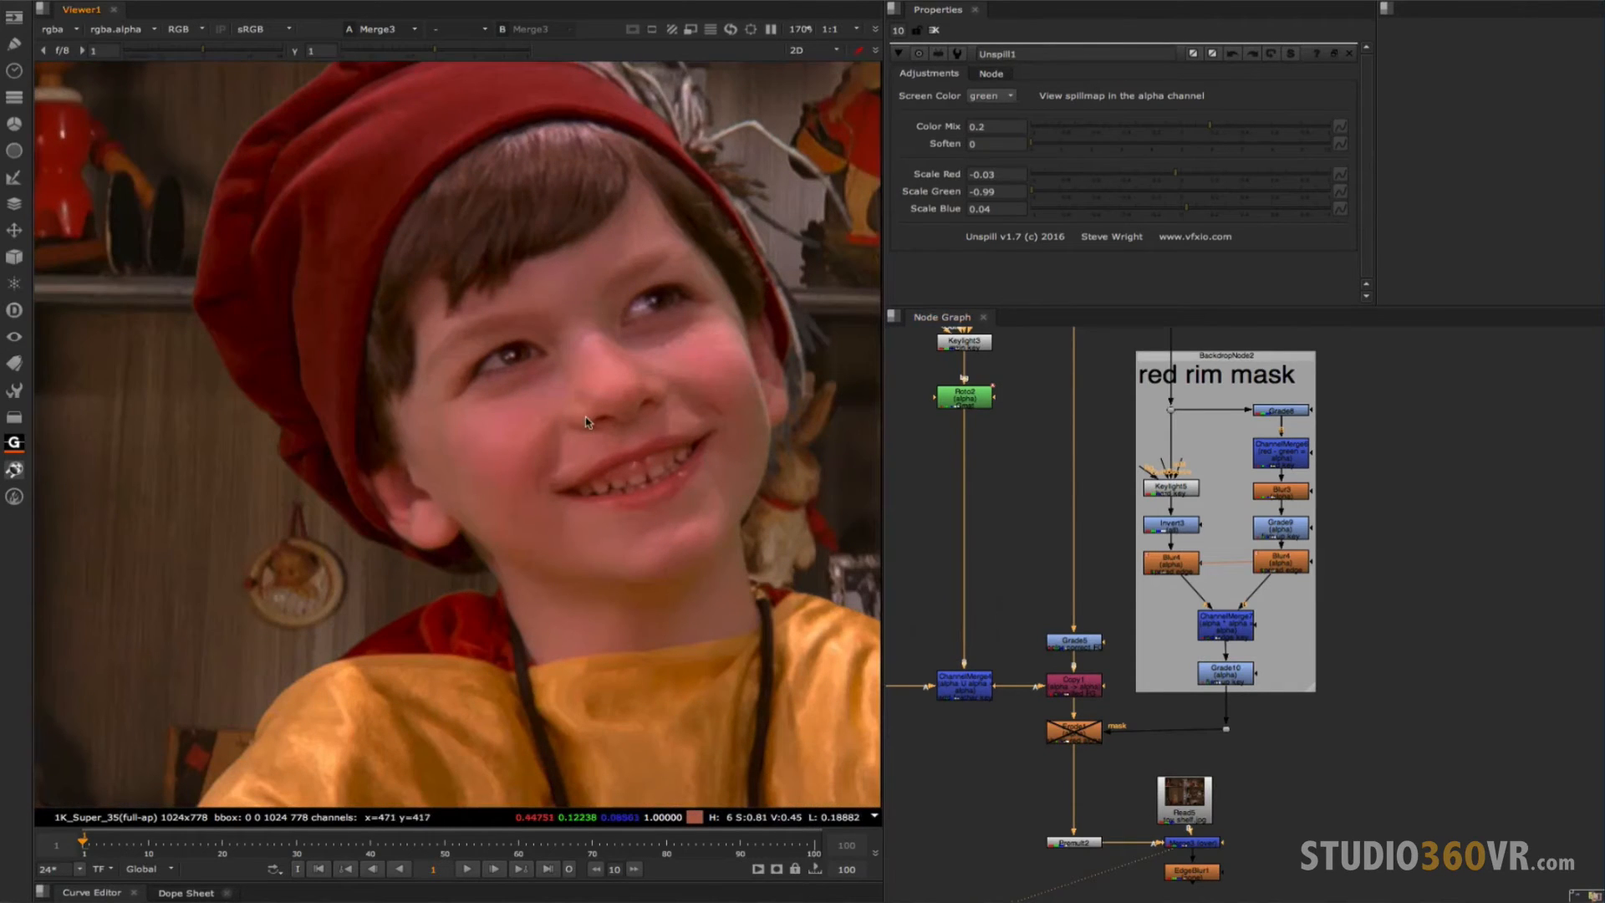
{"action": "mouse_move", "coordinate": [530, 257]}
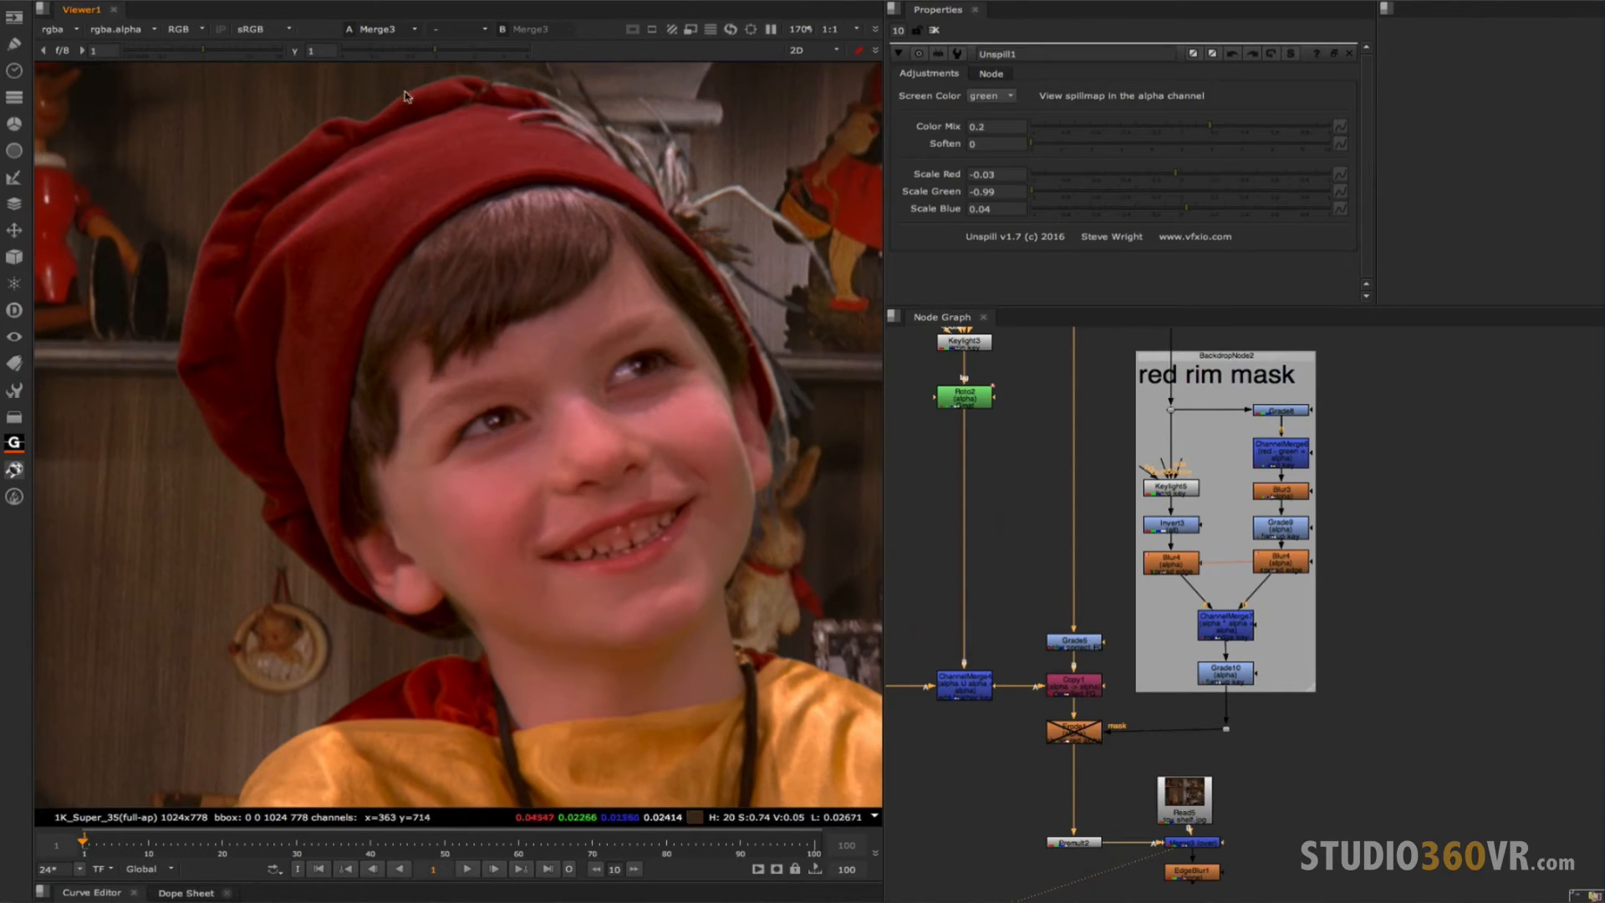
{"action": "mouse_move", "coordinate": [217, 377]}
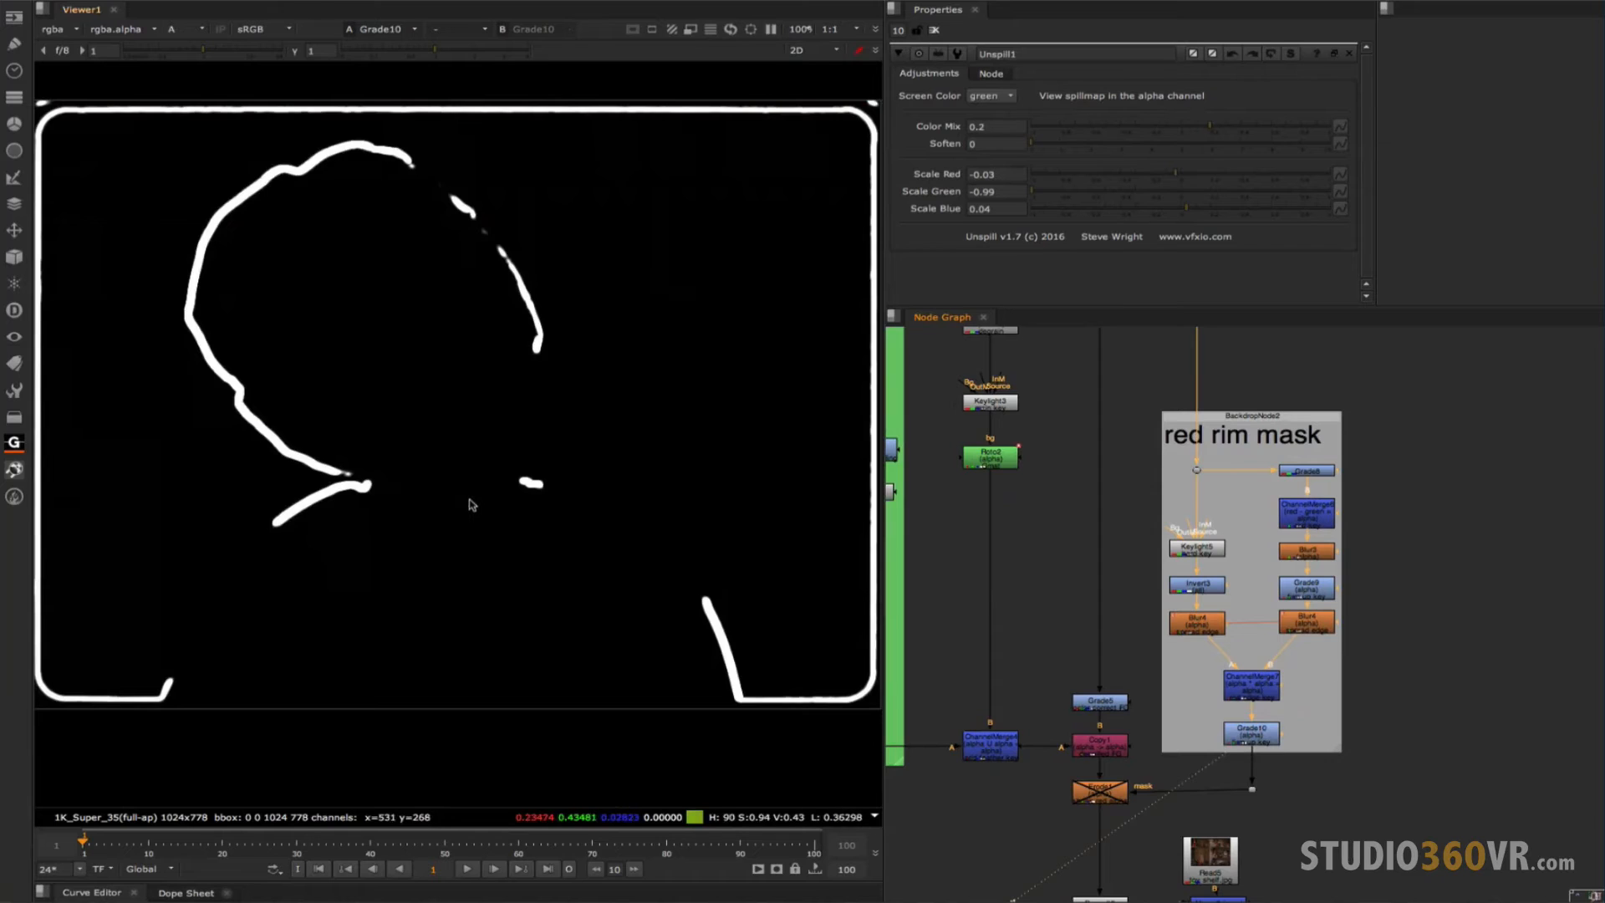
{"action": "mouse_move", "coordinate": [622, 396]}
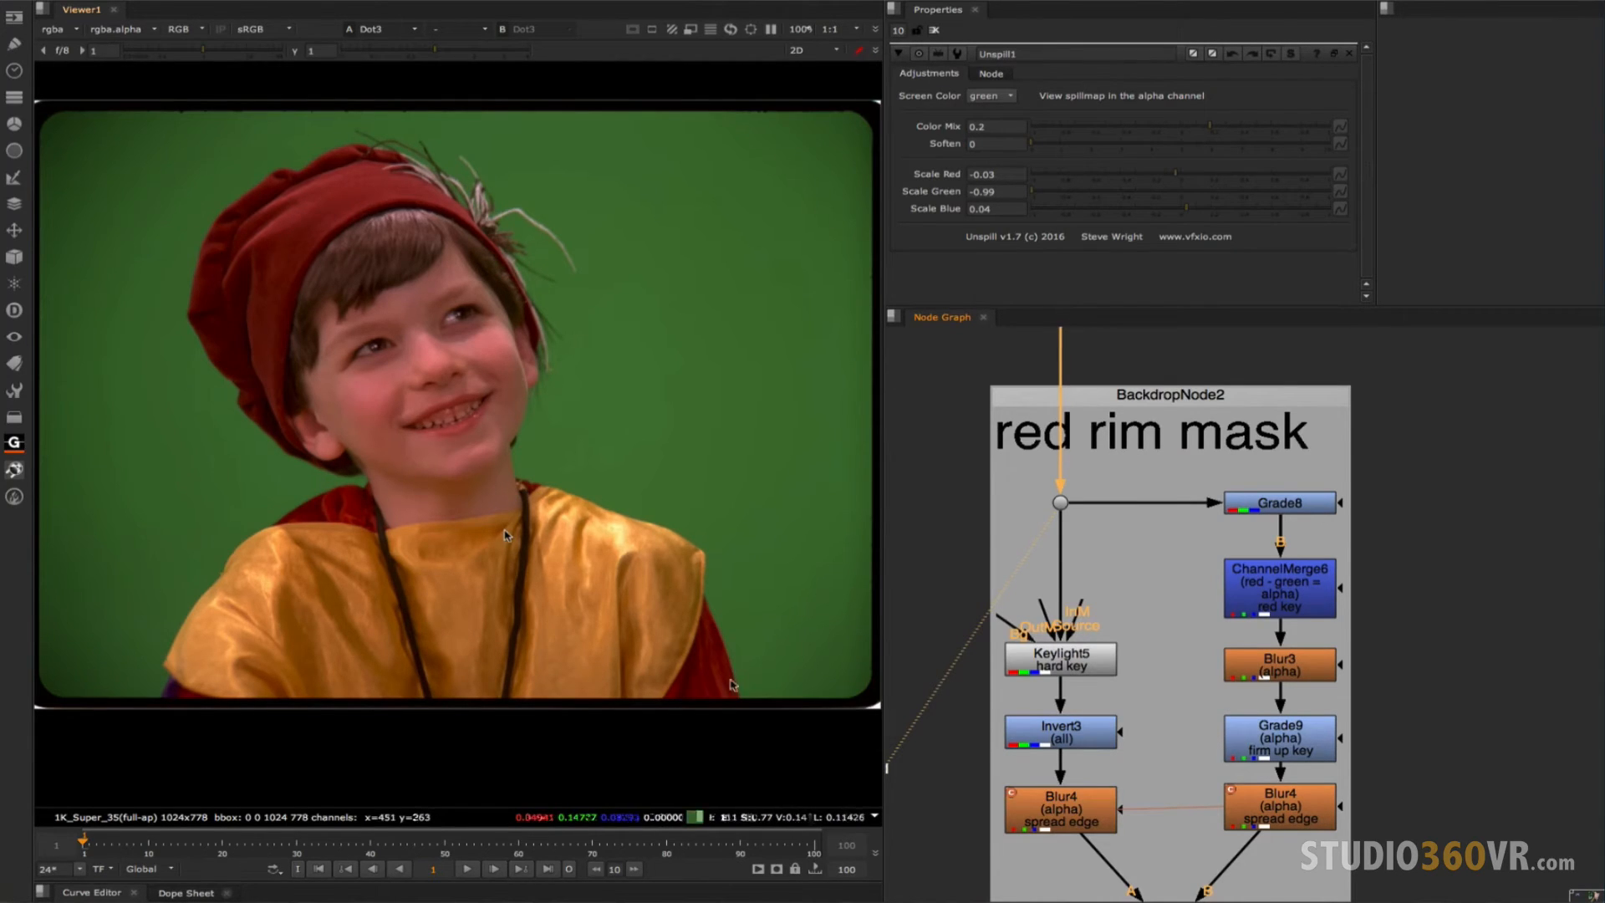
Compare Dot3's red, RGB and green channels, then view the red-minus-green key from ChannelMerge6.
{"action": "left_click", "coordinate": [184, 29]}
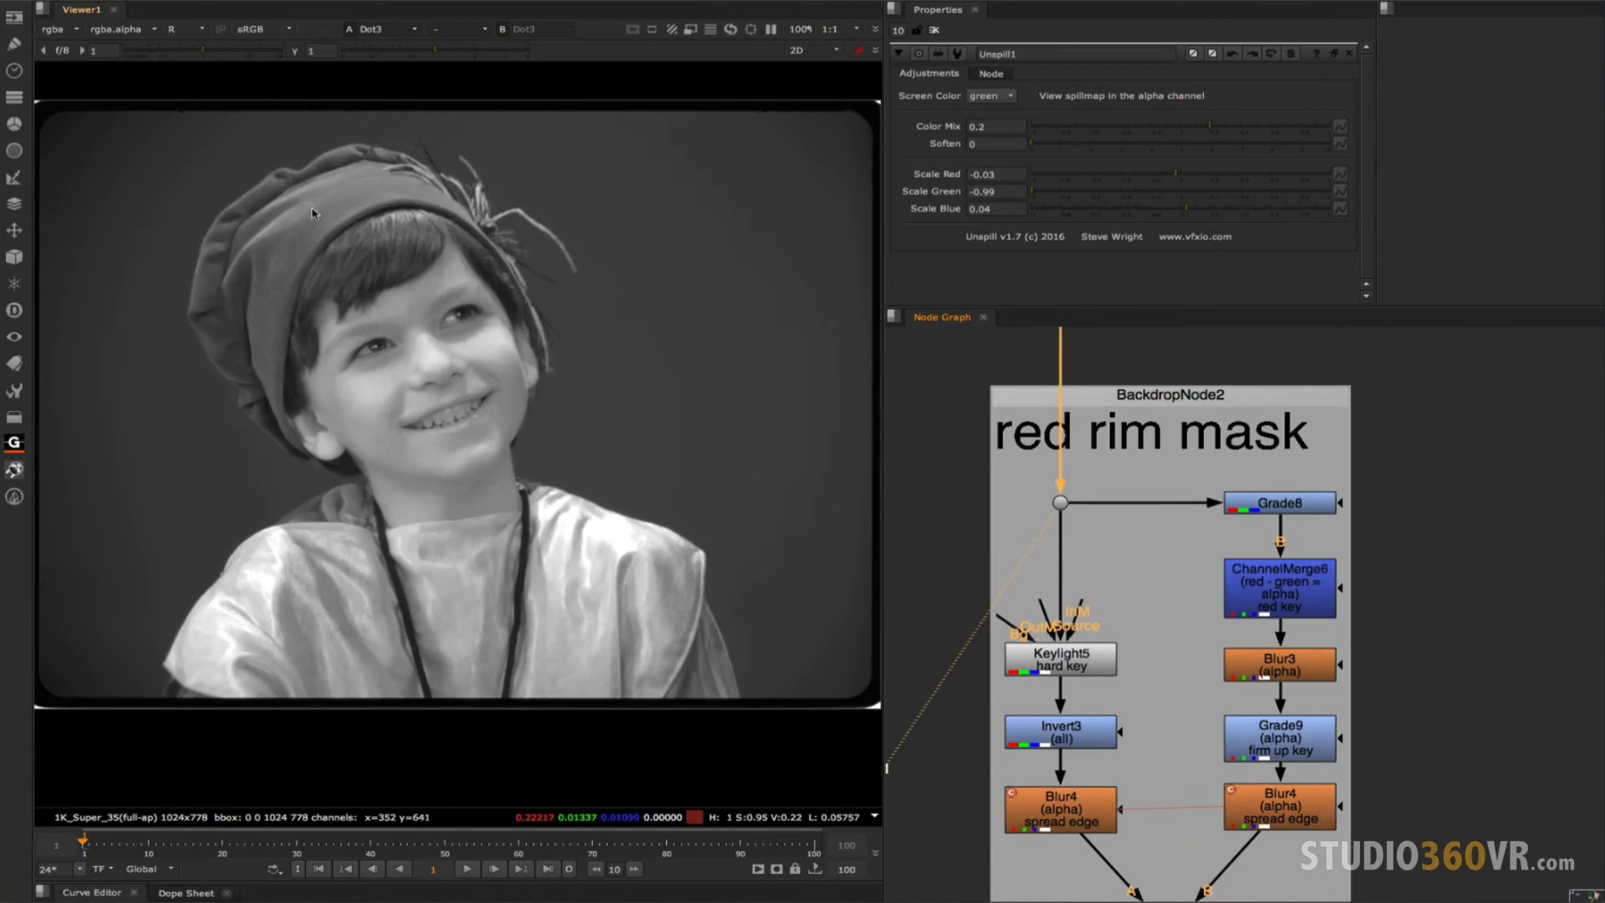
{"action": "left_click", "coordinate": [182, 28]}
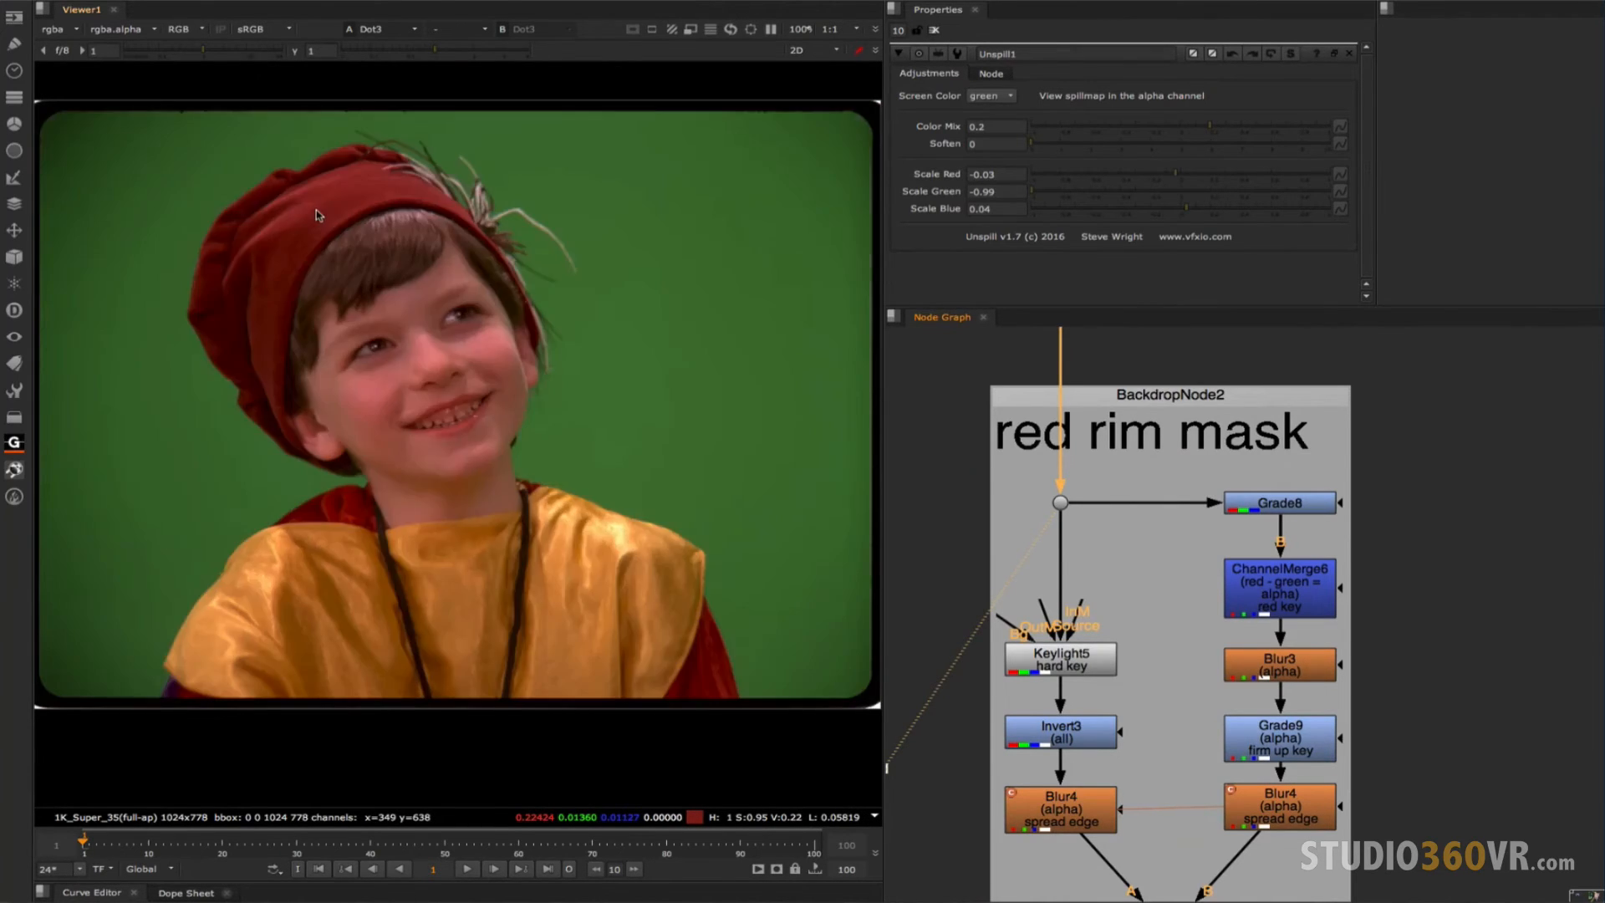
{"action": "left_click", "coordinate": [179, 28]}
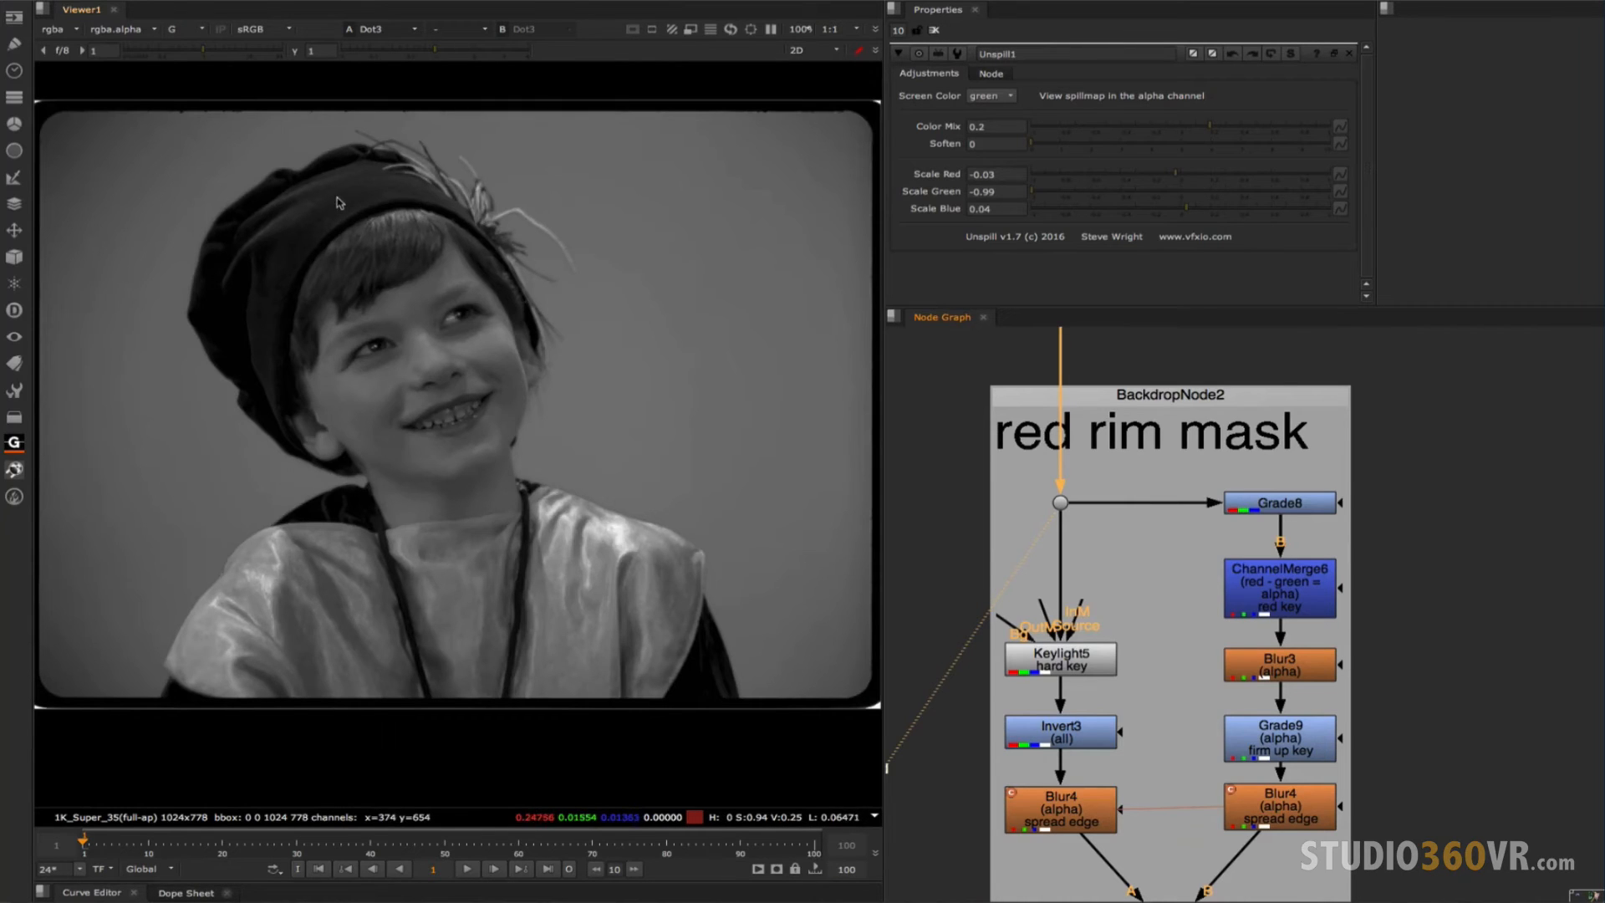
{"action": "left_click", "coordinate": [1279, 587]}
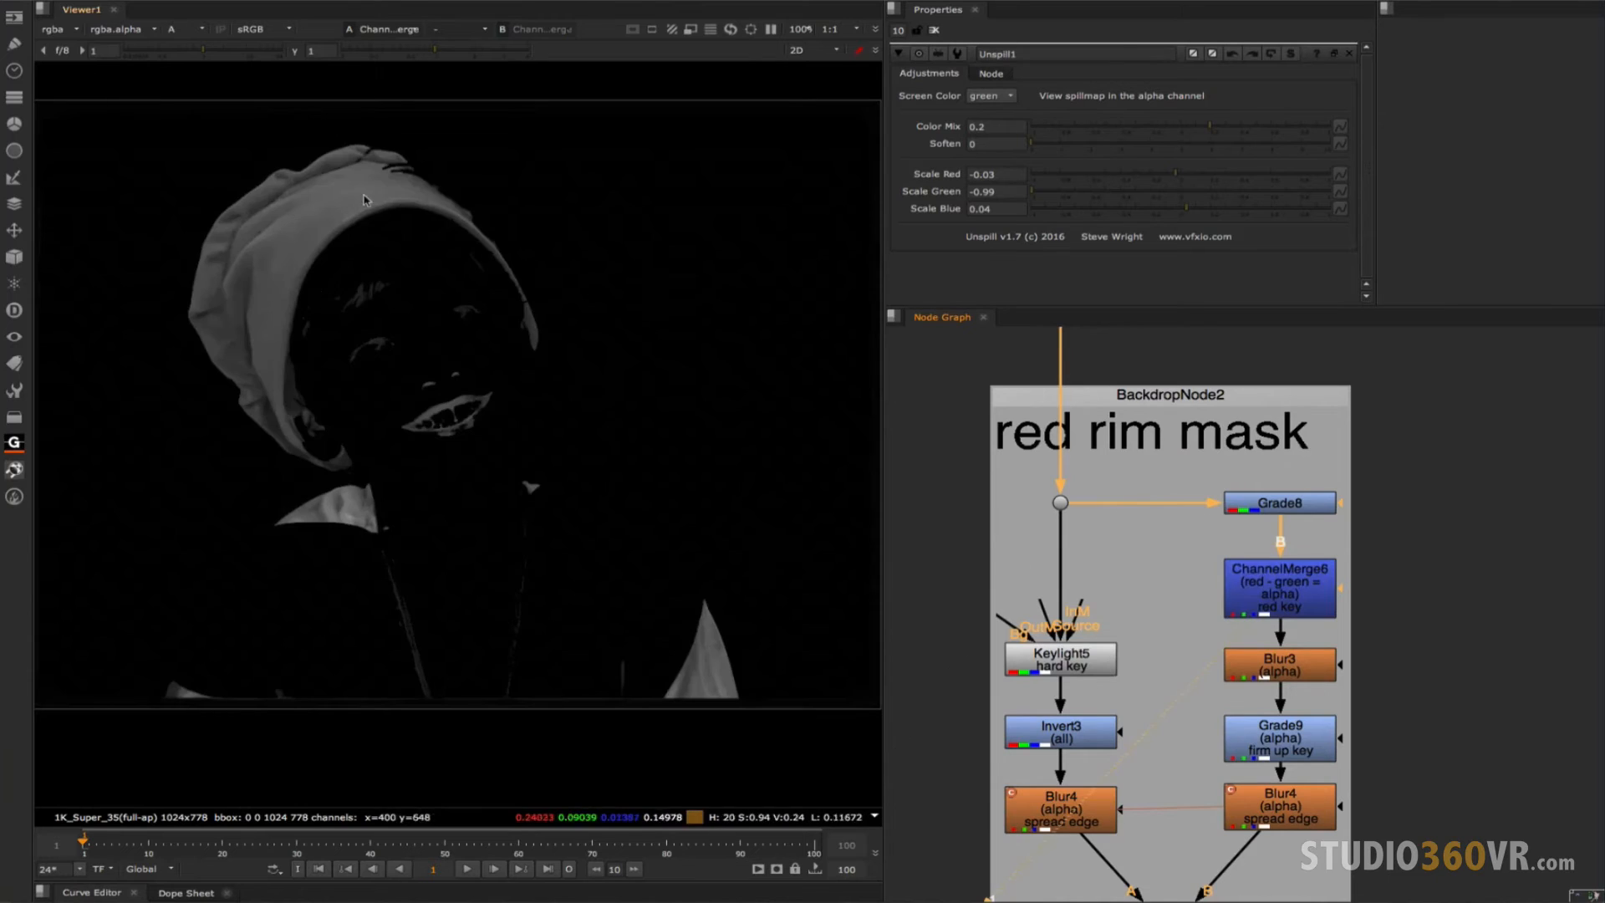
{"action": "mouse_move", "coordinate": [294, 227]}
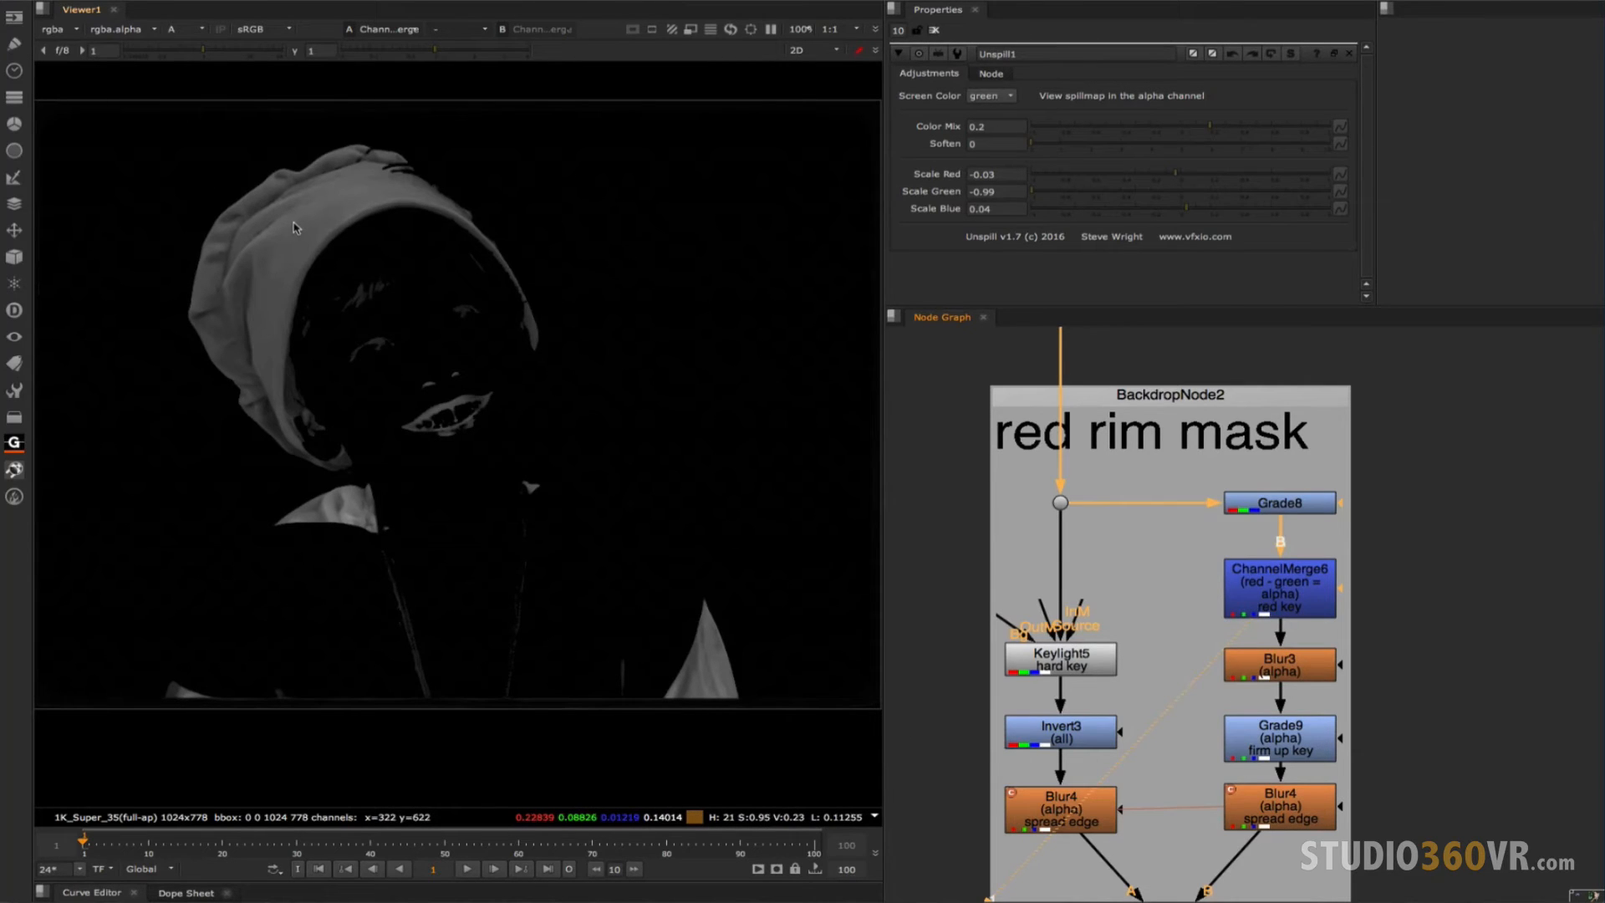
{"action": "mouse_move", "coordinate": [667, 339]}
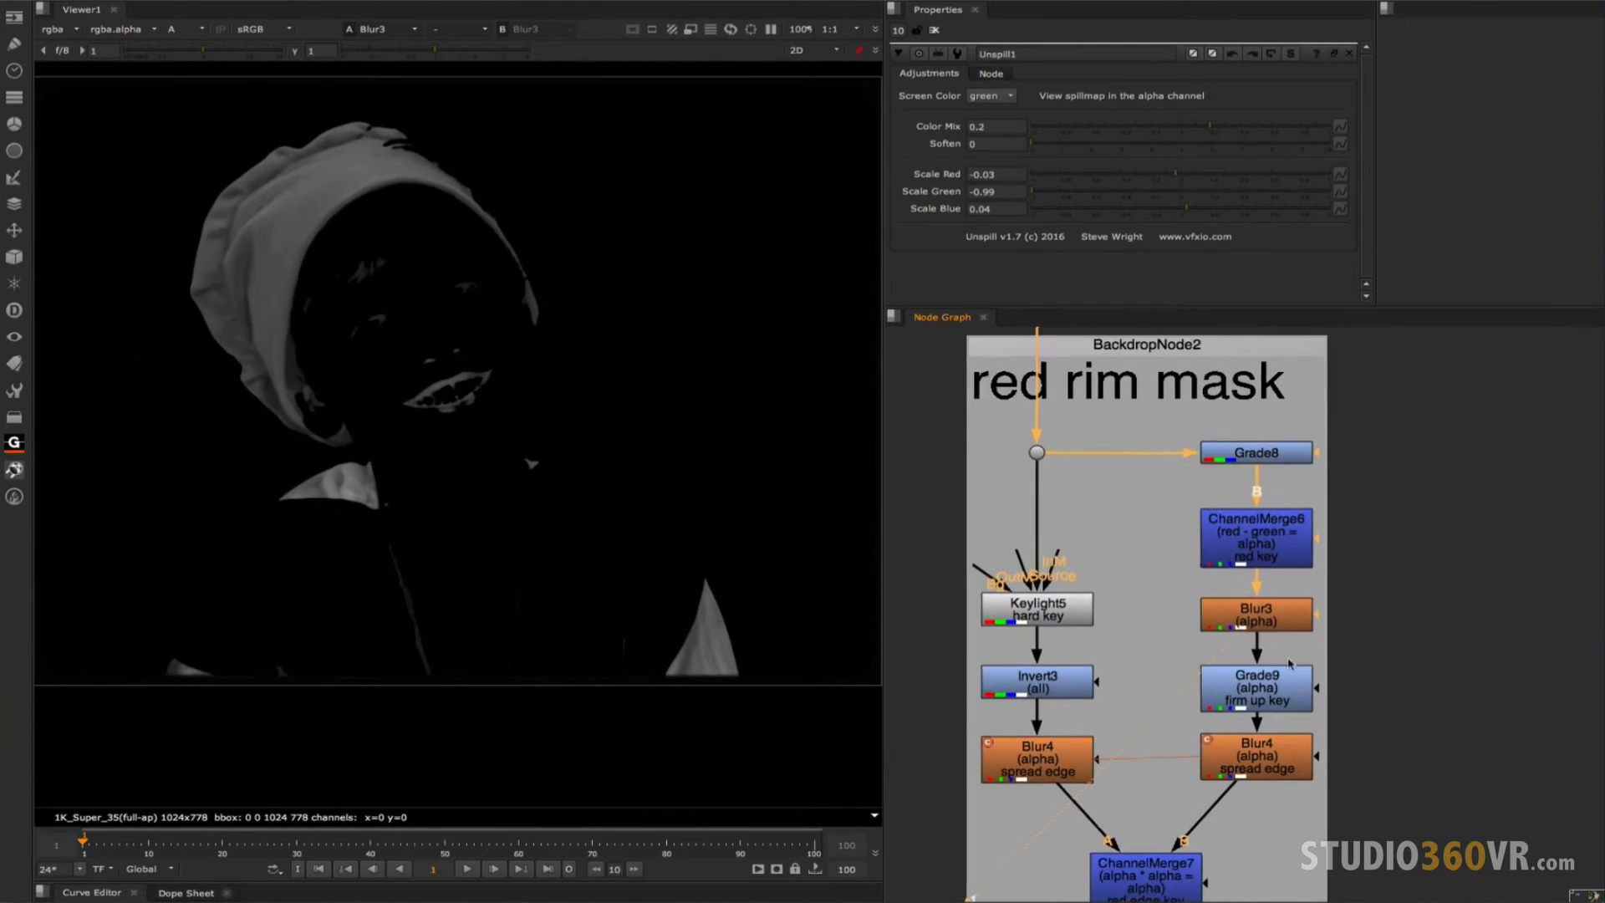
View Grade9's crisp white hat-and-collar matte zoomed out to the full frame.
{"action": "left_click", "coordinate": [1255, 687]}
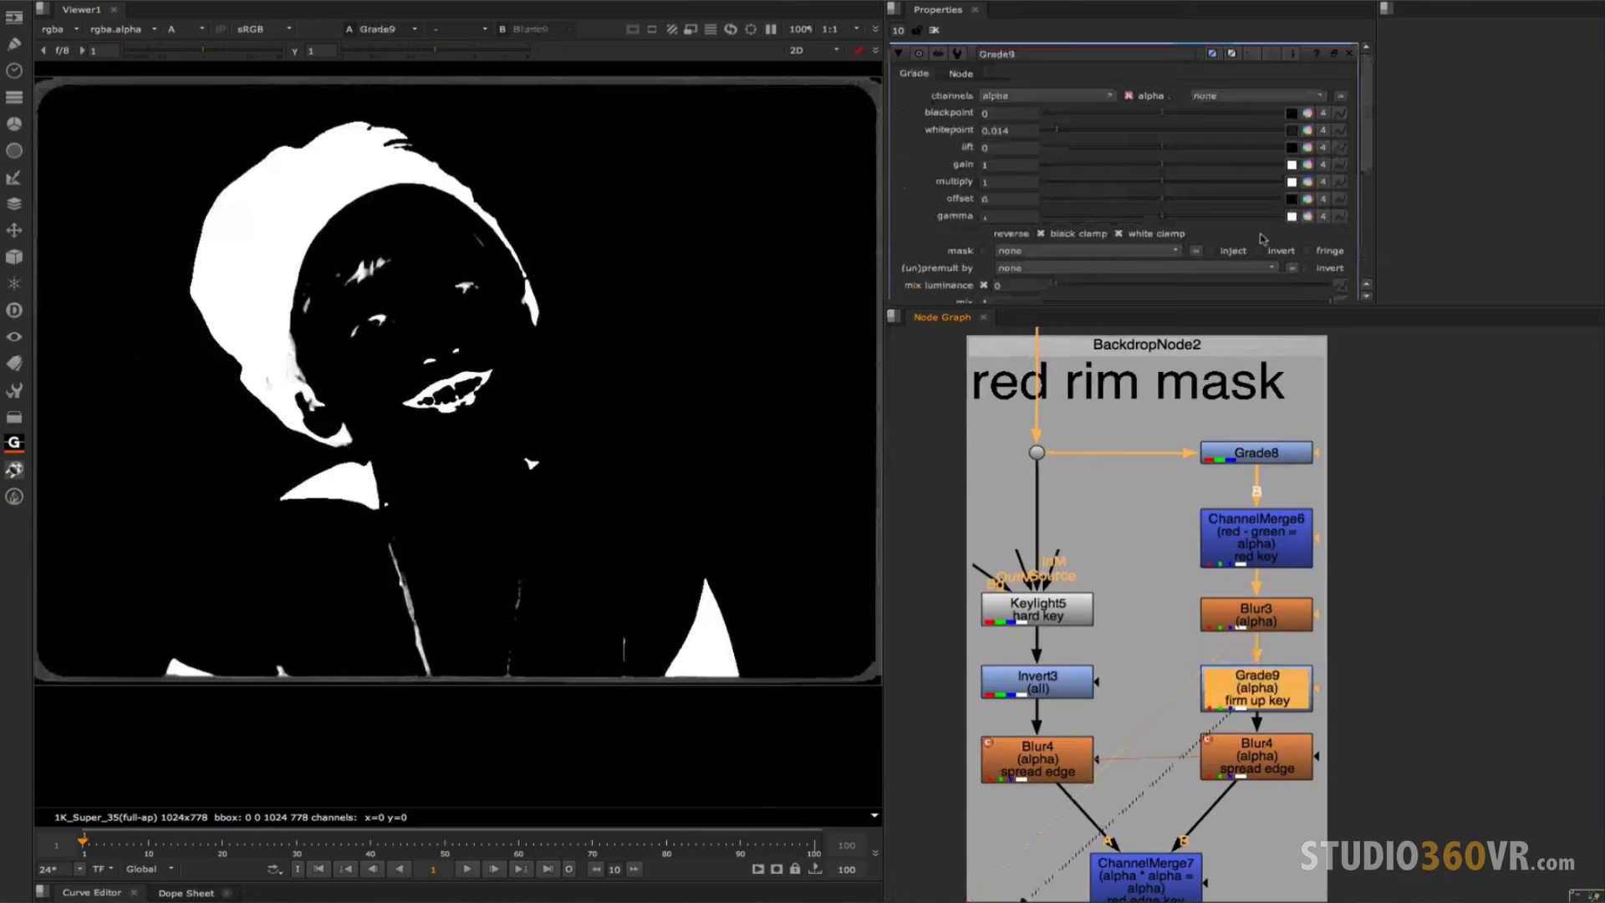
{"action": "left_click_drag", "start_coordinate": [1055, 130], "coordinate": [1157, 130]}
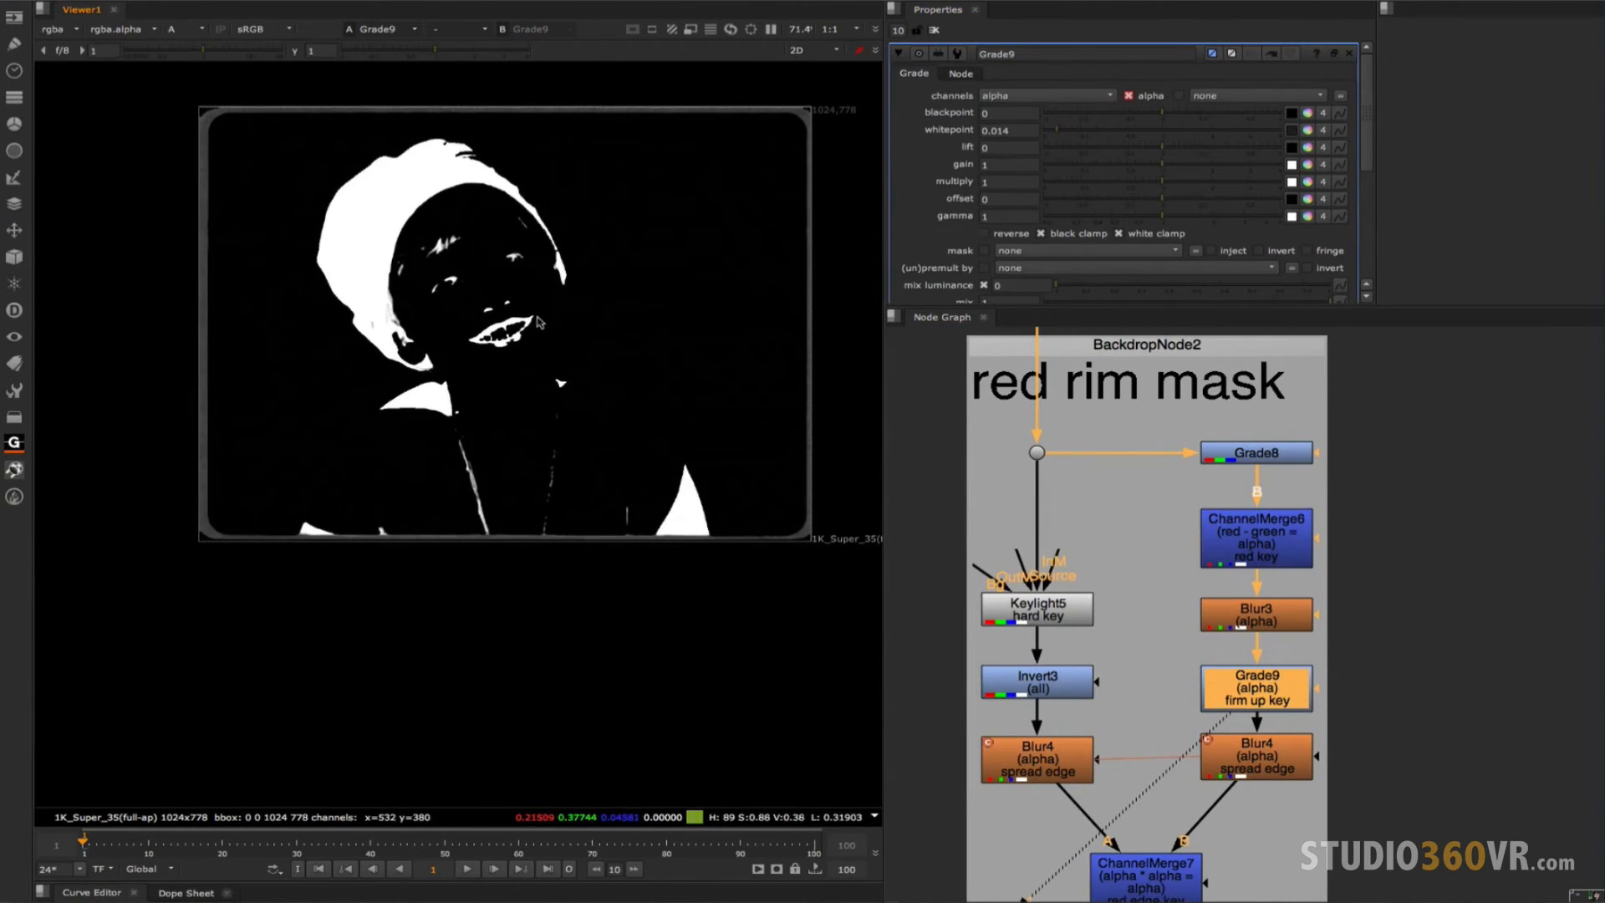
{"action": "mouse_move", "coordinate": [471, 285]}
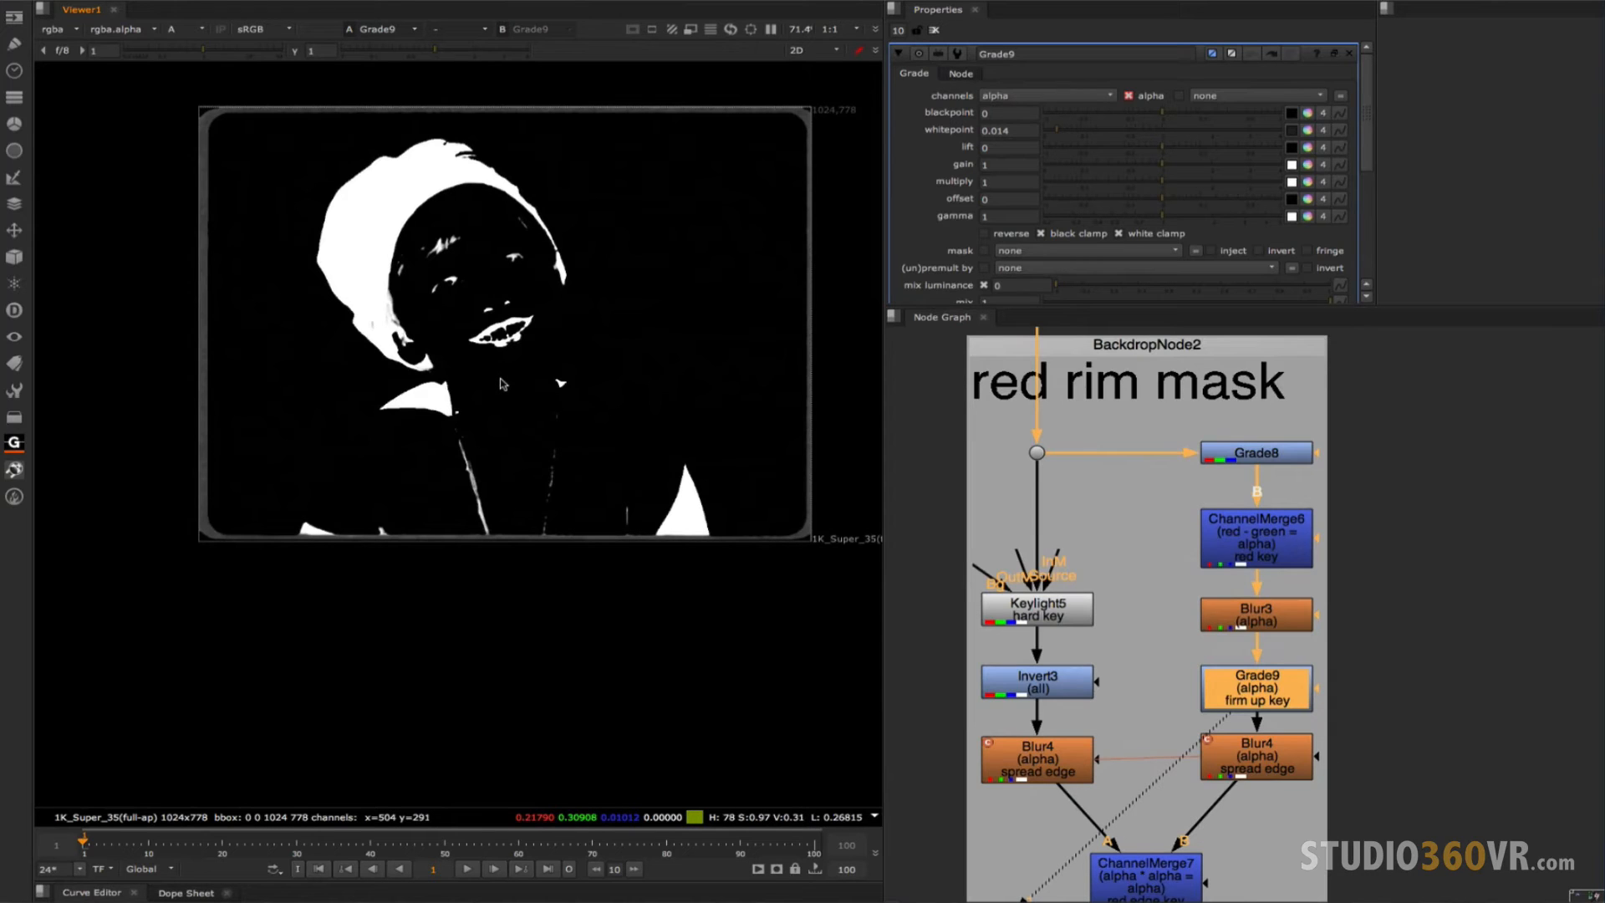
{"action": "mouse_move", "coordinate": [553, 225]}
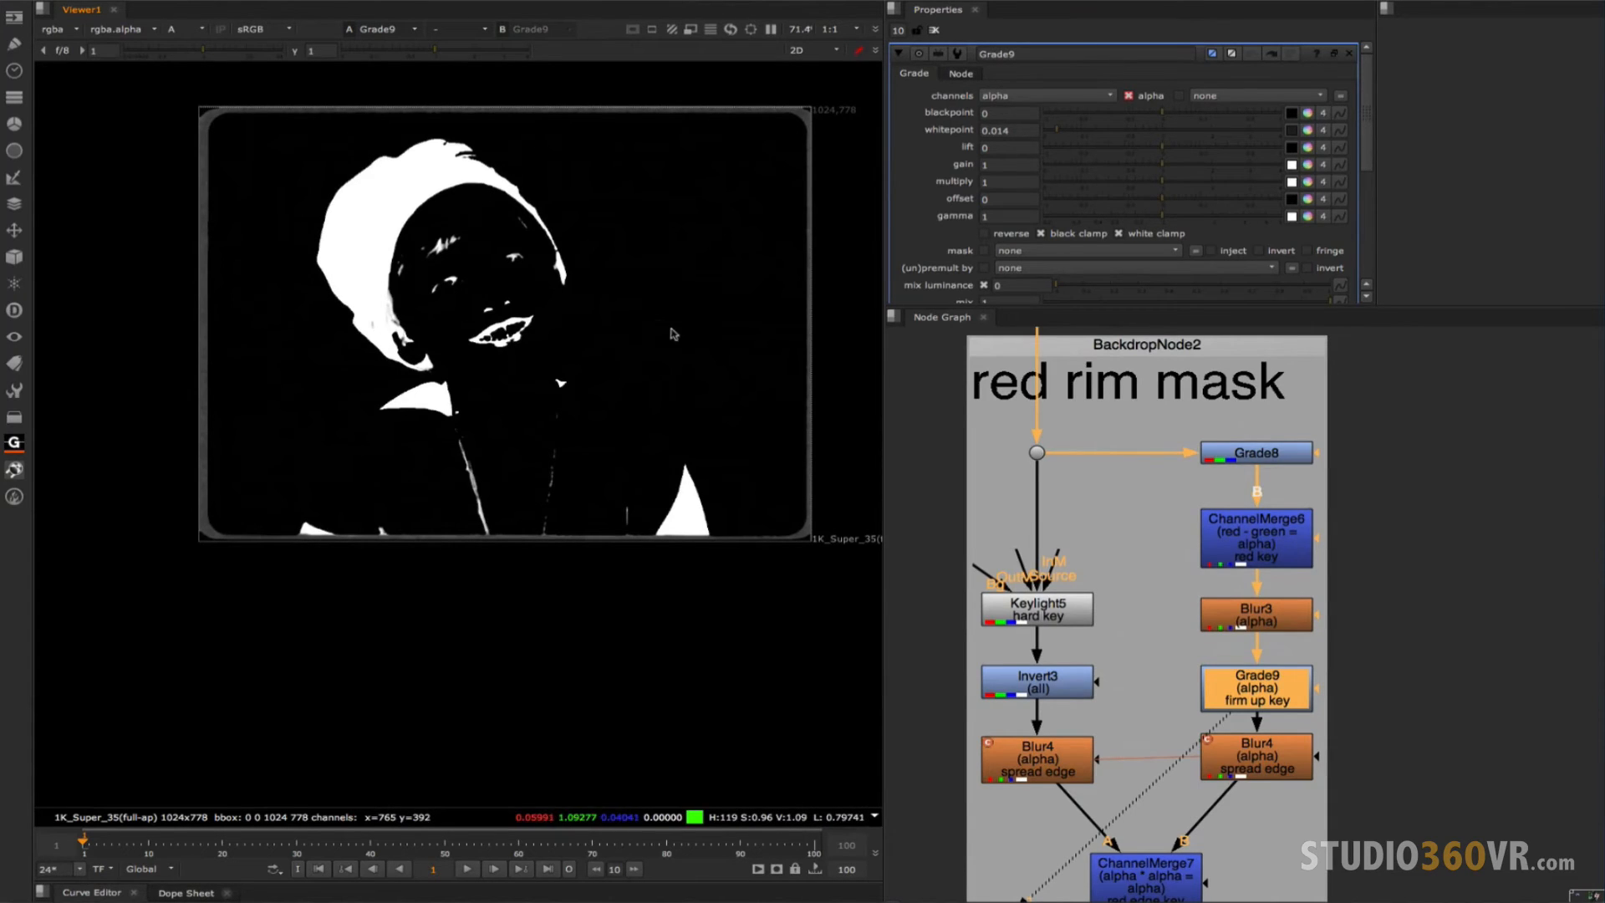
View Invert3's inverted silhouette, then ChannelMerge7's thin red-edge outline of head and shoulders.
{"action": "left_click", "coordinate": [1036, 608]}
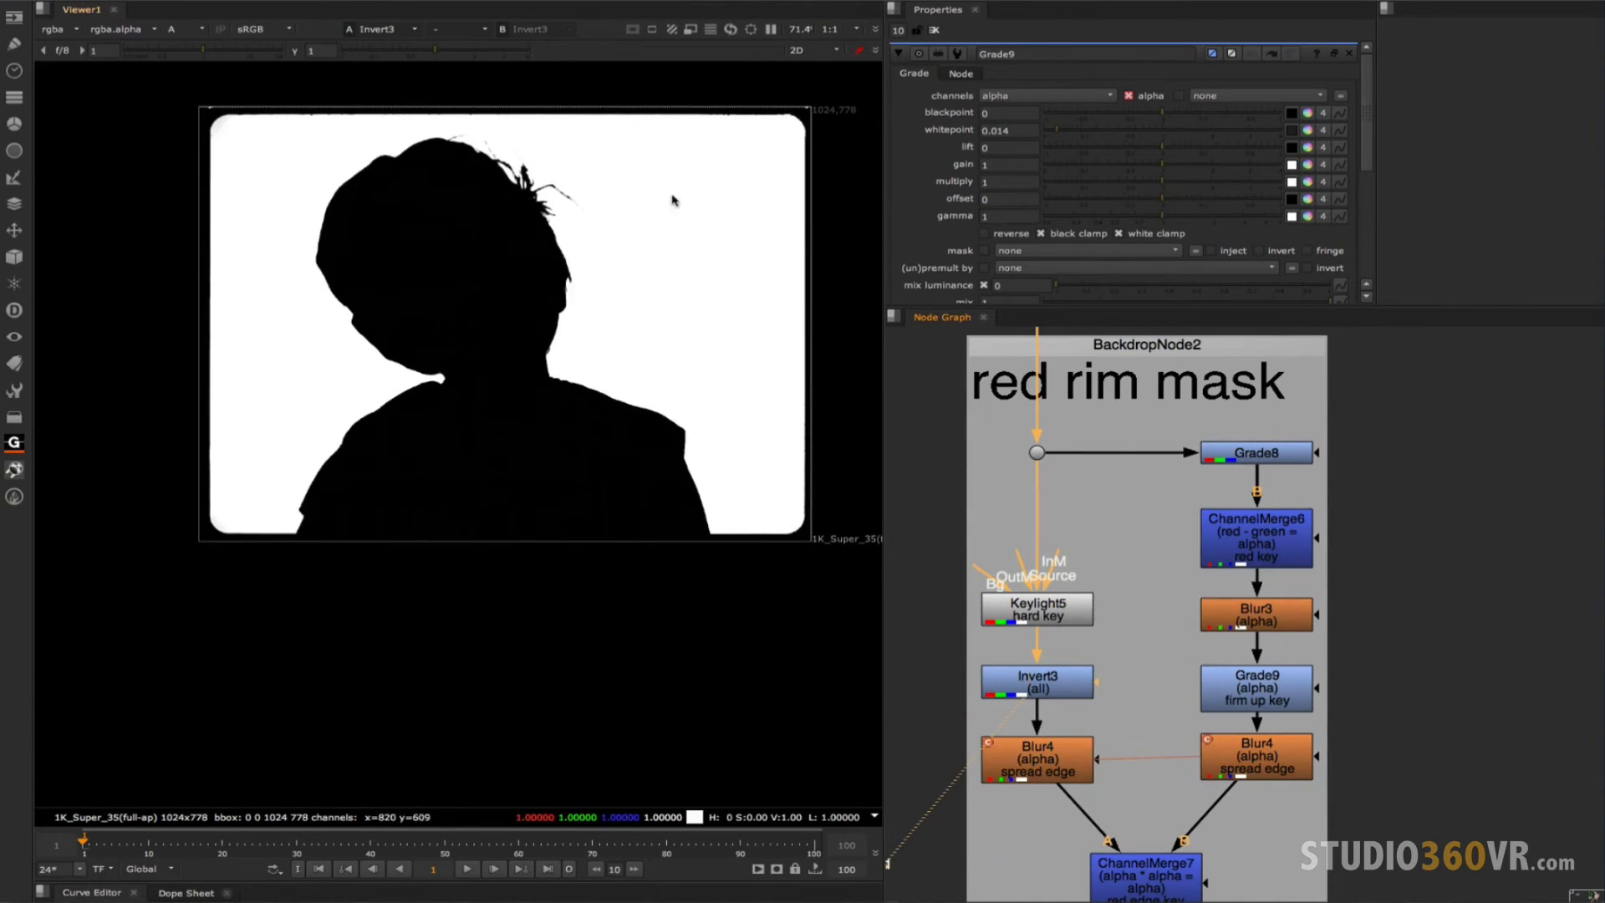
{"action": "mouse_move", "coordinate": [699, 294]}
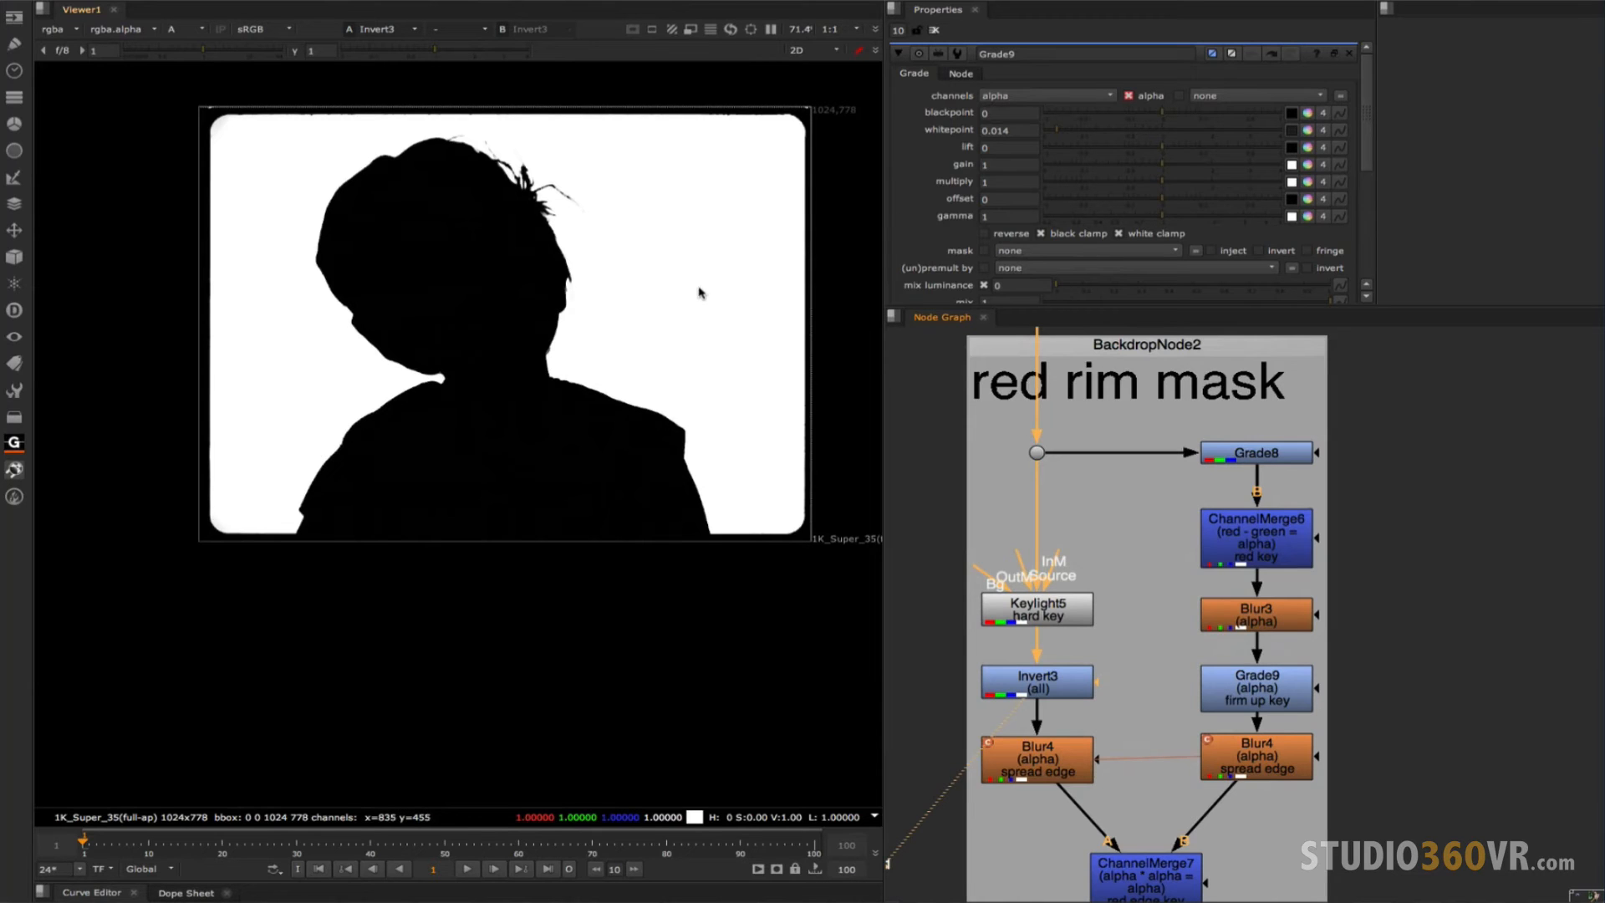
{"action": "mouse_move", "coordinate": [650, 298]}
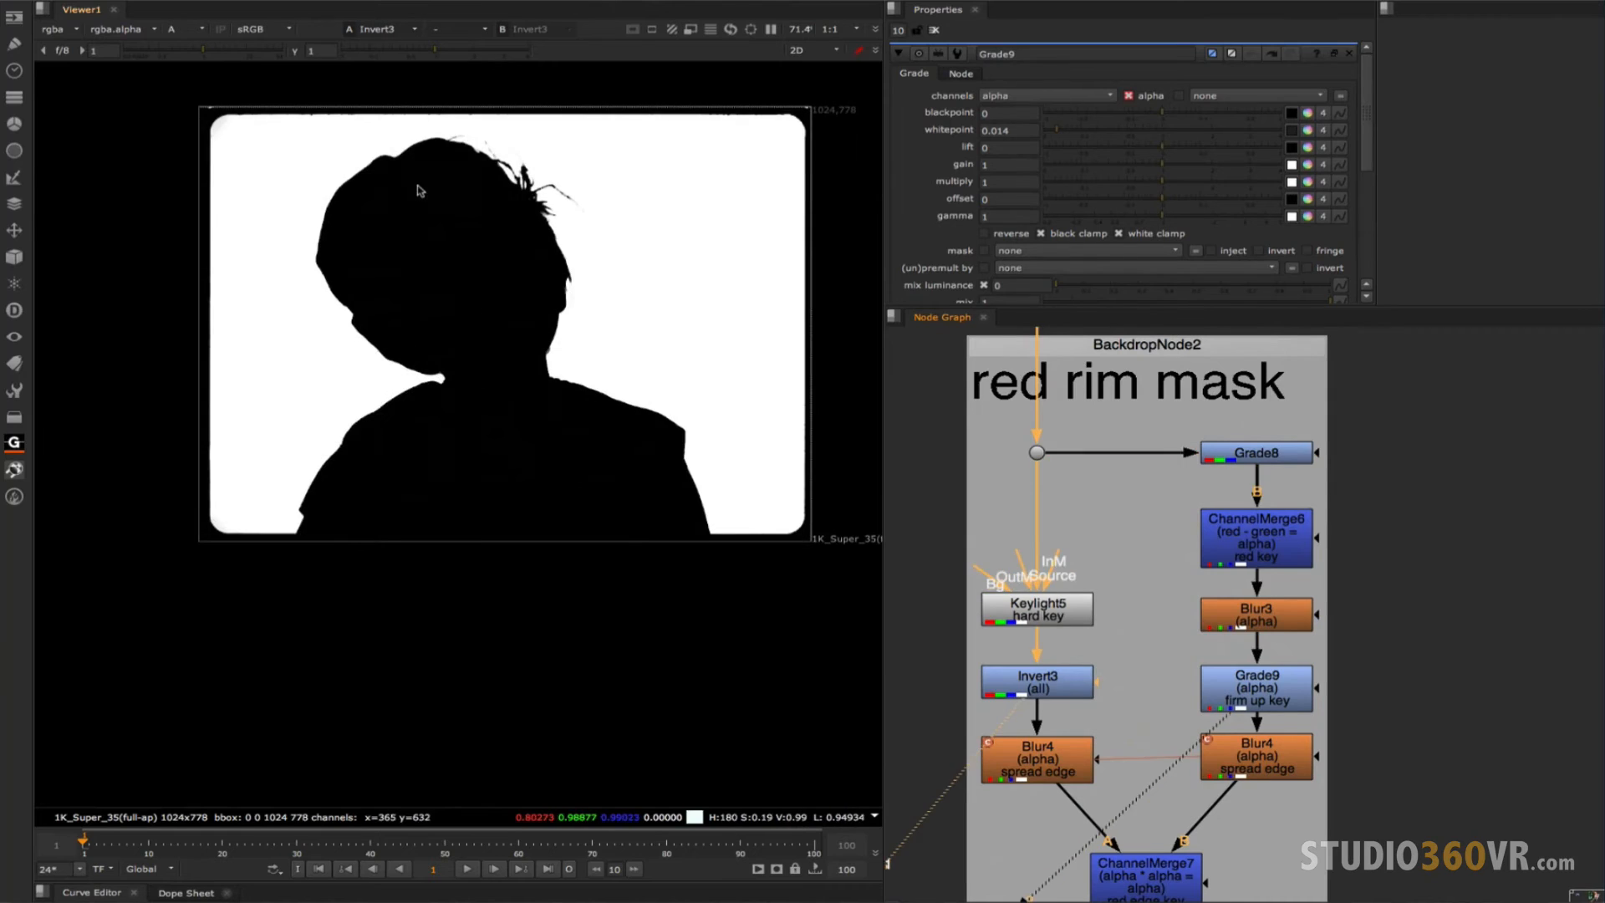
{"action": "mouse_move", "coordinate": [326, 228]}
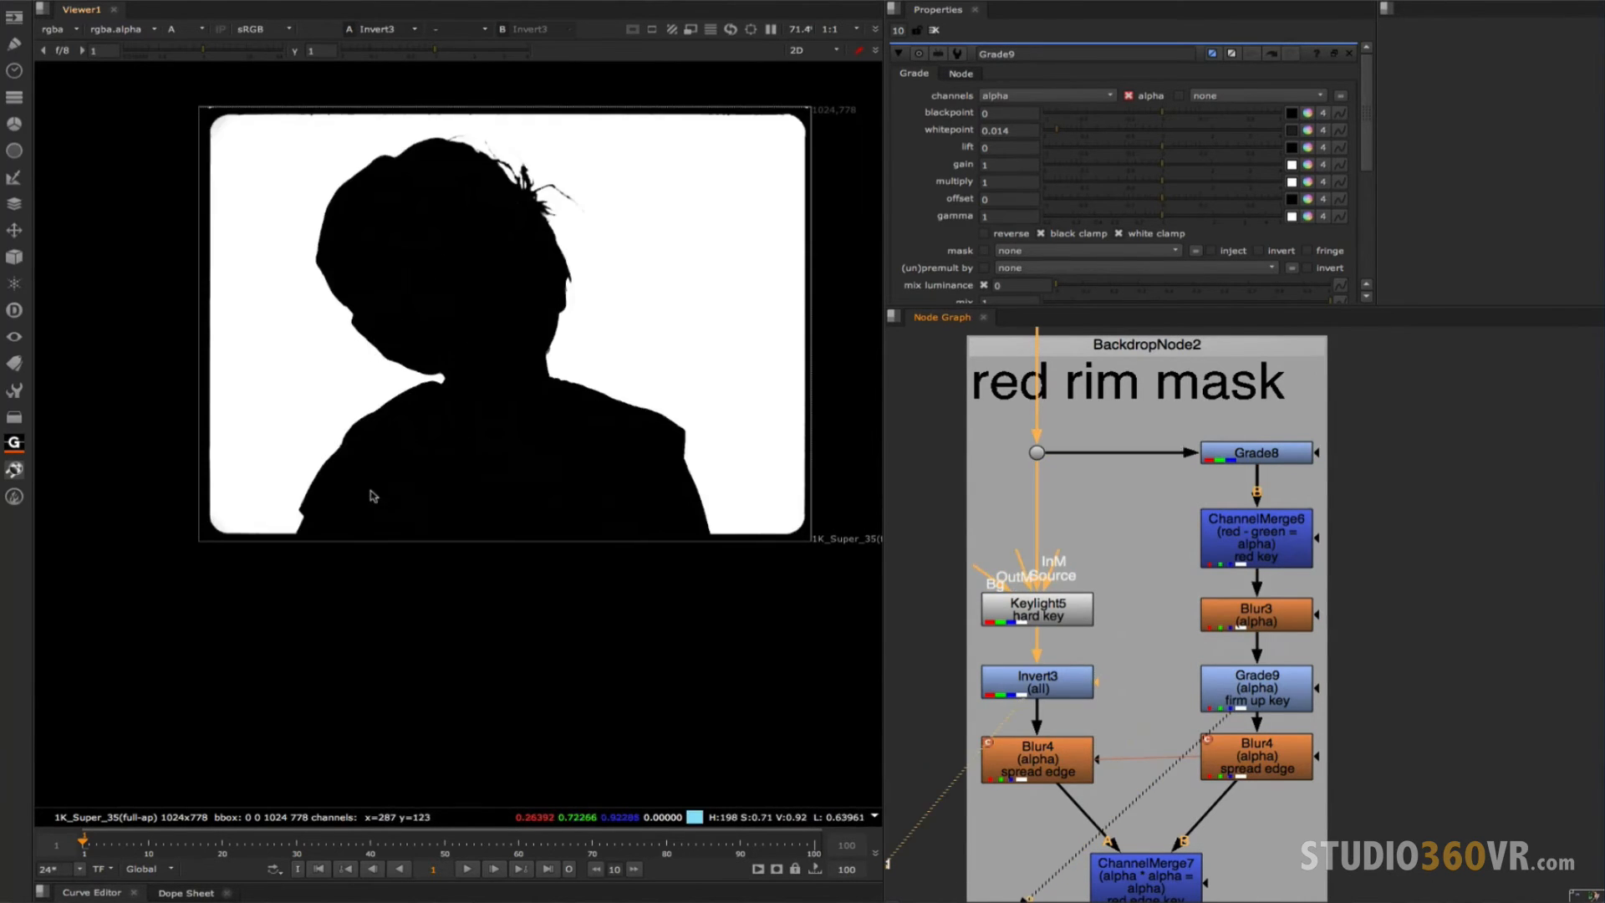
{"action": "left_click", "coordinate": [377, 29]}
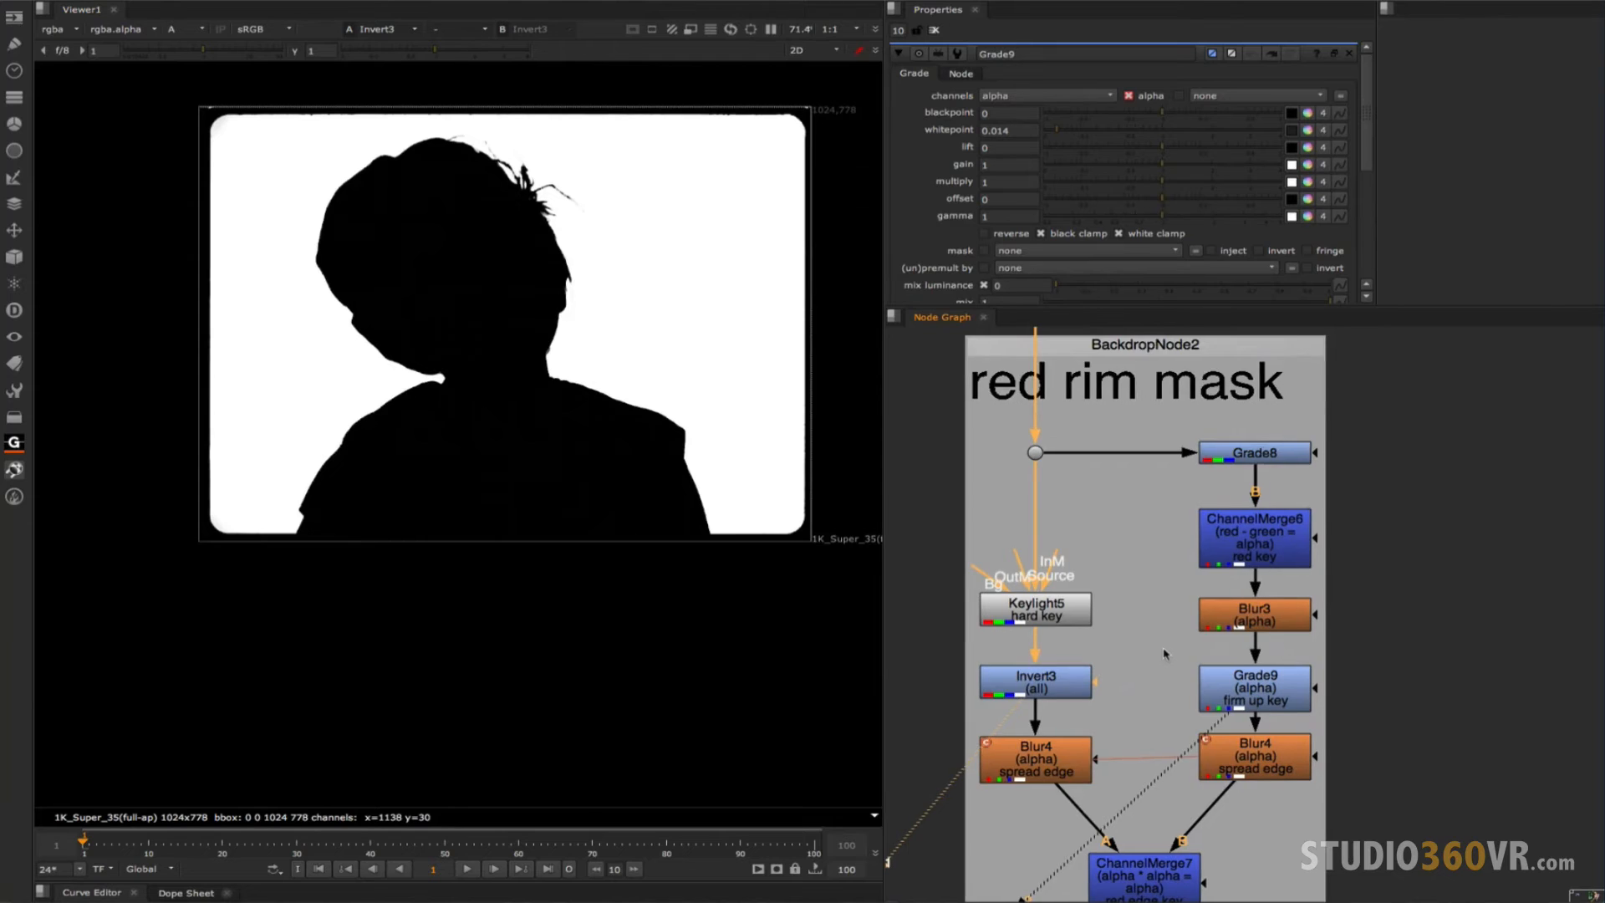
{"action": "scroll", "scroll_direction": "down", "scroll_amount": 3}
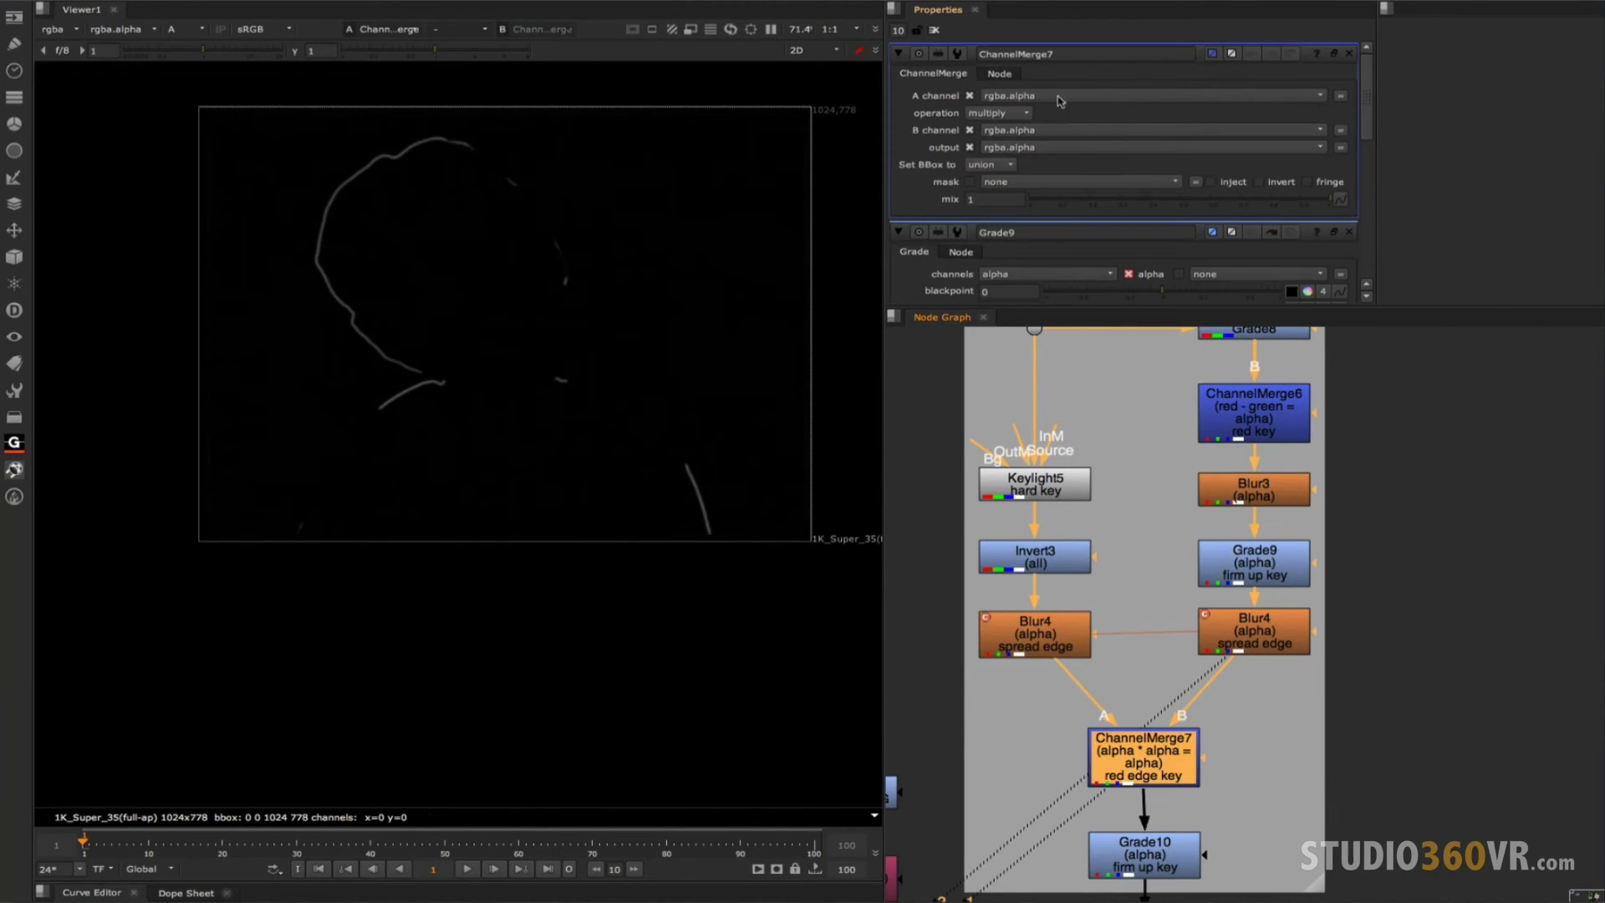
{"action": "left_click", "coordinate": [998, 112]}
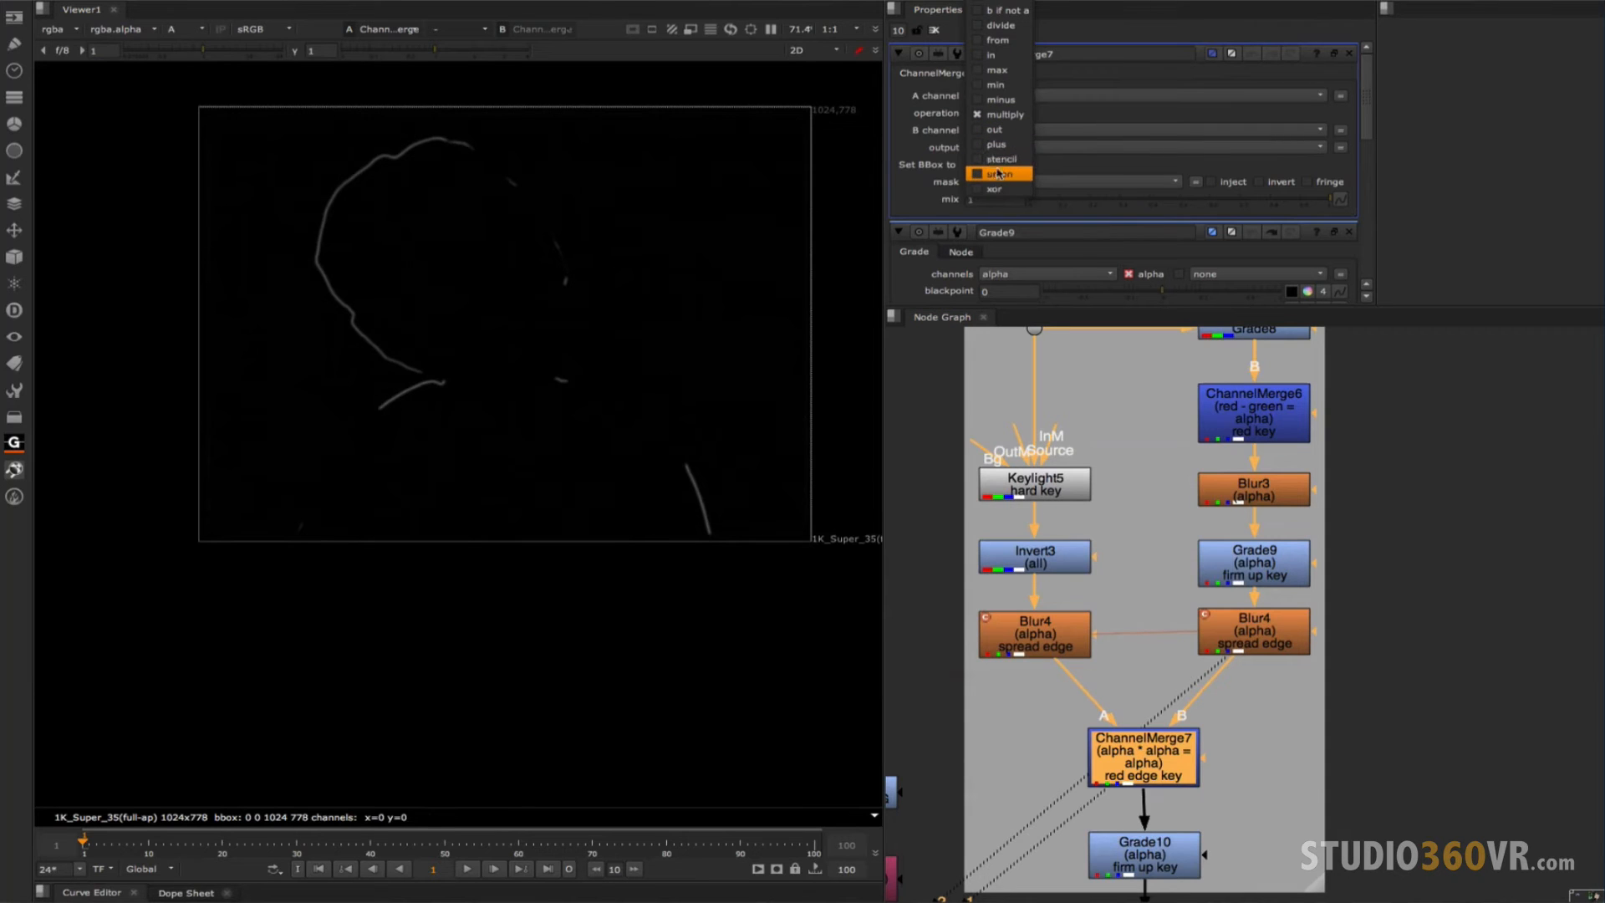
{"action": "left_click", "coordinate": [1001, 174]}
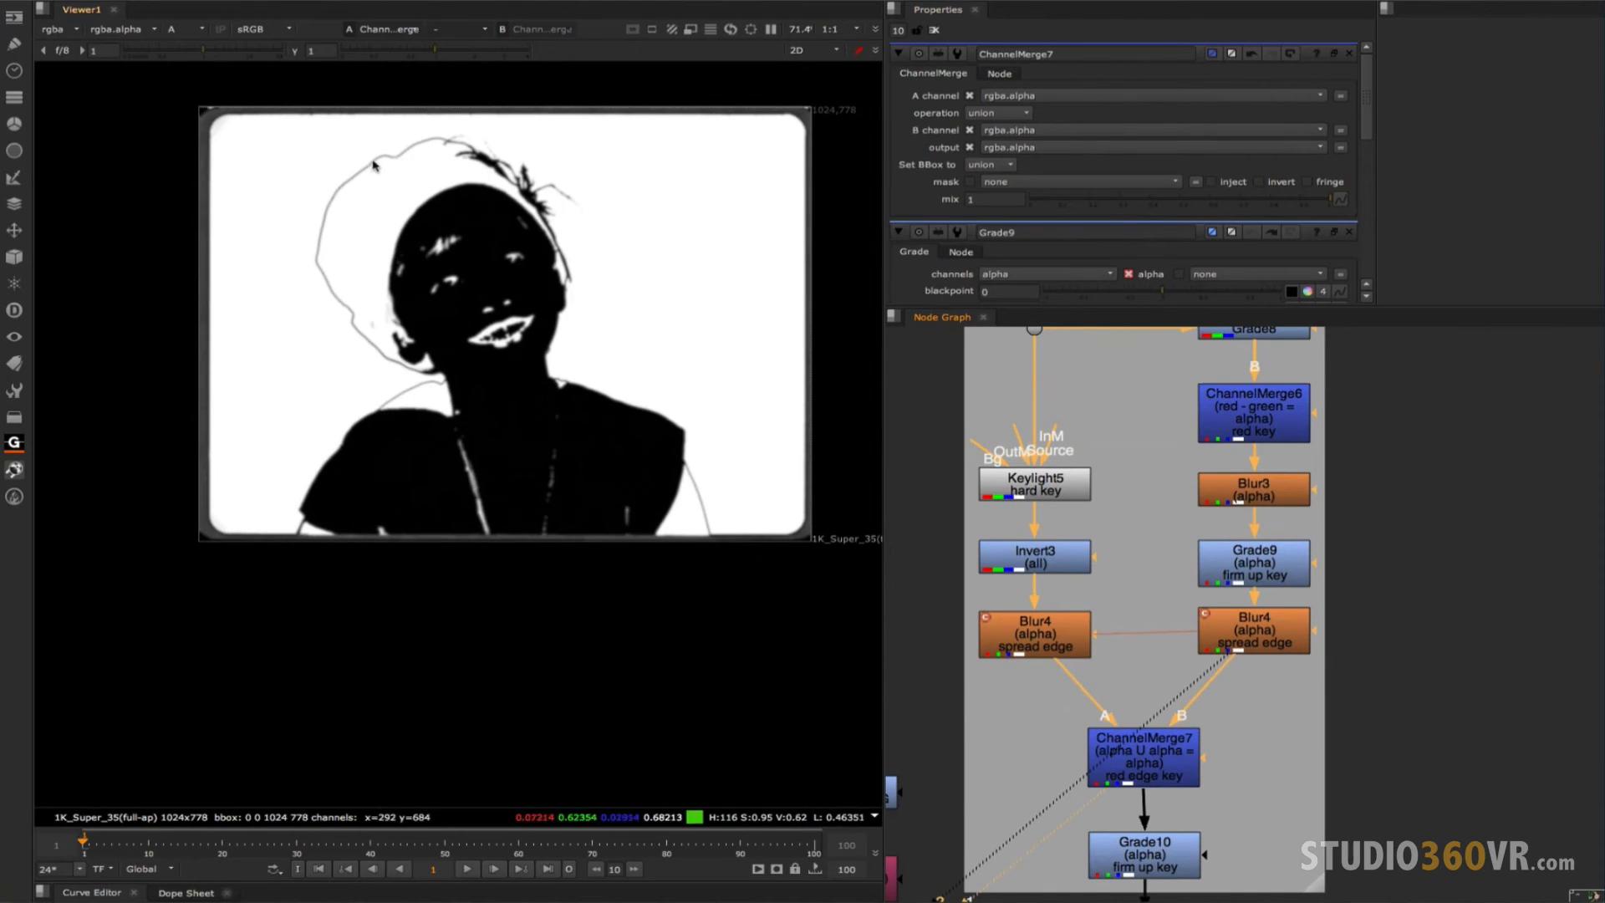
{"action": "mouse_move", "coordinate": [352, 329]}
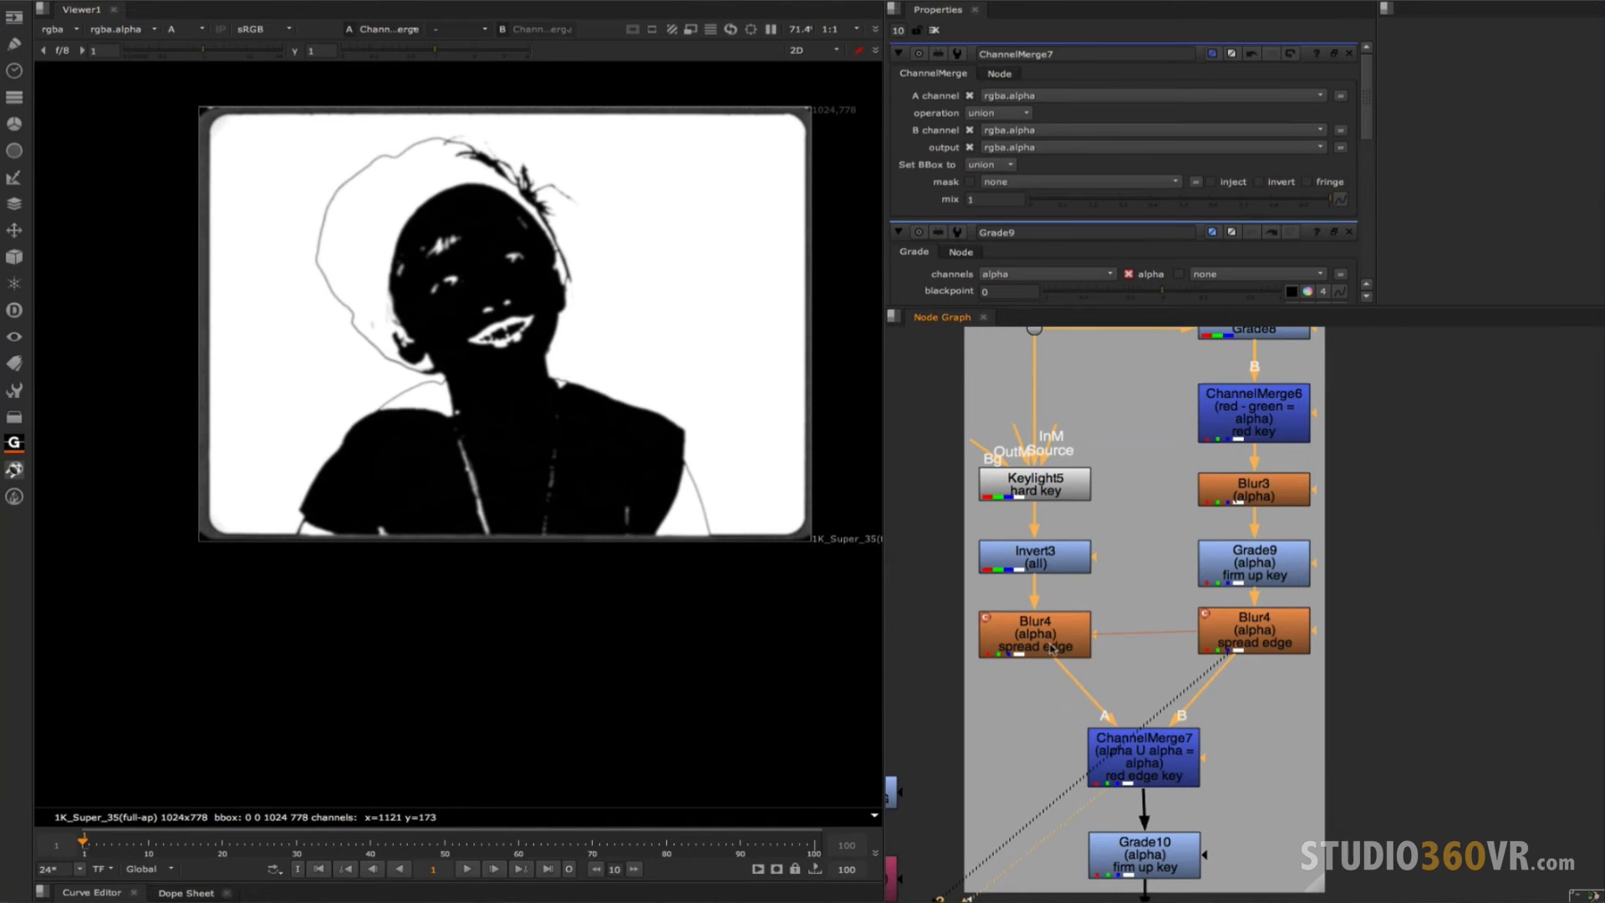
{"action": "left_click", "coordinate": [1033, 632]}
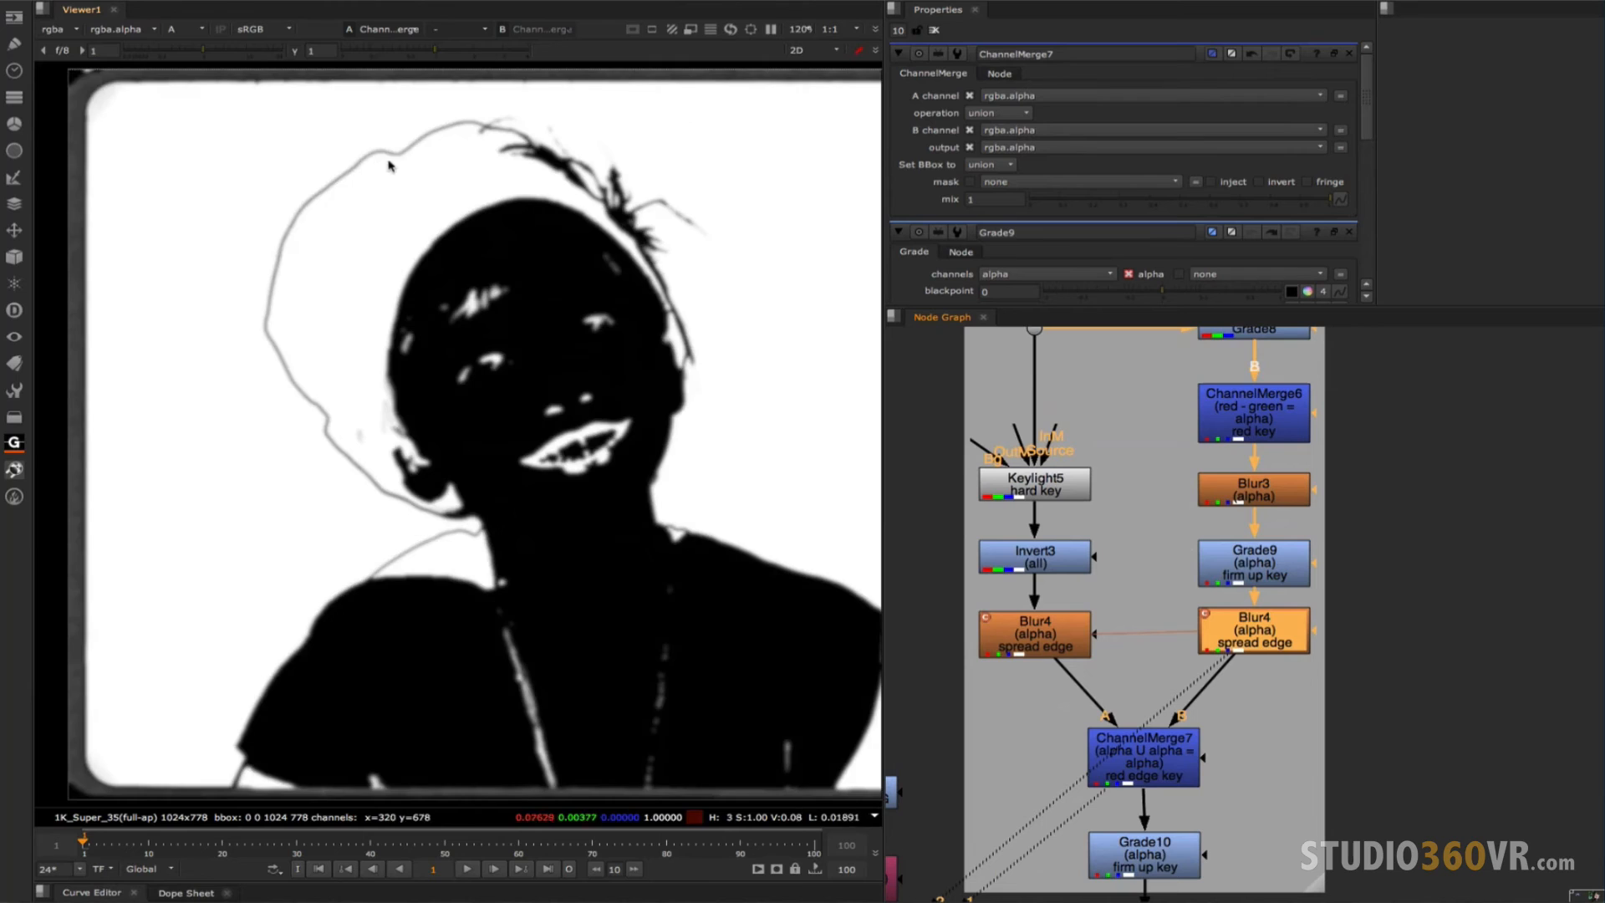
{"action": "mouse_move", "coordinate": [353, 204]}
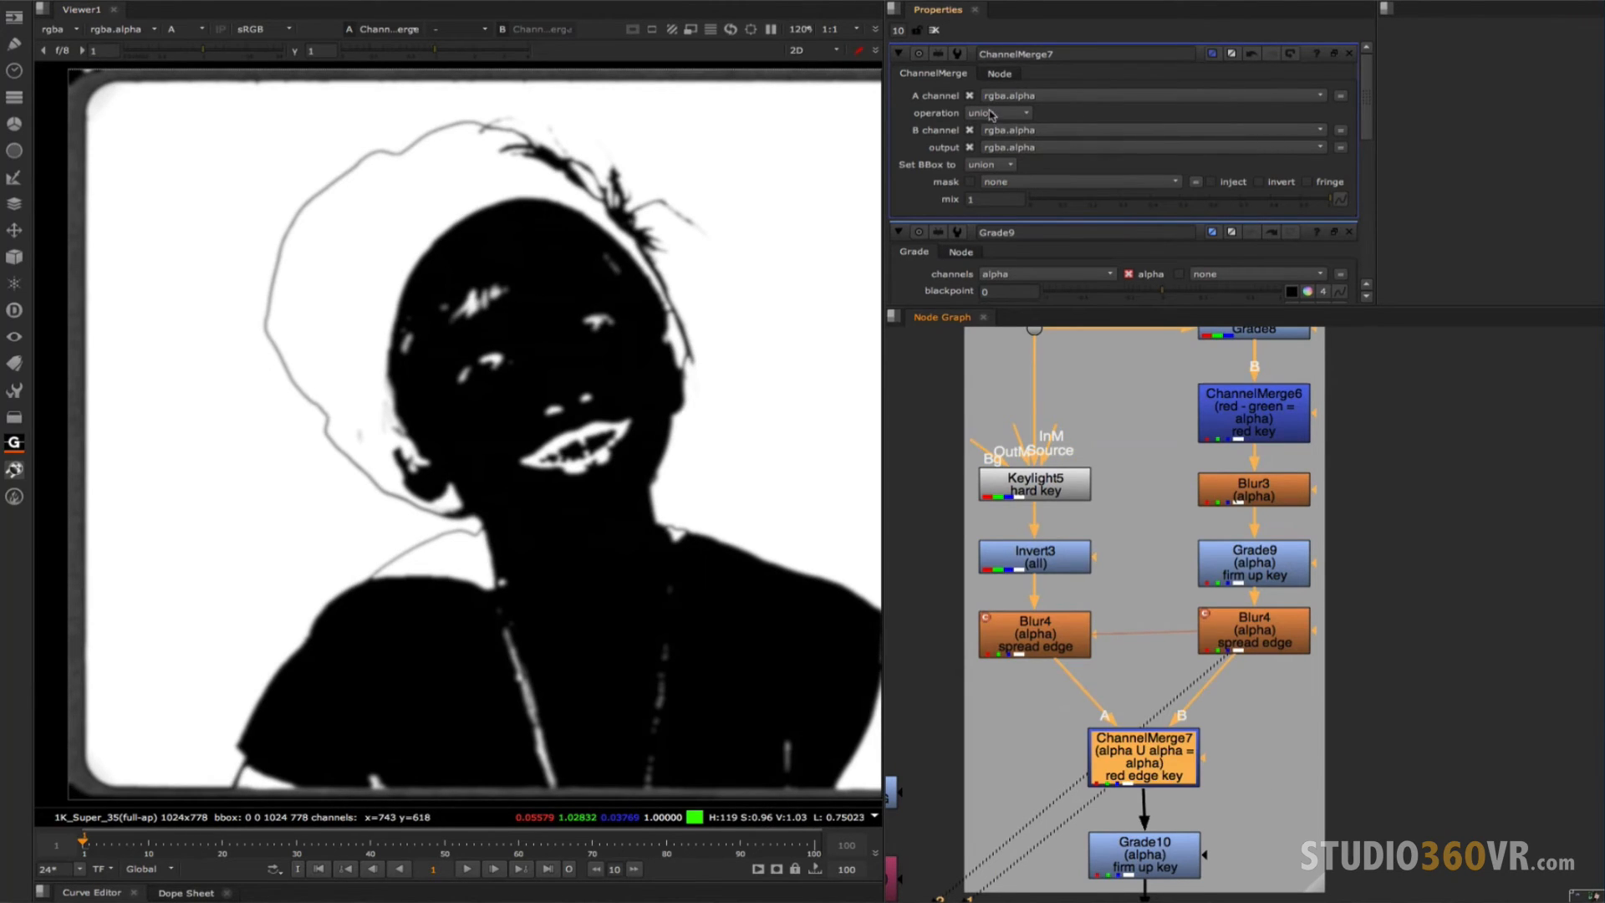
{"action": "left_click", "coordinate": [998, 112]}
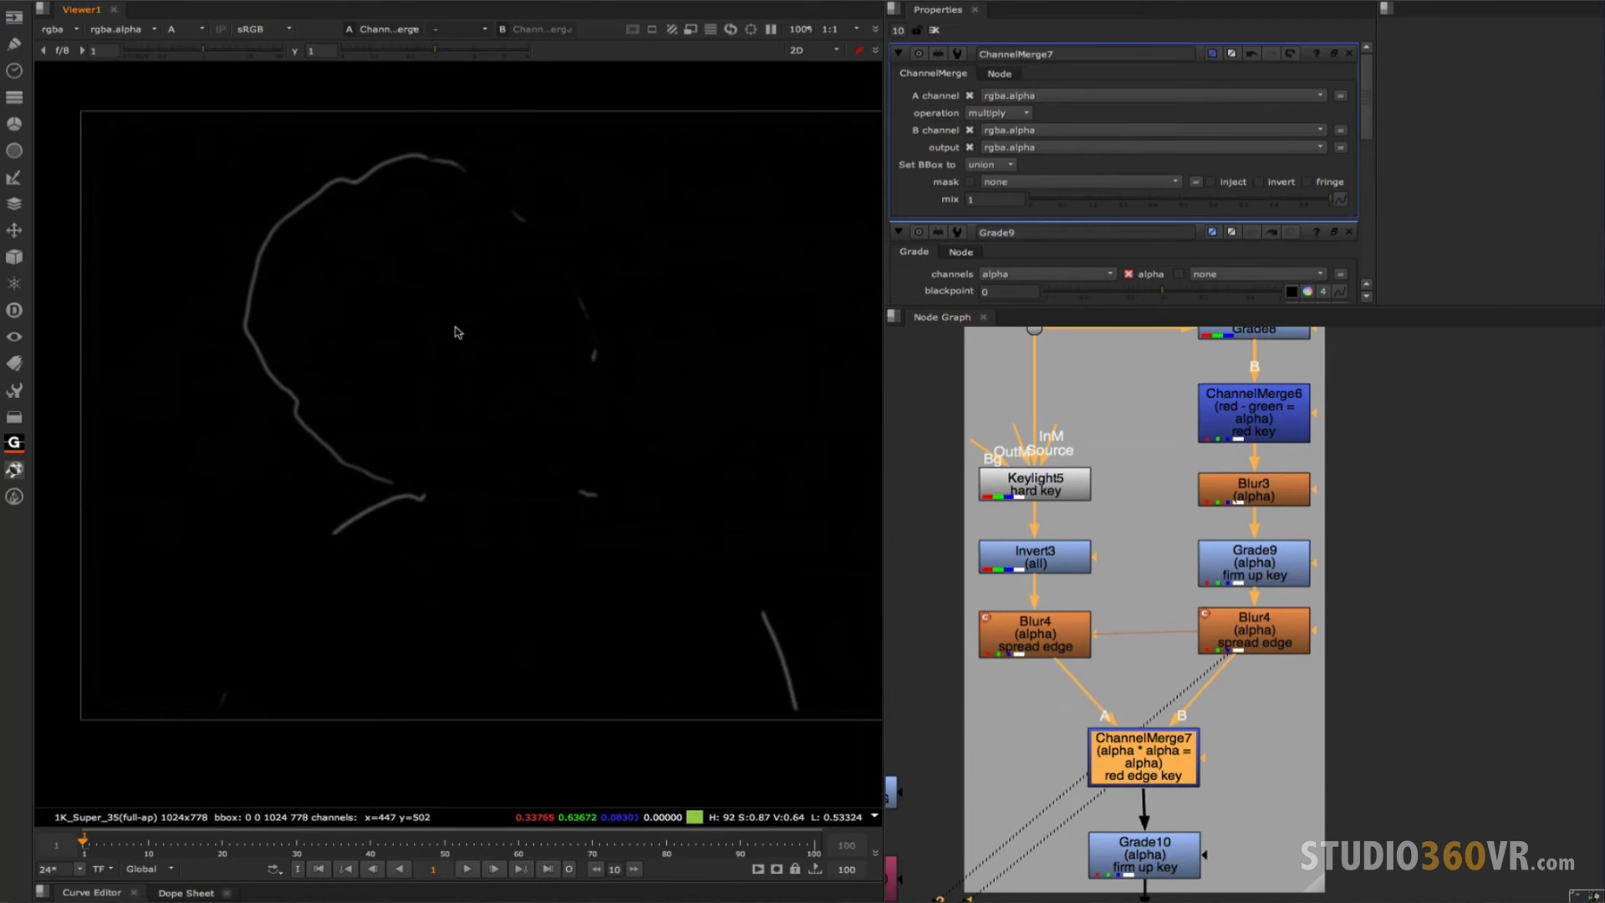
{"action": "mouse_move", "coordinate": [304, 198]}
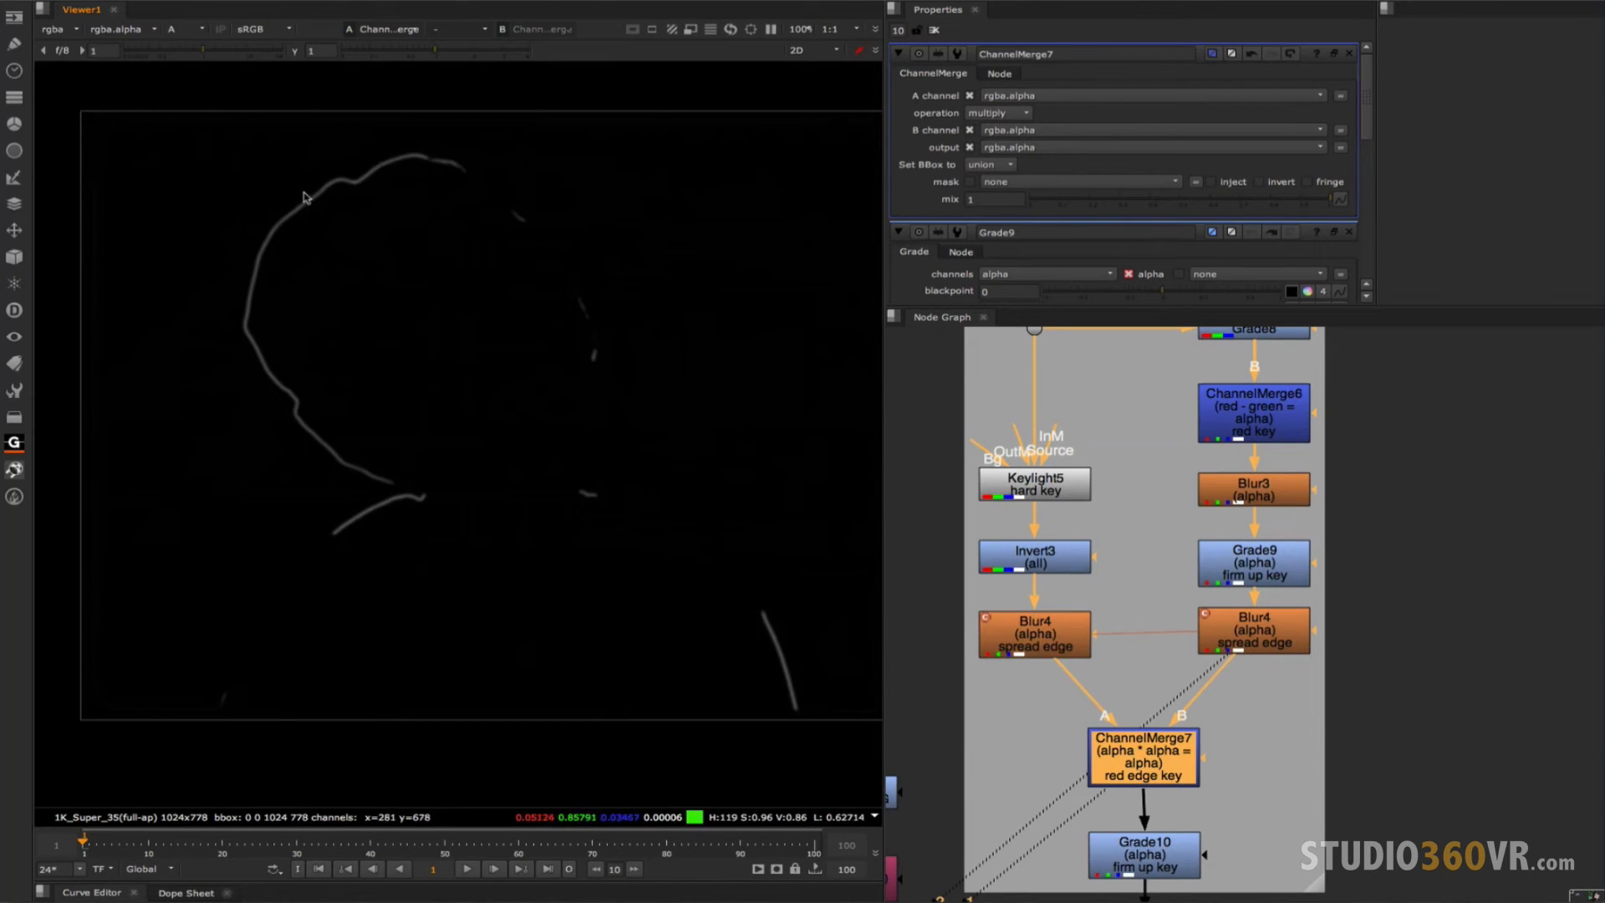
{"action": "mouse_move", "coordinate": [210, 357]}
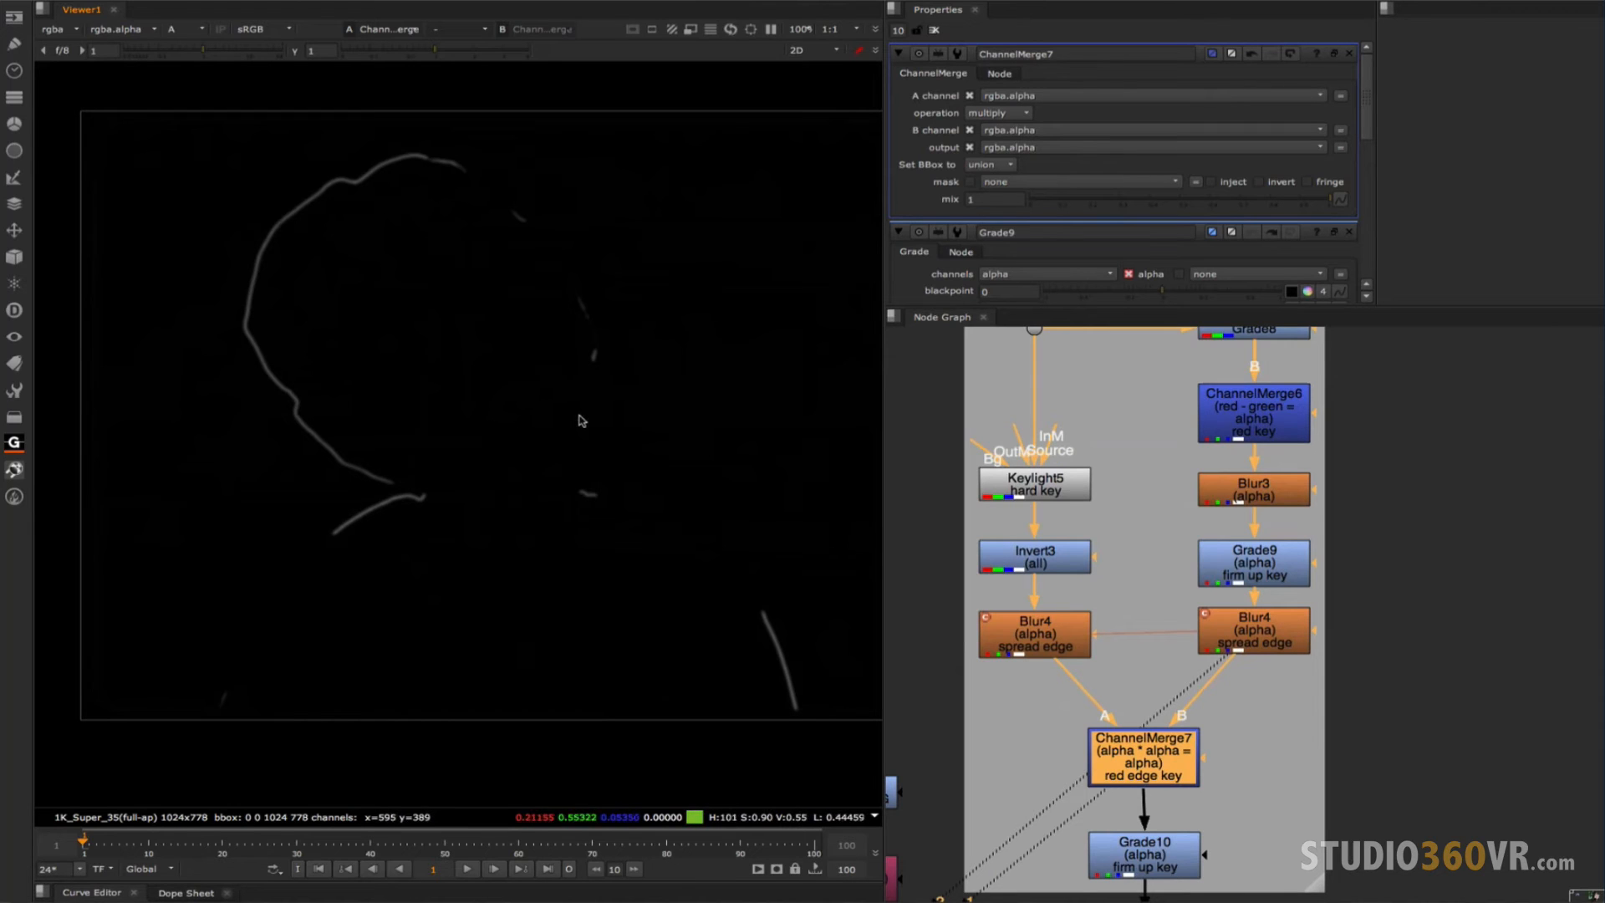
{"action": "mouse_move", "coordinate": [468, 592]}
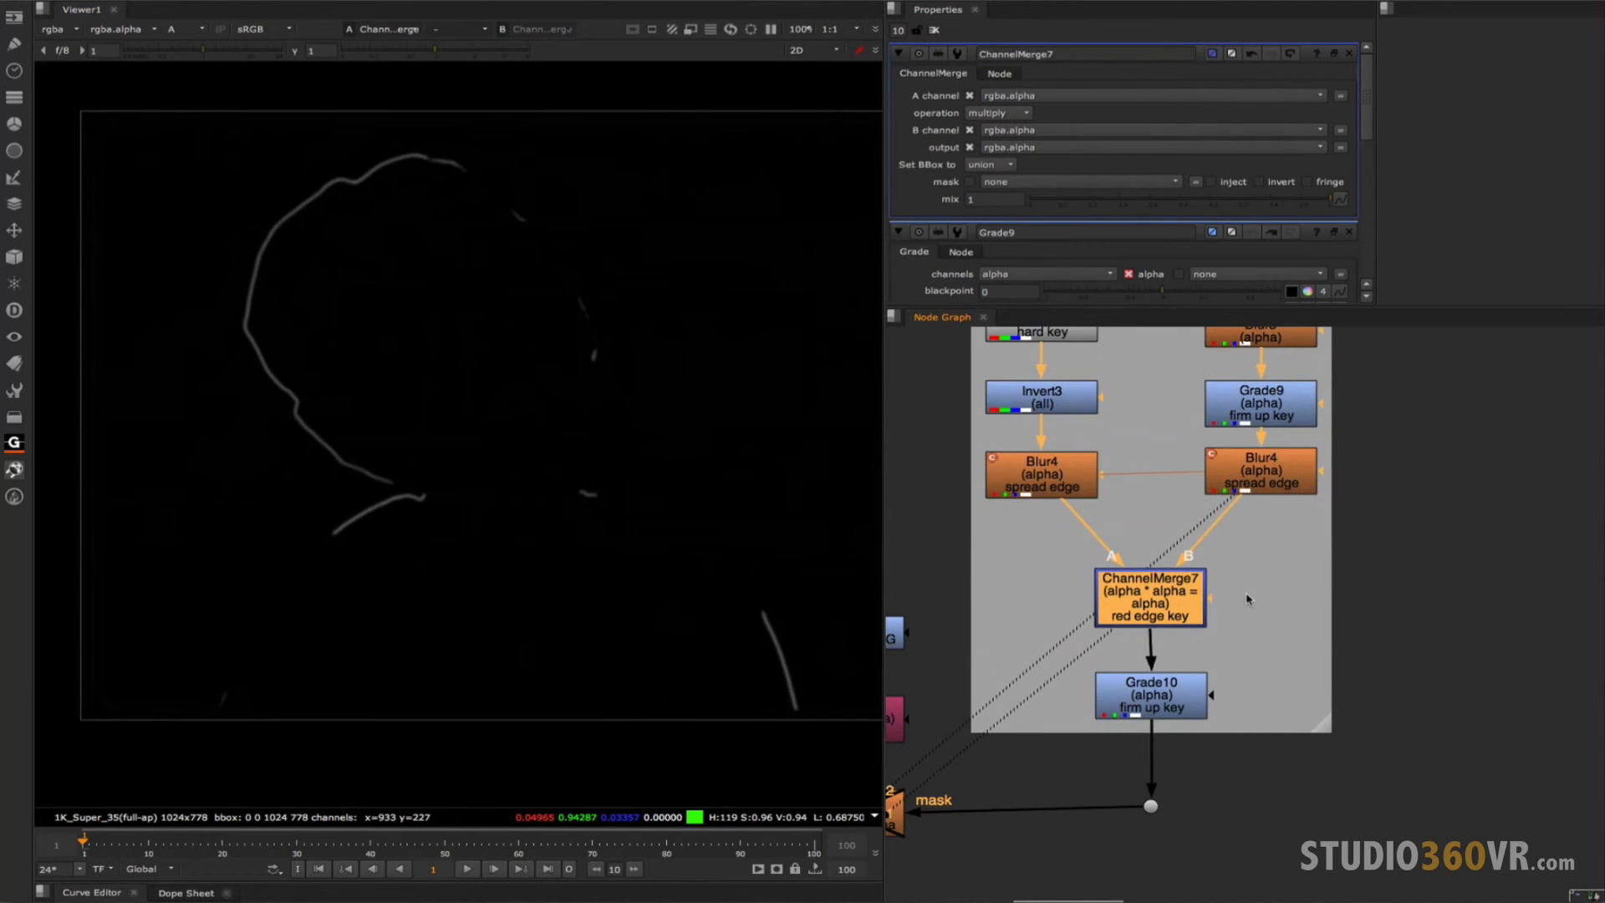
{"action": "mouse_move", "coordinate": [1068, 491]}
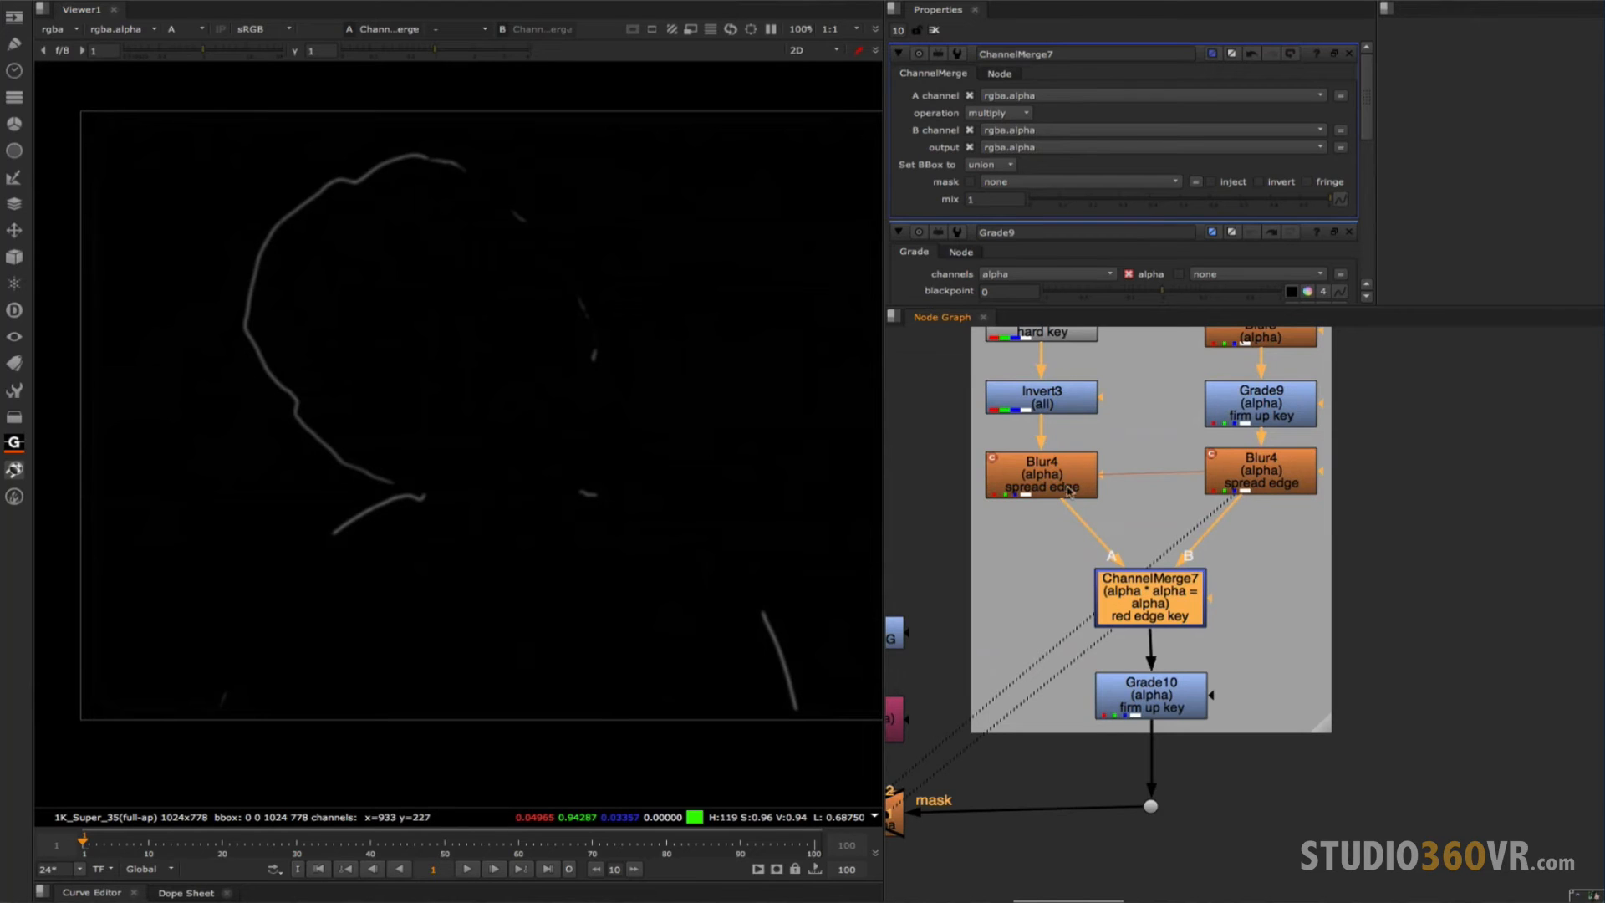
{"action": "mouse_move", "coordinate": [1220, 669]}
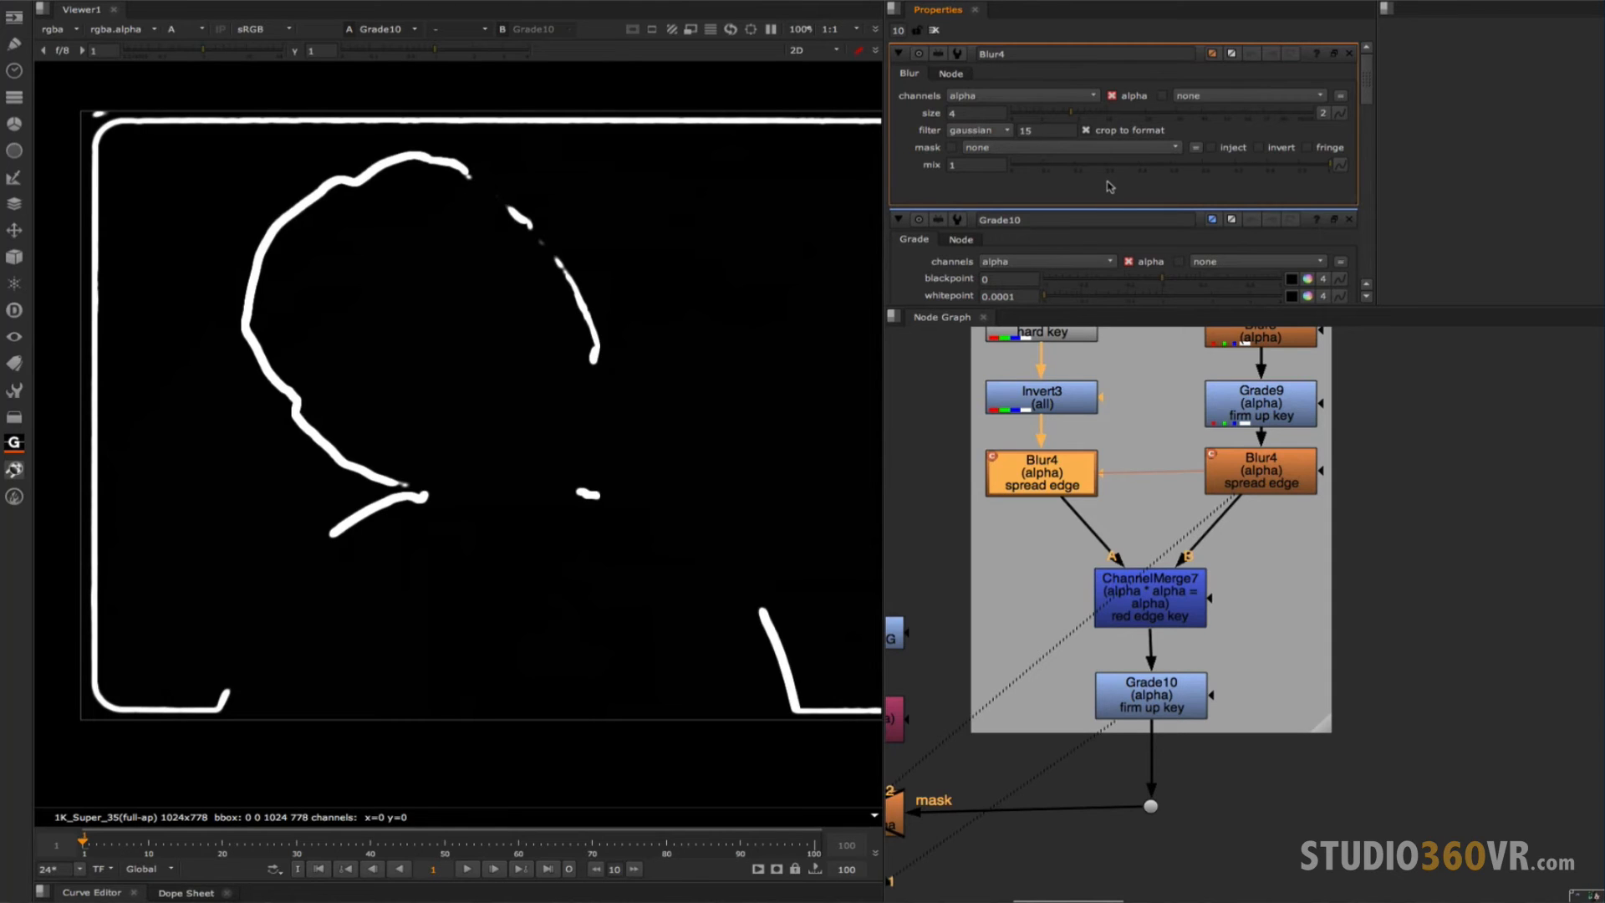
{"action": "mouse_move", "coordinate": [957, 25]}
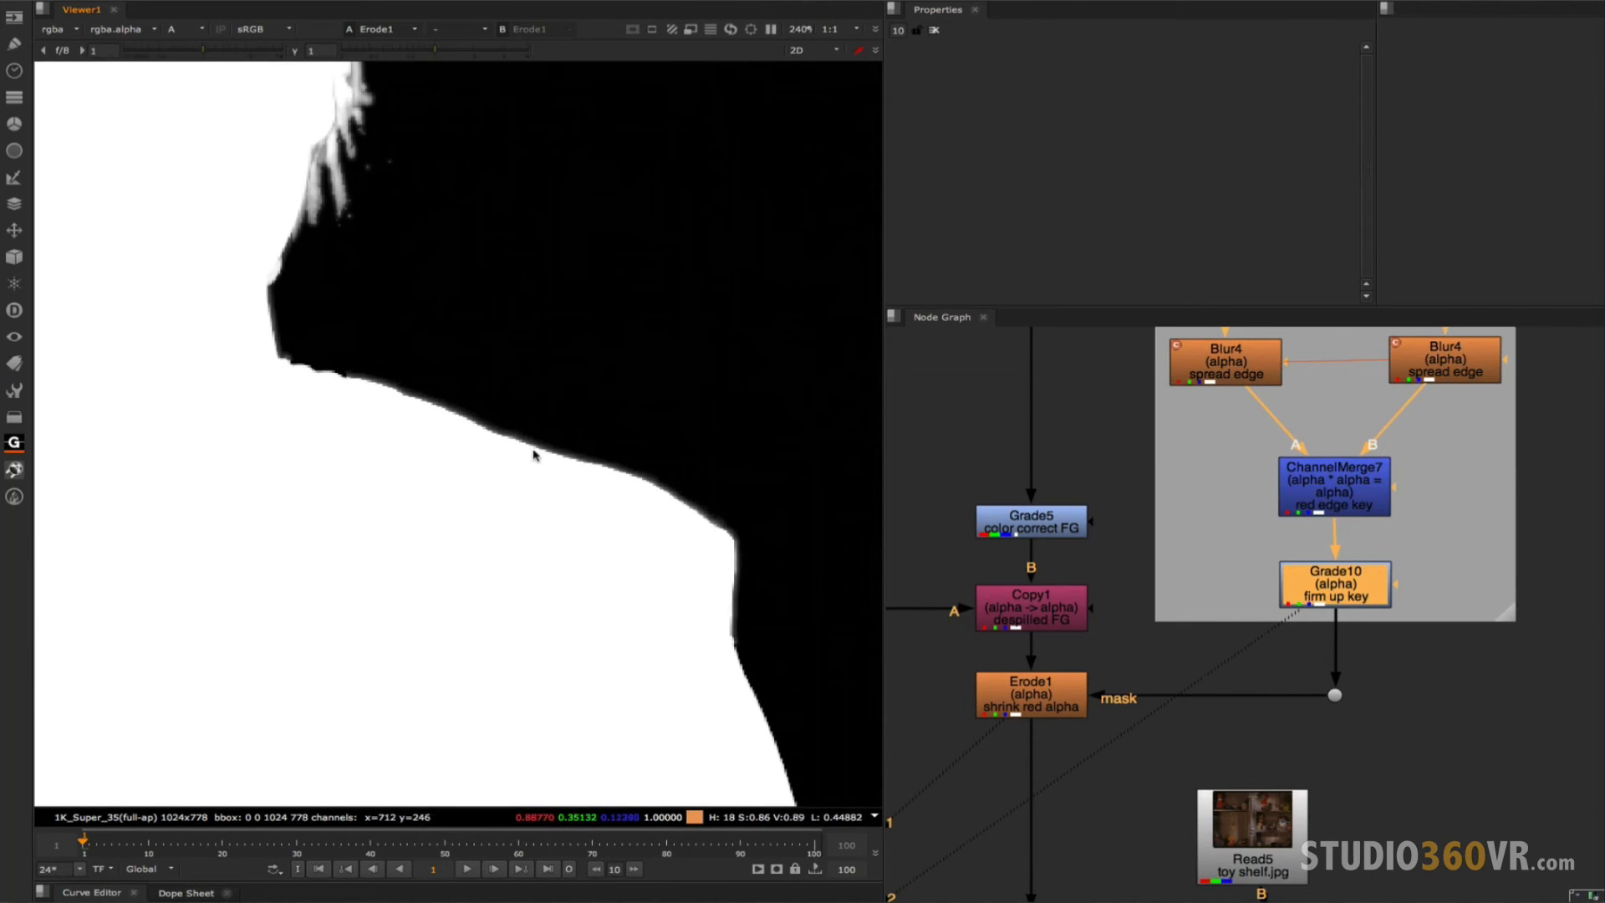
Compare Erode1 off and on, then show Merge3's RGB composite zoomed on the hat edge.
{"action": "left_click", "coordinate": [1032, 695]}
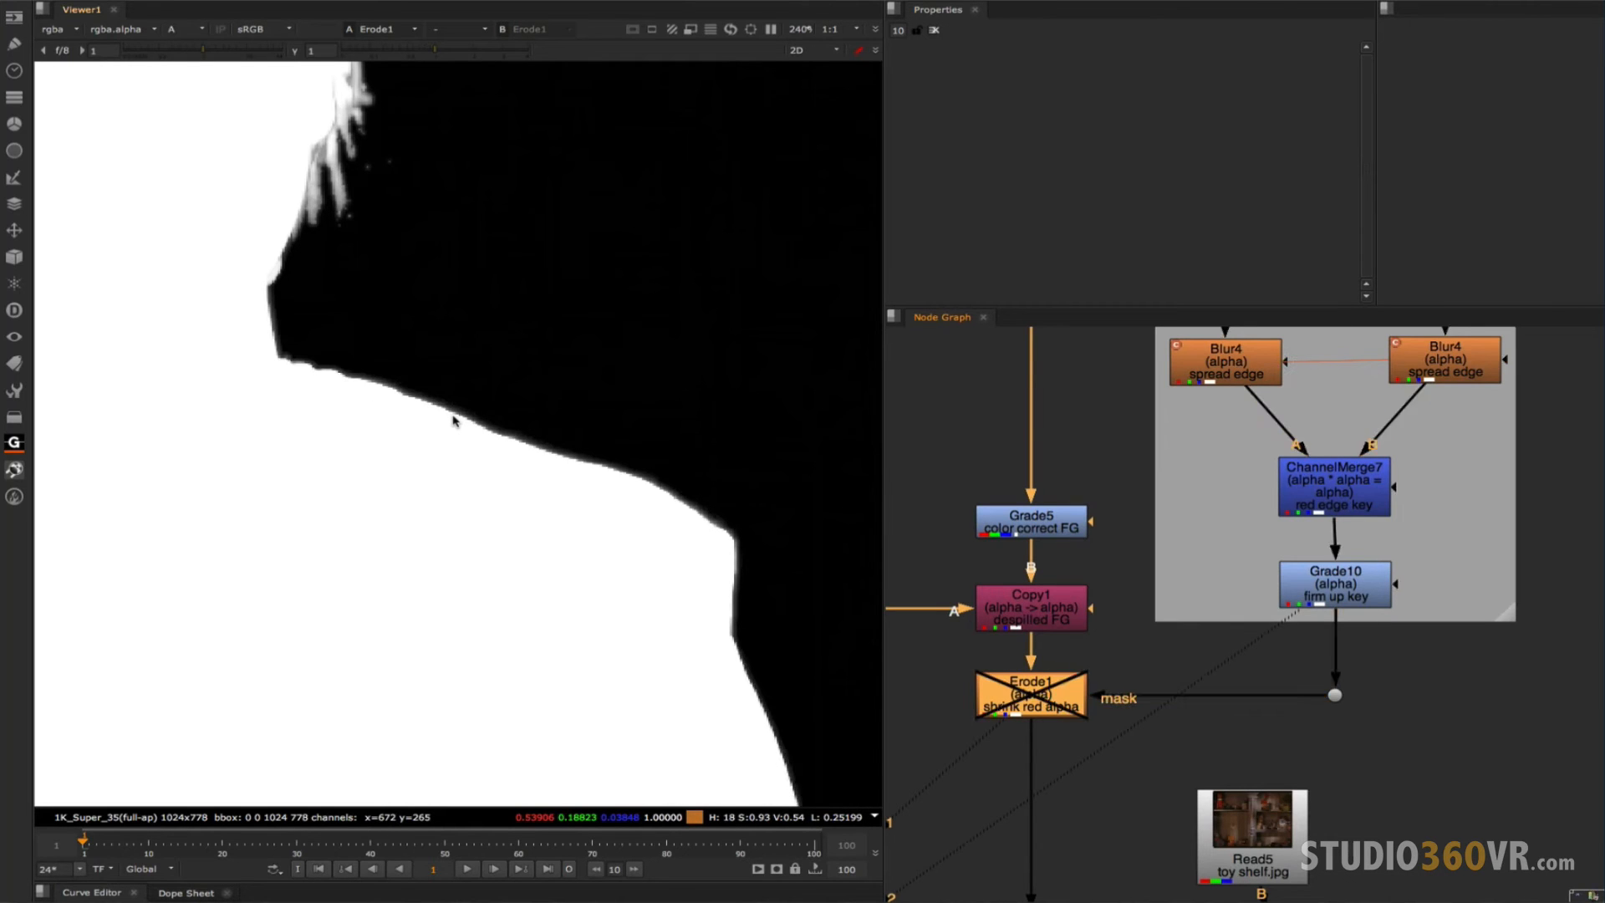
{"action": "mouse_move", "coordinate": [508, 202]}
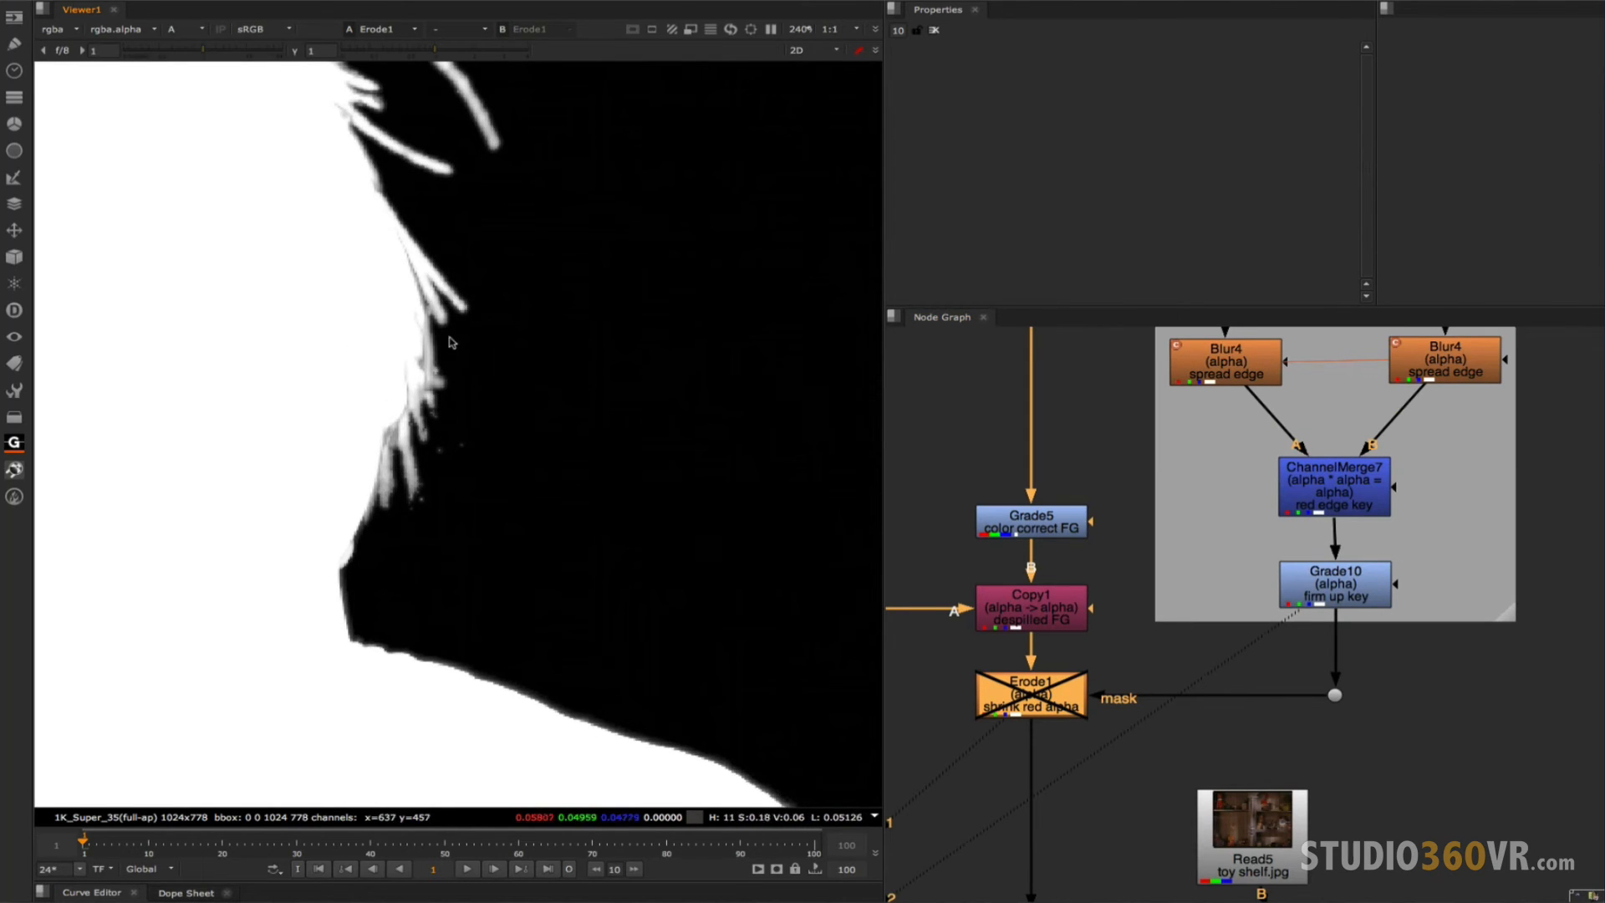
{"action": "mouse_move", "coordinate": [590, 478]}
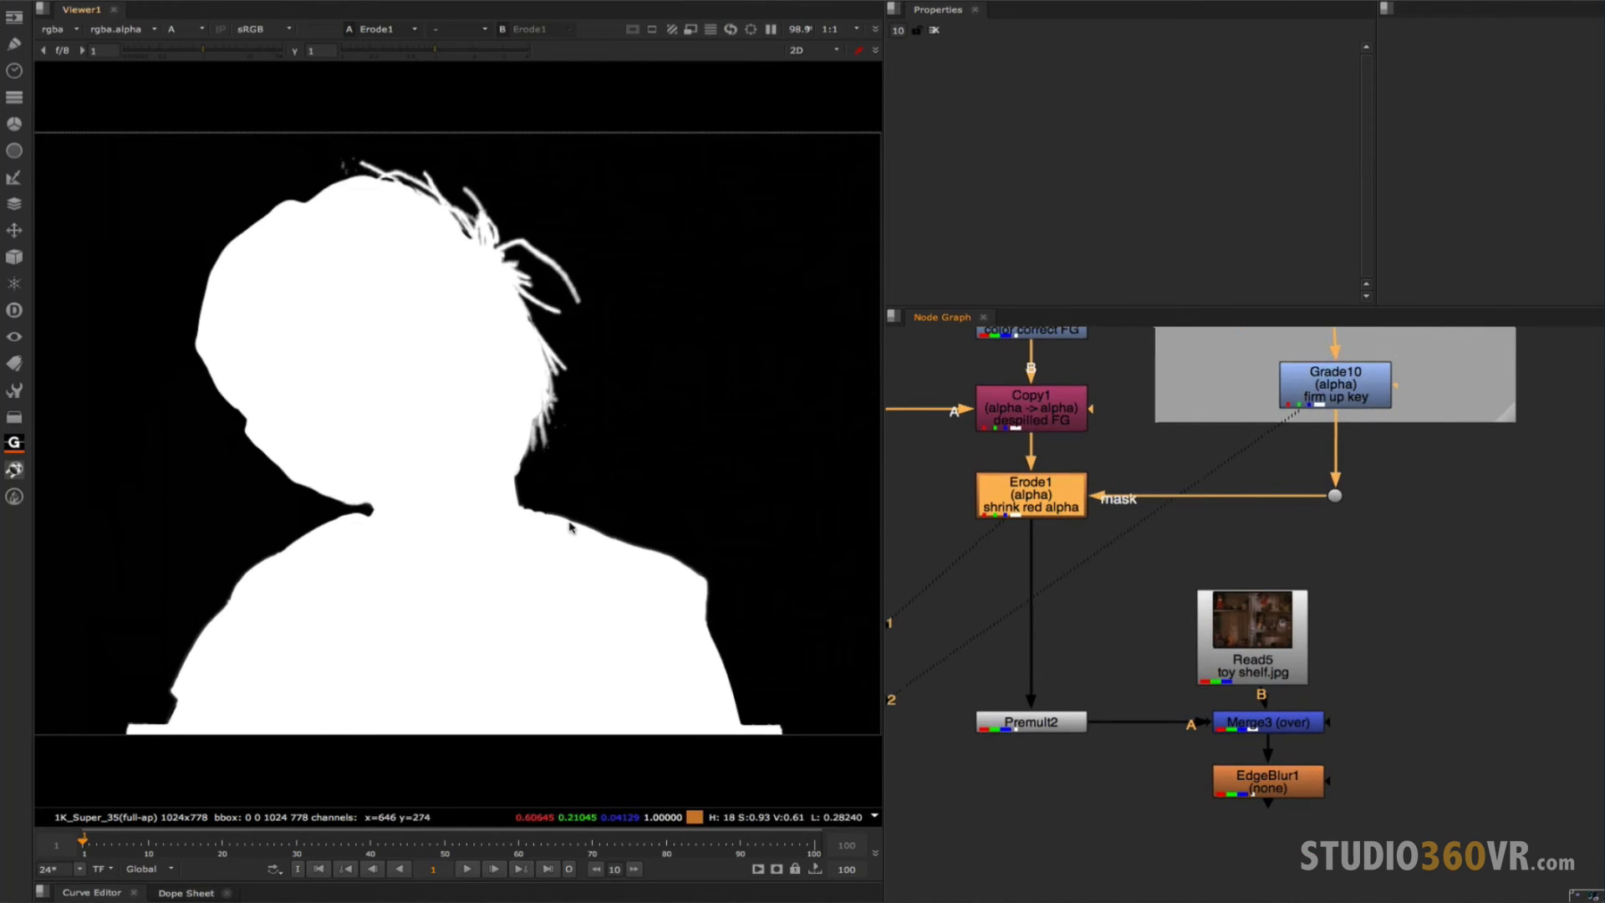
{"action": "left_click", "coordinate": [183, 29]}
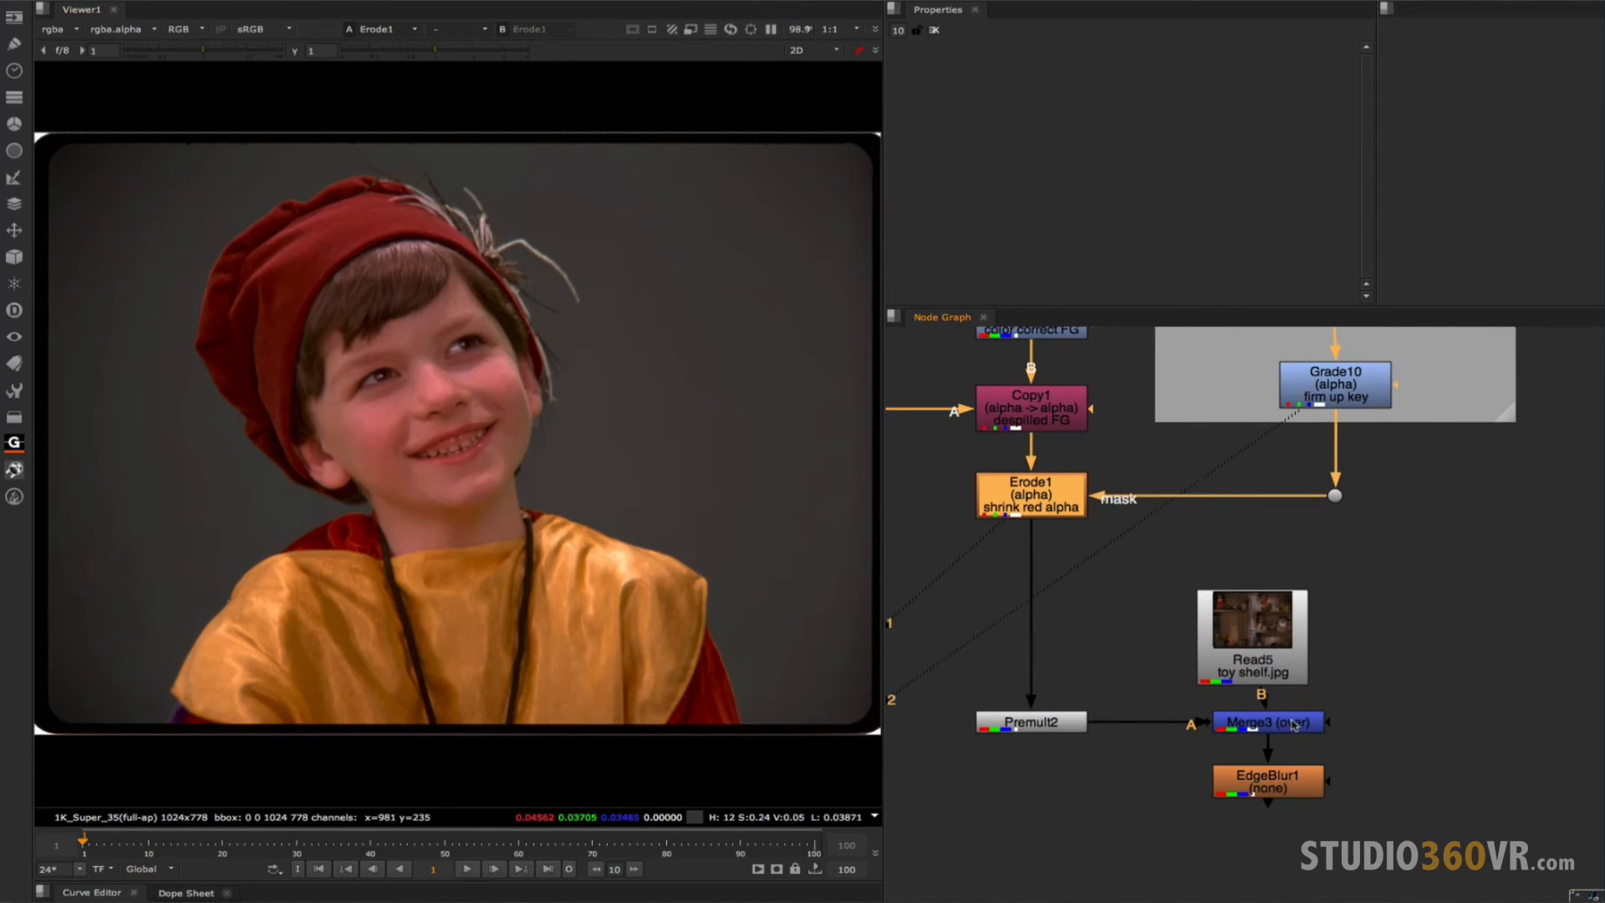
{"action": "left_click", "coordinate": [1267, 722]}
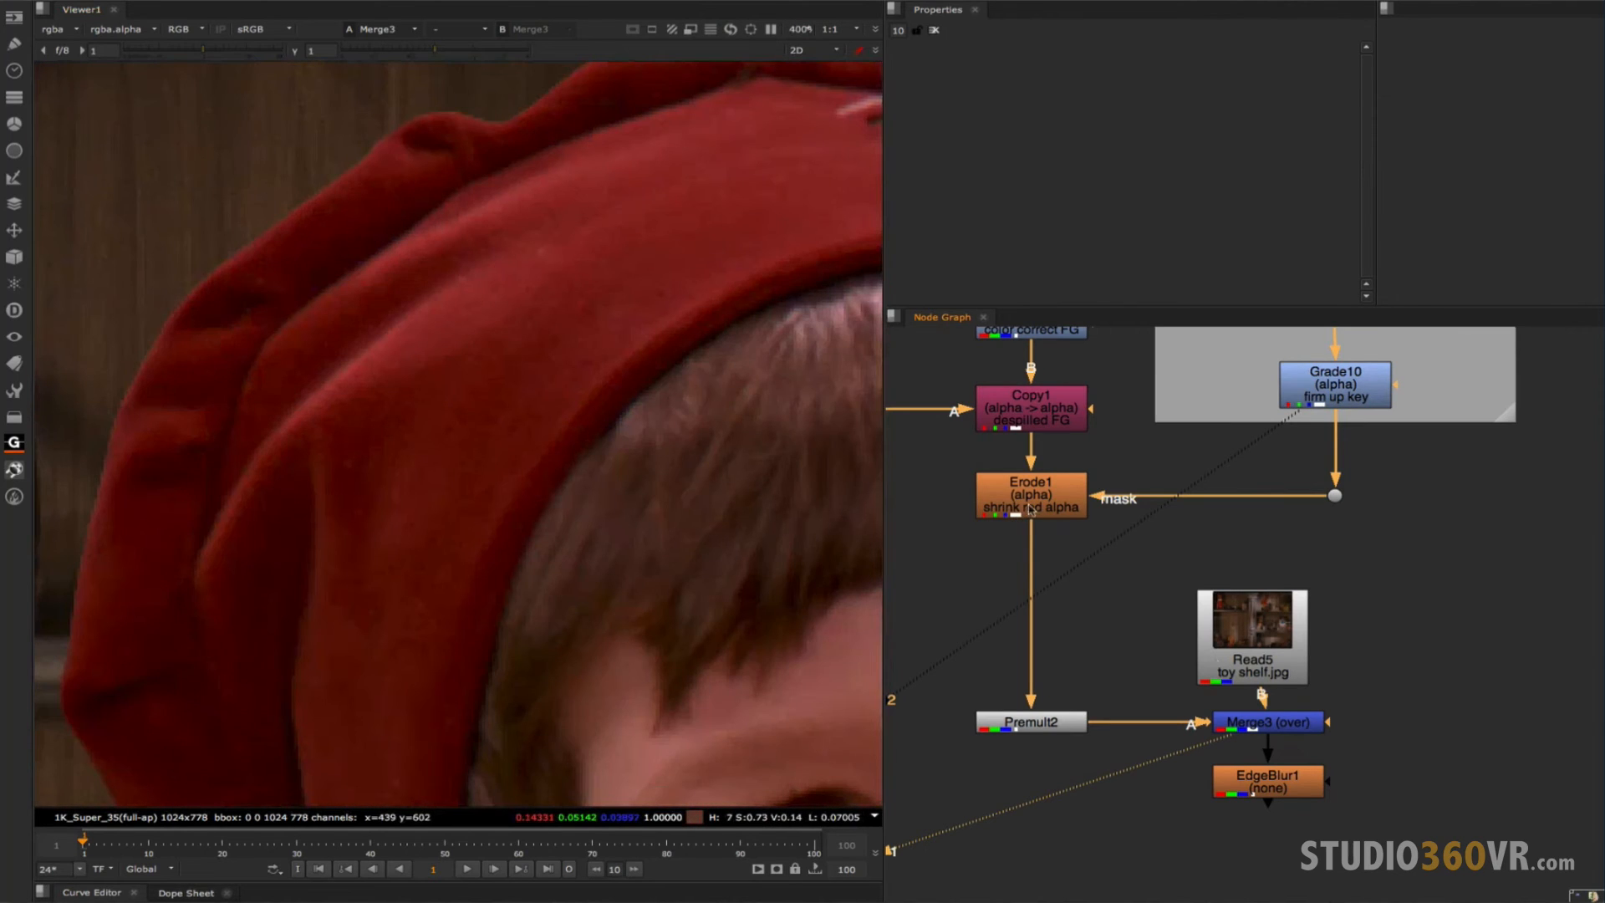
{"action": "left_click", "coordinate": [1030, 495]}
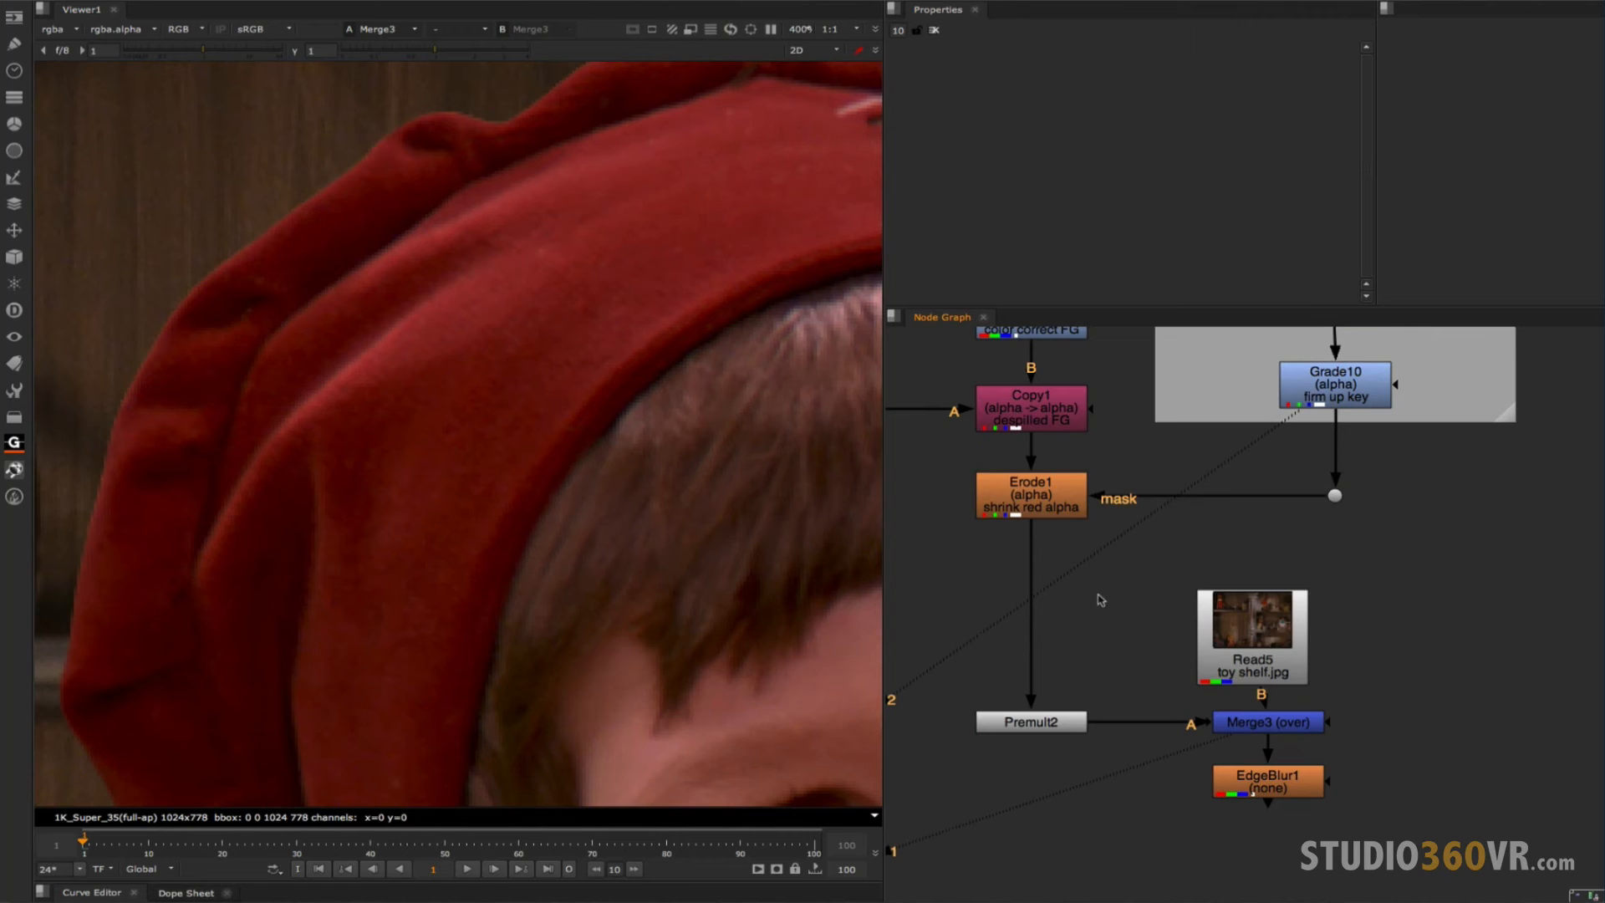
{"action": "left_click", "coordinate": [1267, 727]}
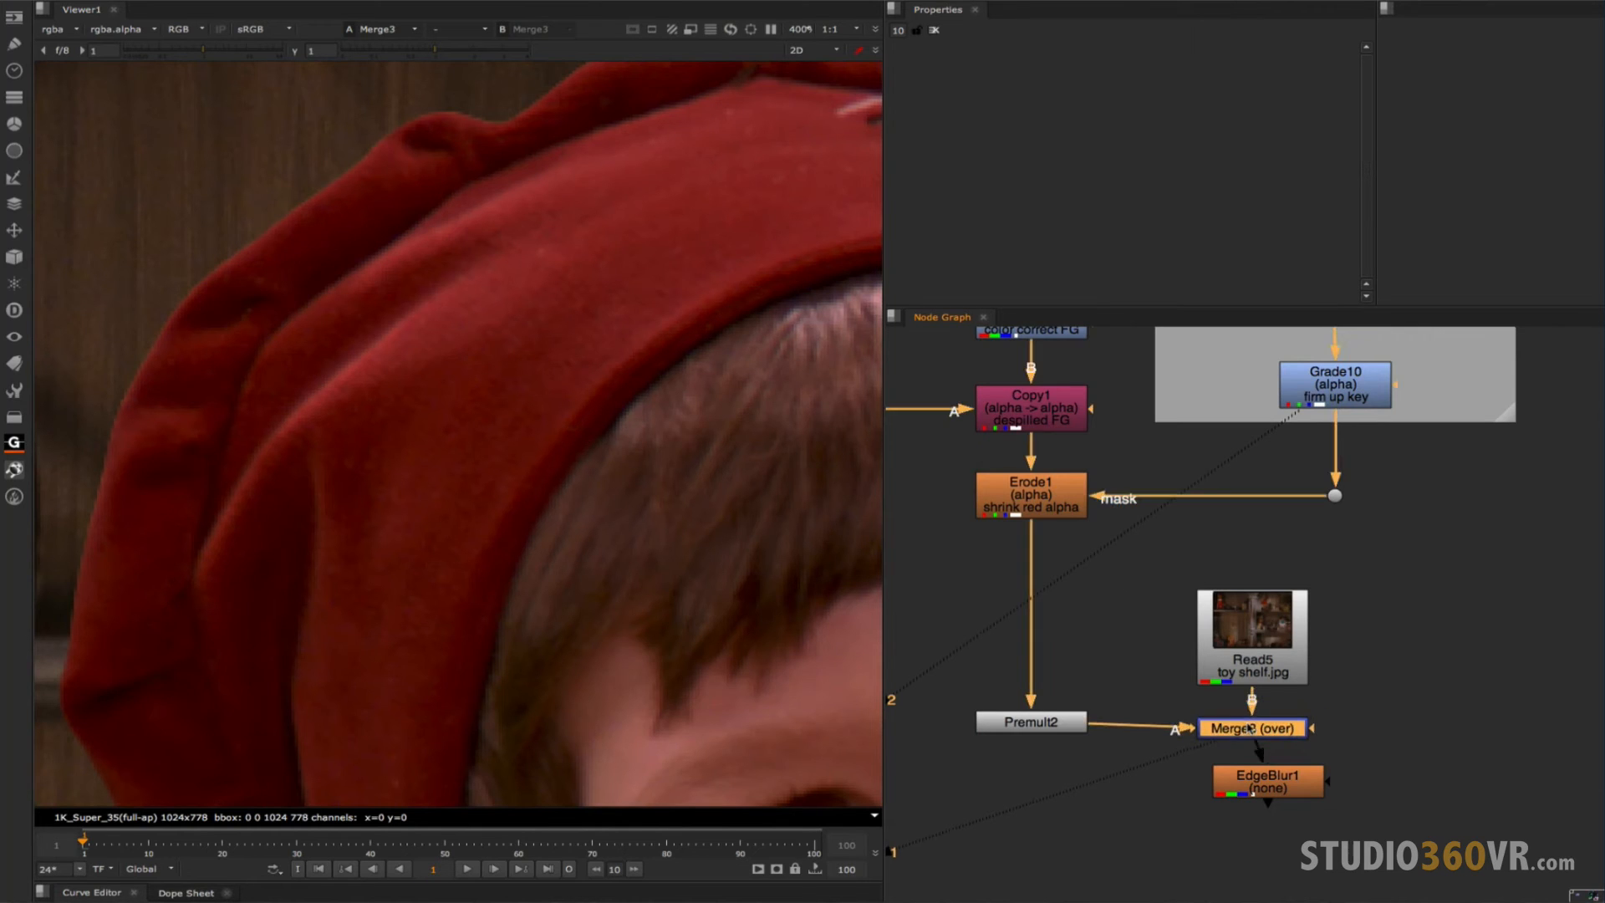
{"action": "mouse_move", "coordinate": [659, 555]}
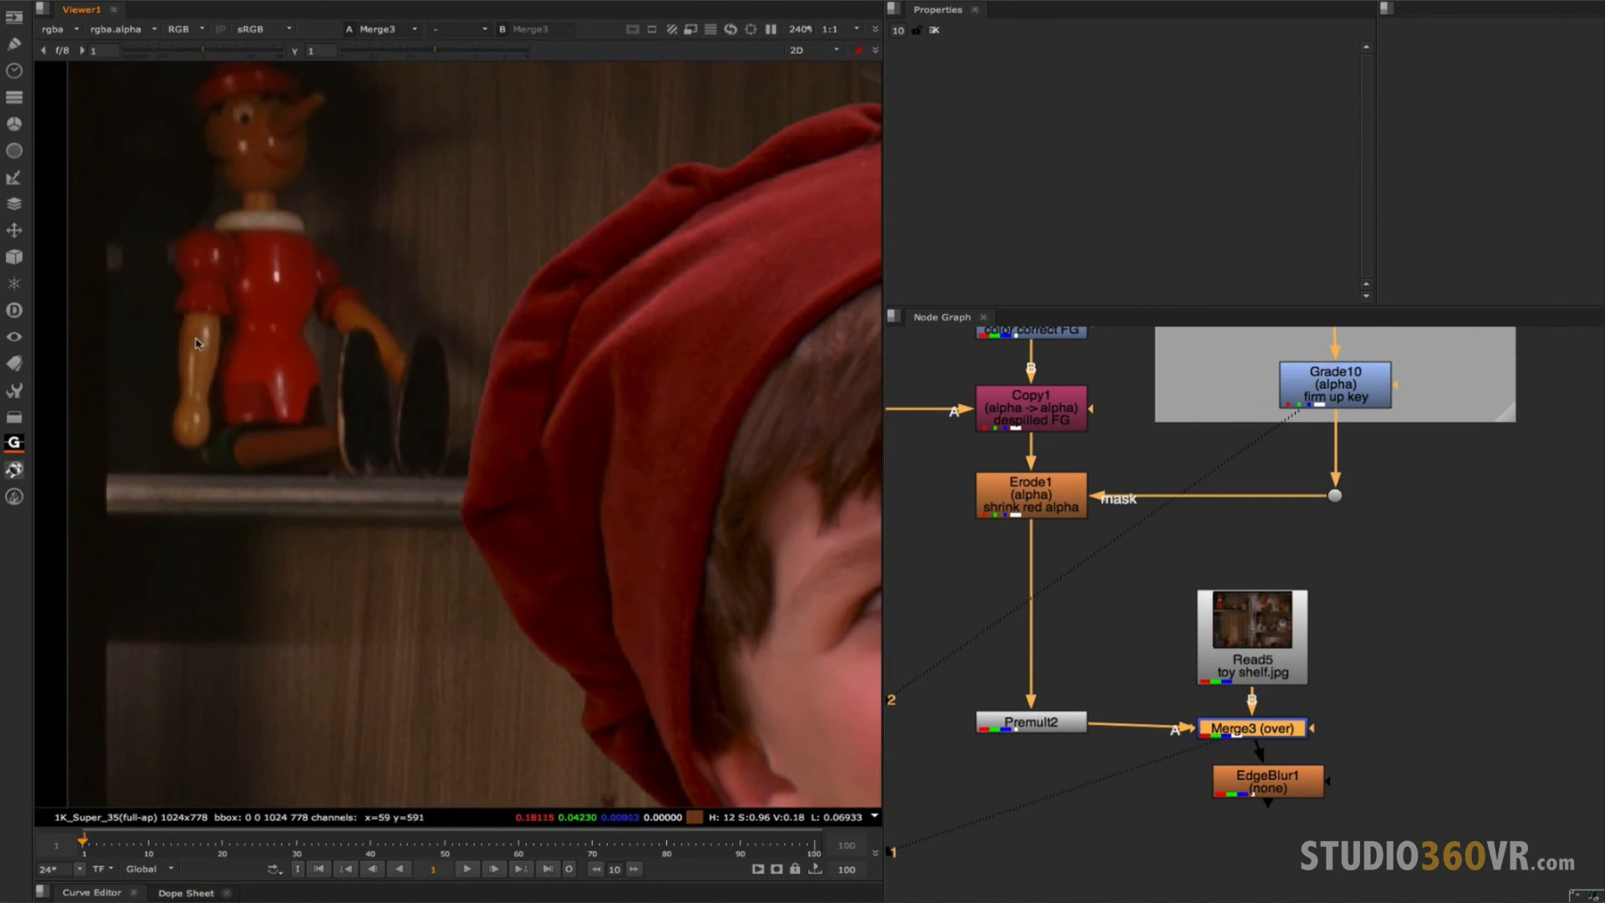
{"action": "mouse_move", "coordinate": [325, 254]}
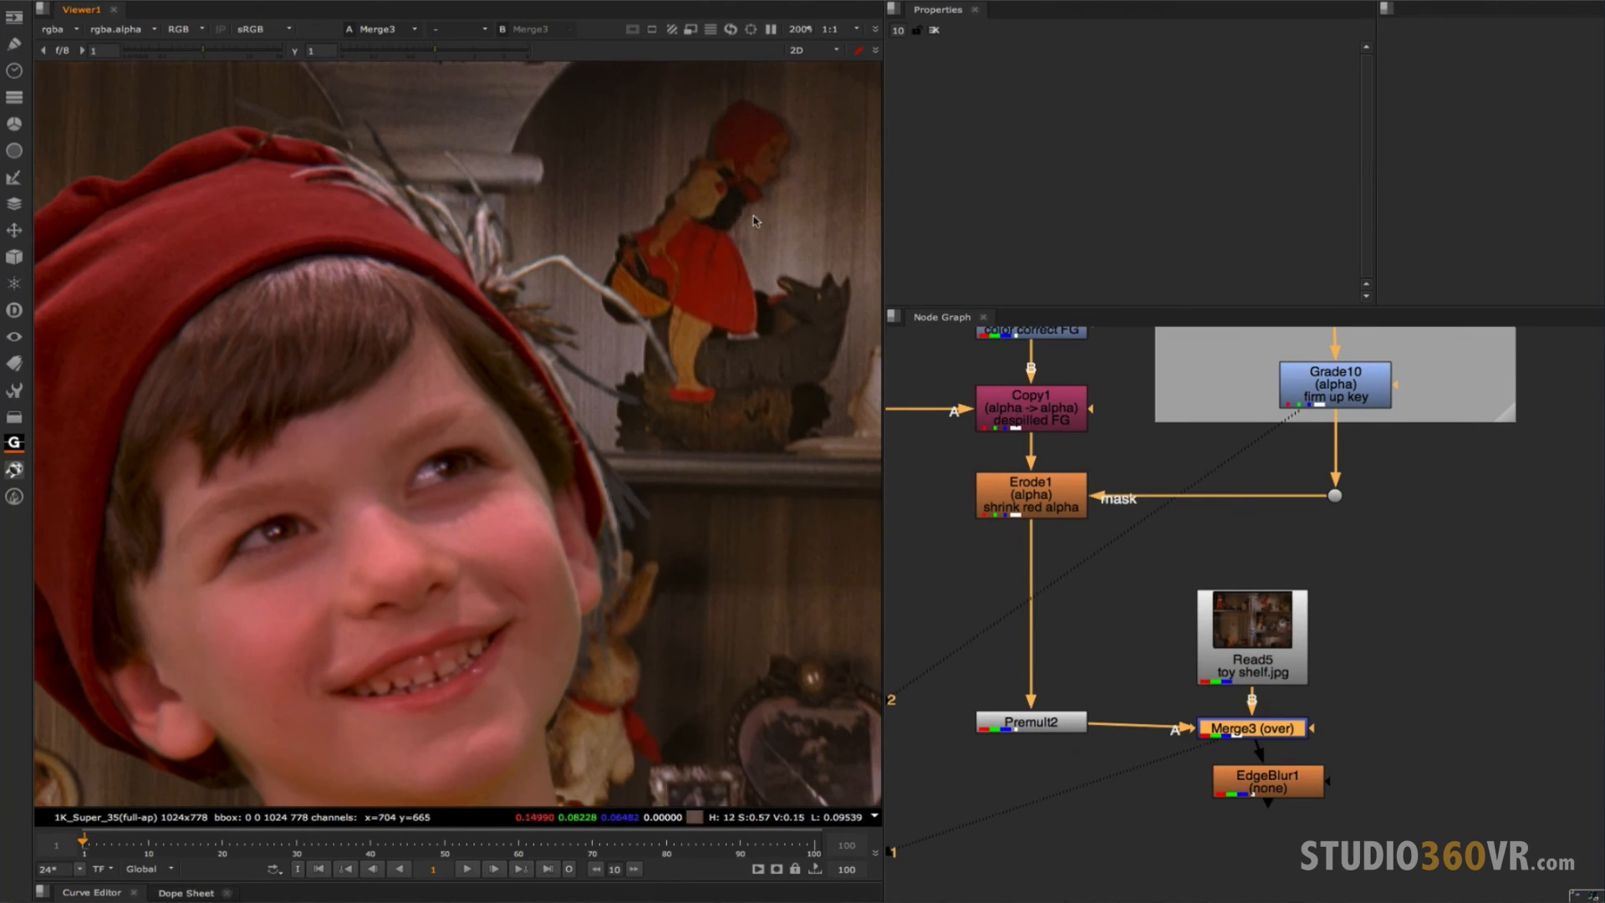
{"action": "mouse_move", "coordinate": [774, 167]}
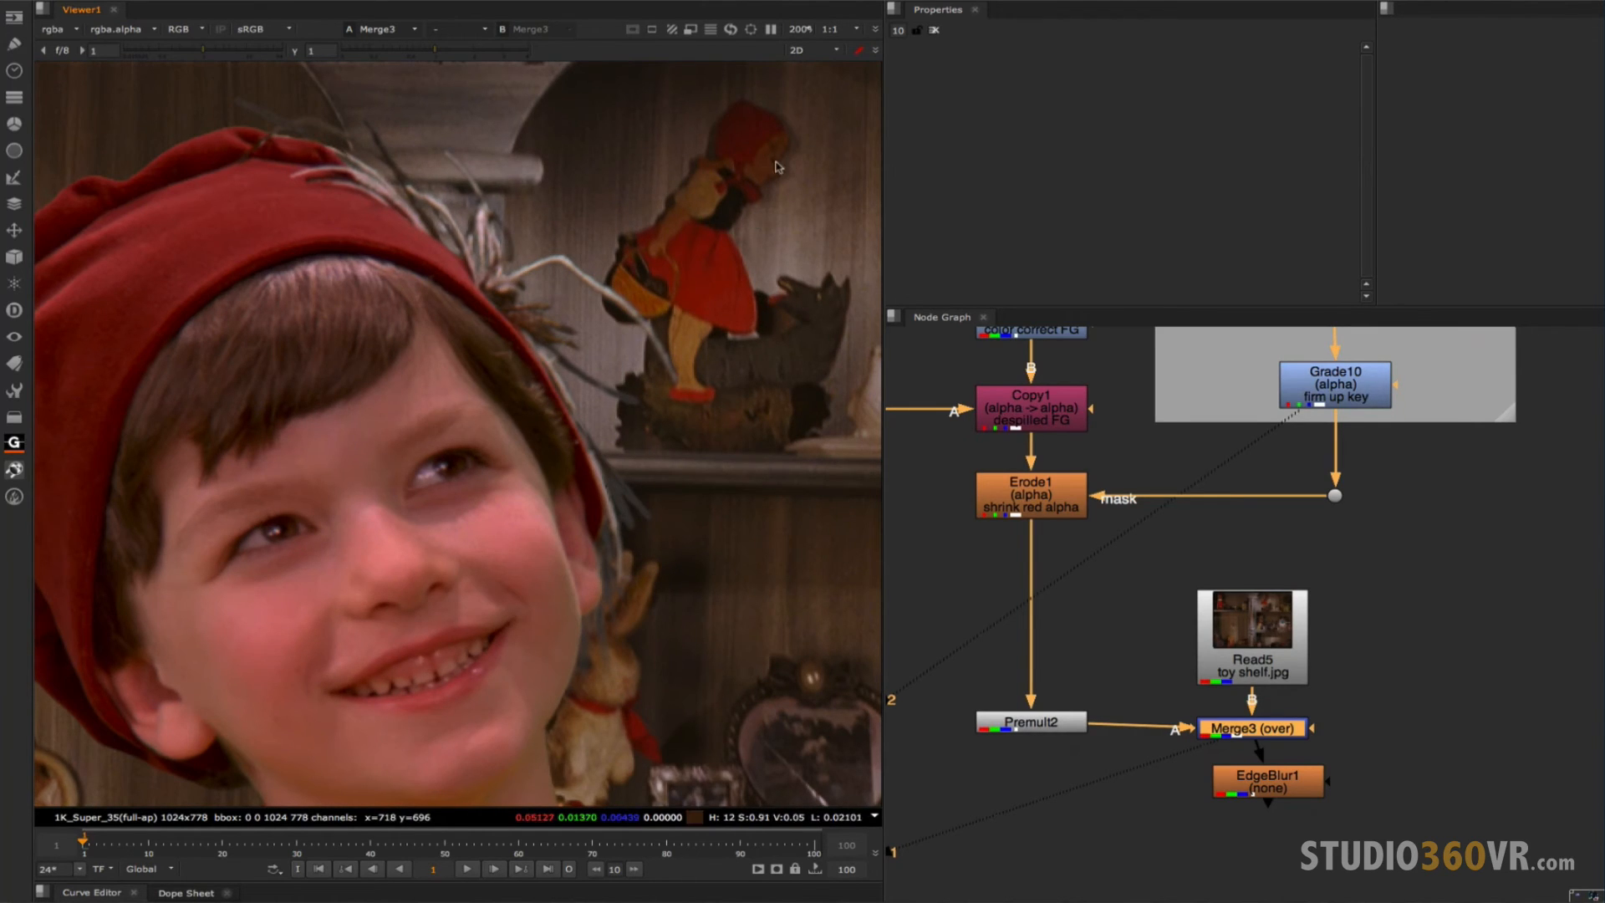
{"action": "mouse_move", "coordinate": [660, 213]}
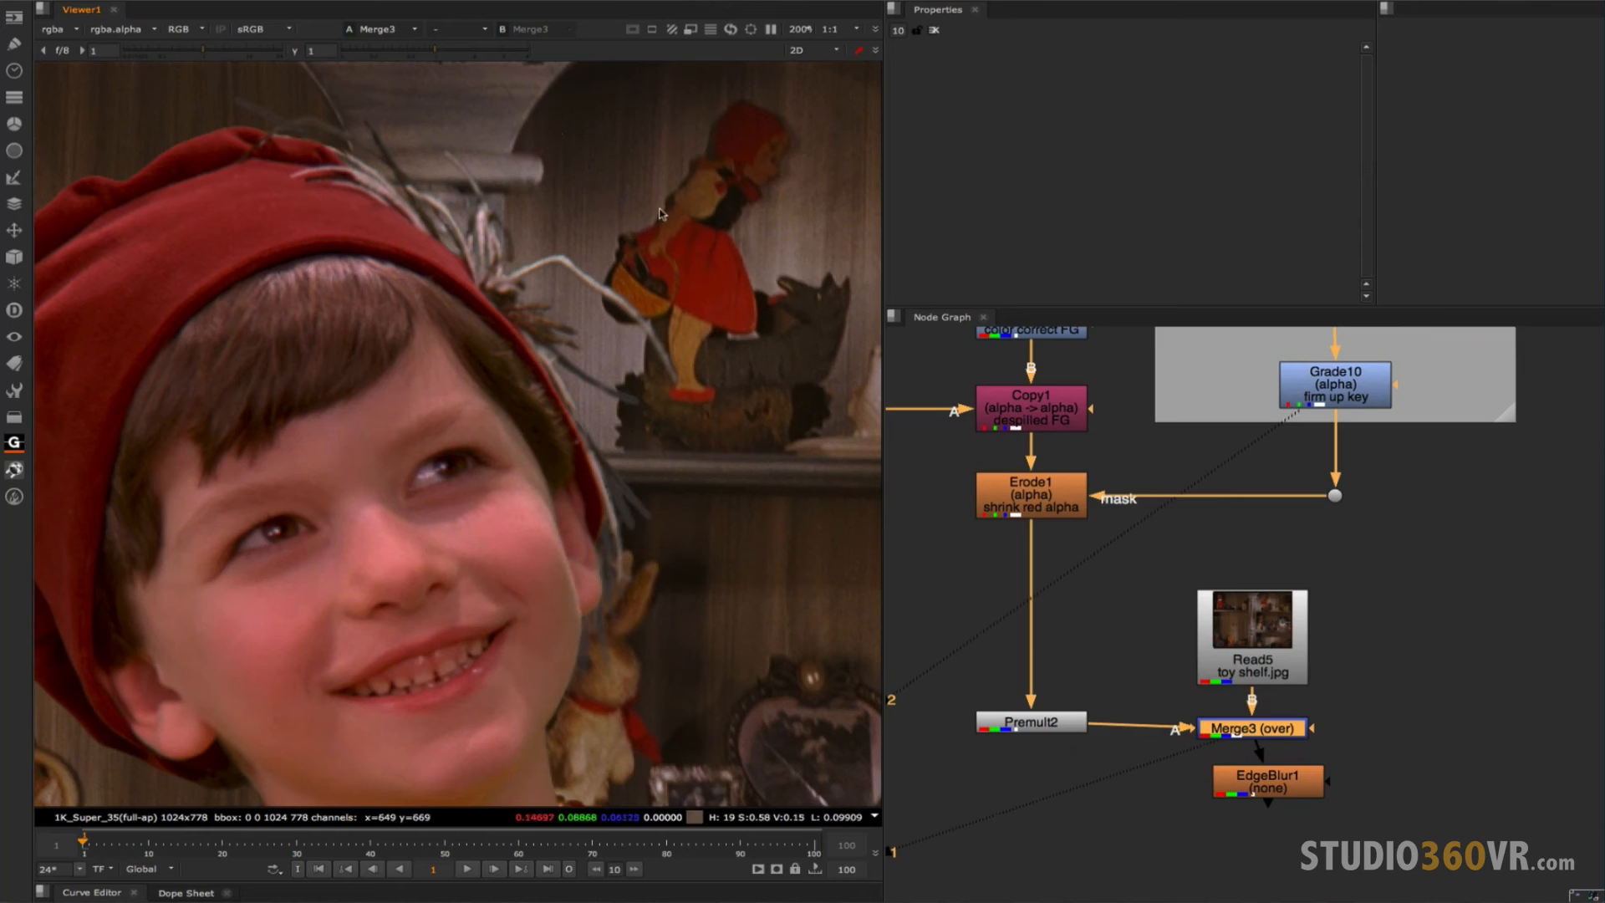
{"action": "mouse_move", "coordinate": [704, 278]}
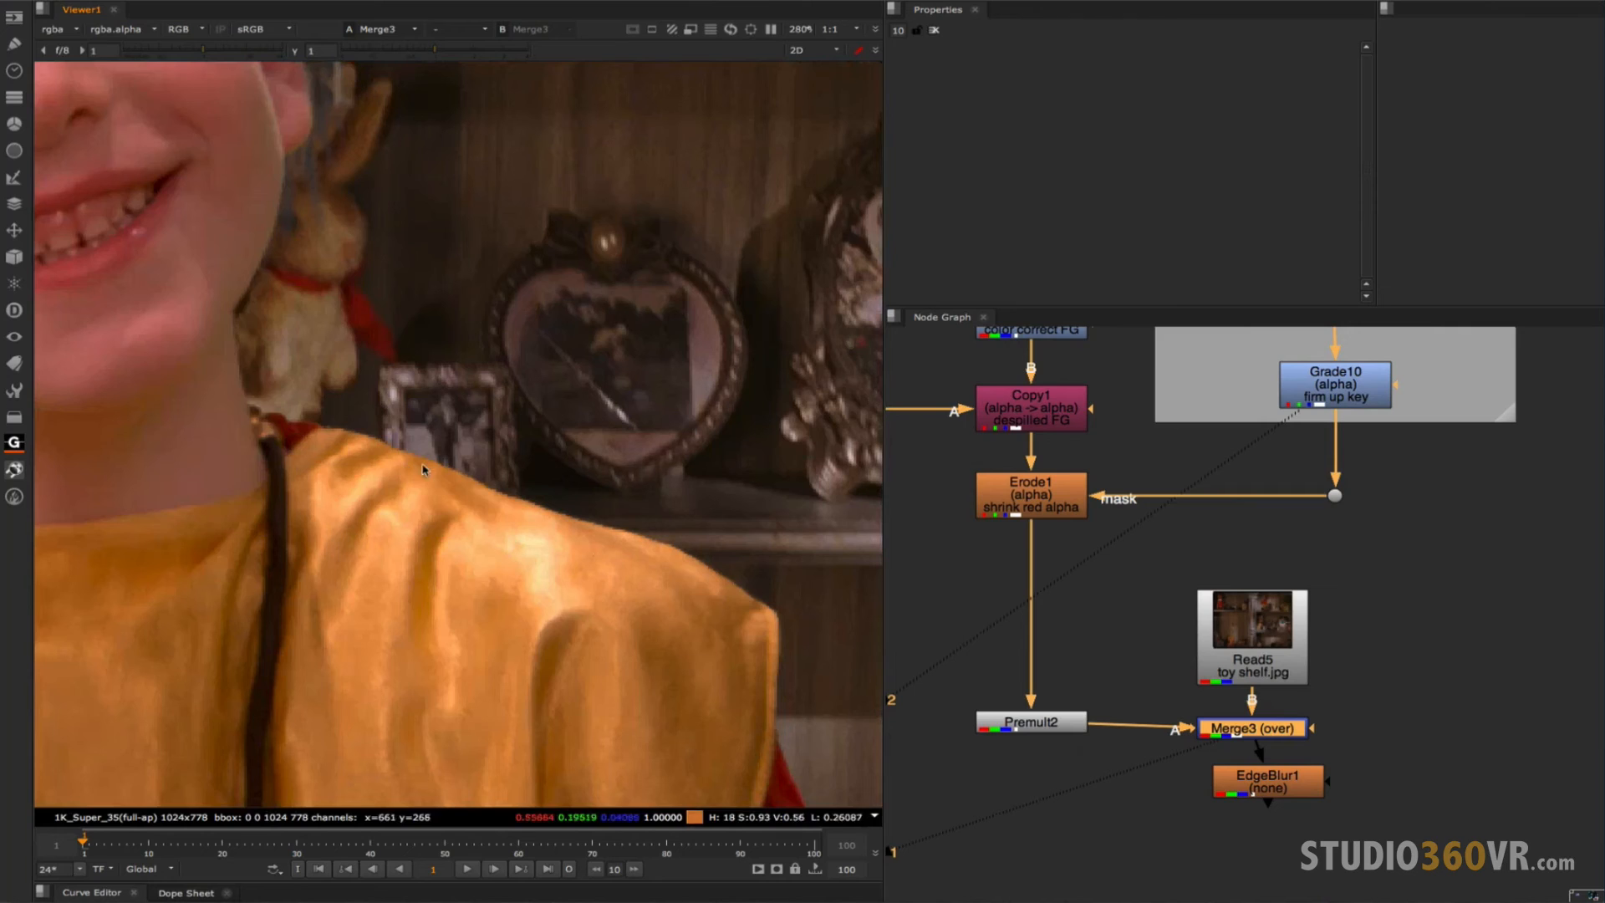
{"action": "mouse_move", "coordinate": [639, 542]}
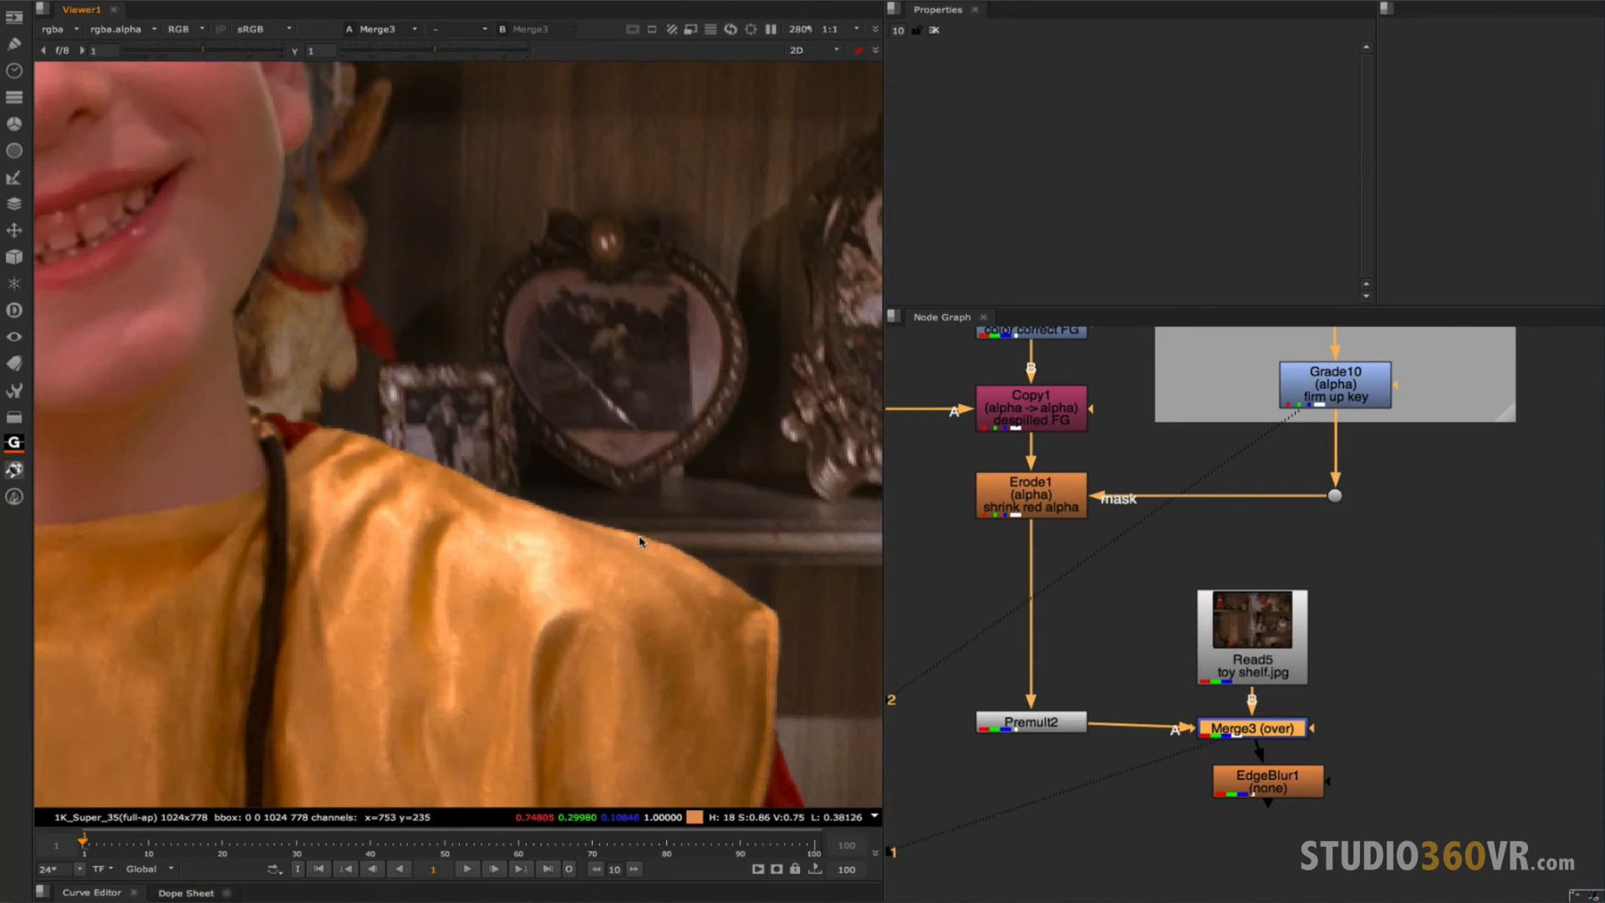
{"action": "mouse_move", "coordinate": [481, 530]}
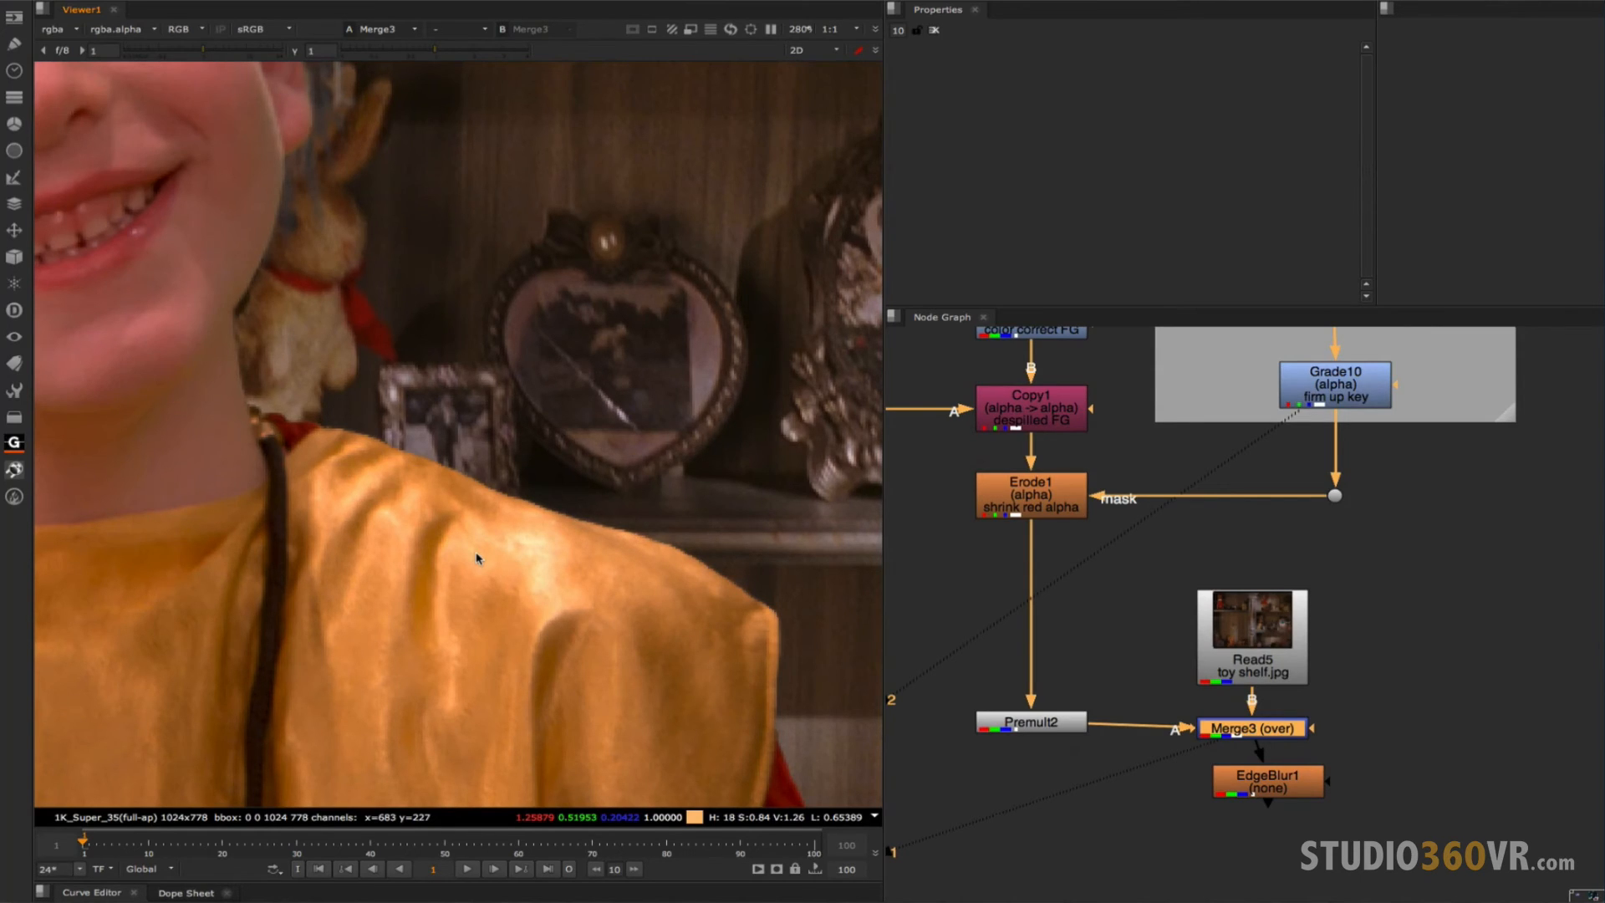
{"action": "mouse_move", "coordinate": [682, 309]}
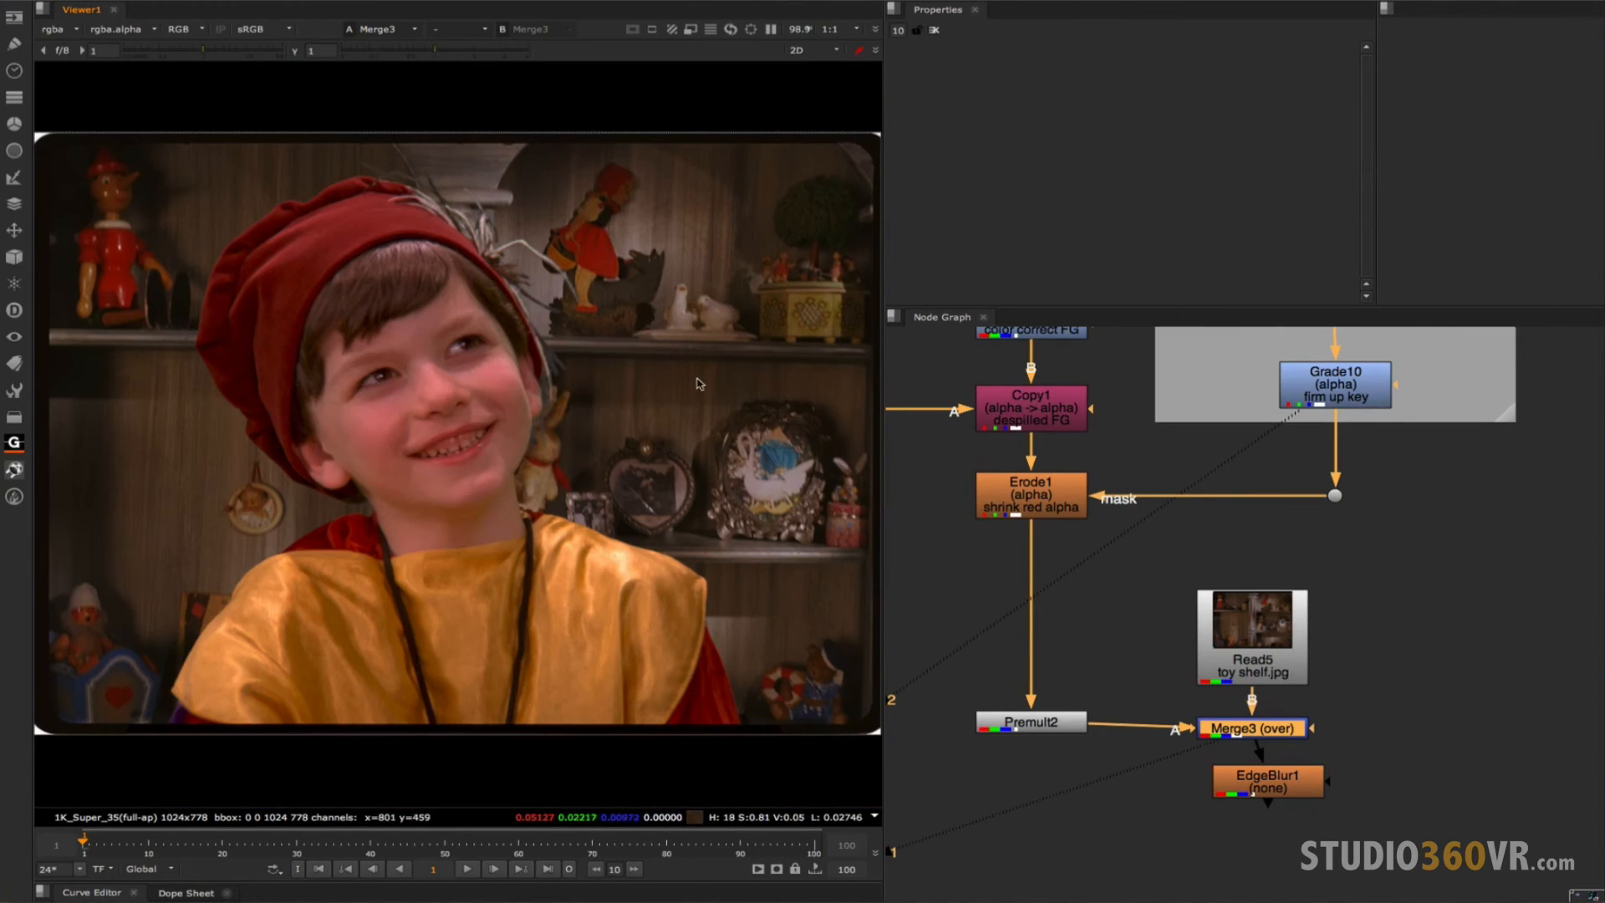
{"action": "mouse_move", "coordinate": [566, 541]}
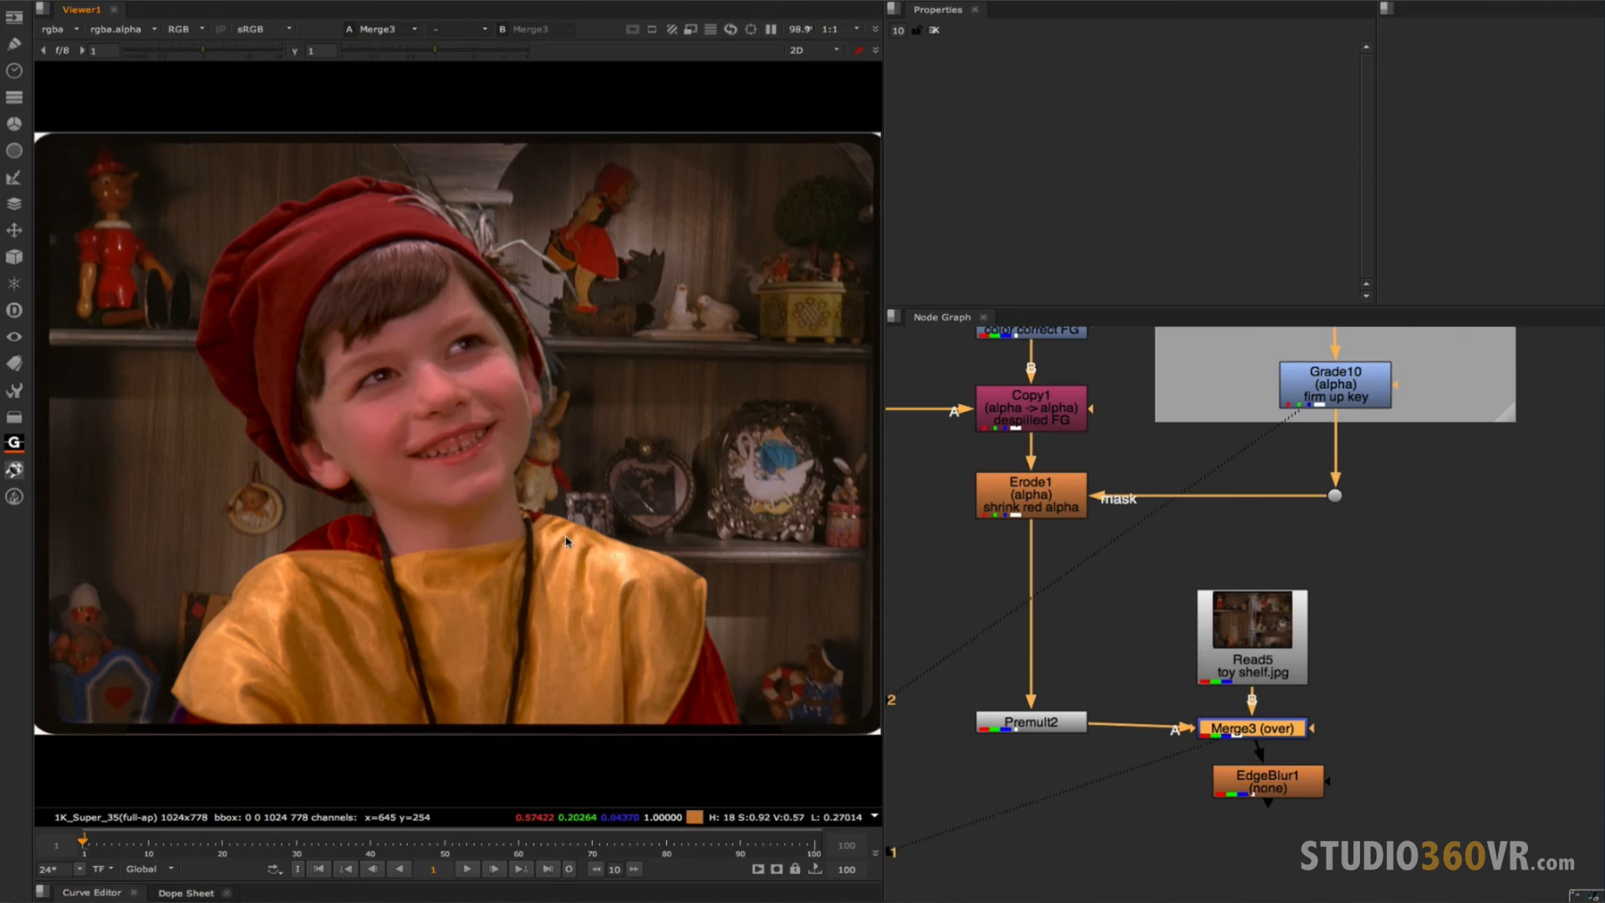
{"action": "mouse_move", "coordinate": [617, 554]}
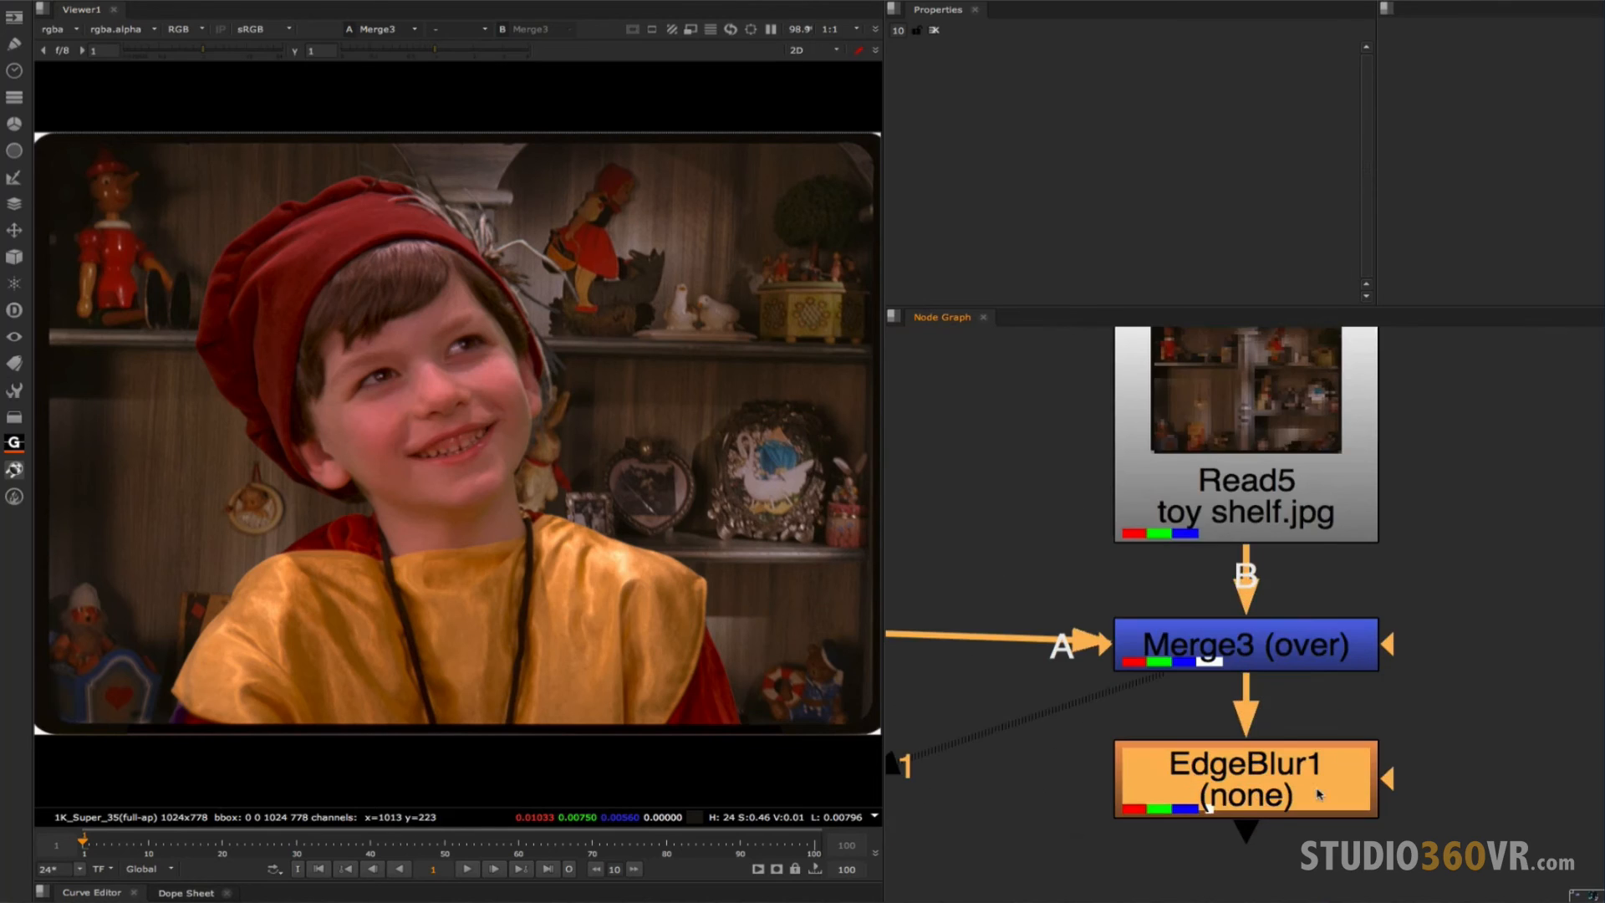
Compare EdgeBlur1 on and off at the shoulder edge, checking alpha before returning to RGB.
{"action": "left_click", "coordinate": [1243, 777]}
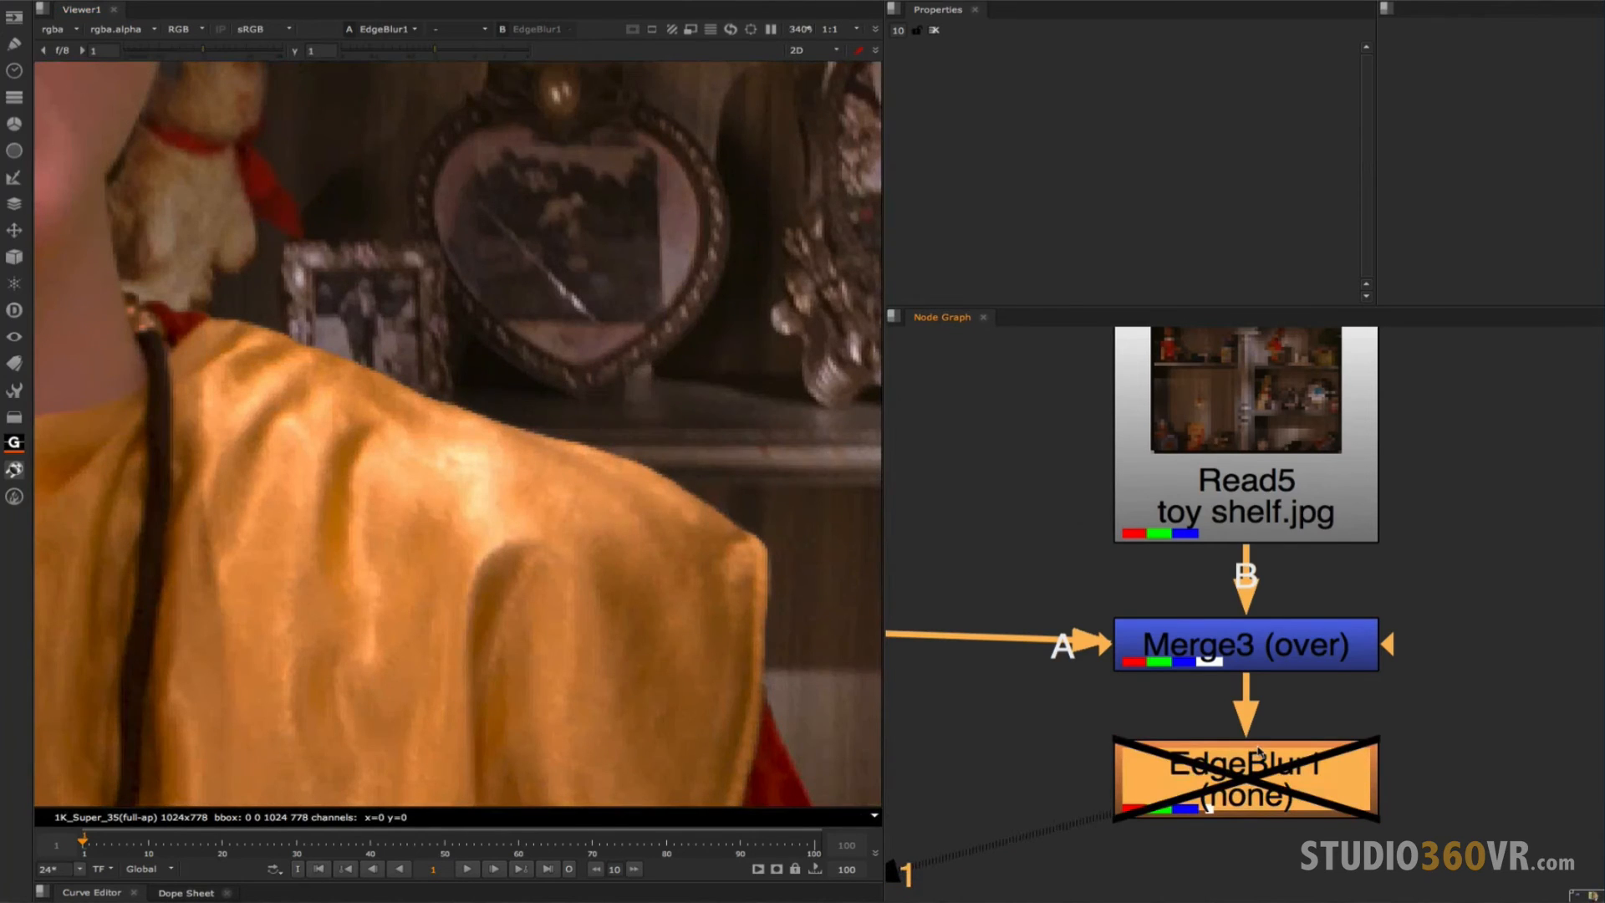
{"action": "mouse_move", "coordinate": [429, 421]}
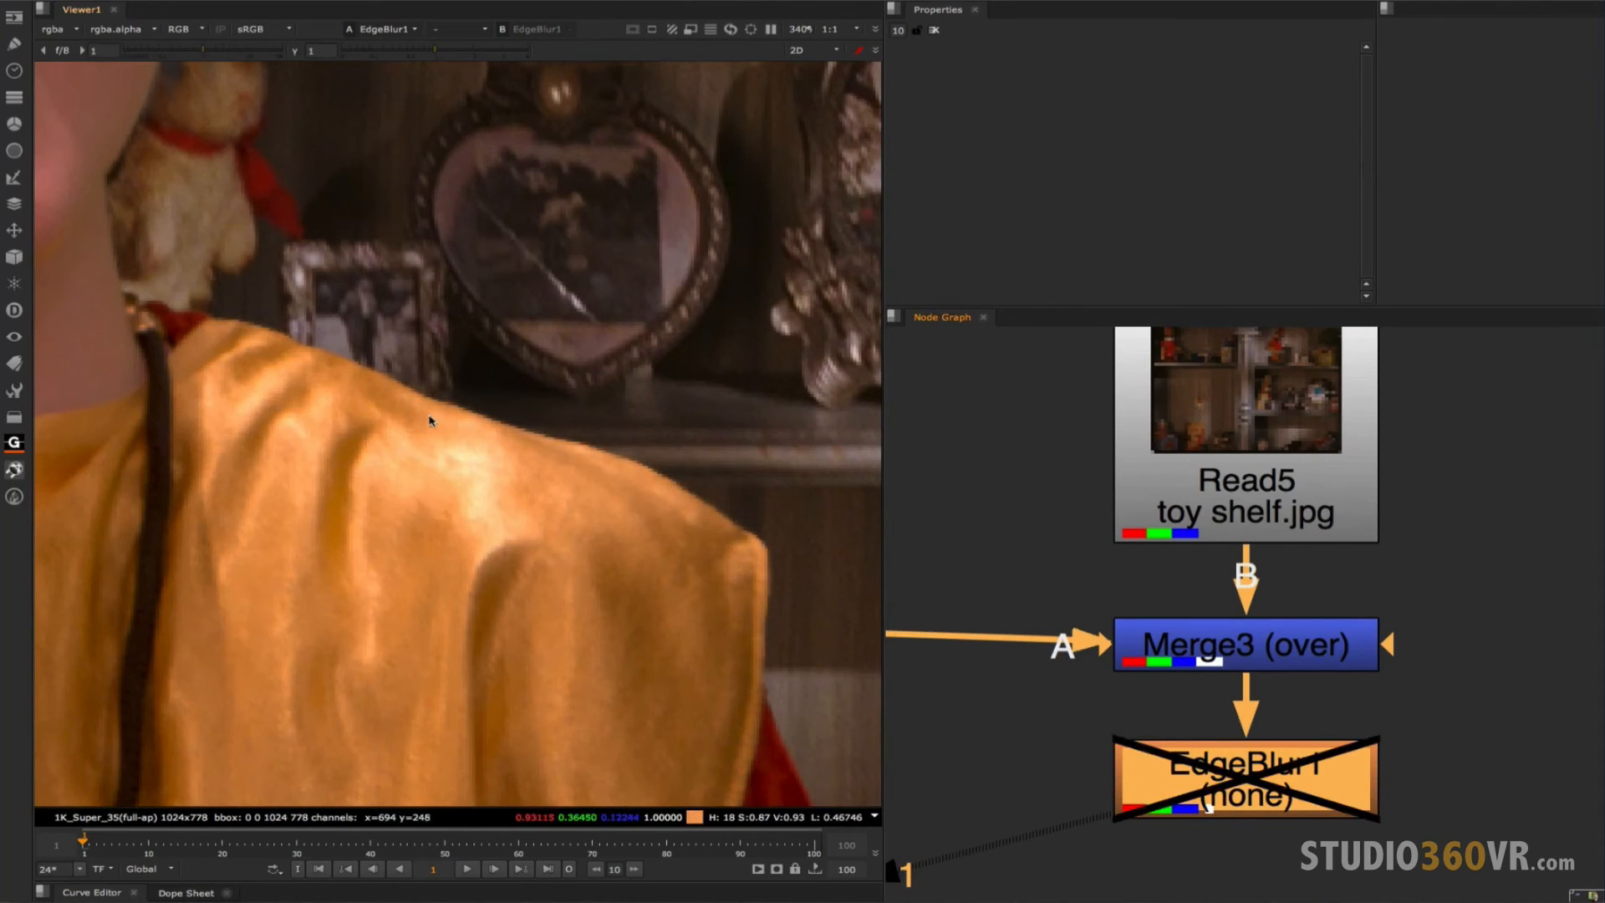
{"action": "mouse_move", "coordinate": [458, 418]}
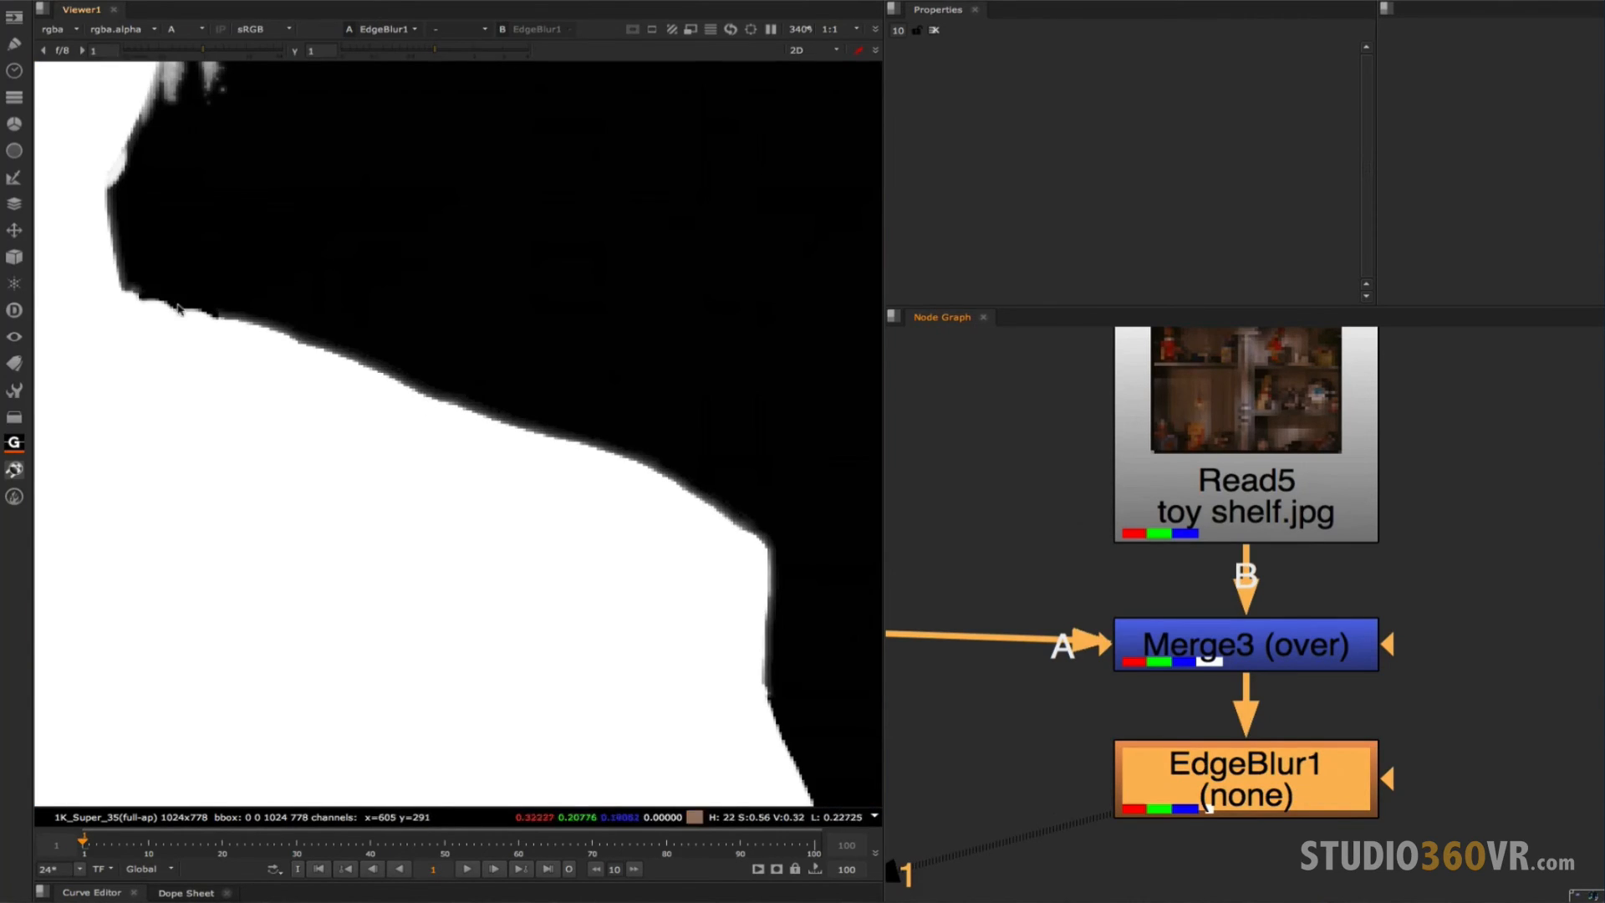
{"action": "mouse_move", "coordinate": [318, 353]}
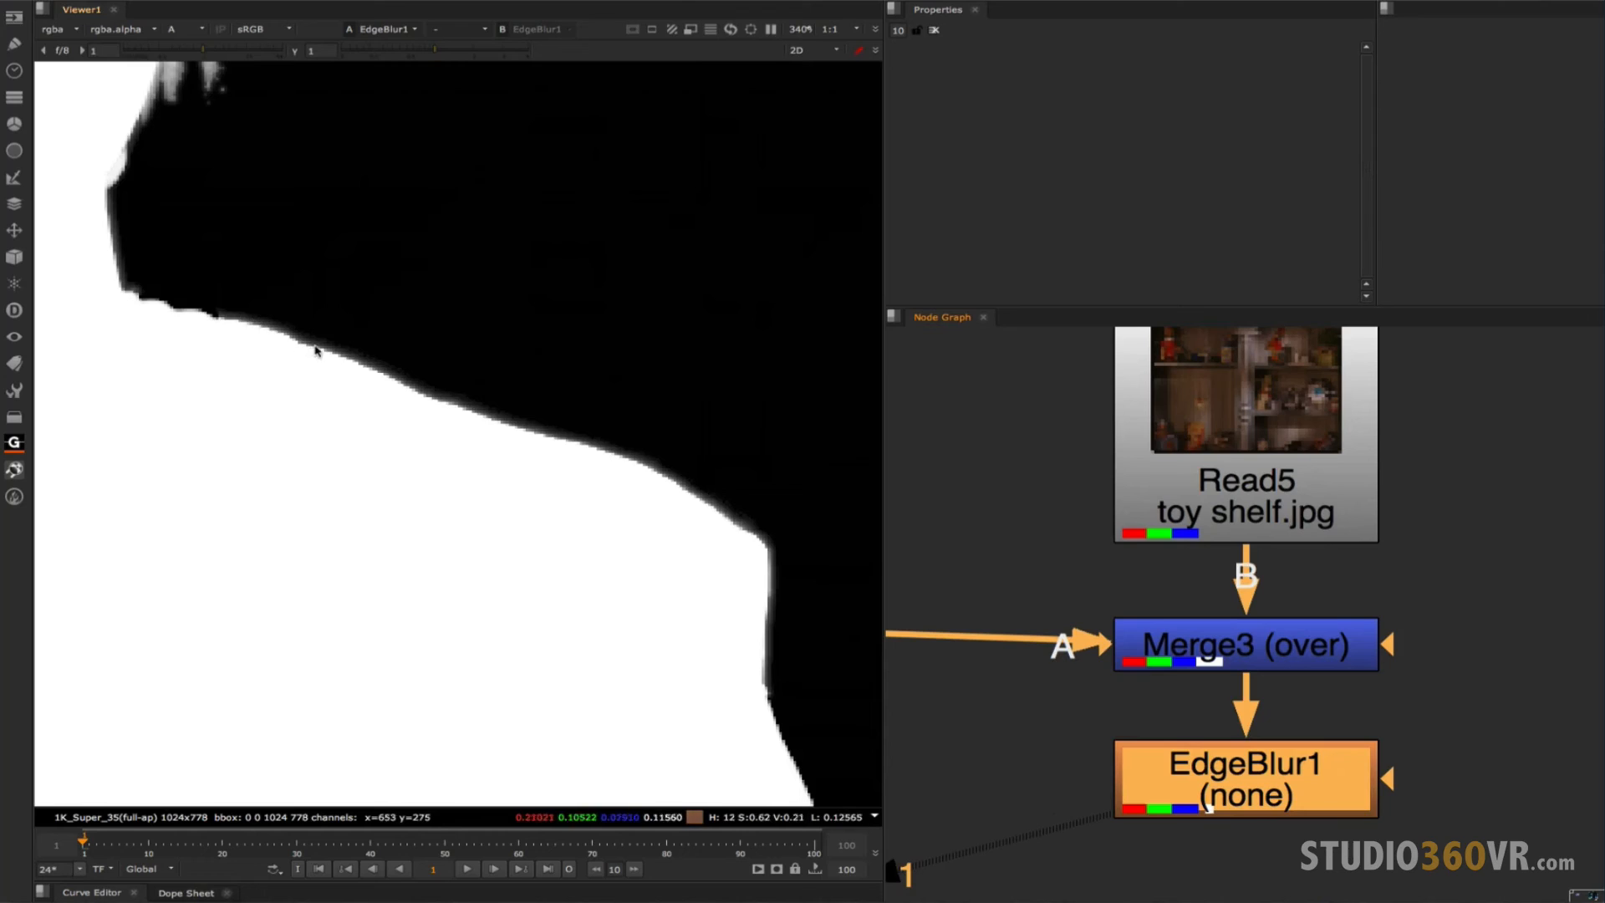
{"action": "mouse_move", "coordinate": [522, 428]}
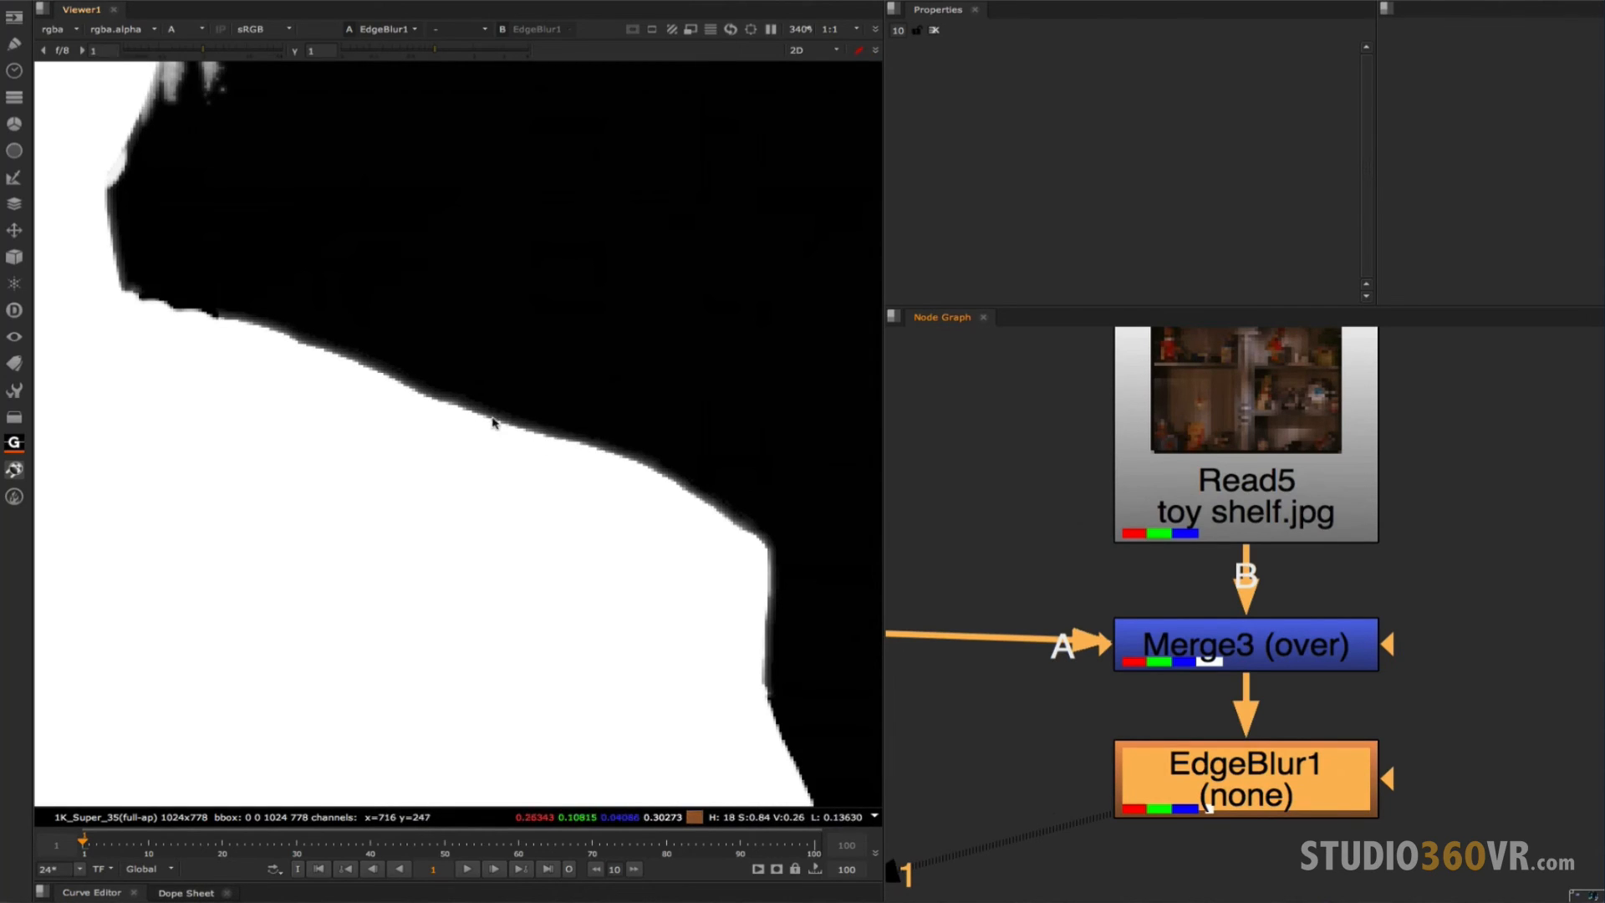
{"action": "left_click", "coordinate": [178, 28]}
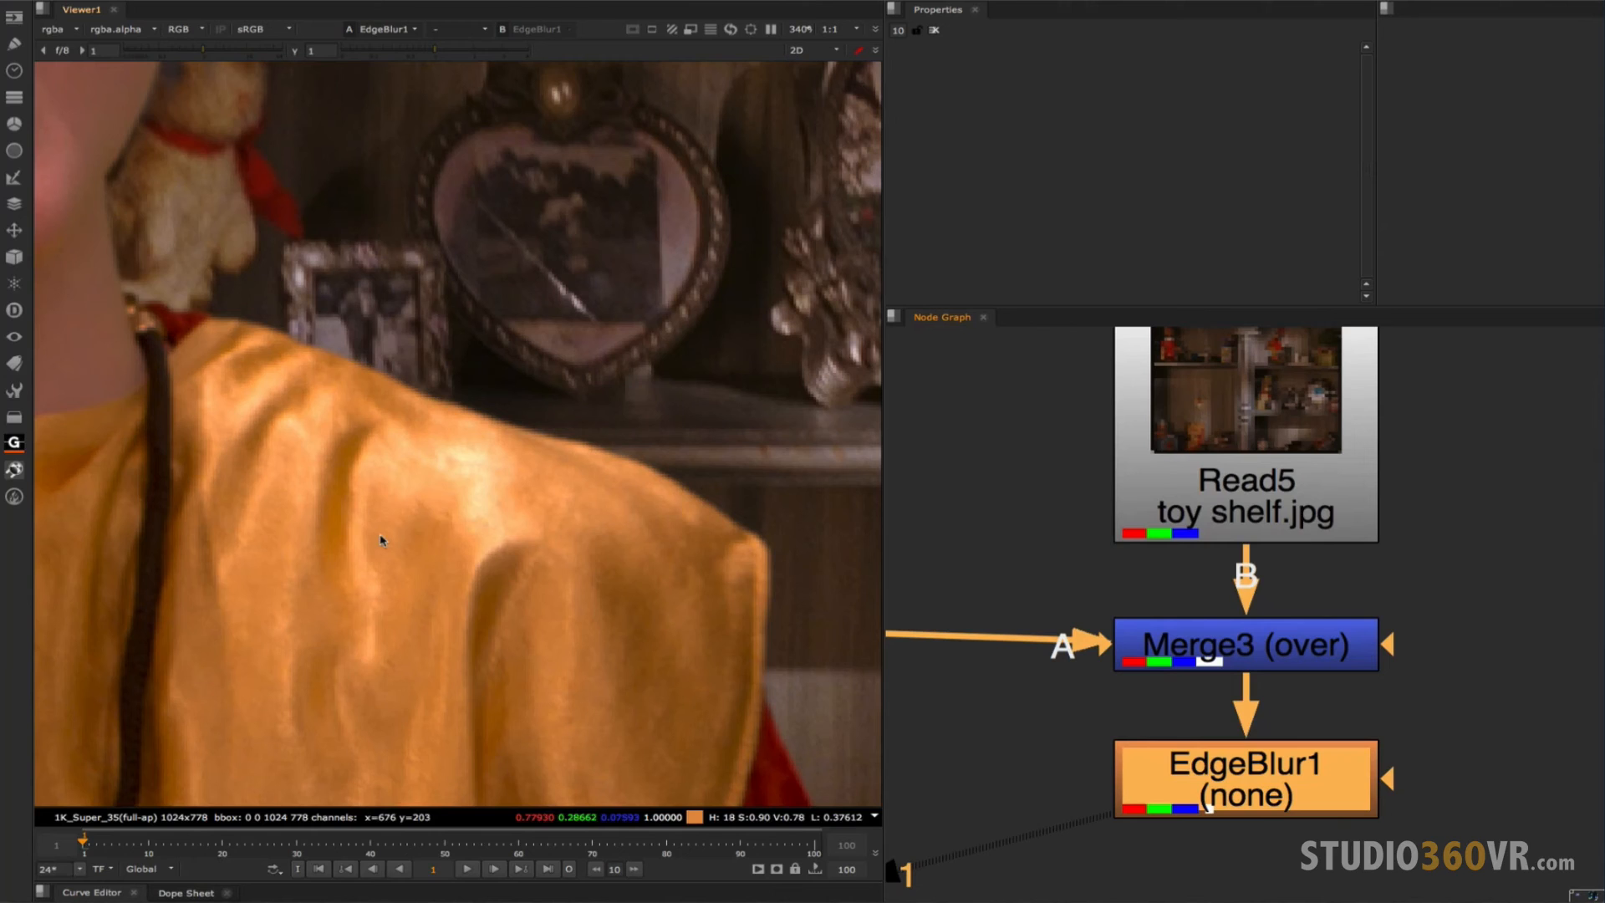
{"action": "mouse_move", "coordinate": [453, 276]}
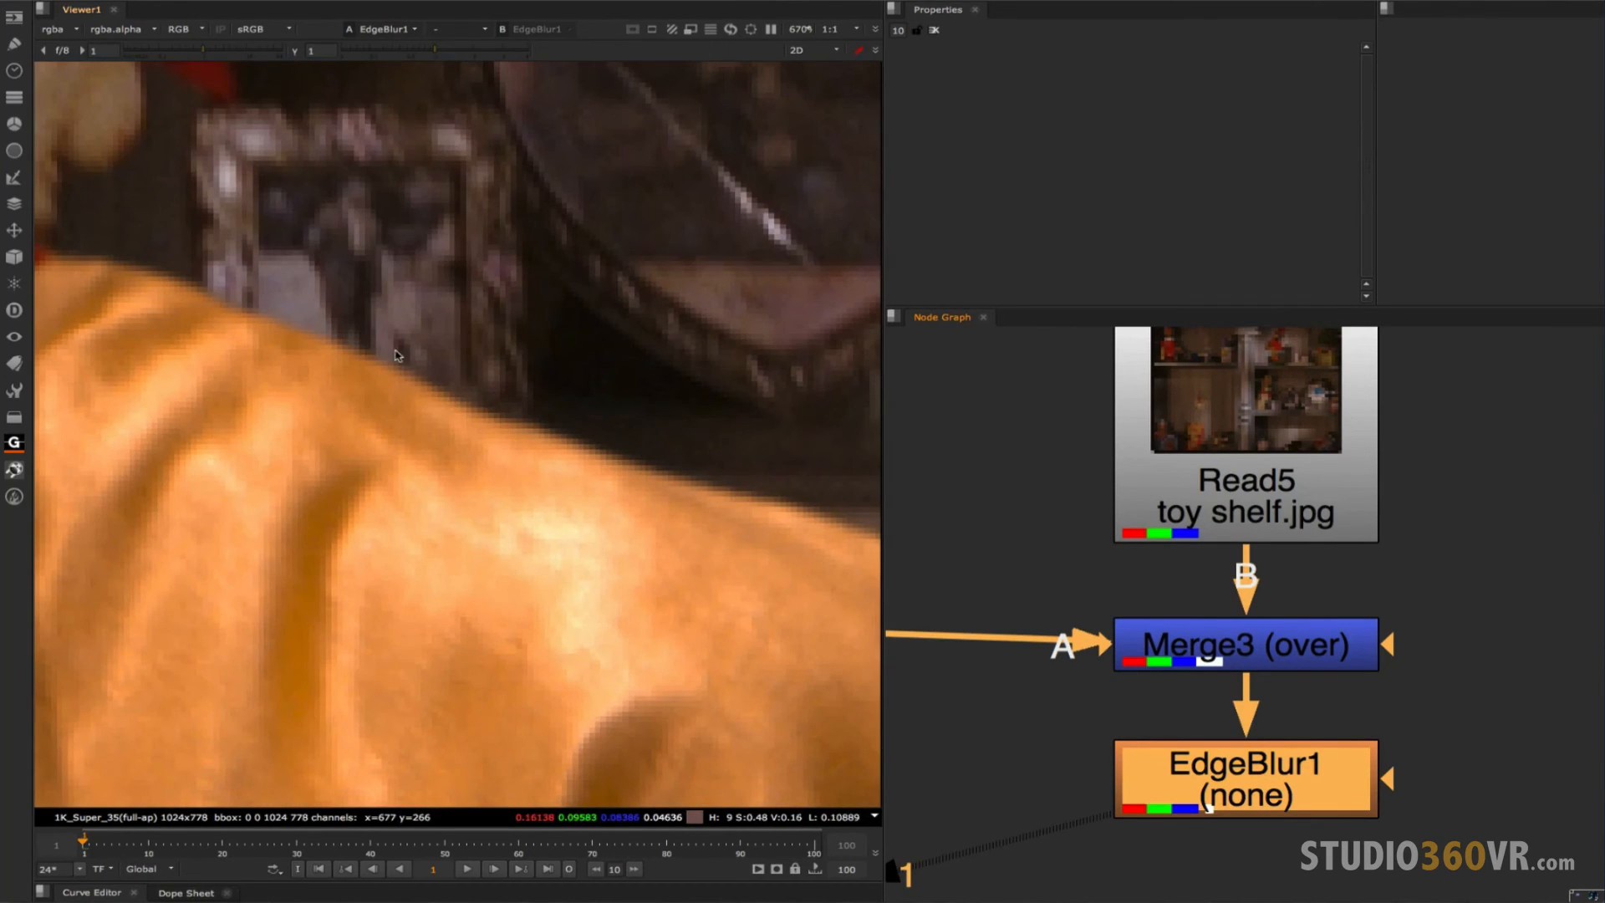
{"action": "mouse_move", "coordinate": [524, 423]}
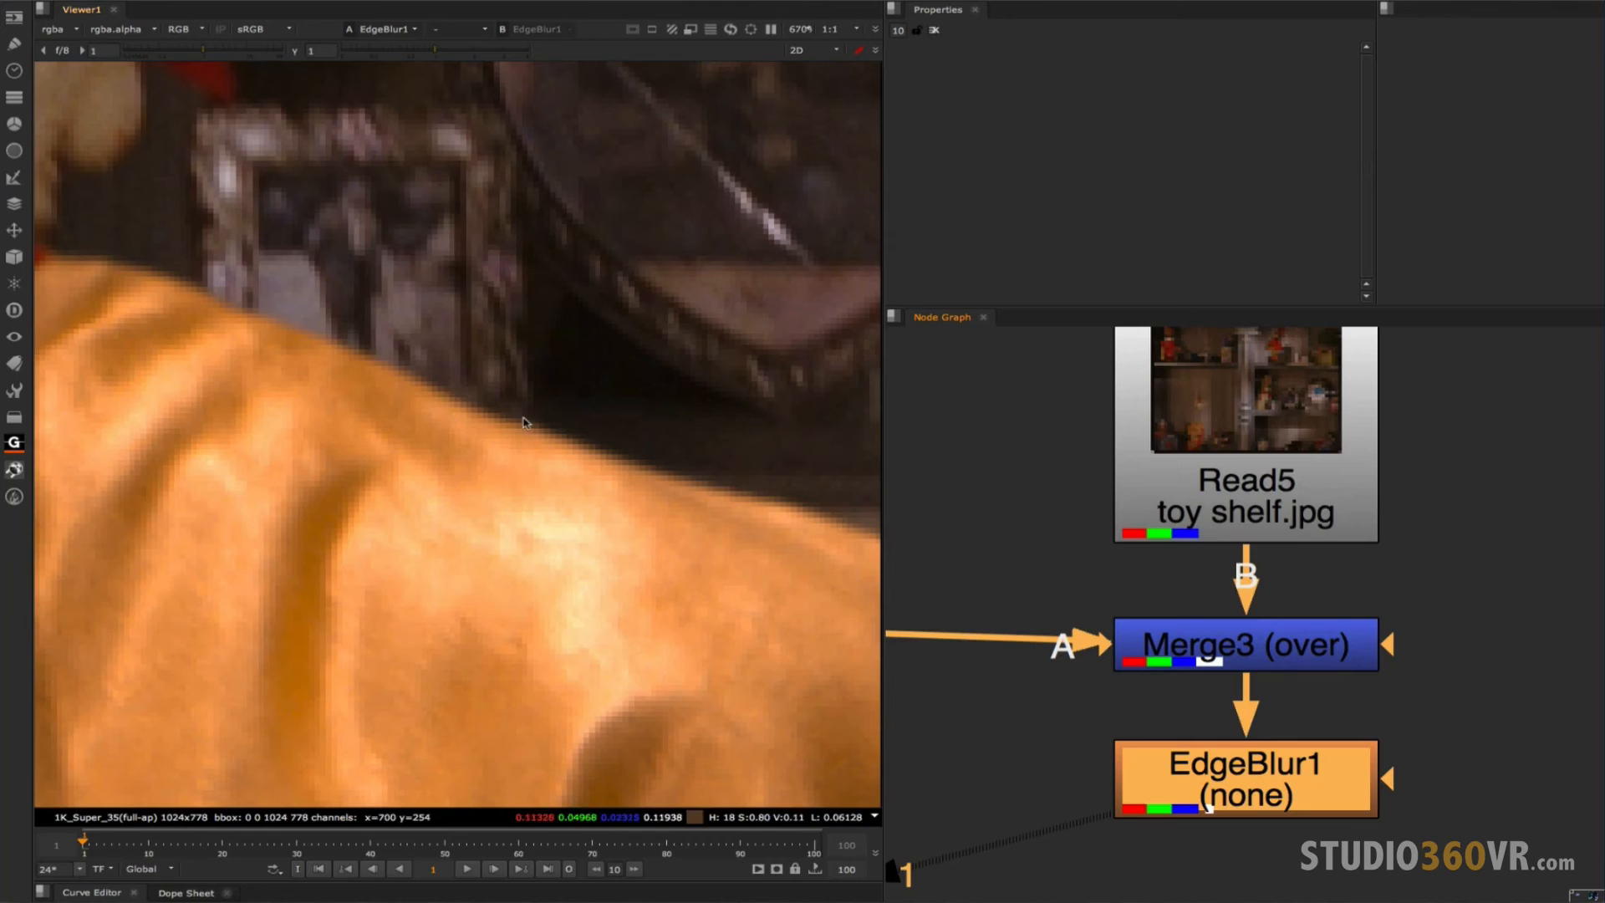
{"action": "mouse_move", "coordinate": [587, 386]}
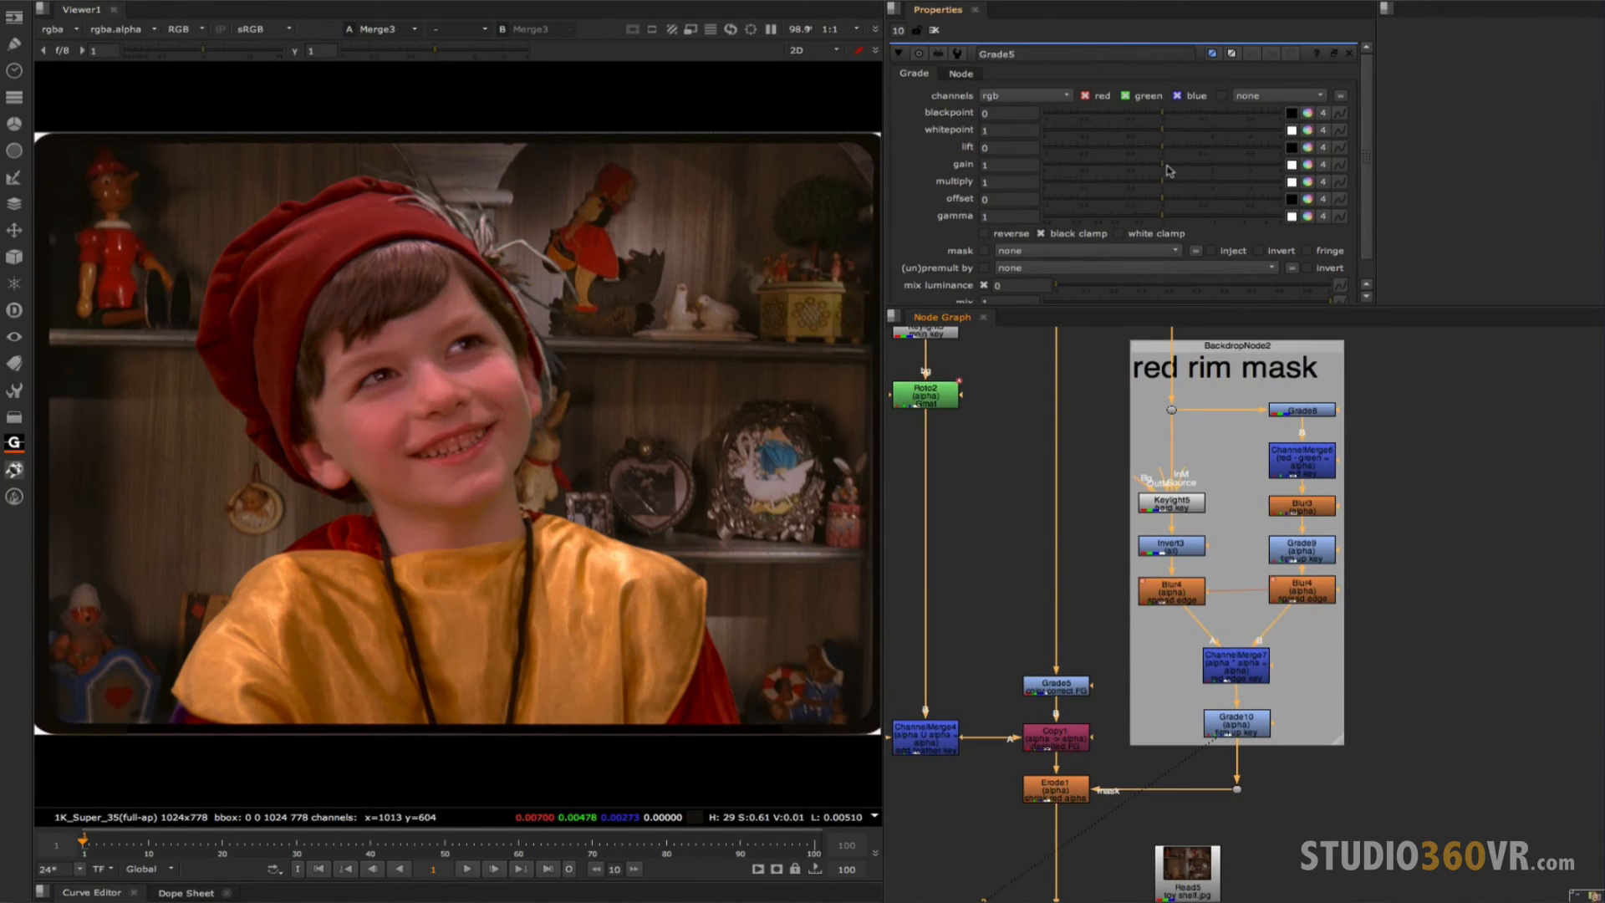
Test-raise Grade5's gain, reset it to 1, and lower gamma to 0.88.
{"action": "left_click_drag", "start_coordinate": [1170, 170], "coordinate": [1191, 171]}
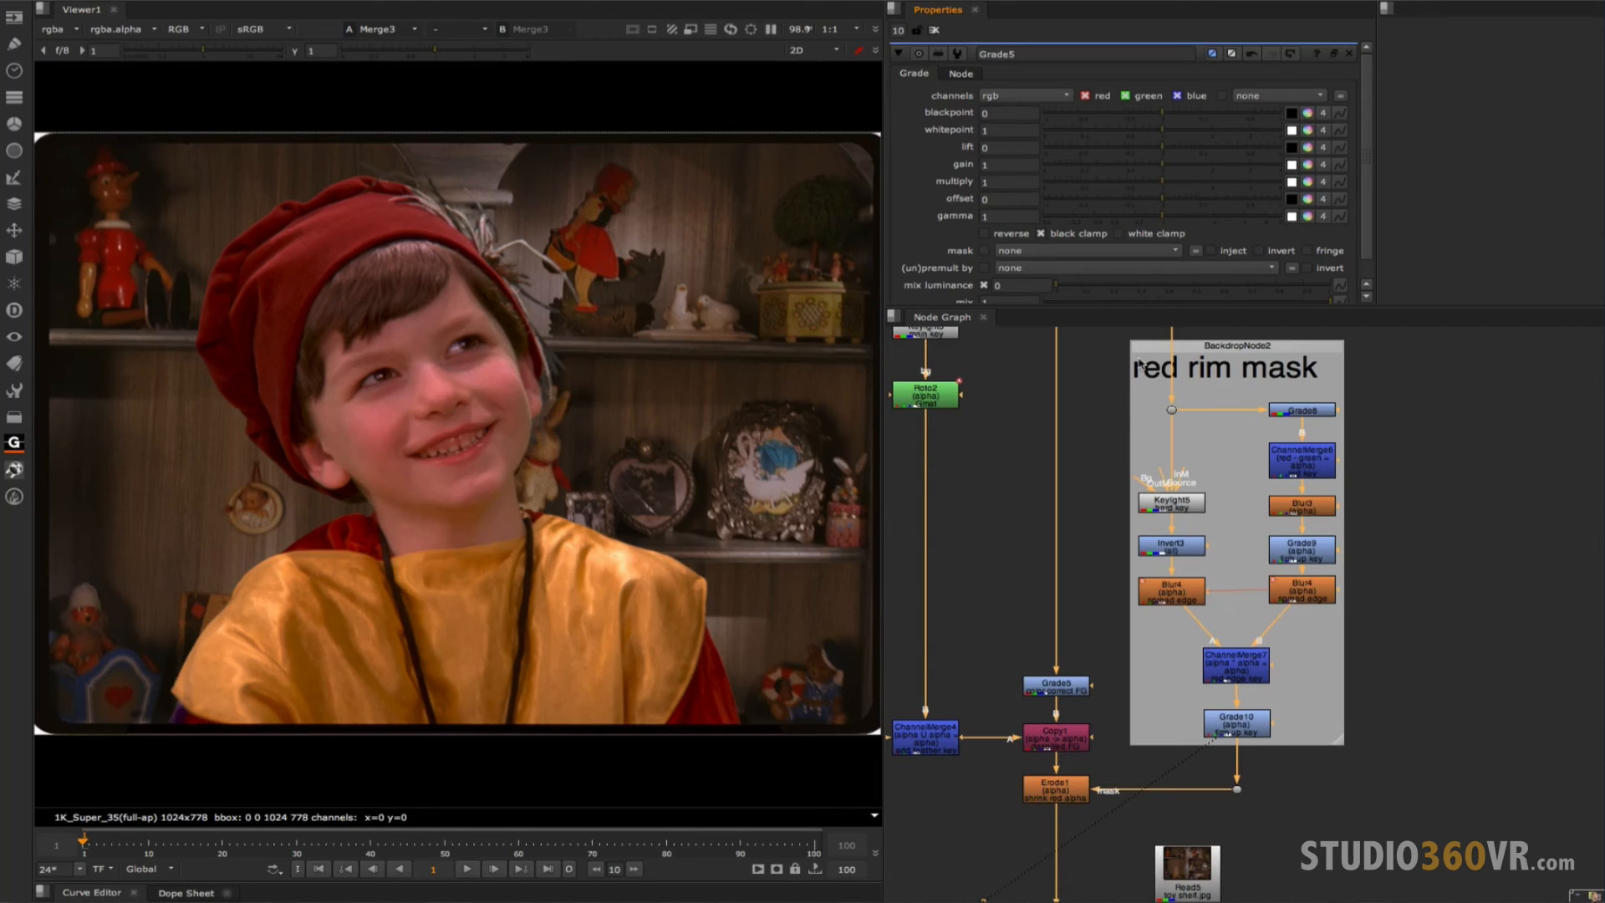
{"action": "mouse_move", "coordinate": [1105, 411]}
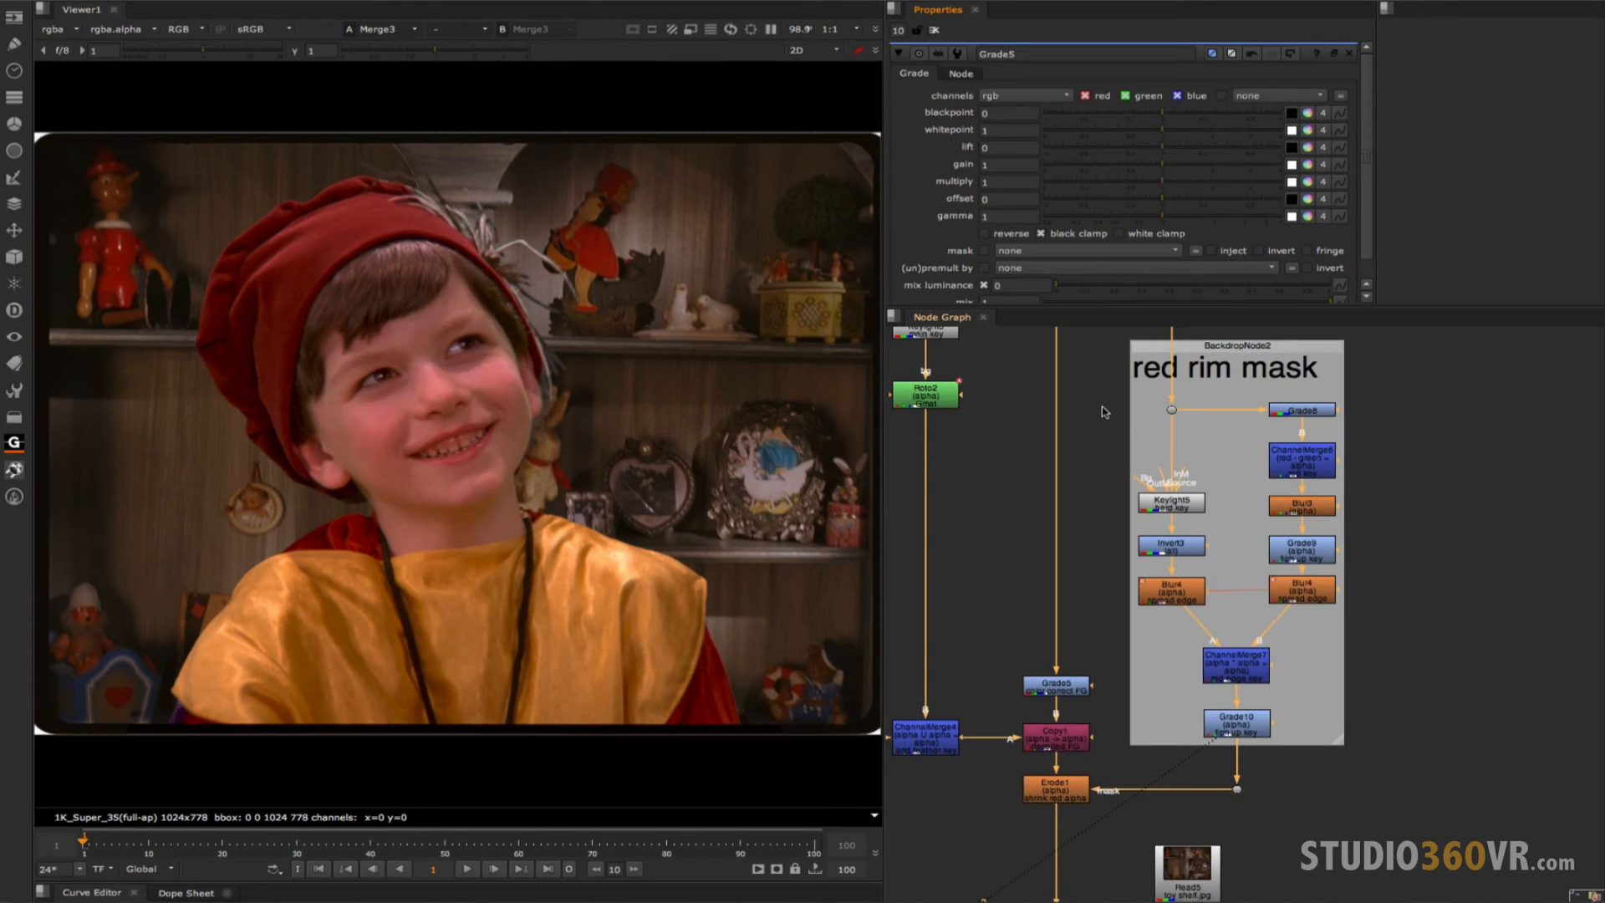
{"action": "mouse_move", "coordinate": [1105, 463]}
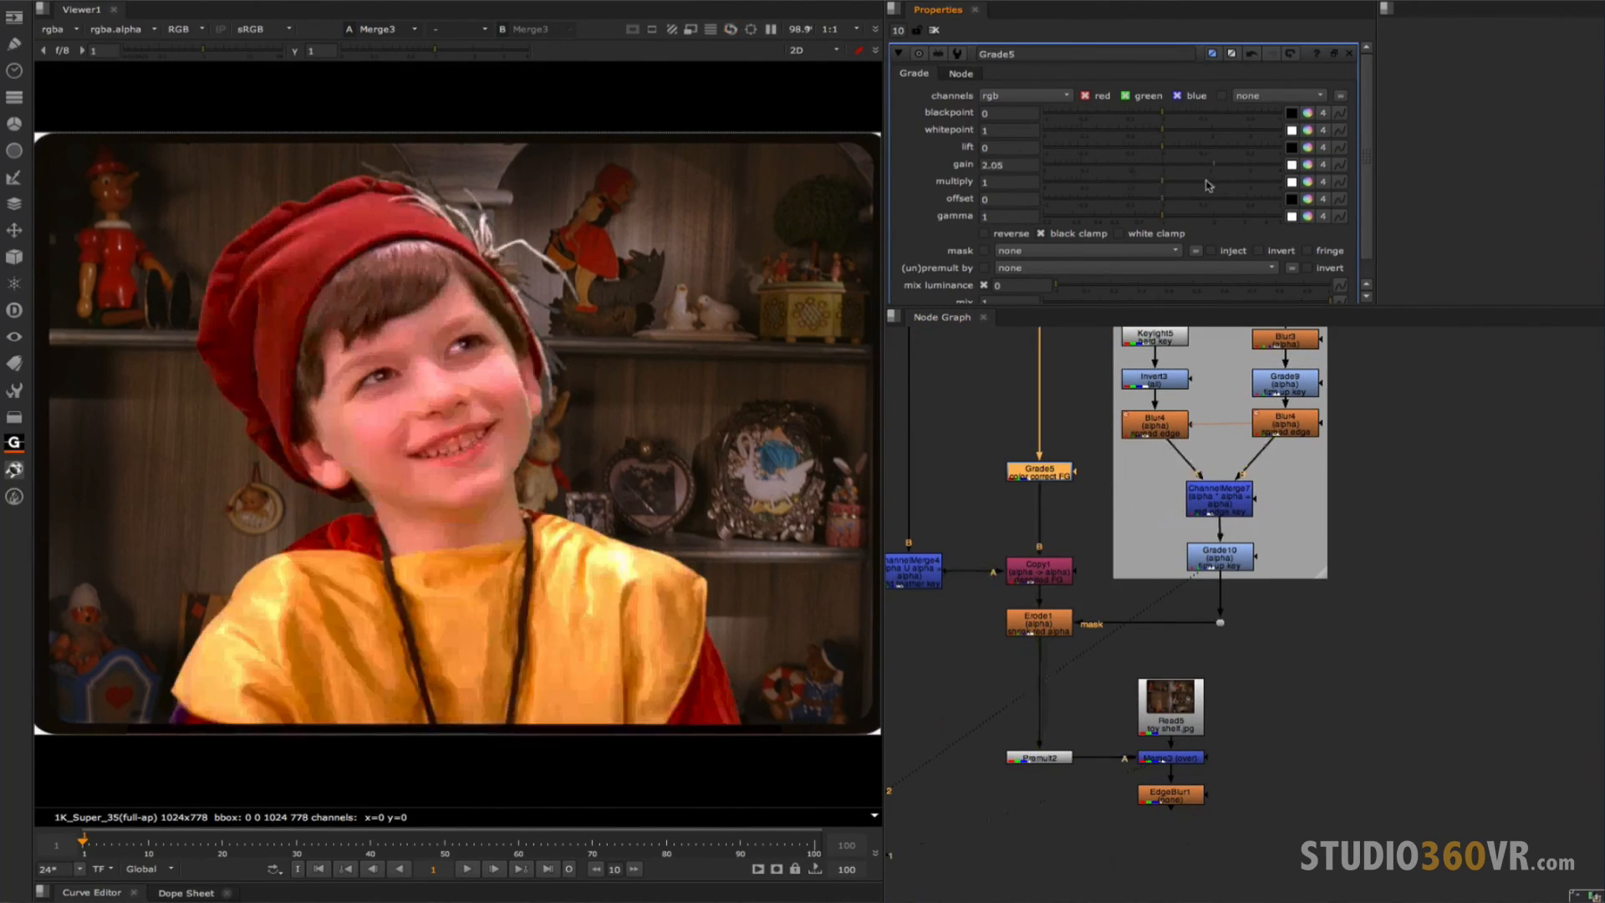
{"action": "left_click_drag", "start_coordinate": [1207, 165], "coordinate": [1172, 166]}
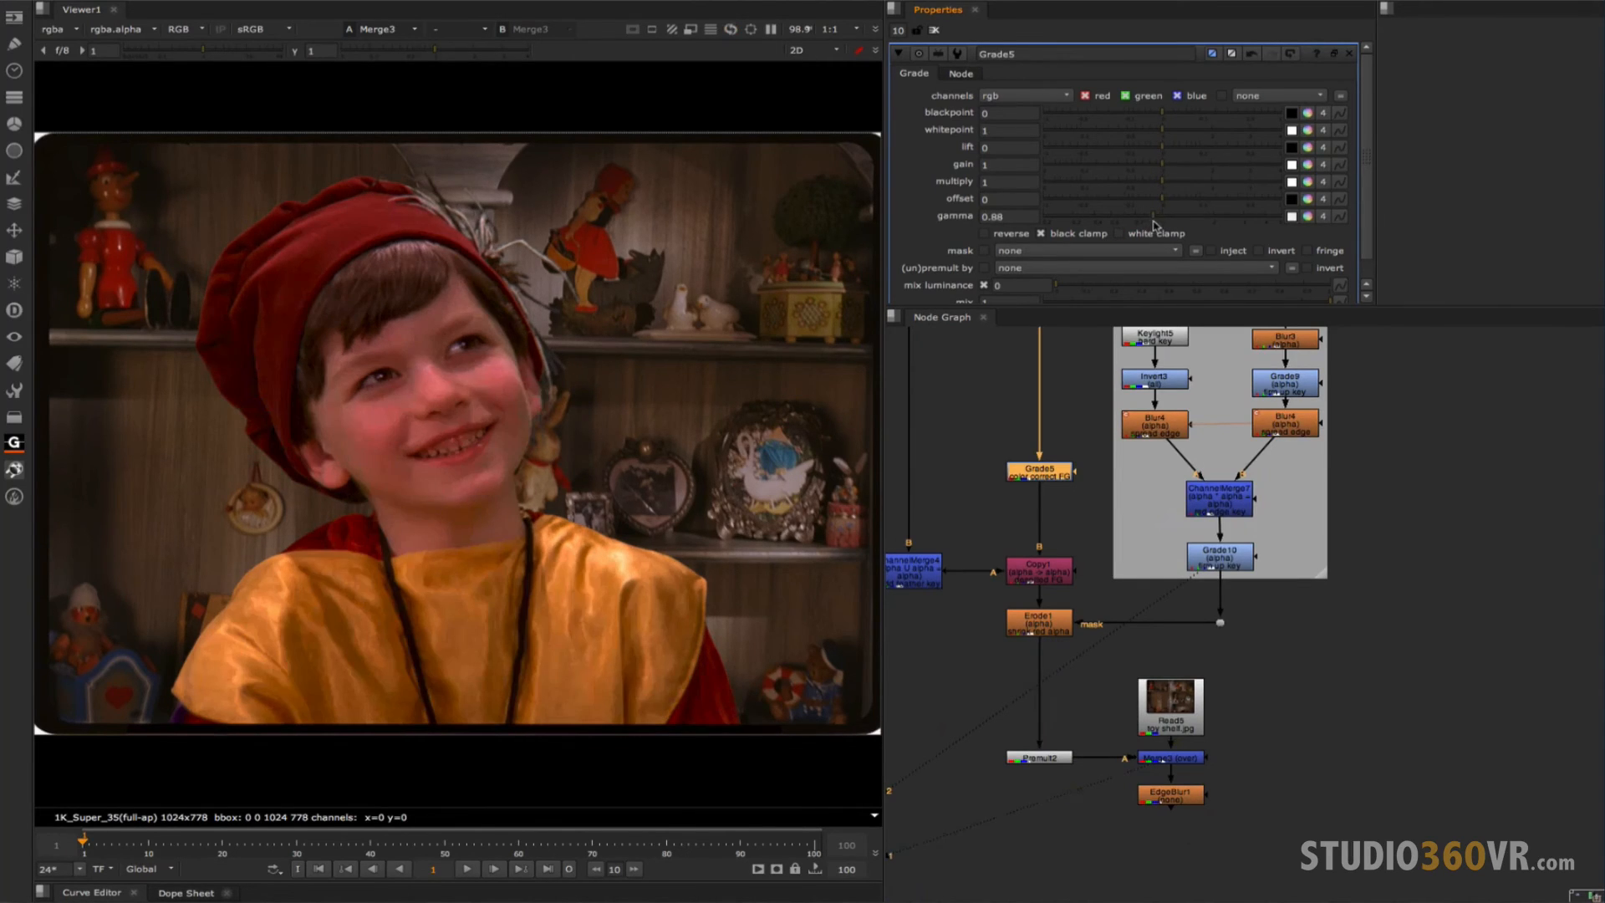
{"action": "mouse_move", "coordinate": [736, 336]}
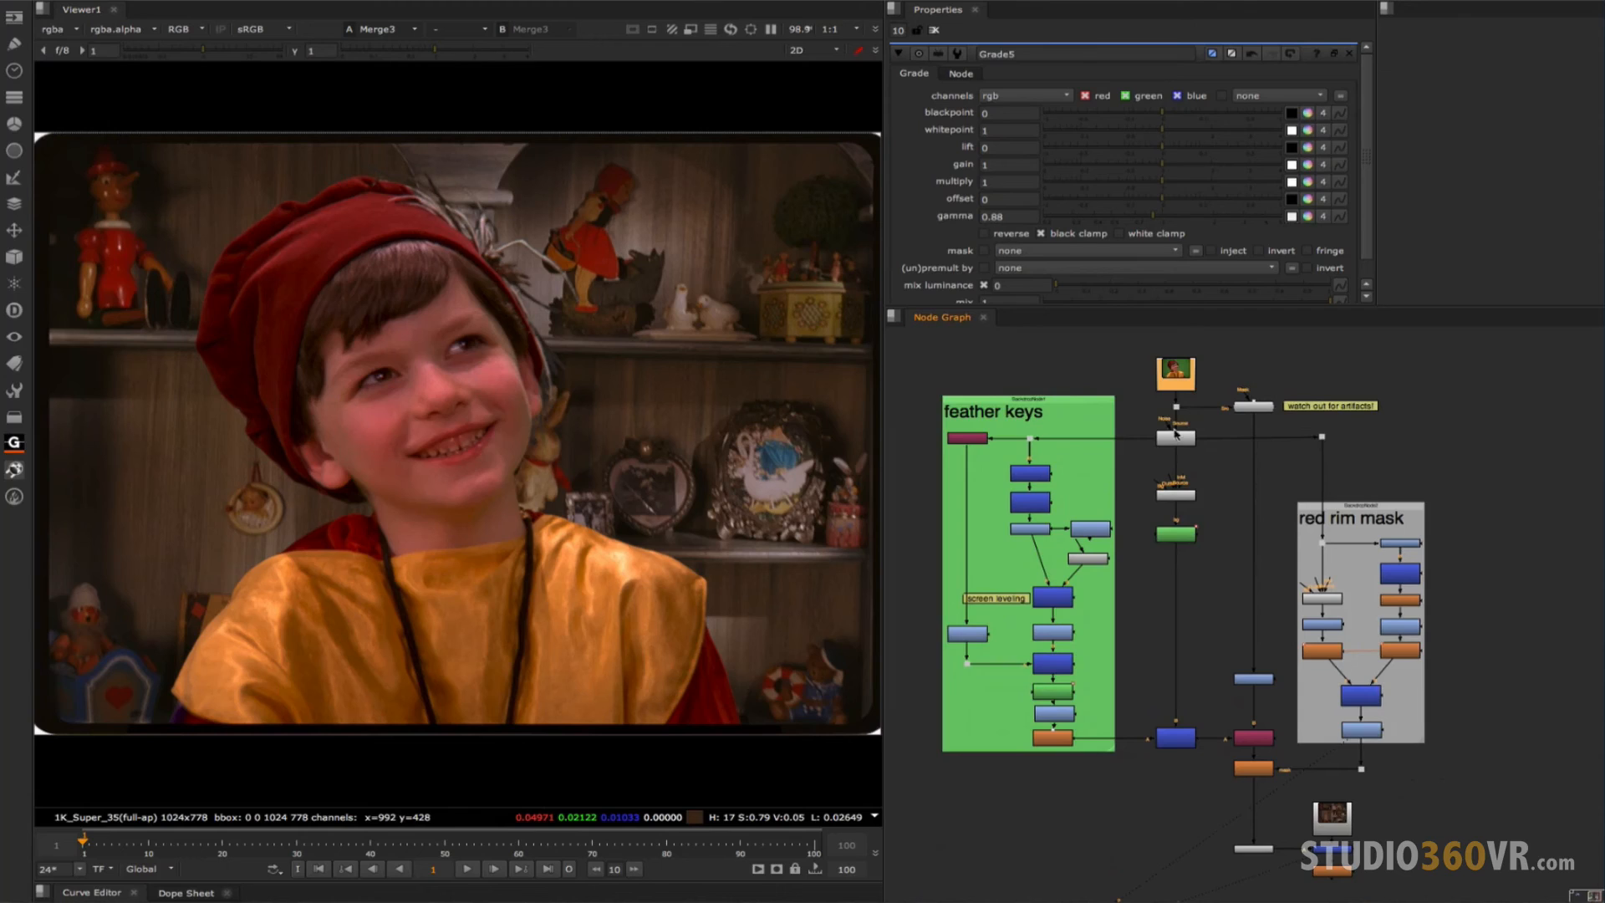
{"action": "left_click", "coordinate": [1175, 438]}
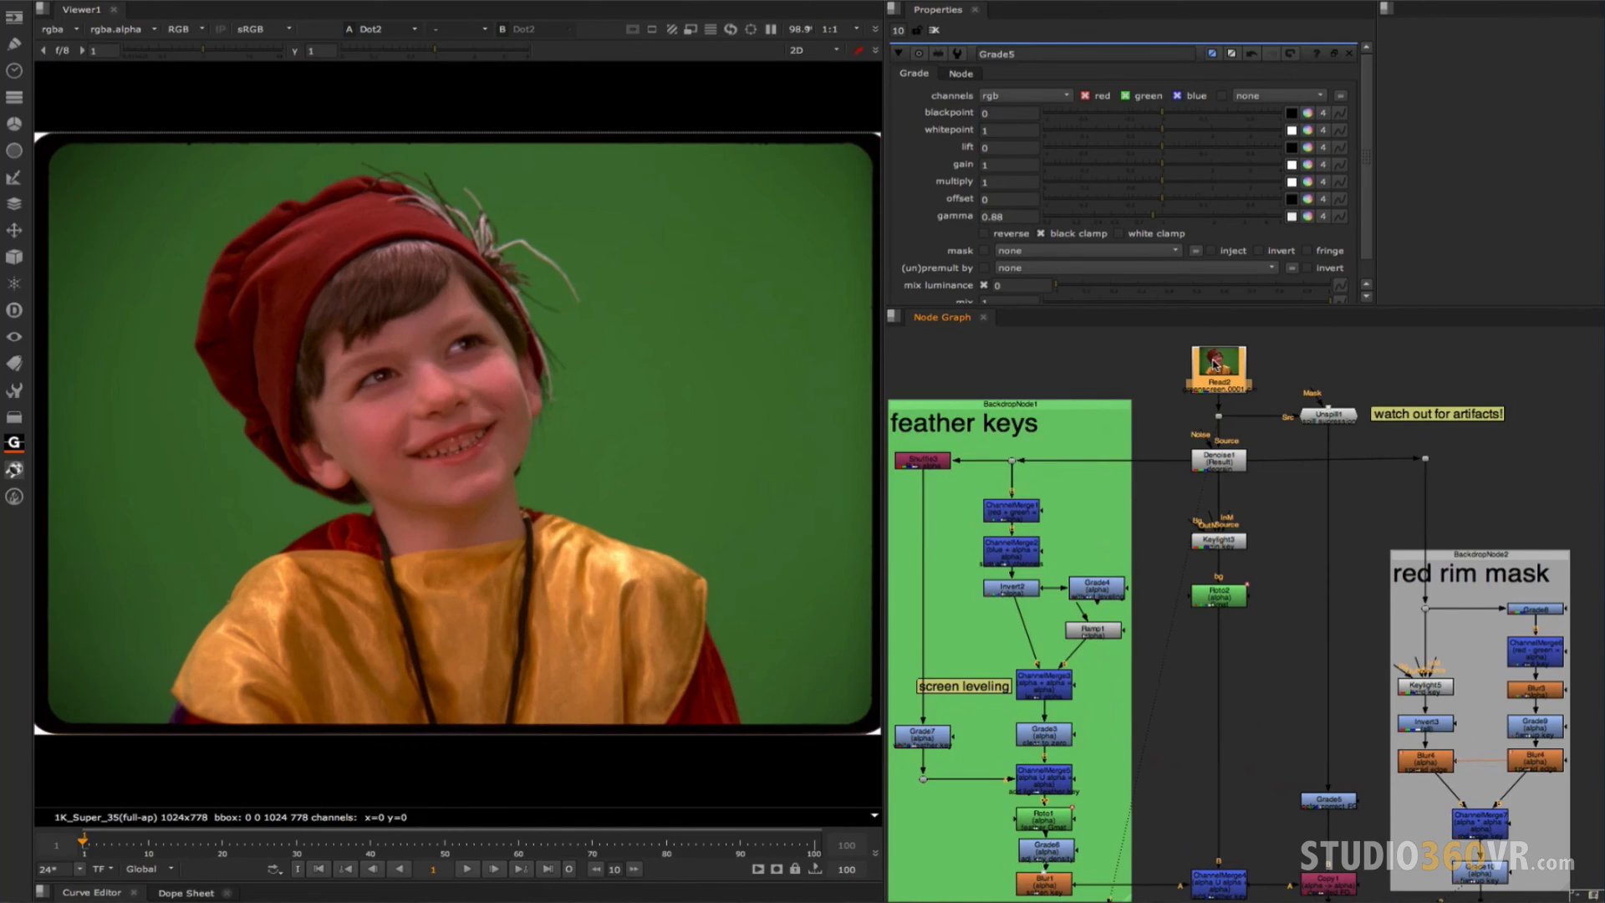
{"action": "left_click", "coordinate": [1325, 414]}
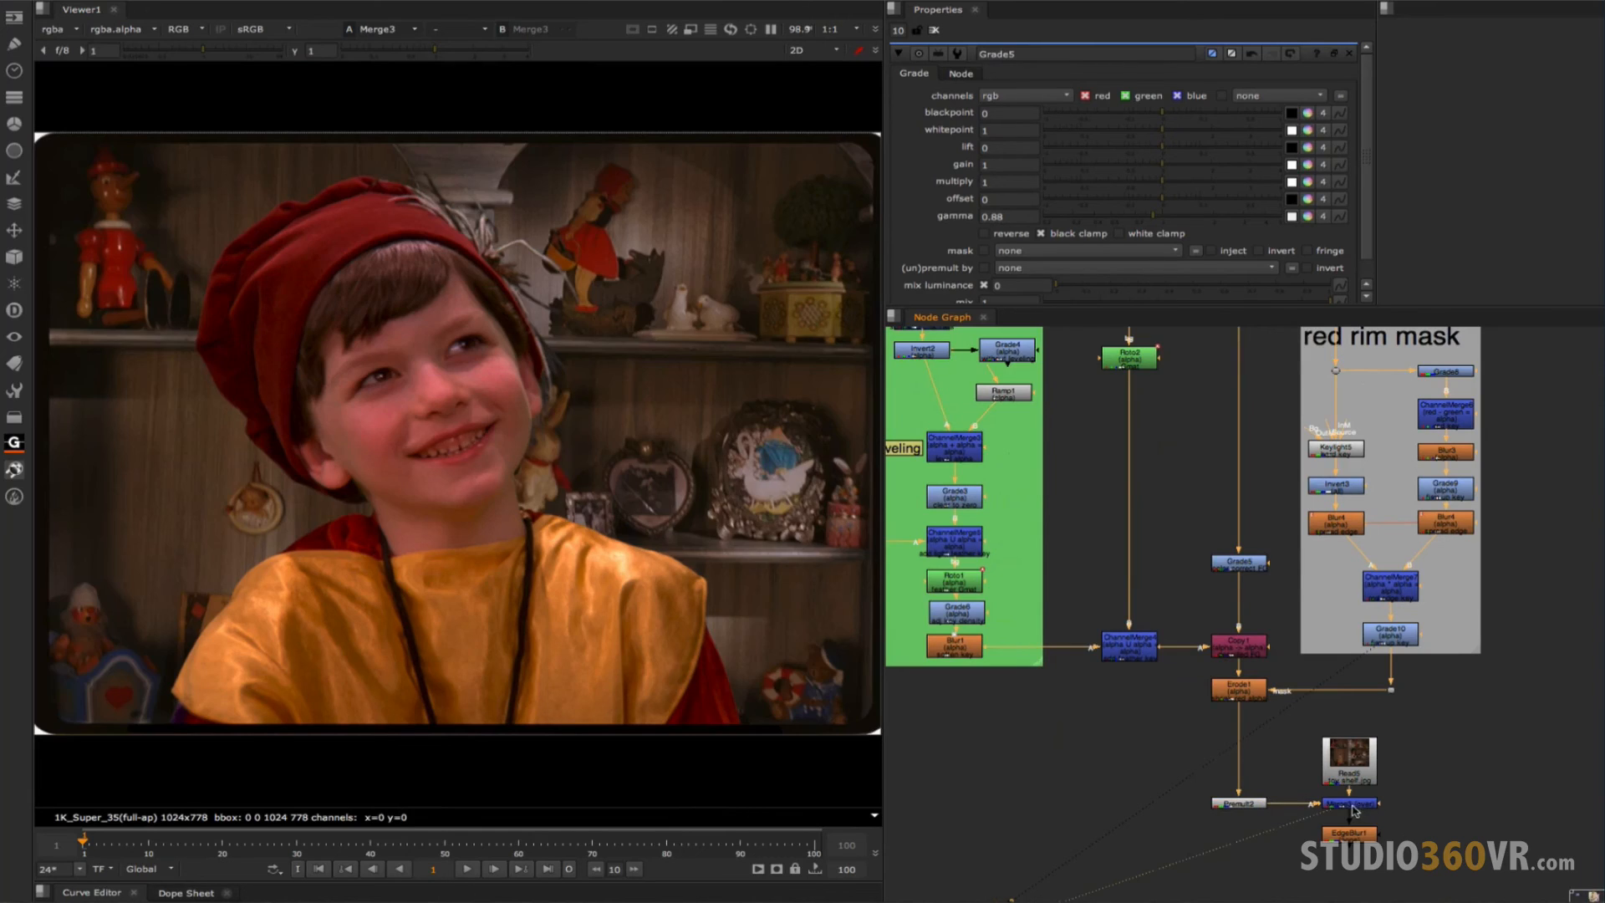
{"action": "left_click", "coordinate": [1347, 834]}
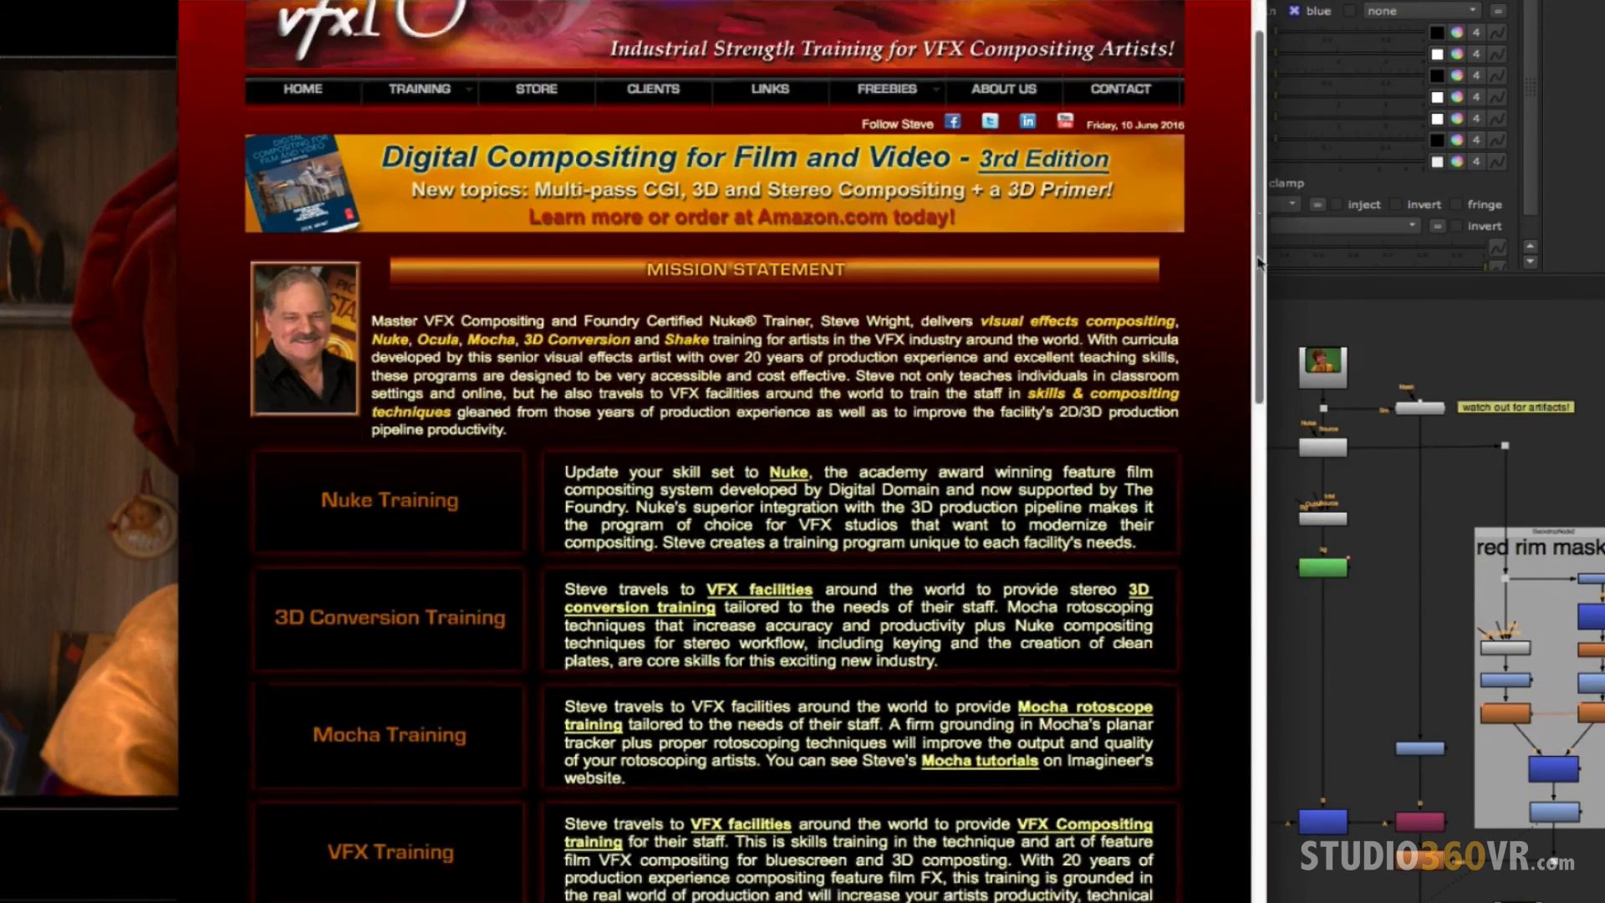
Scroll through the vfxIO site's Nuke, Mocha and VFX training sections.
{"action": "scroll", "scroll_direction": "down", "scroll_amount": 3}
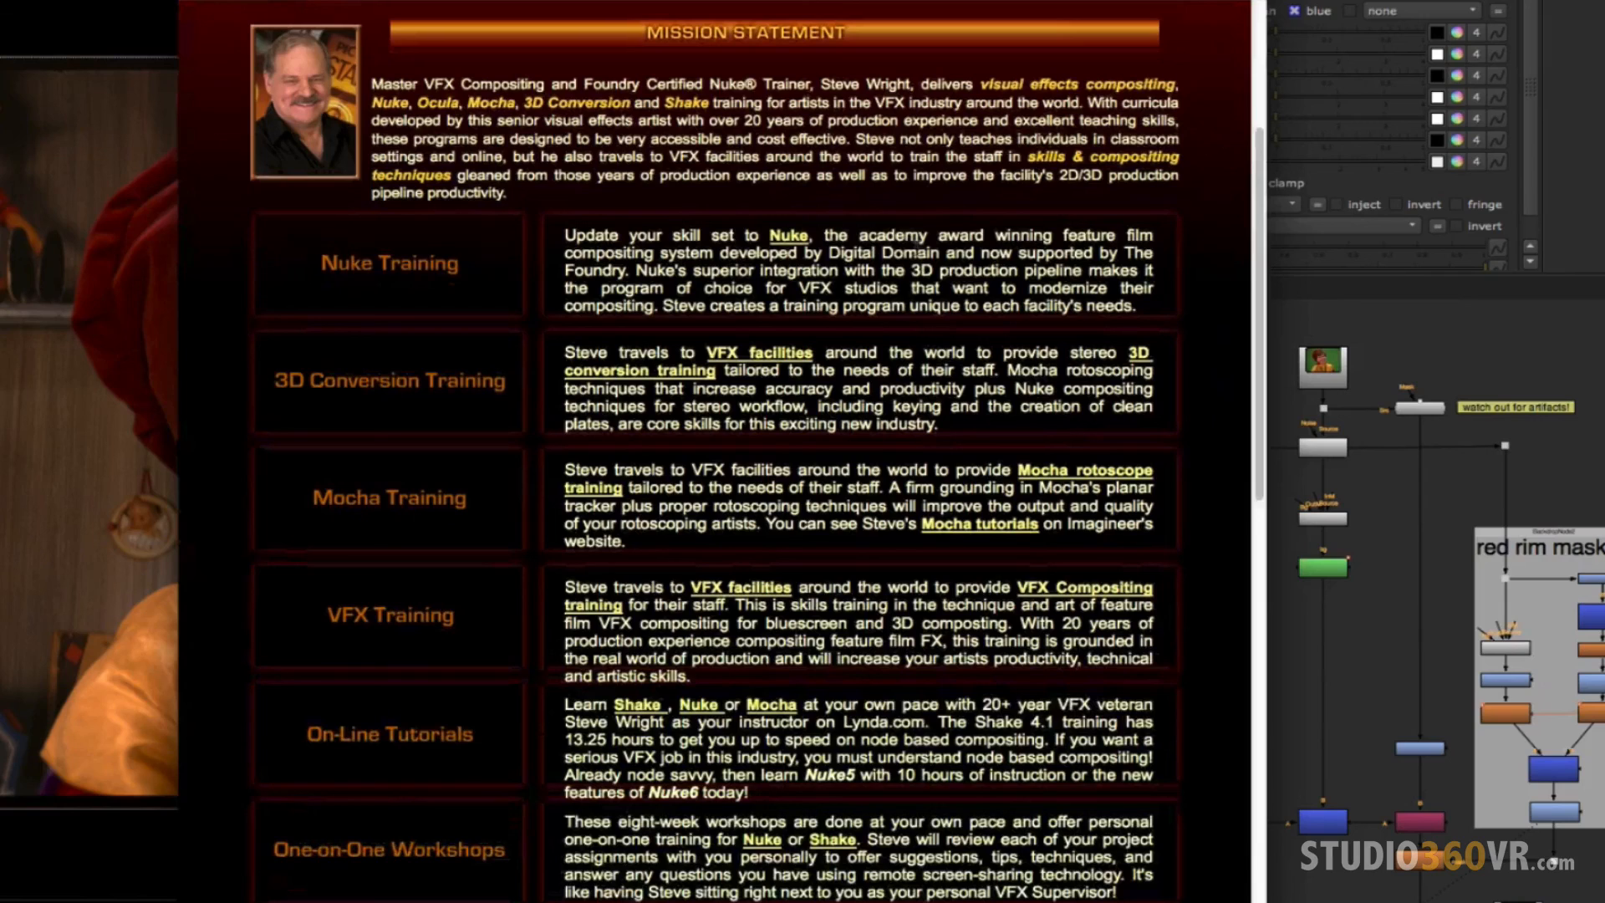
{"action": "mouse_move", "coordinate": [1056, 193]}
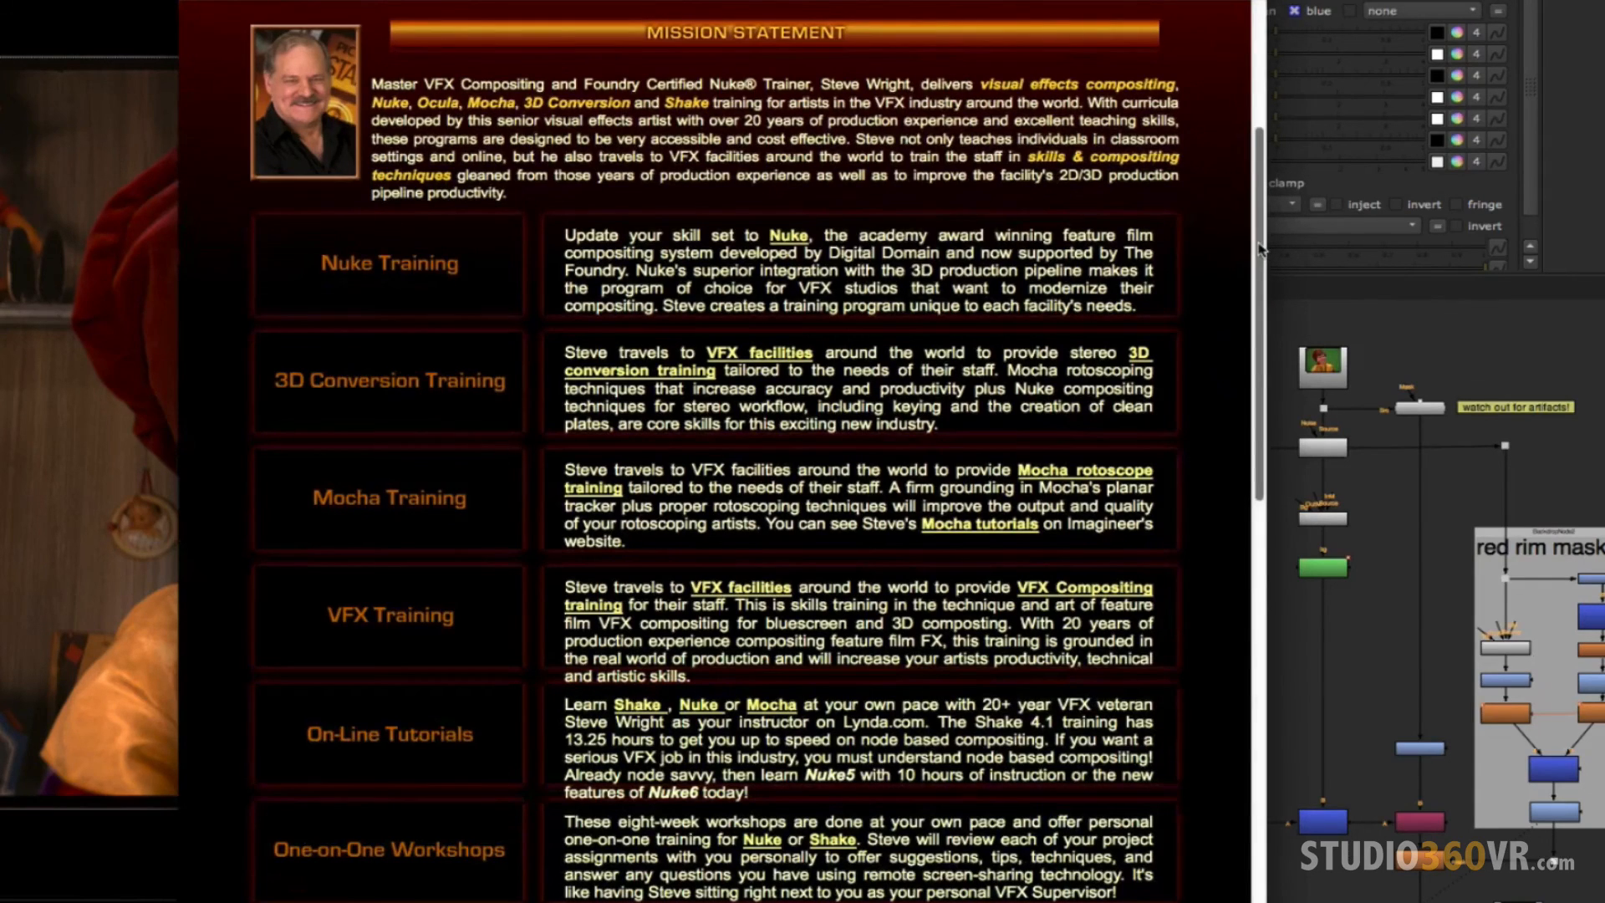
{"action": "scroll", "scroll_direction": "up", "scroll_amount": 3}
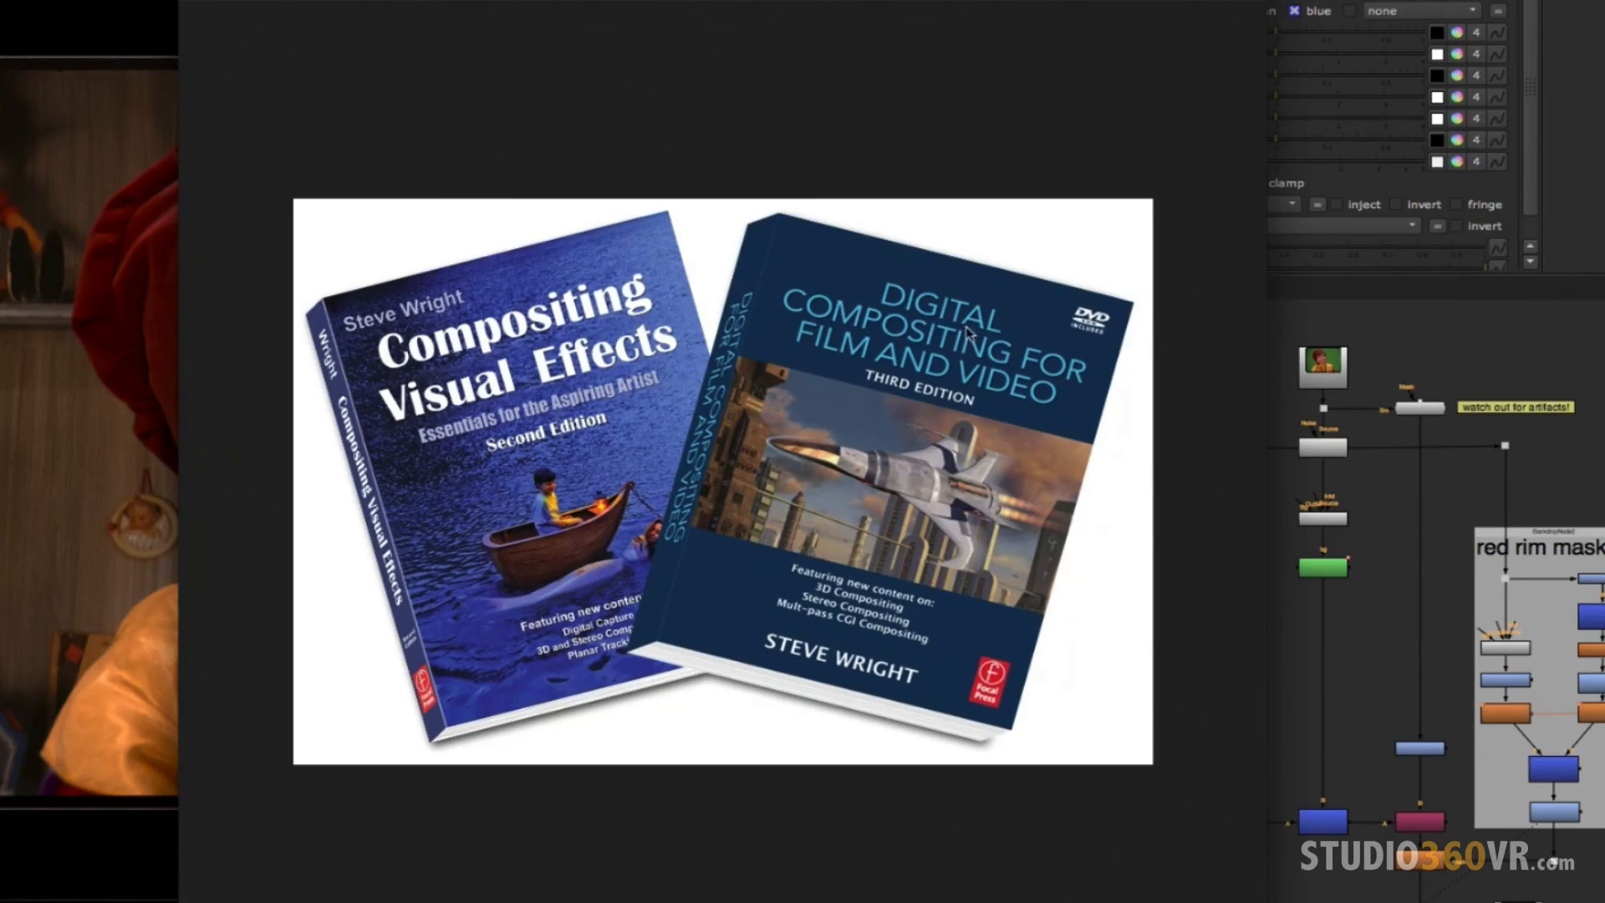
{"action": "mouse_move", "coordinate": [1010, 328]}
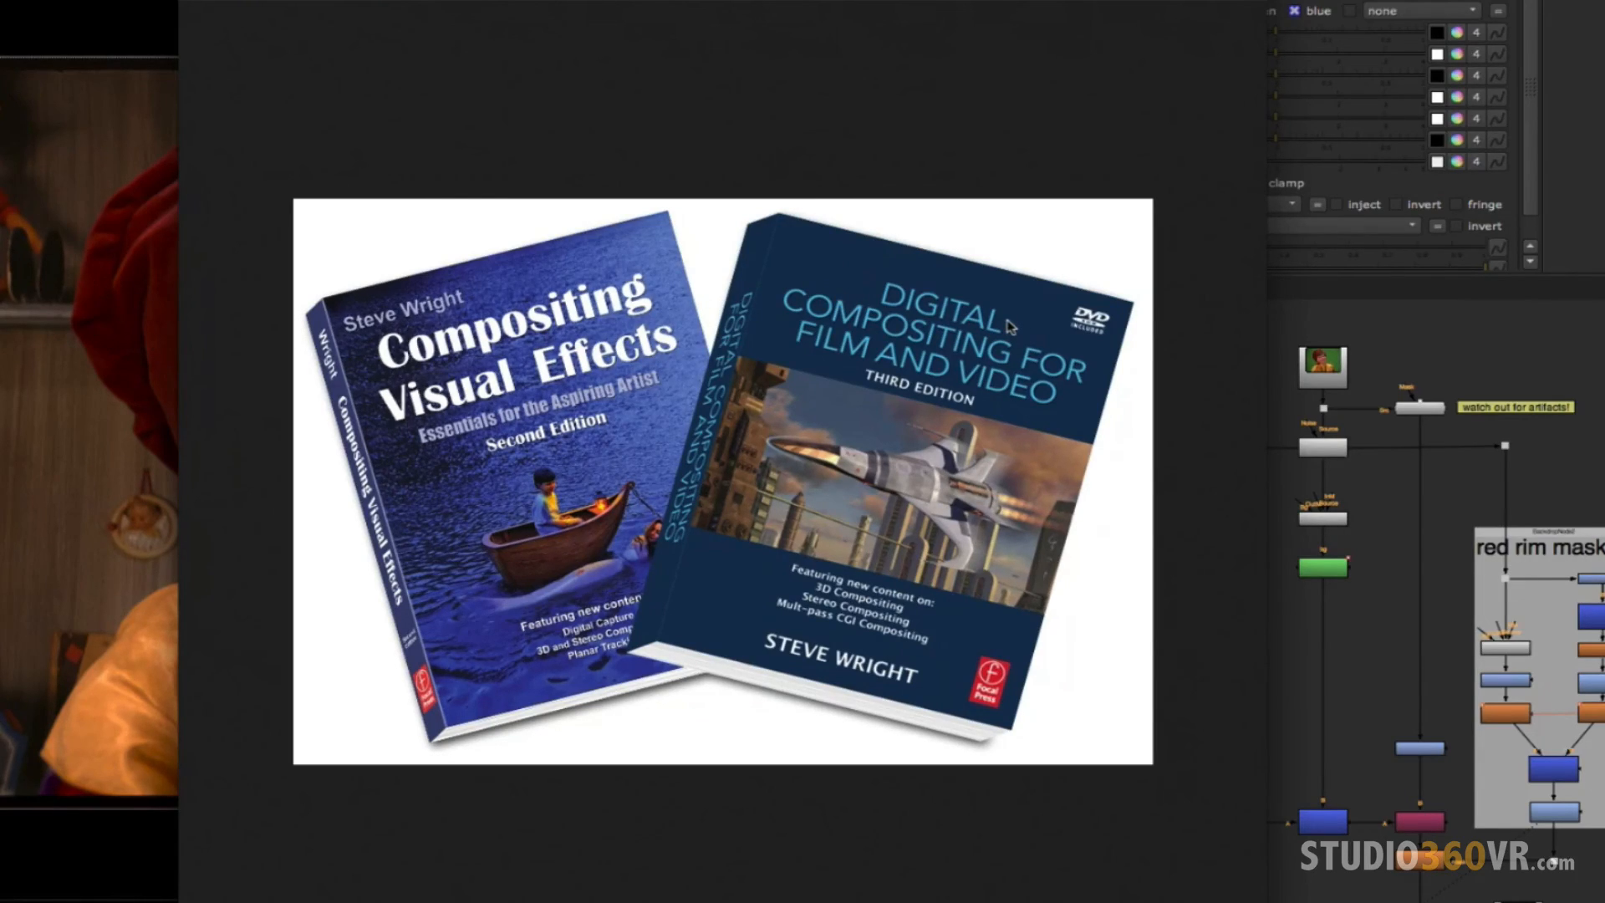